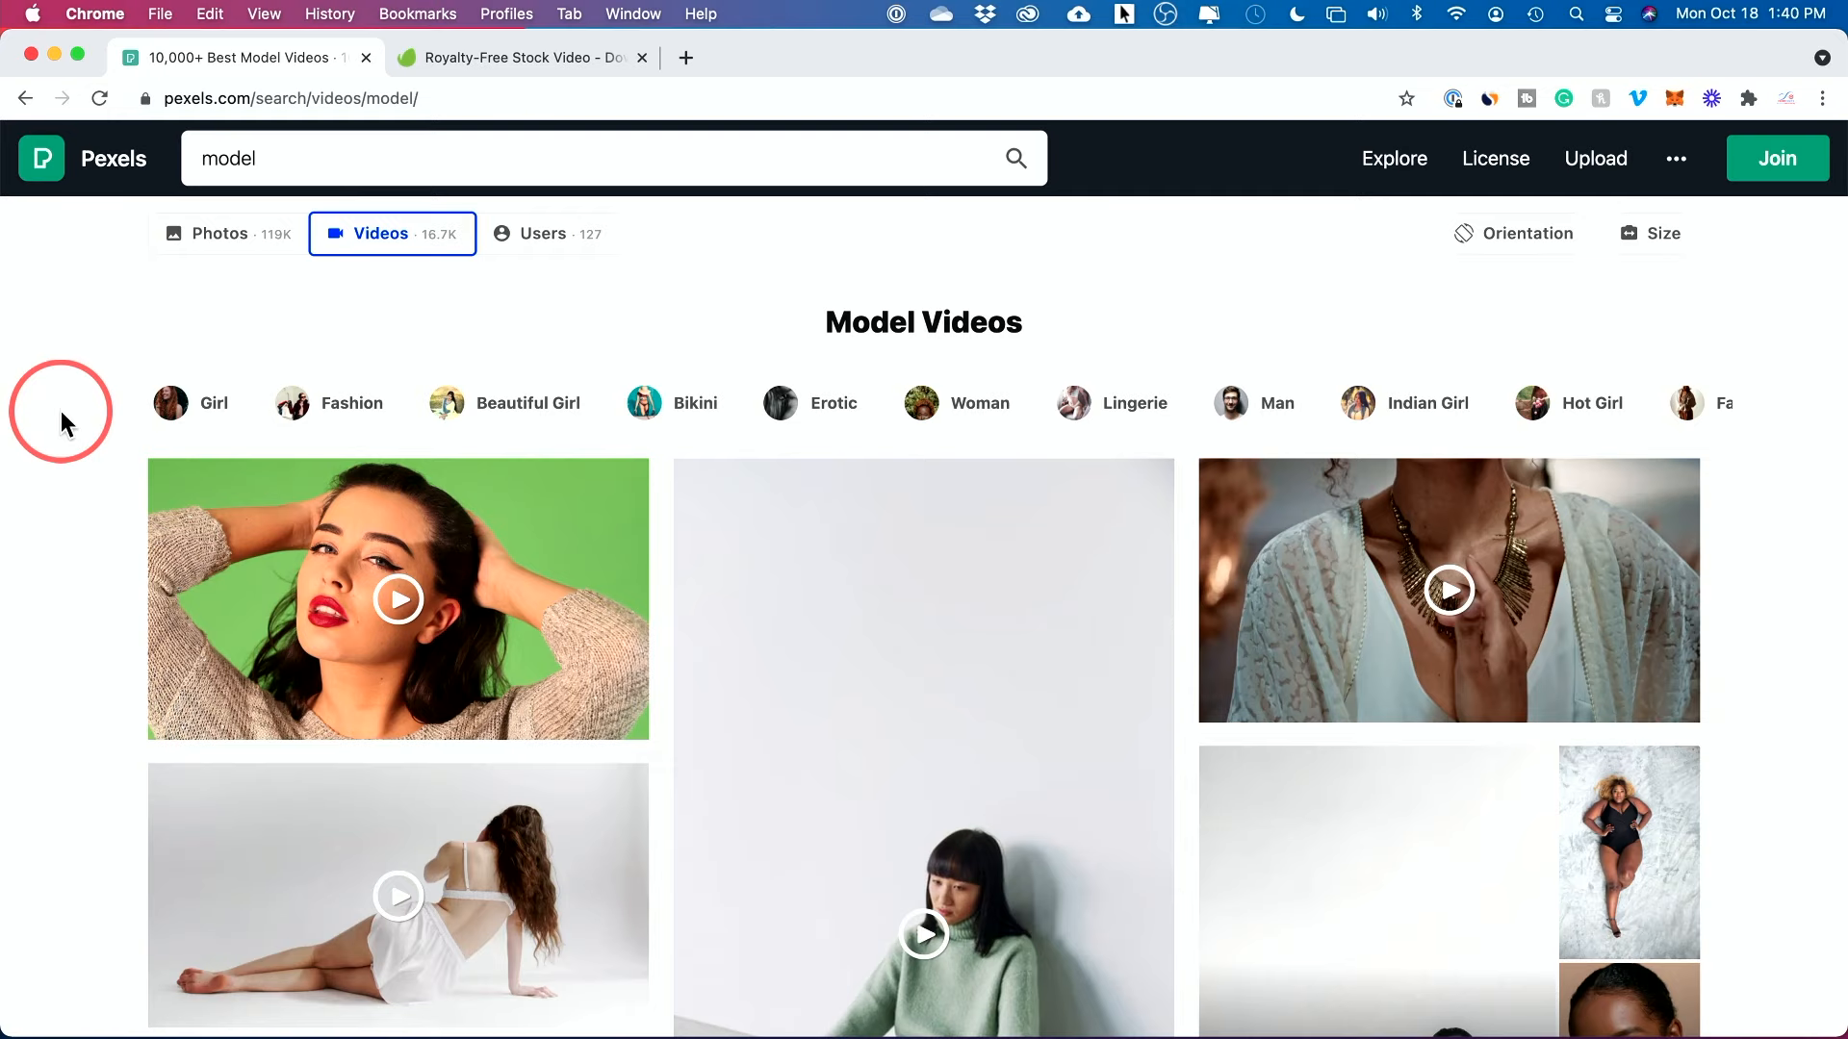
Scroll up and down through the Pexels model videos and dog search results
scroll("down", 3)
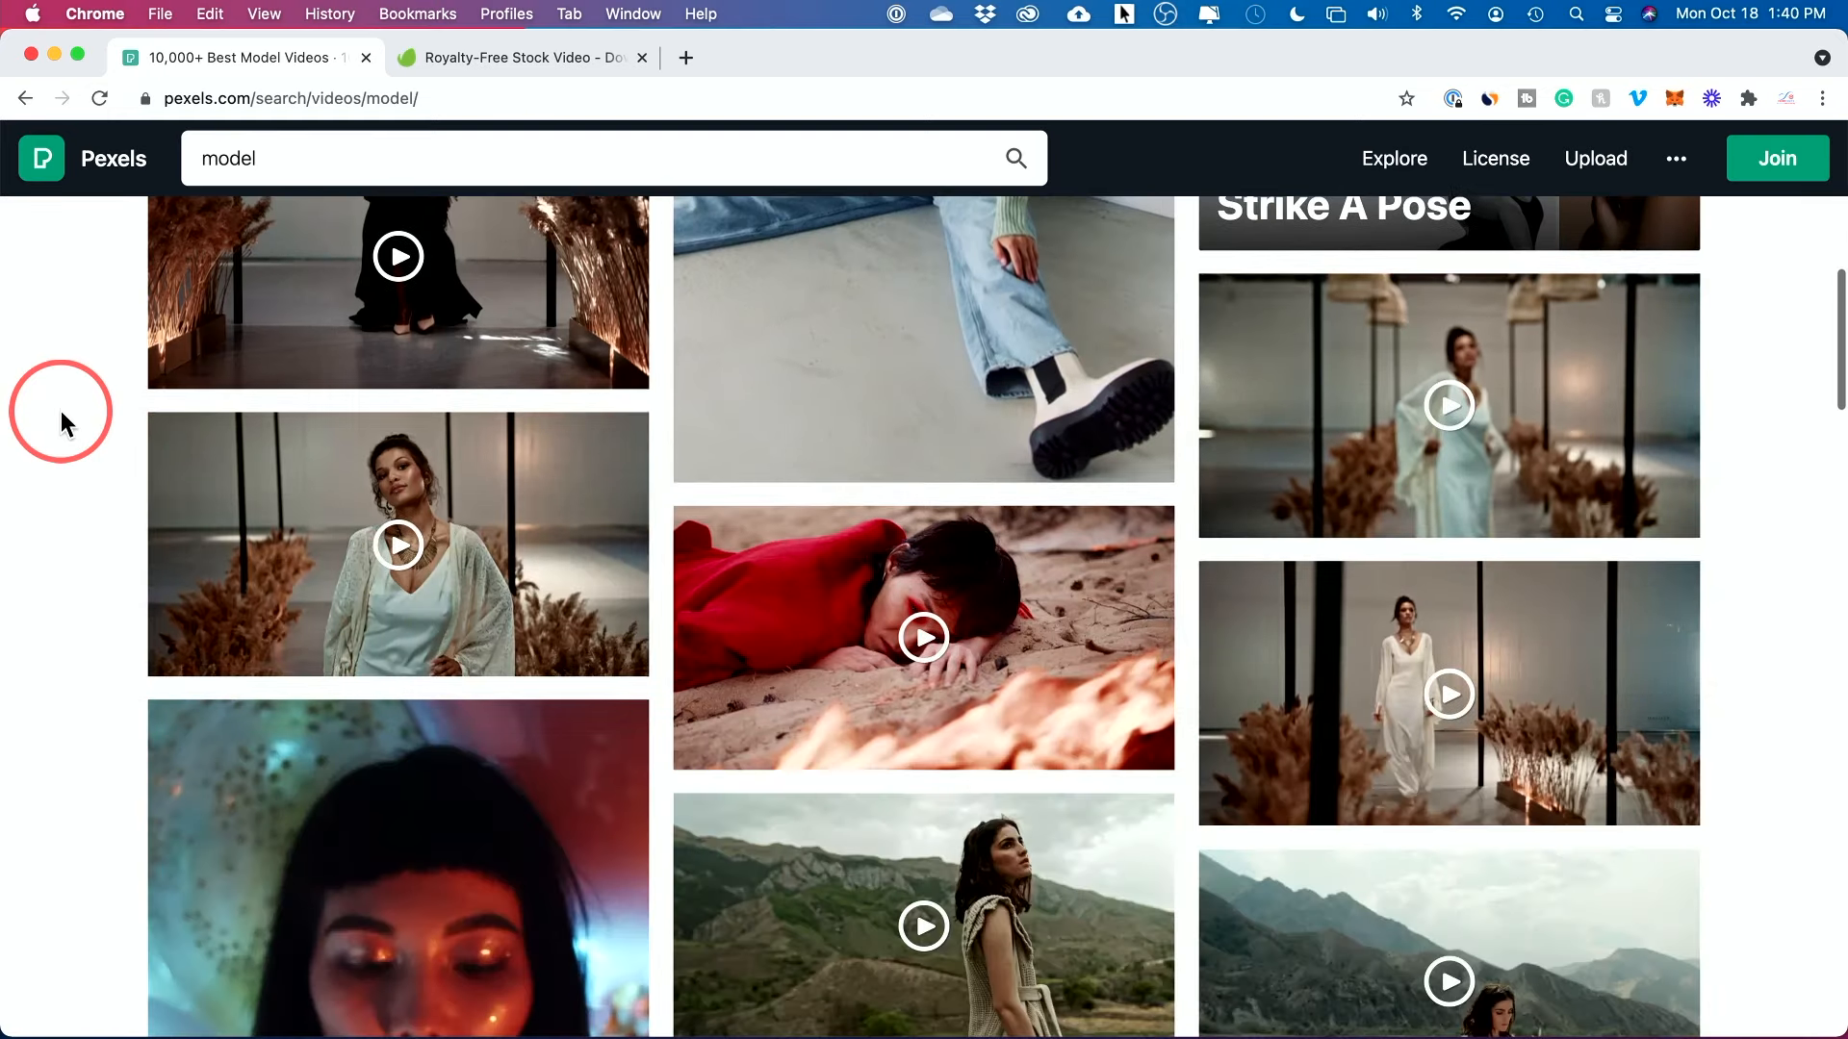
scroll("up", 3)
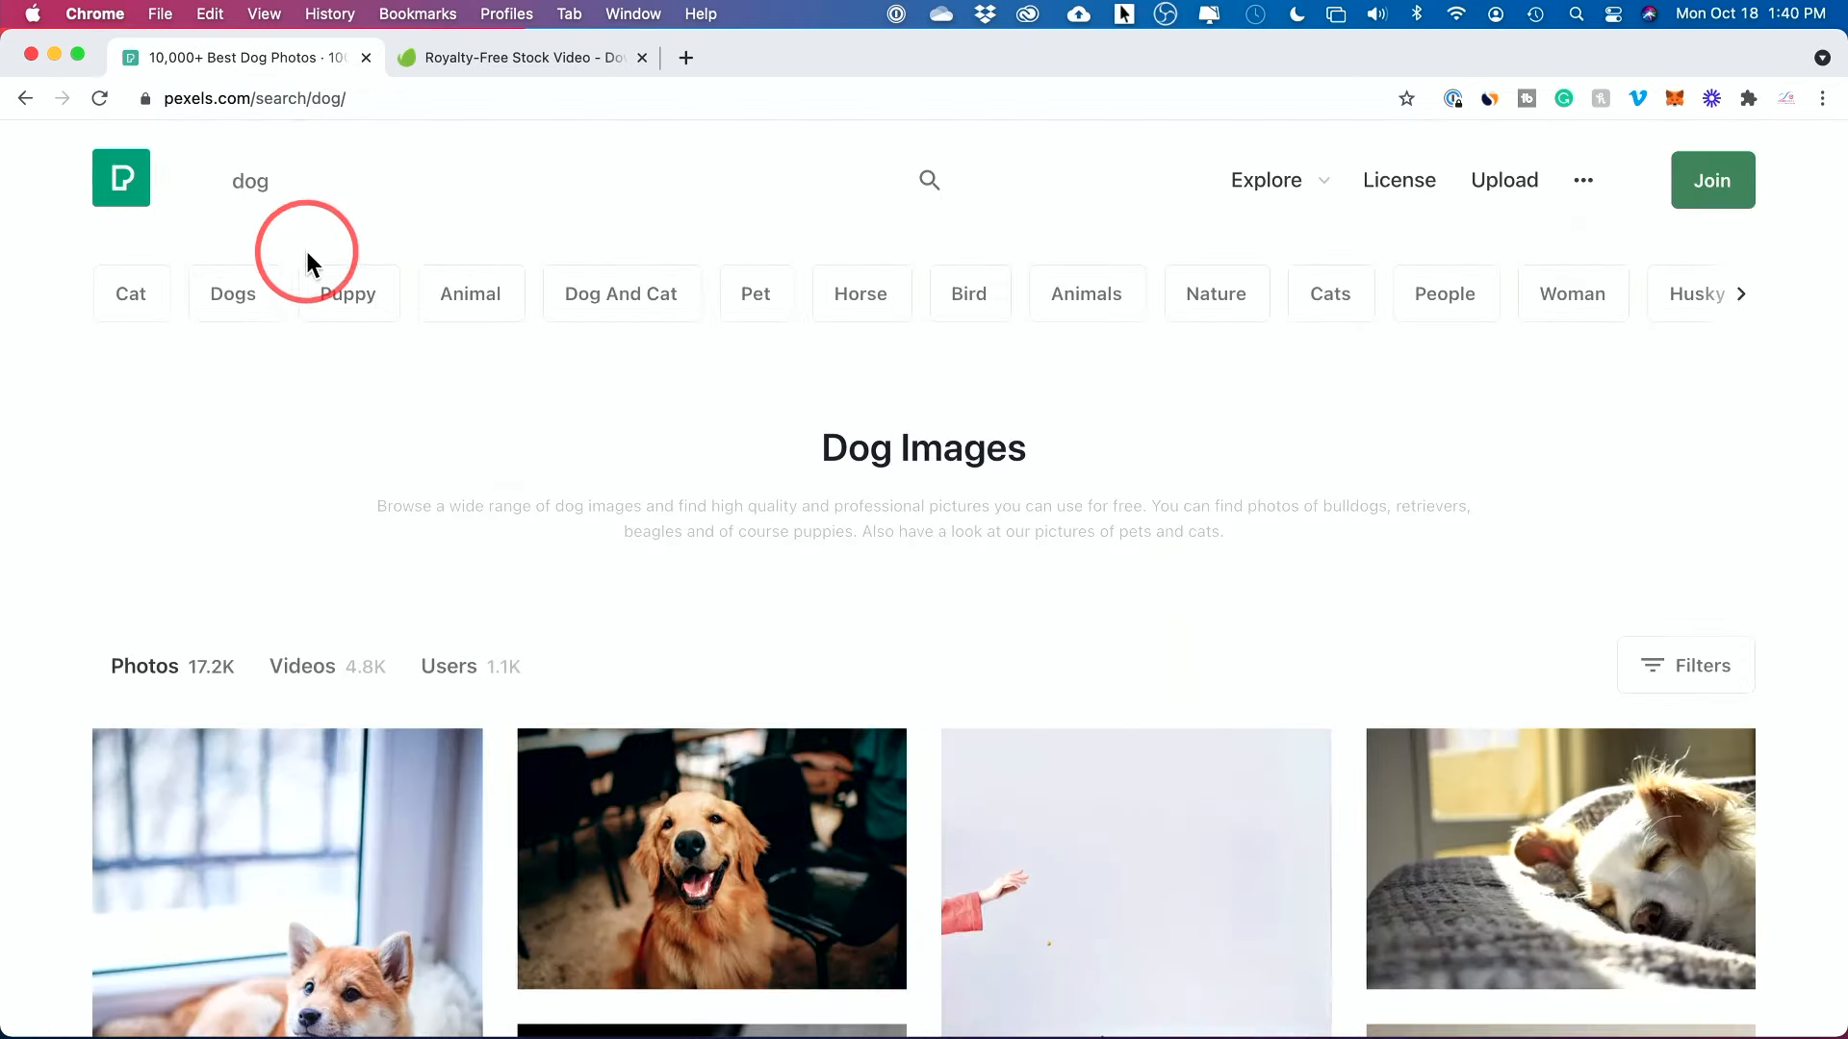
scroll("down", 3)
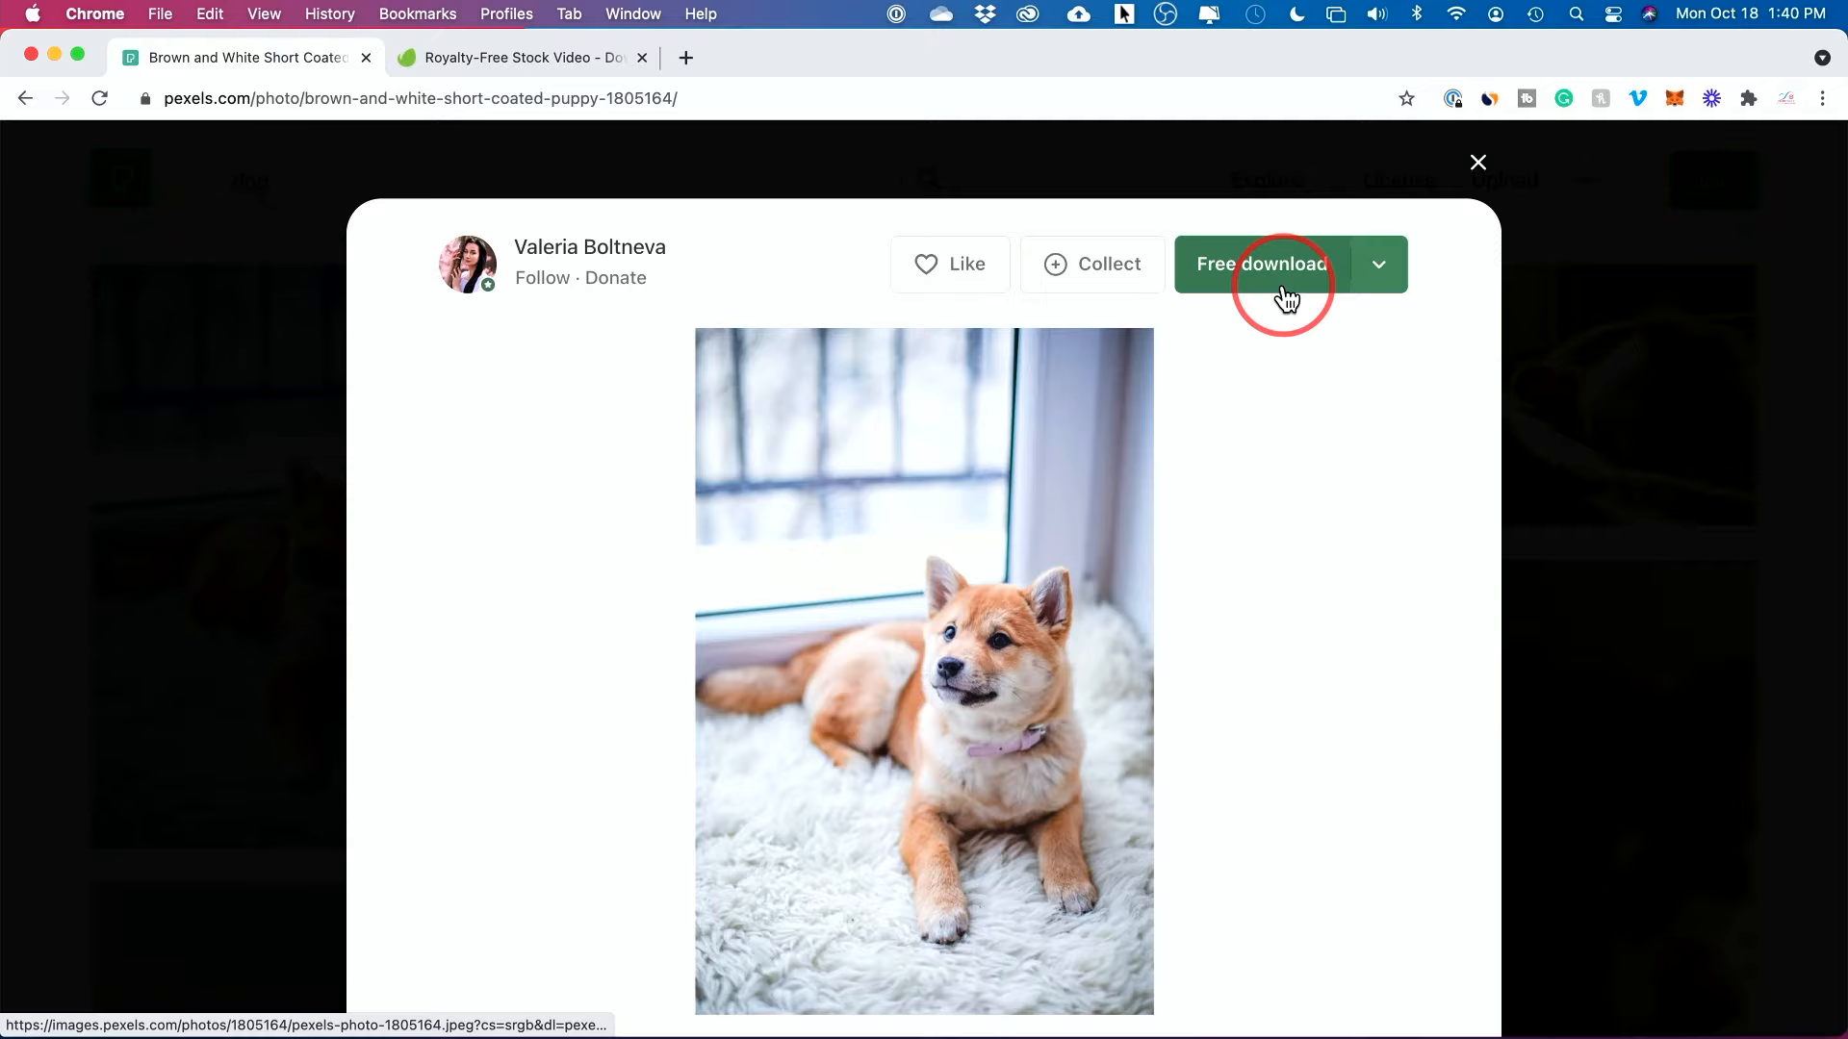
mouse_move(586, 256)
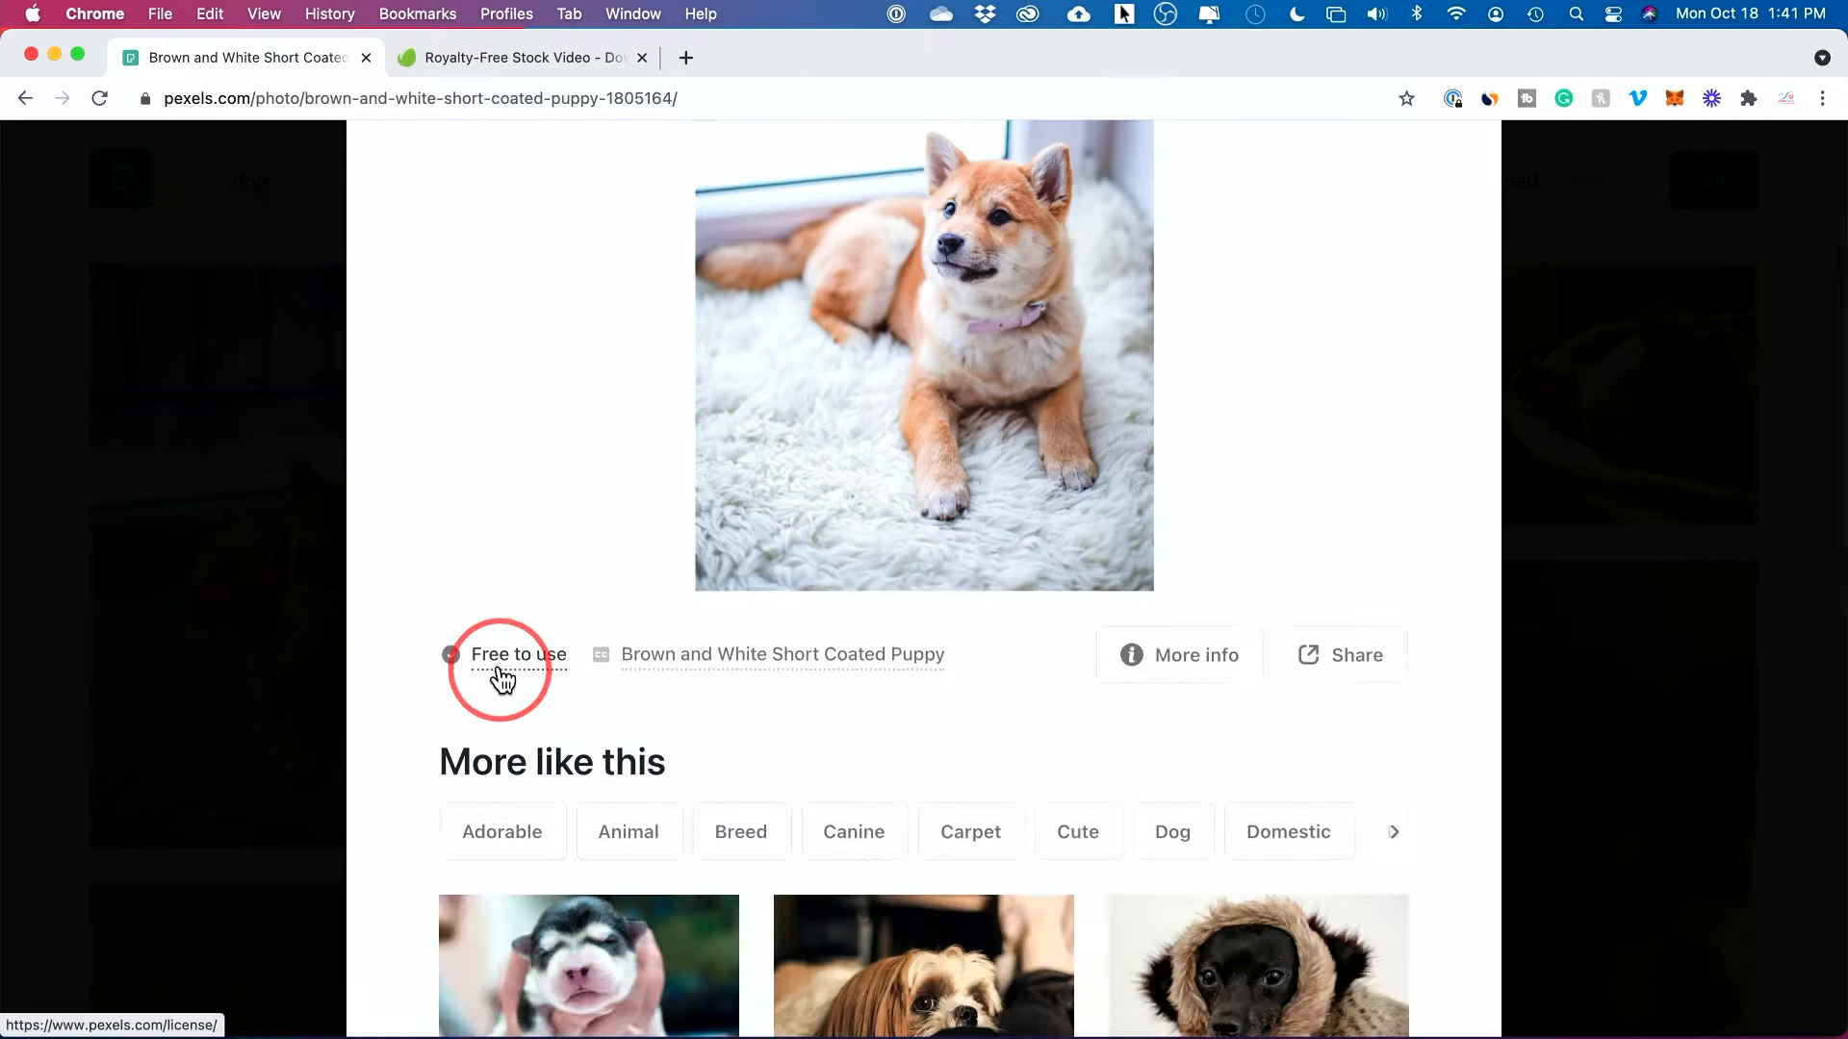
mouse_move(705, 494)
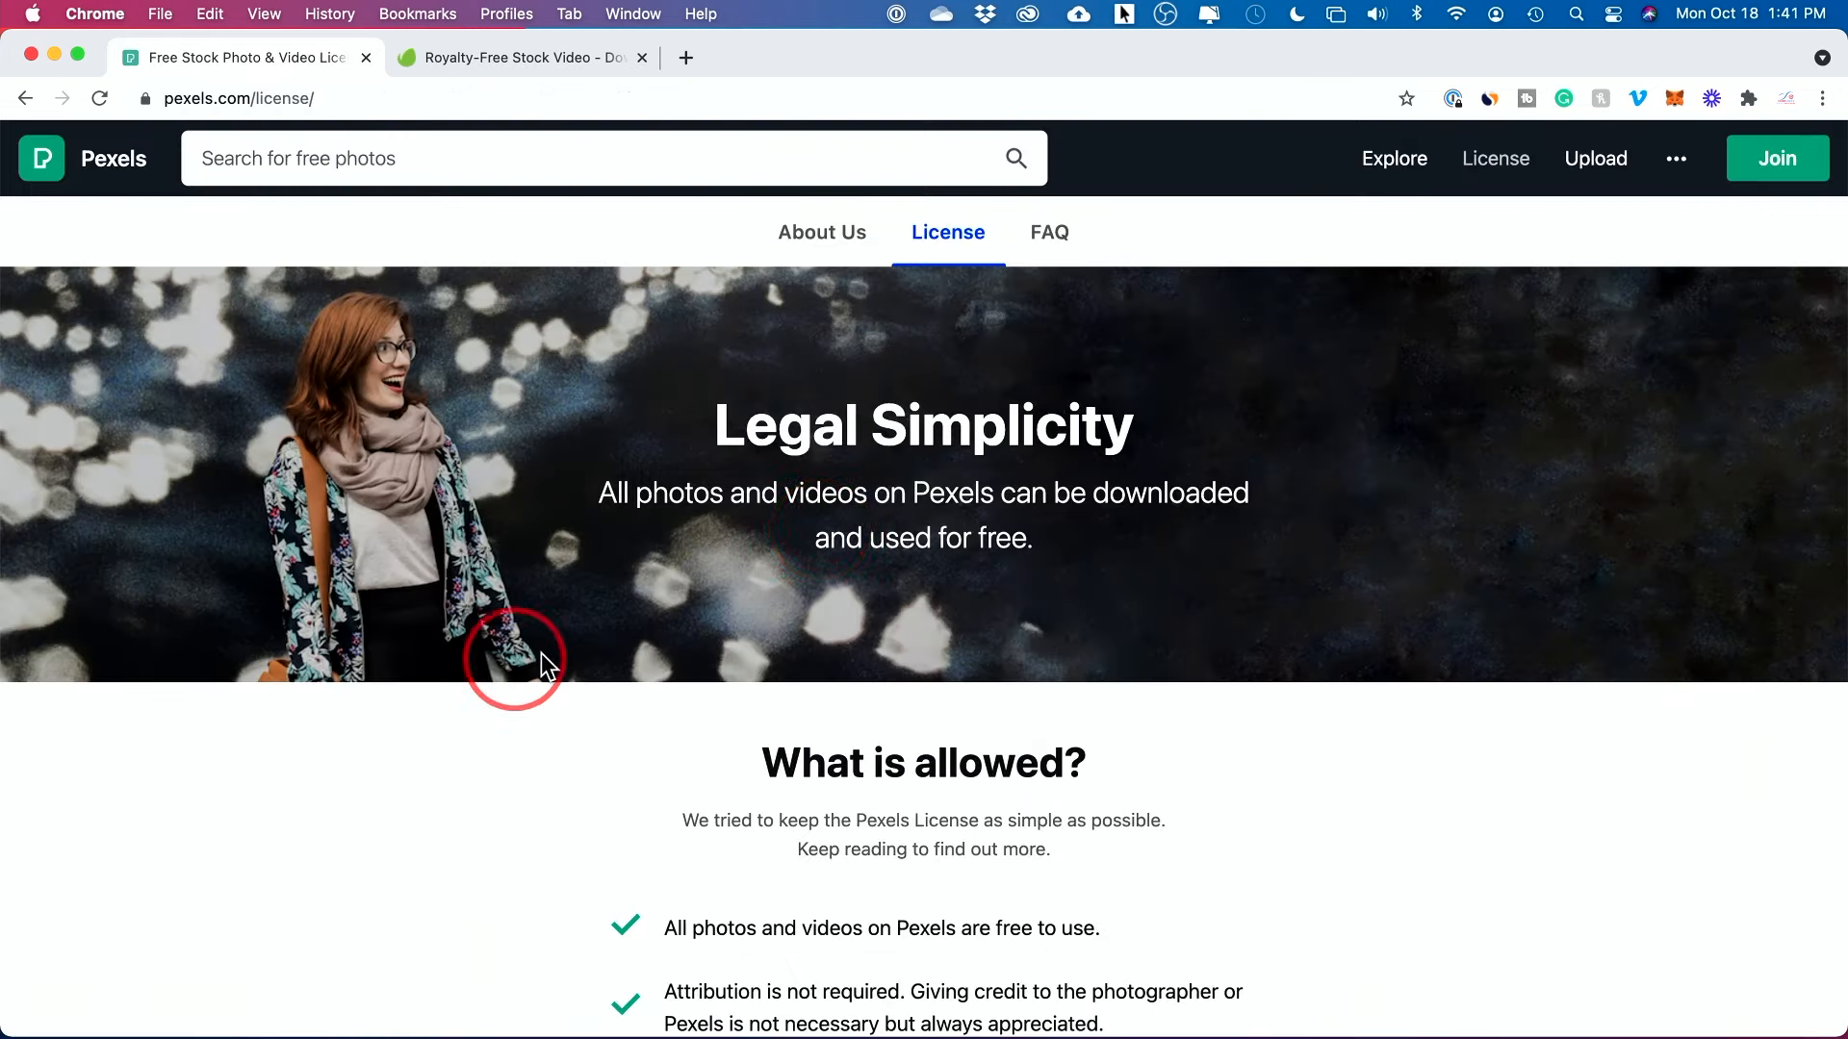
Highlight 'Attribution is not required' in the license's What is allowed section
scroll("down", 3)
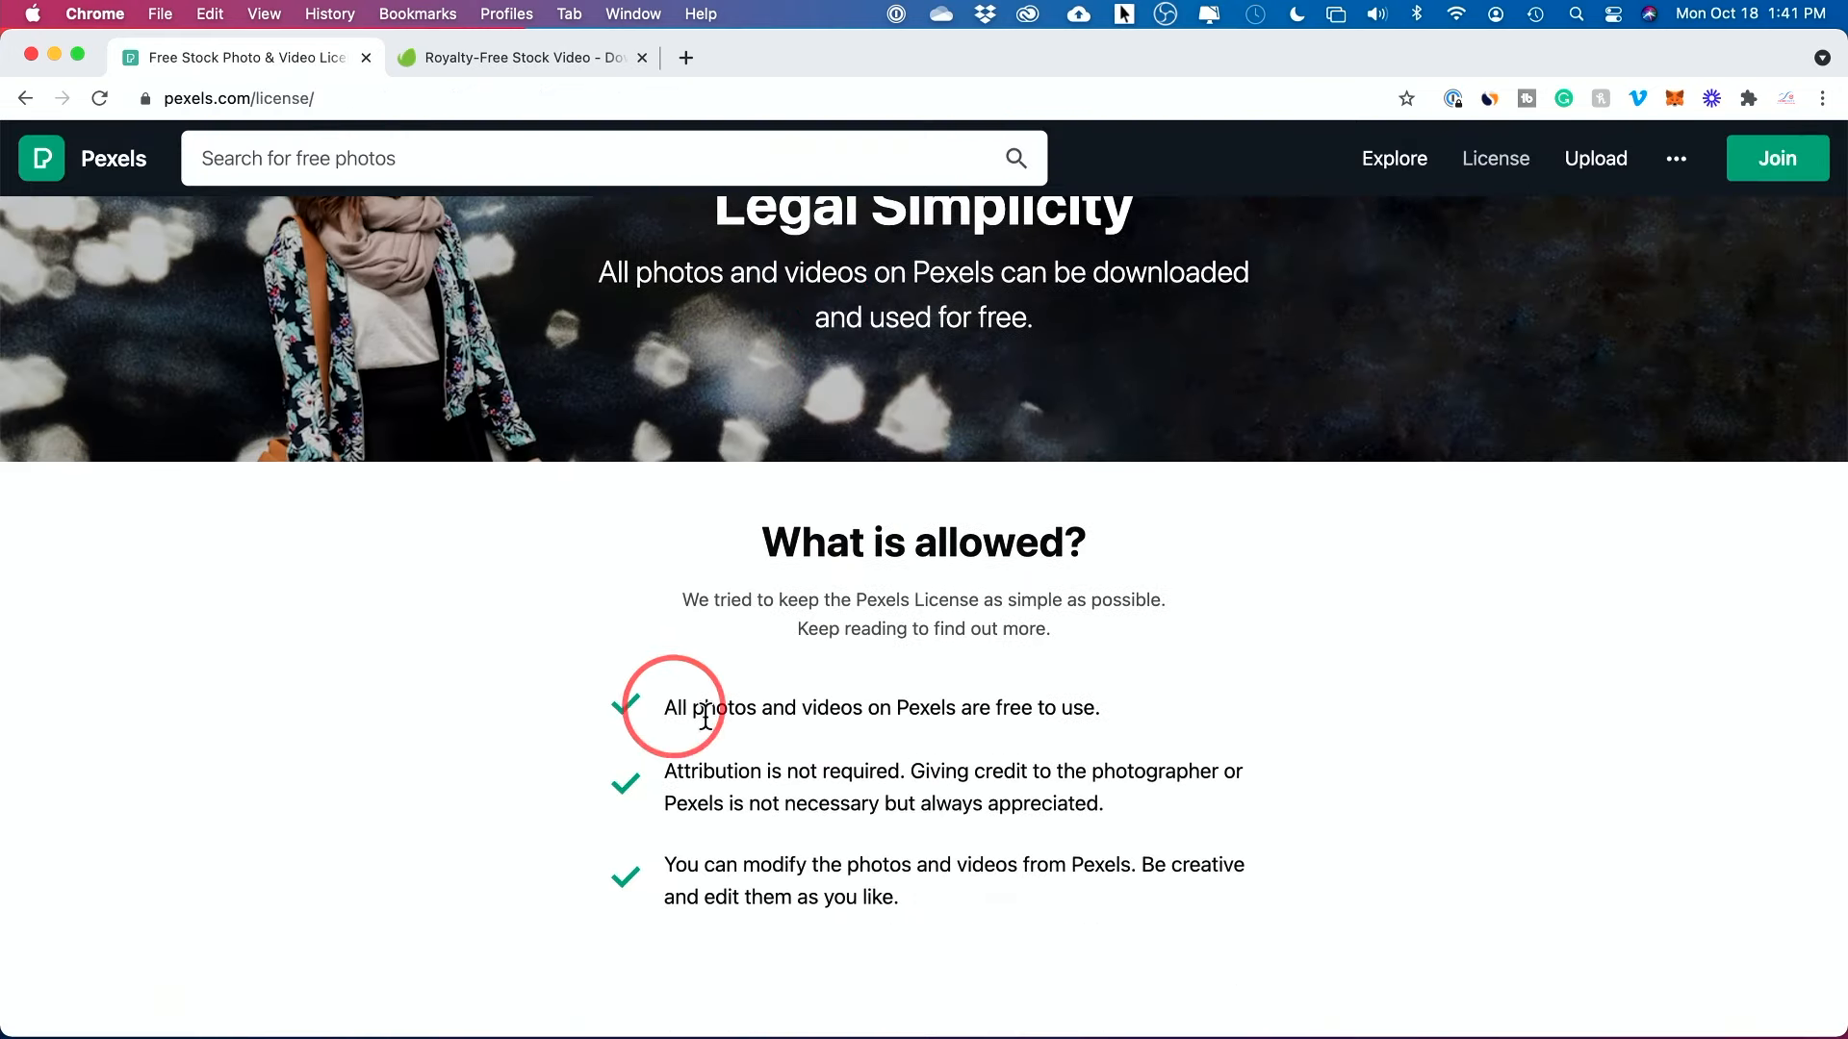
mouse_move(1037, 720)
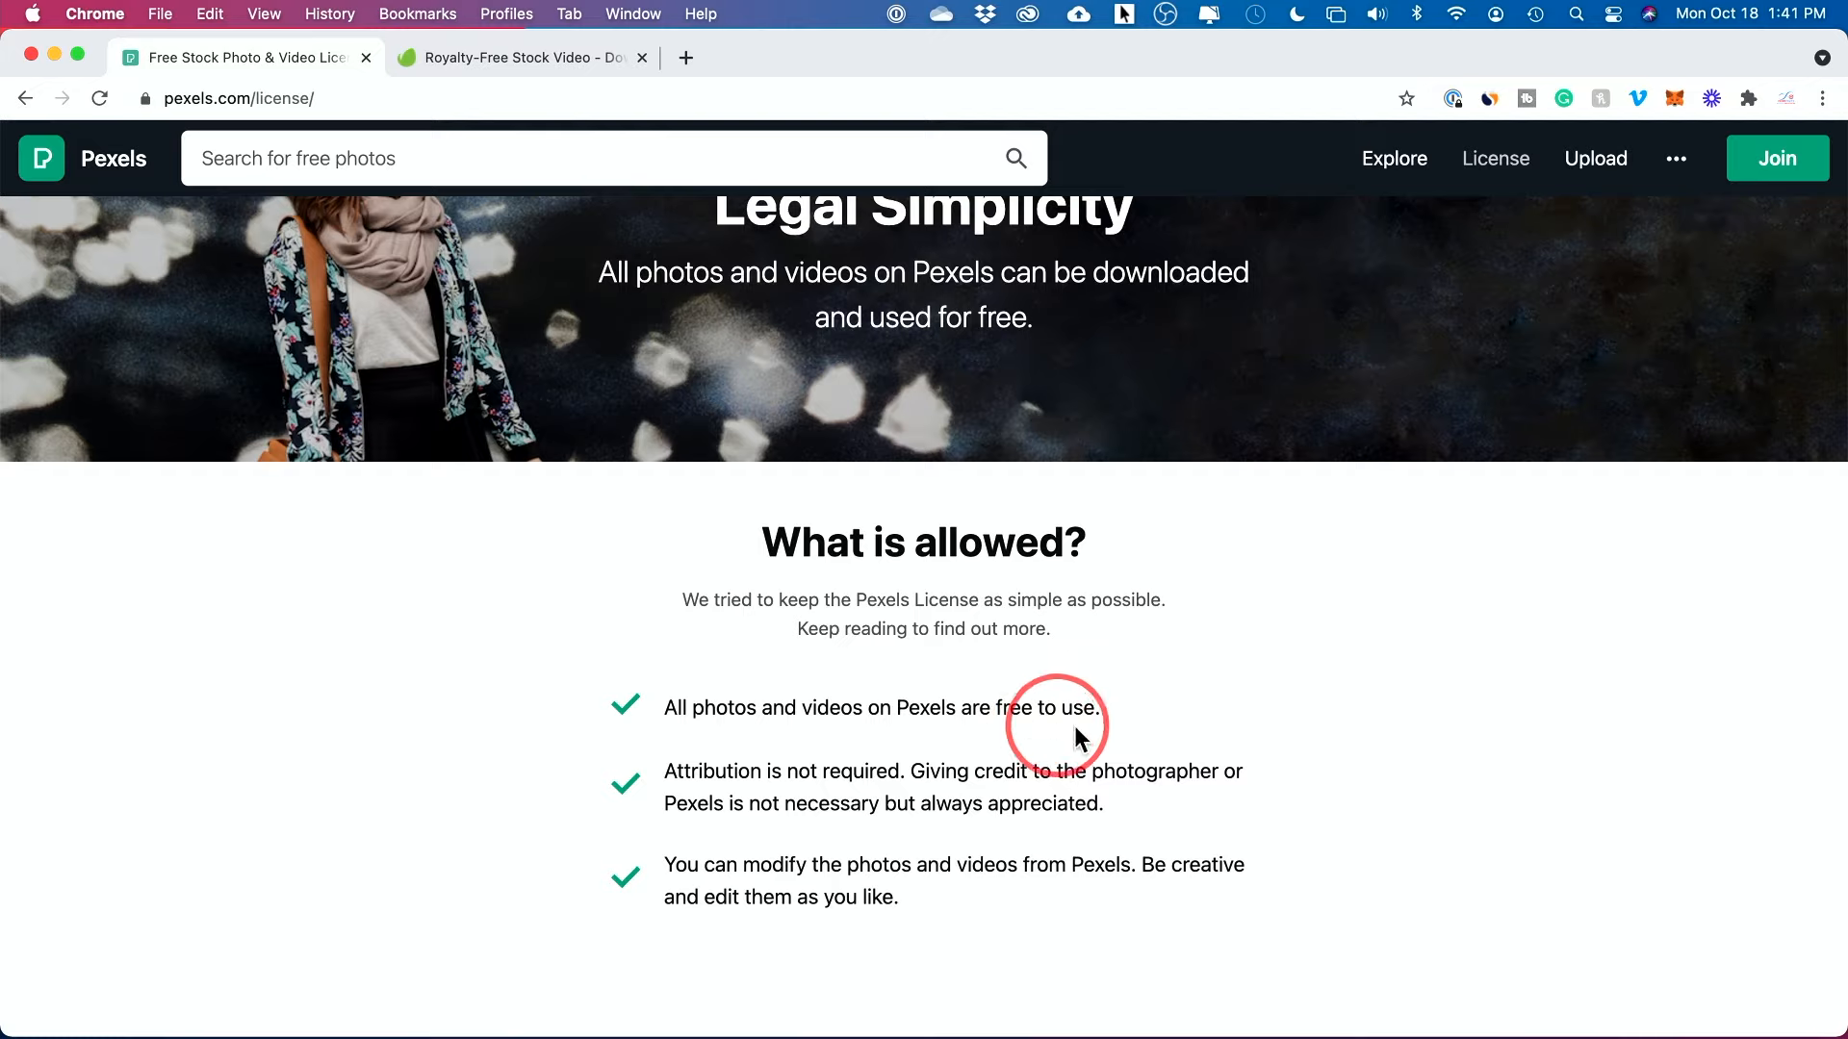
double_click(691, 771)
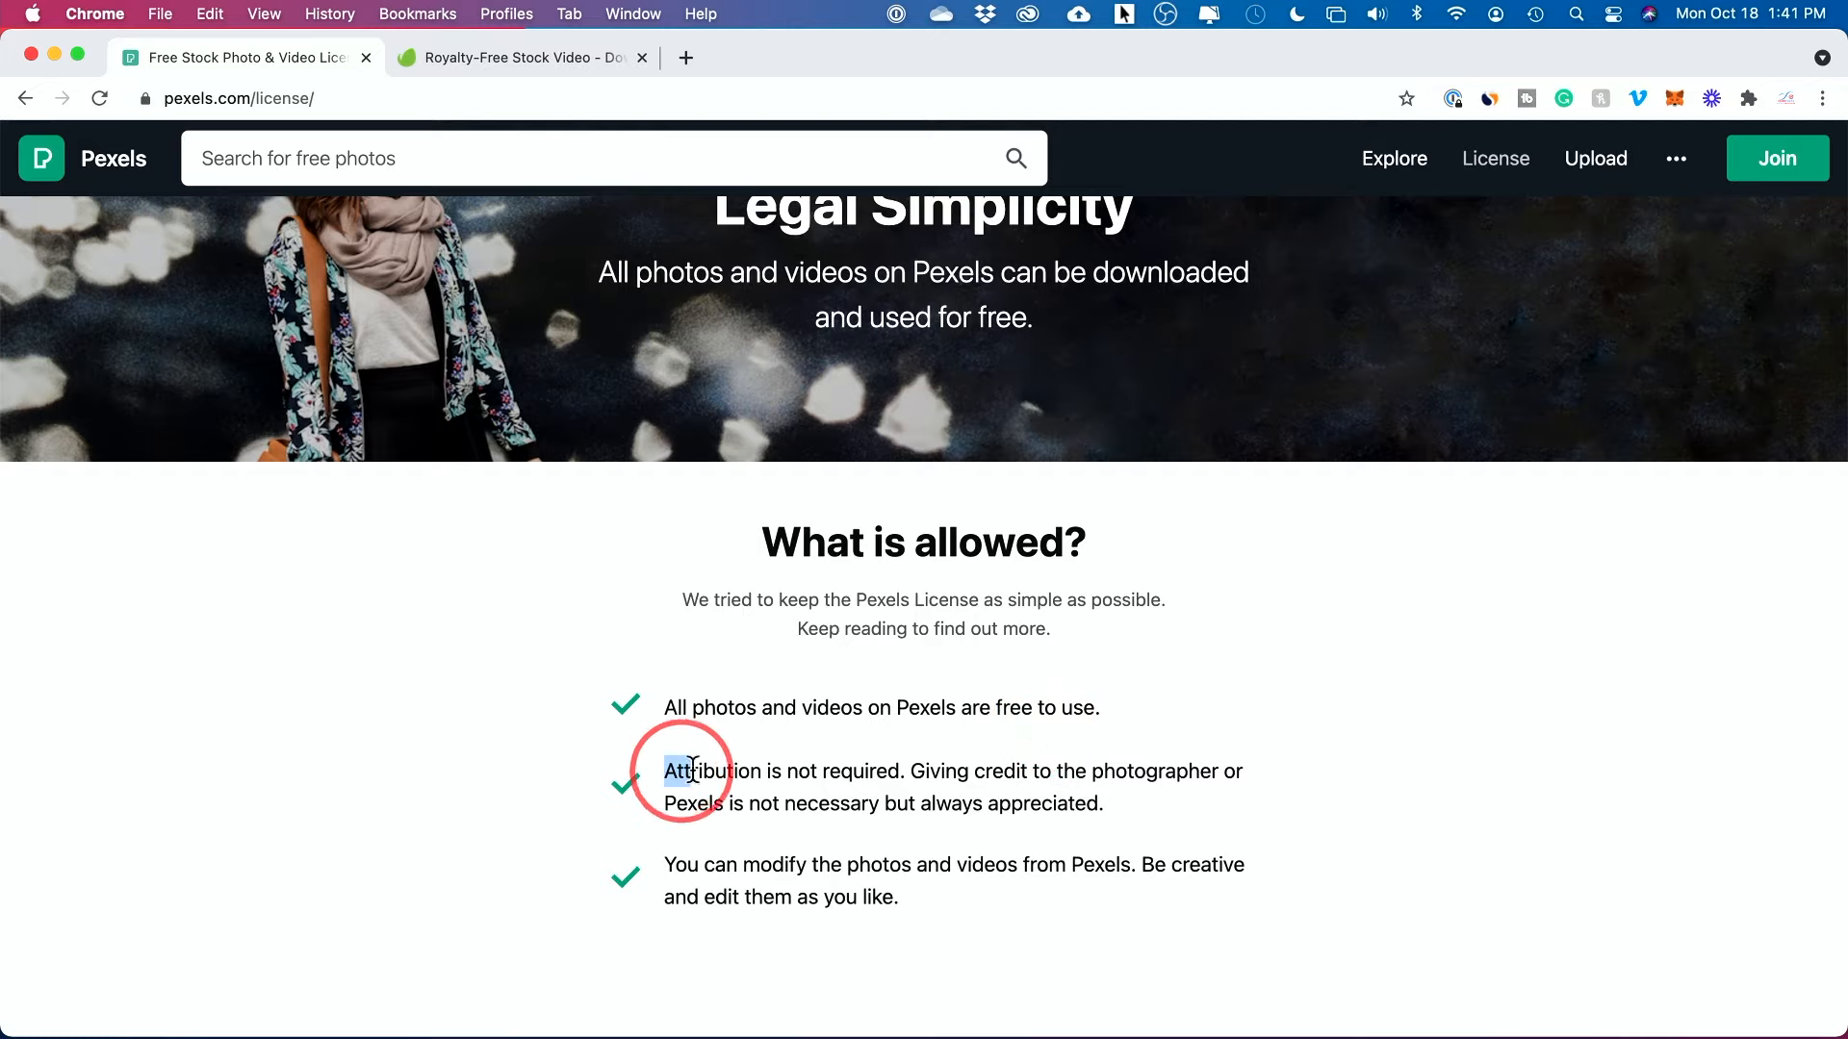
left_click_drag(671, 771, 896, 771)
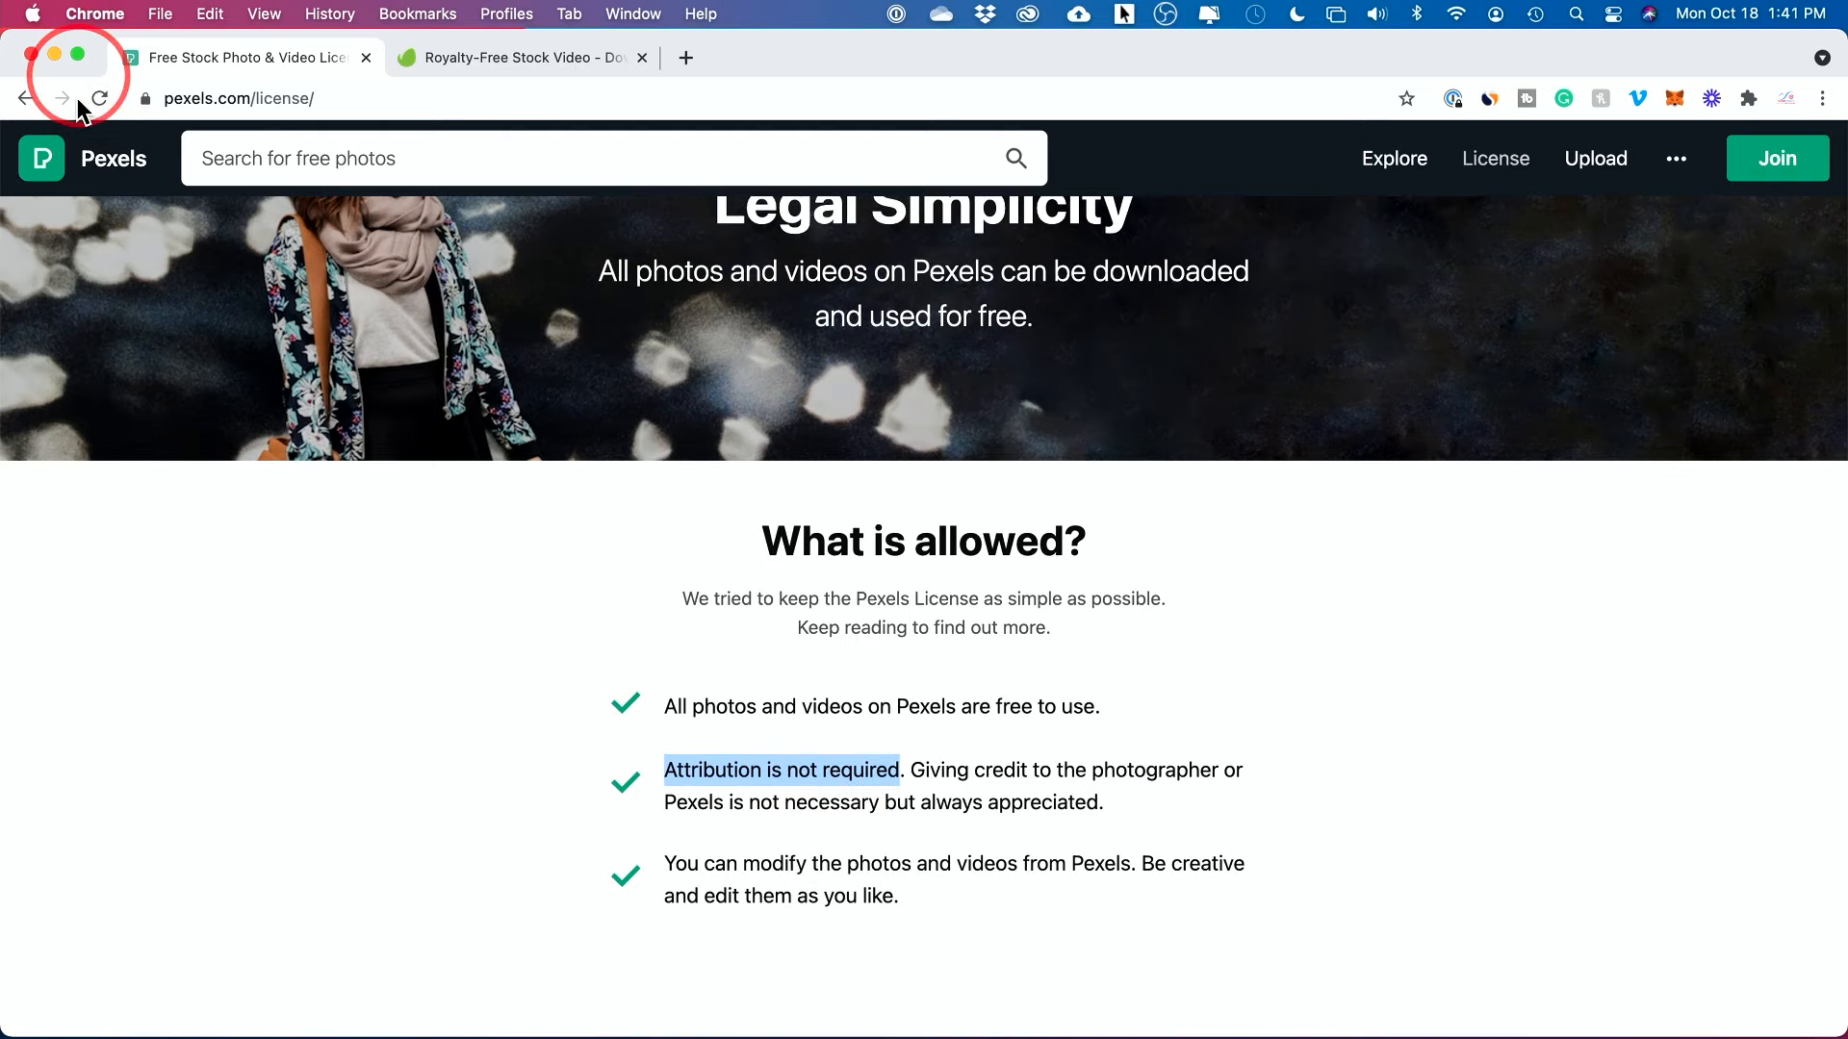
Return to the dog search results, then view the white dog with flowers photo's license
left_click(63, 98)
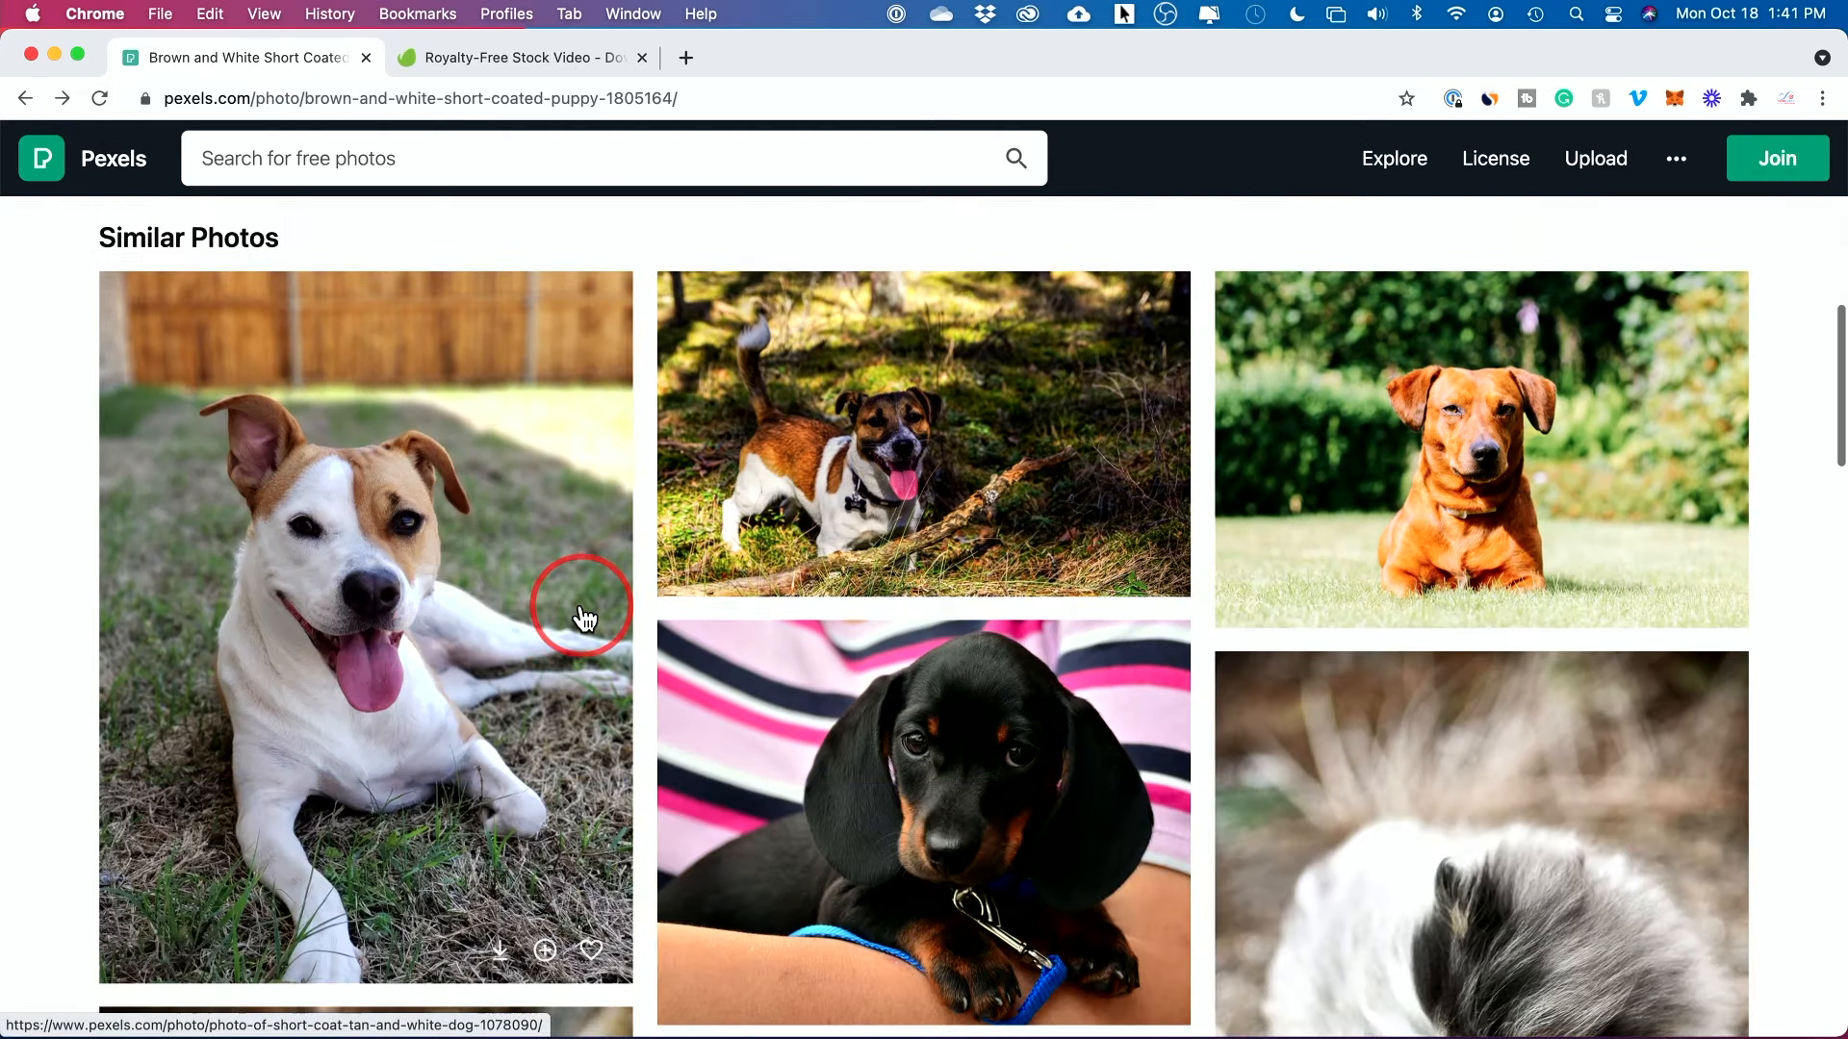
left_click(26, 98)
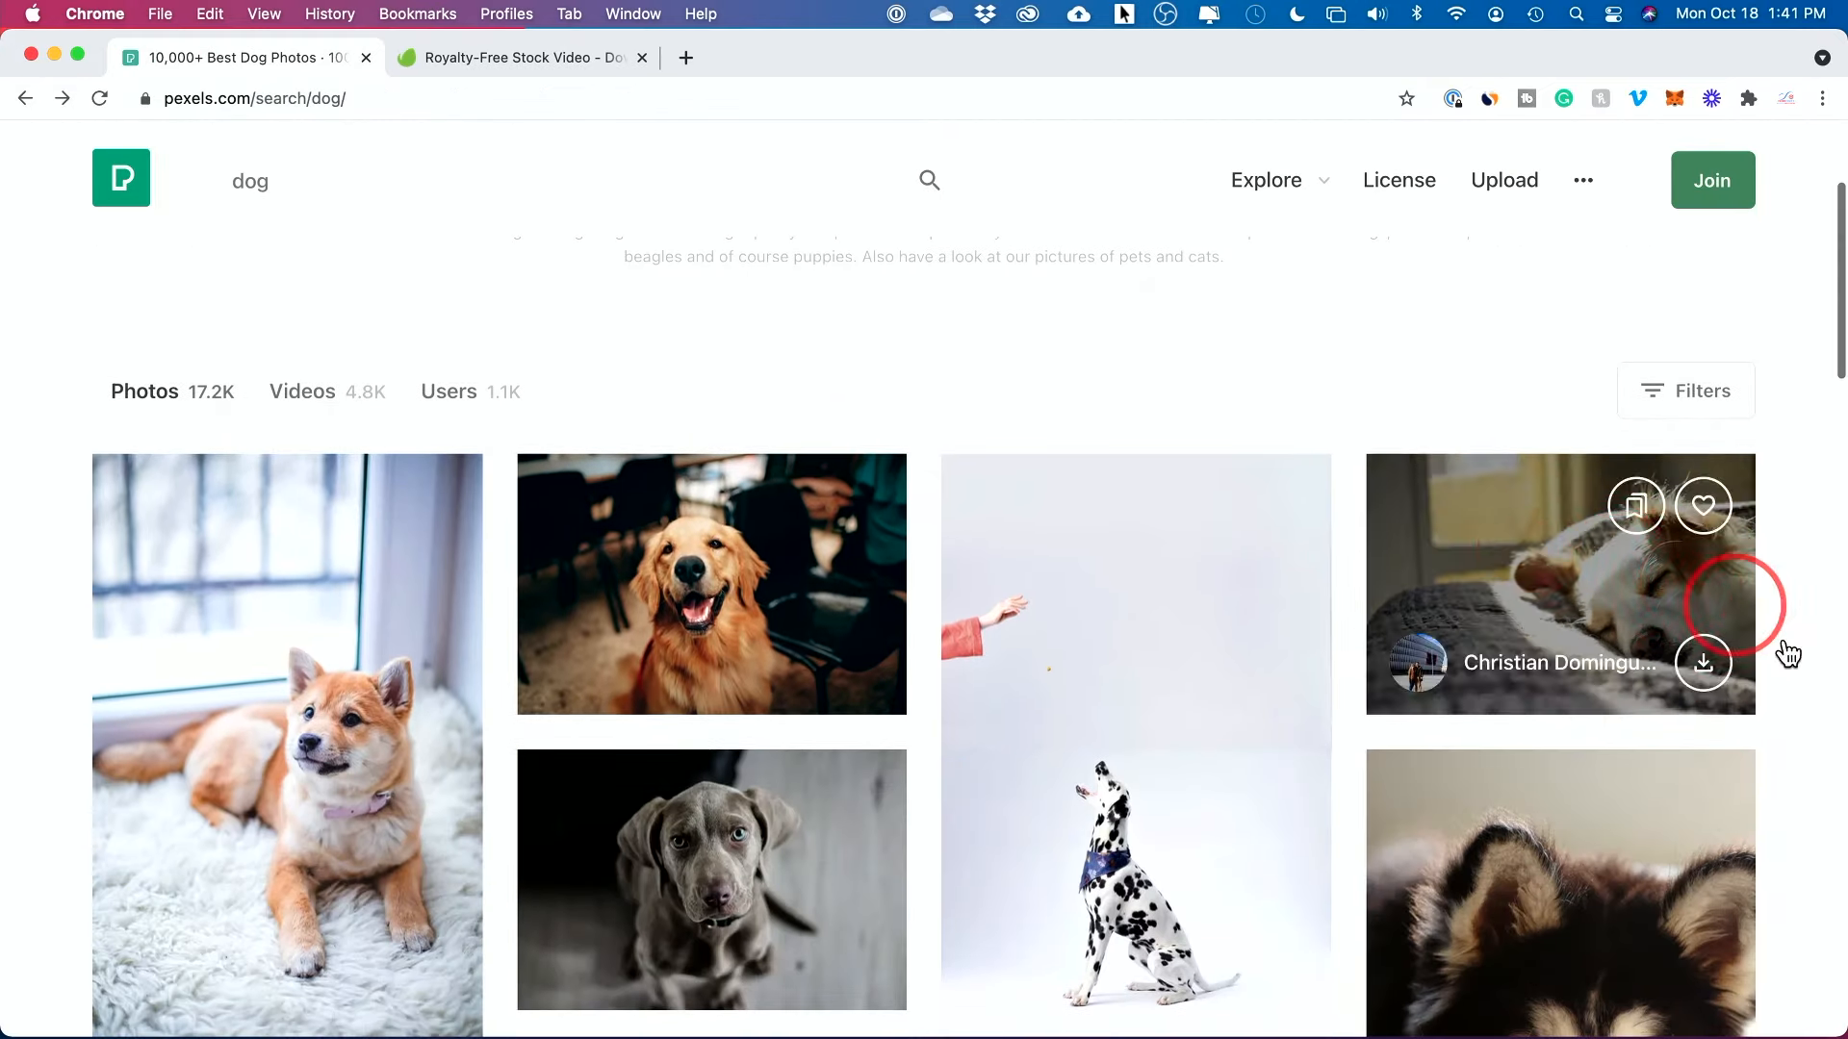
scroll("down", 3)
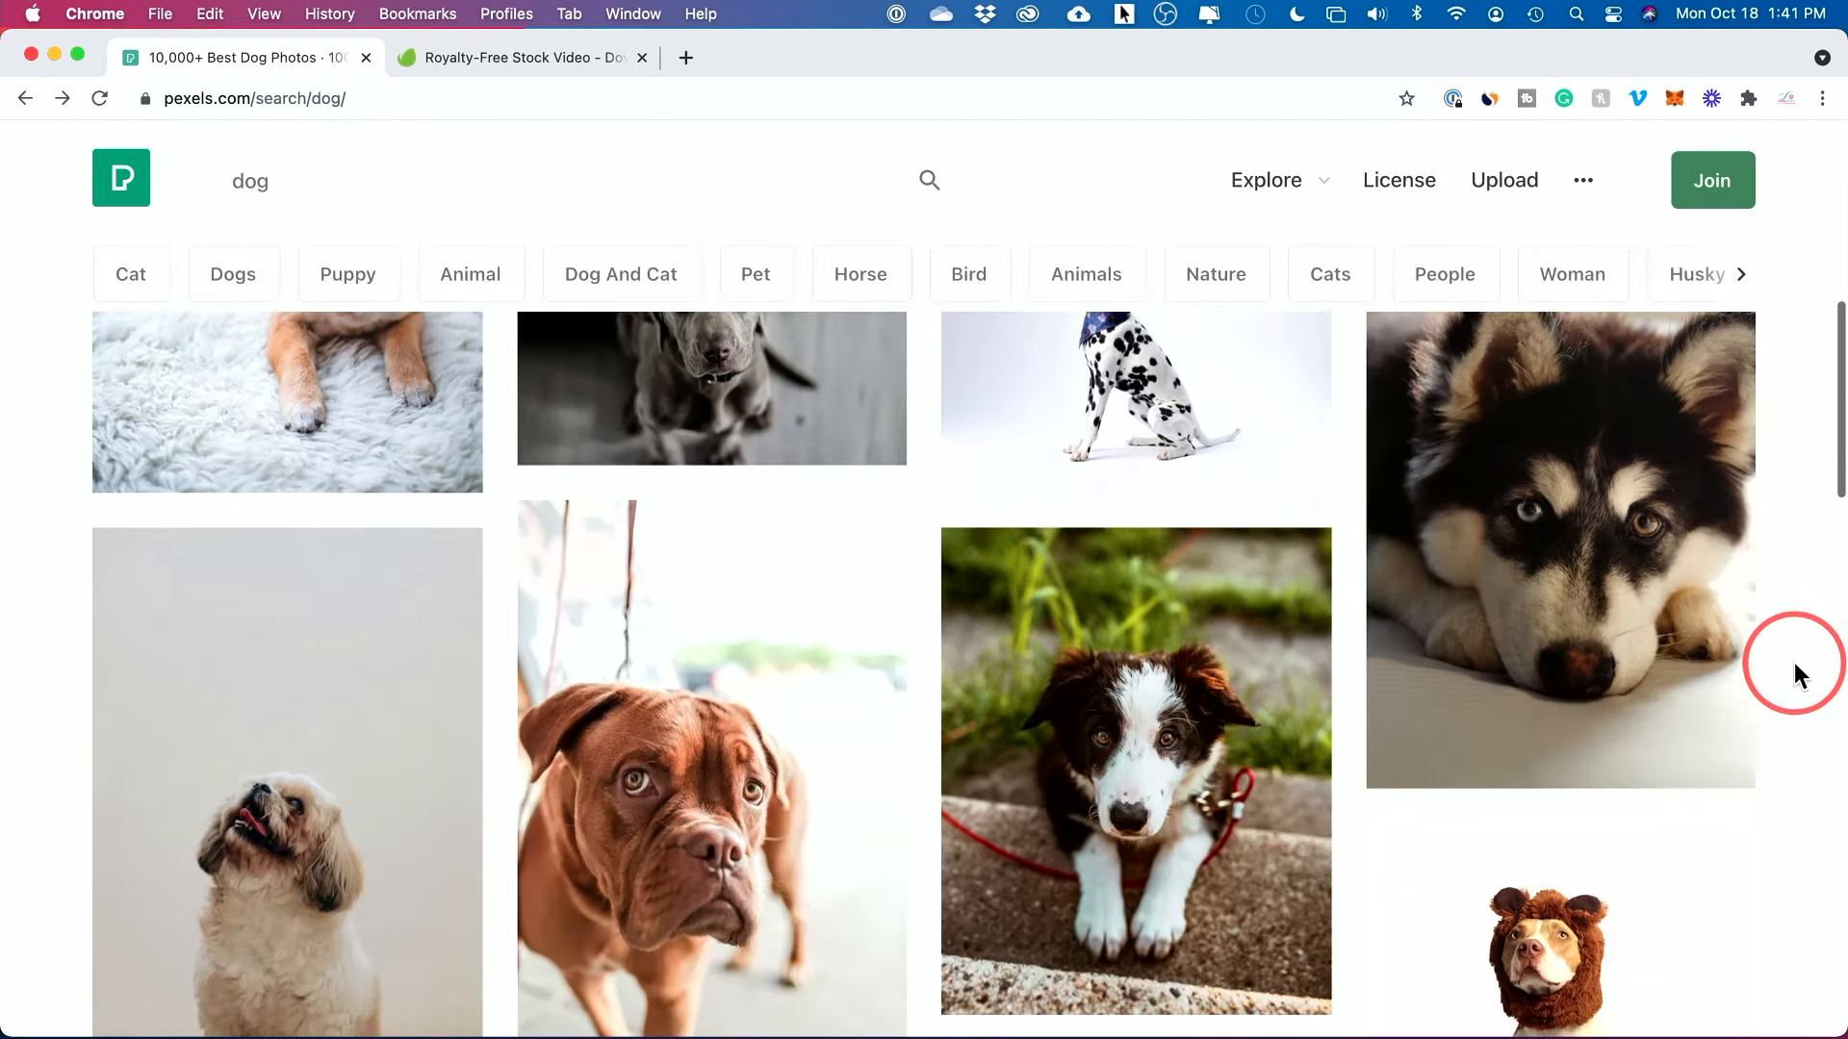
scroll("down", 3)
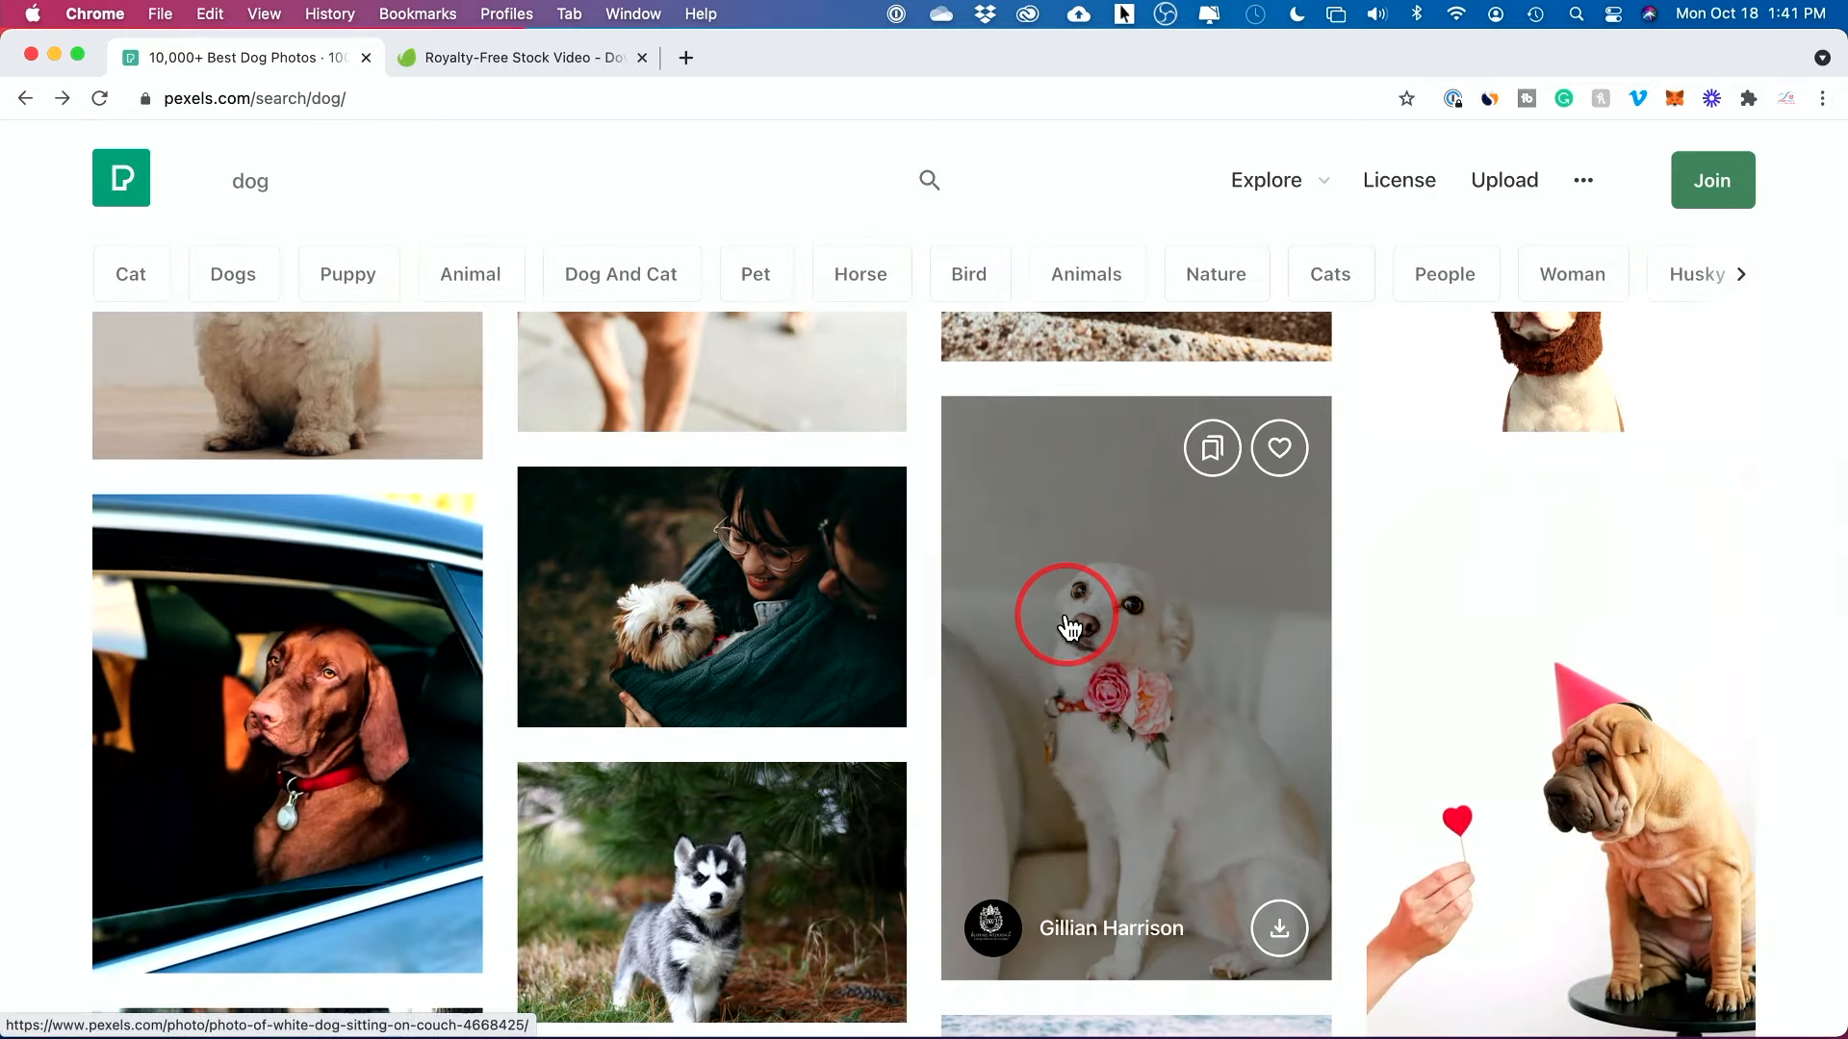
left_click(1066, 624)
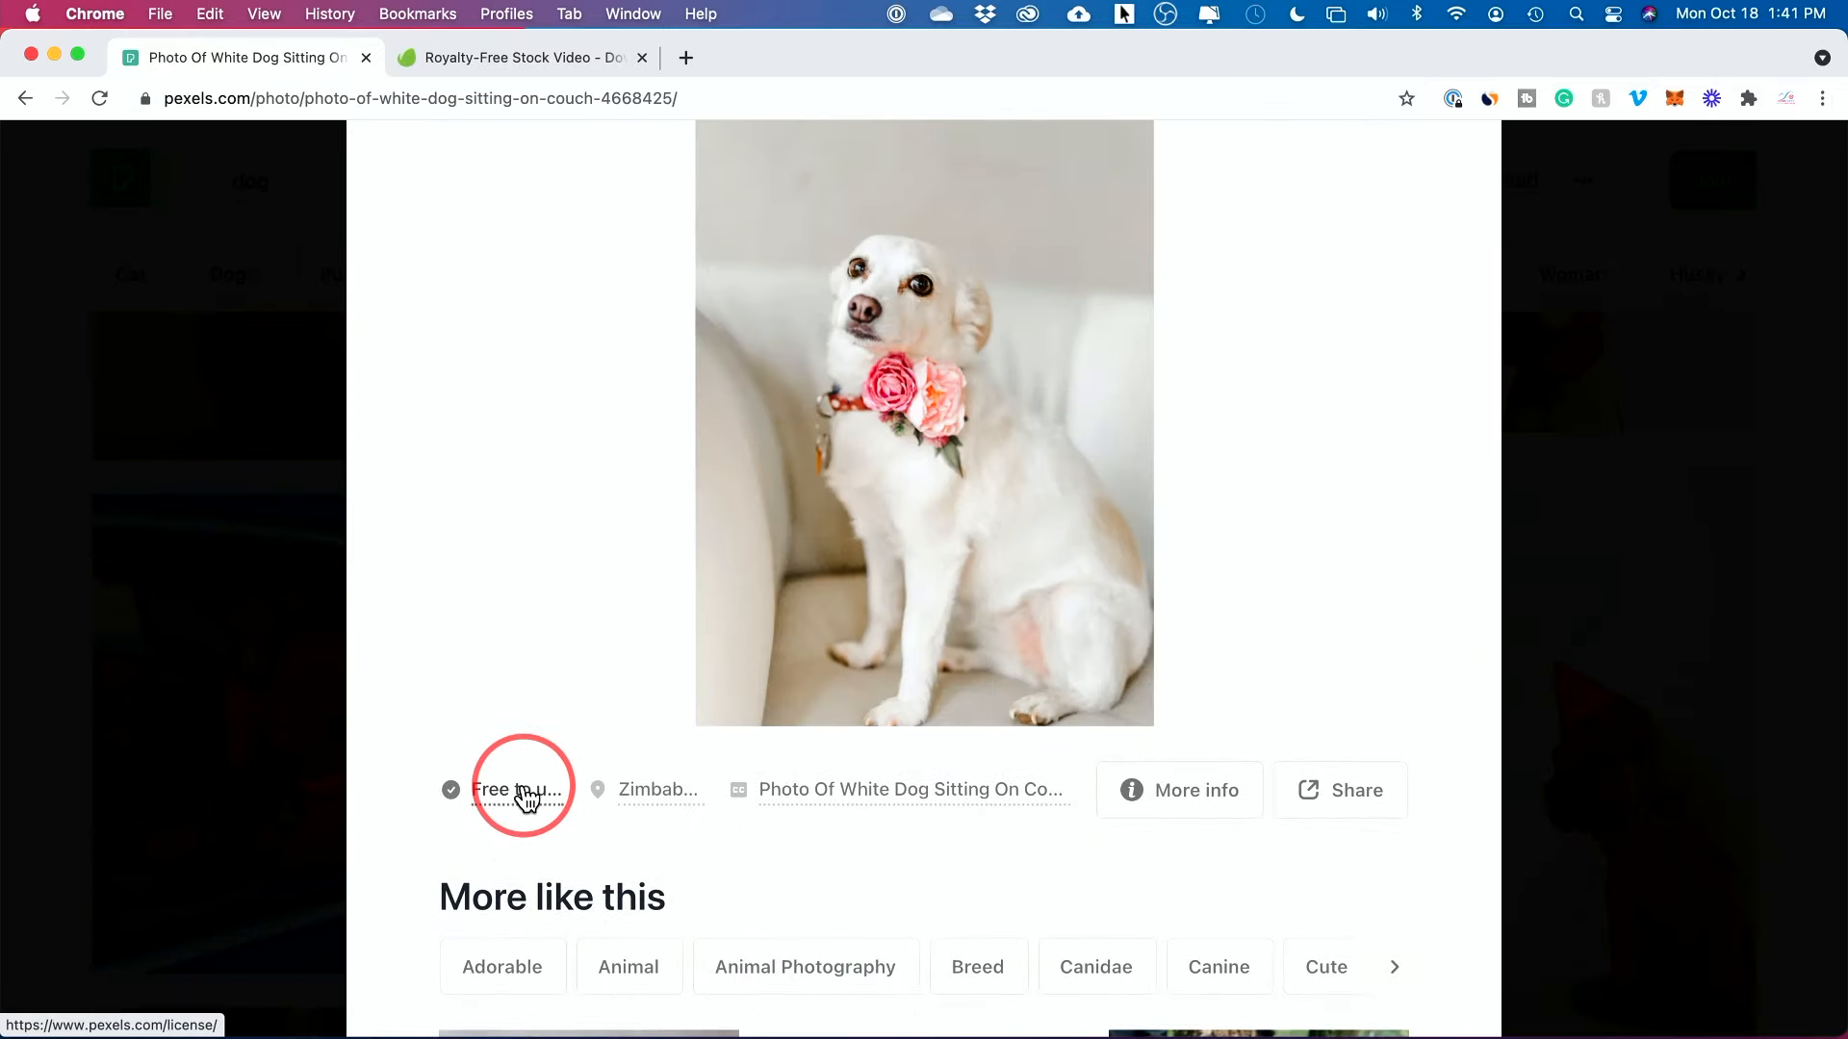
left_click(26, 98)
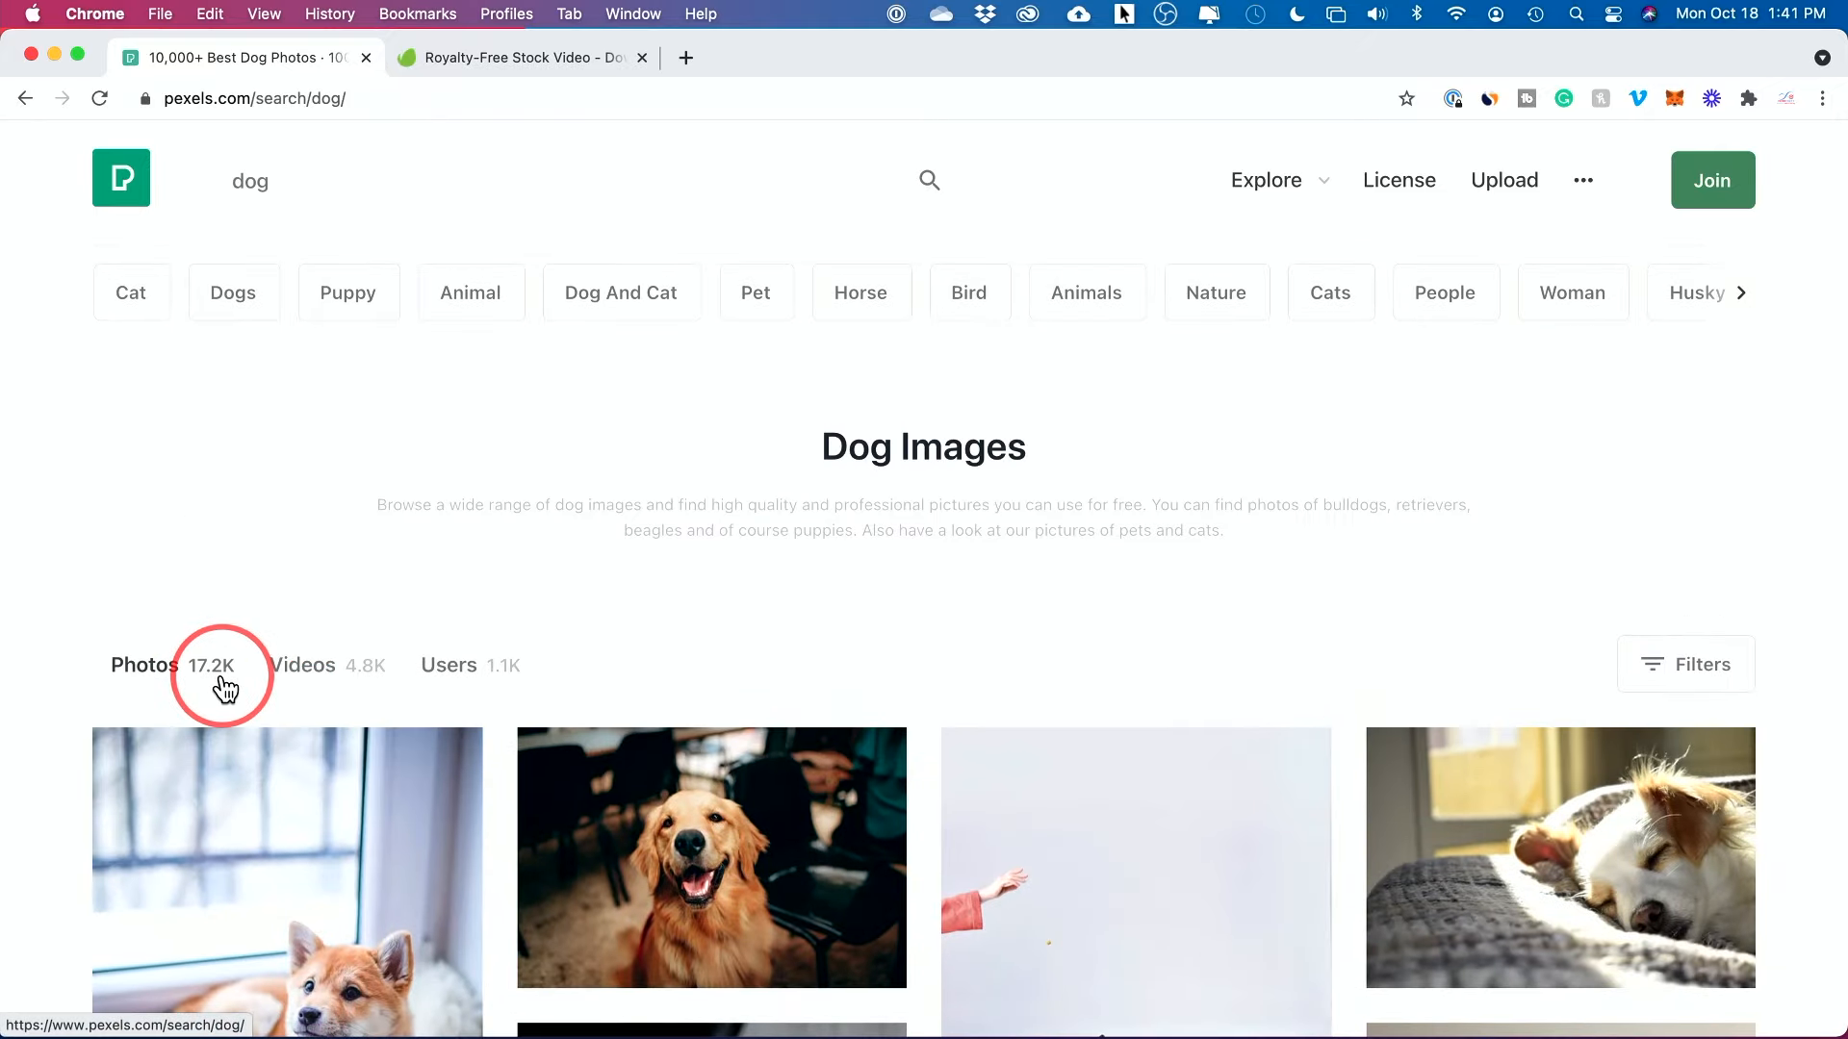
mouse_move(263, 209)
type(" food")
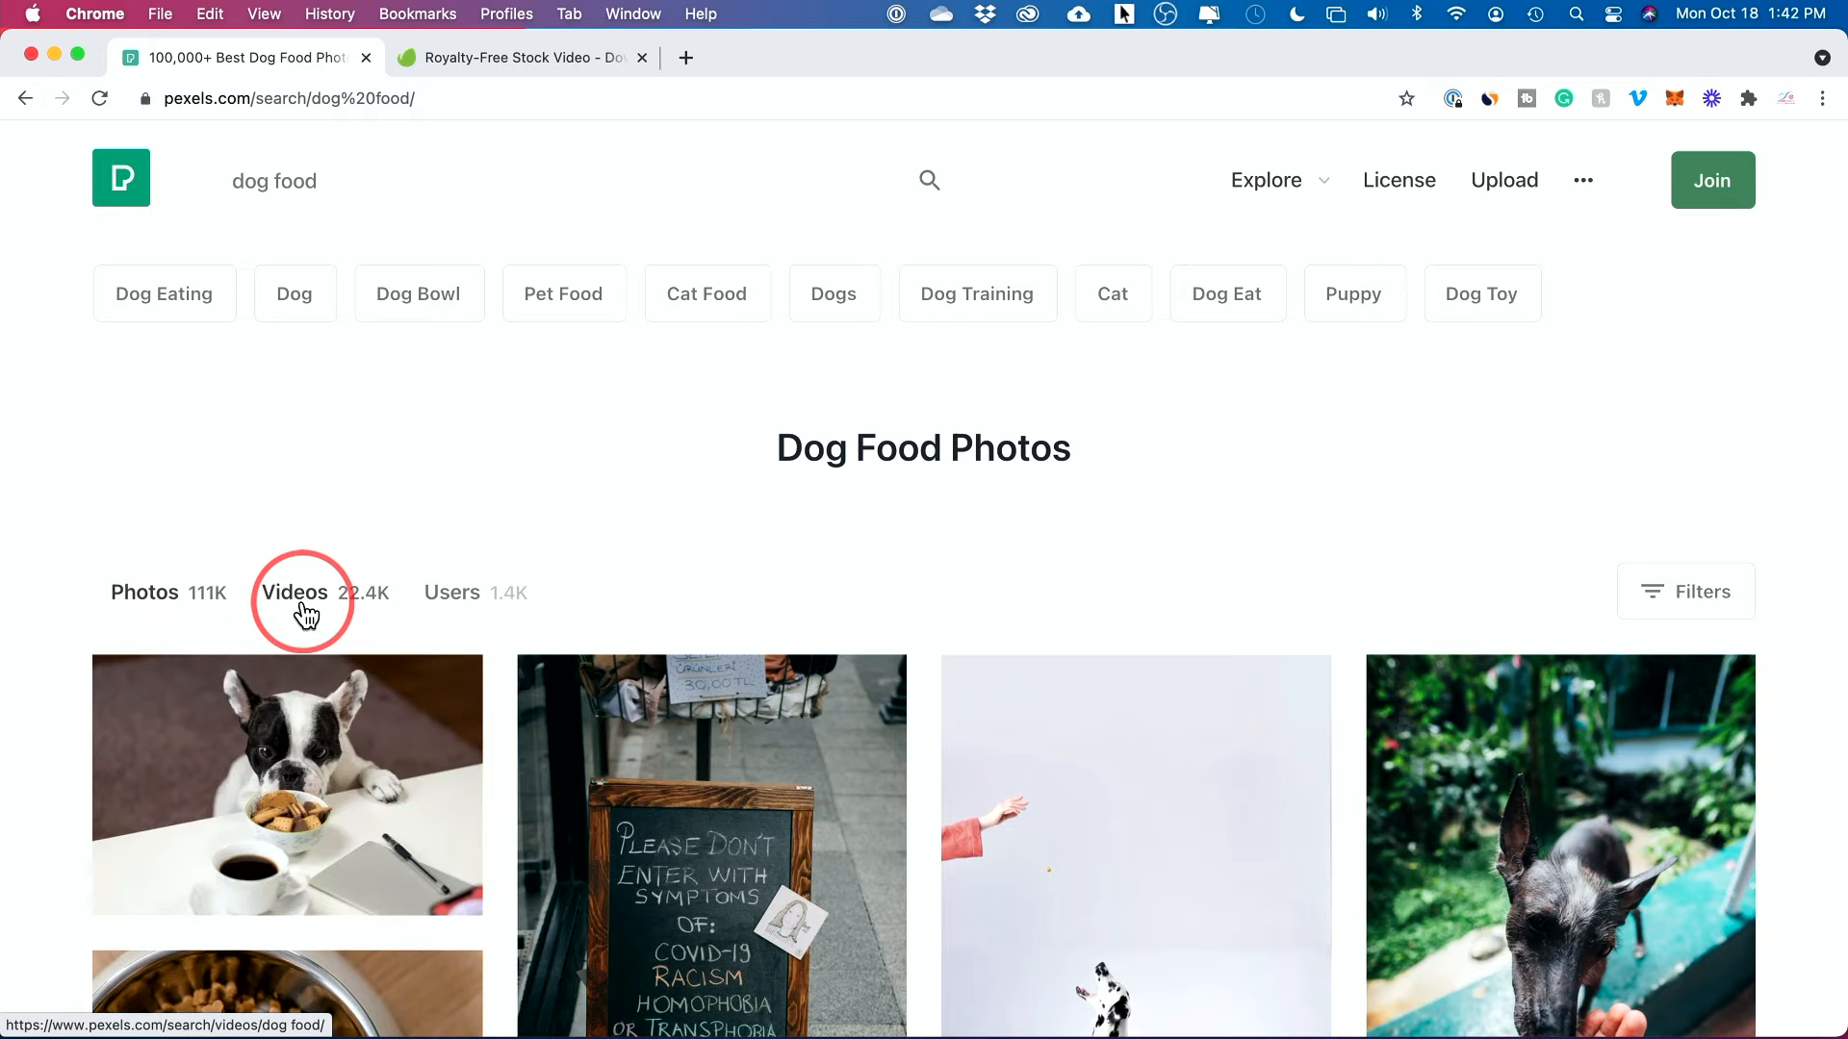
View the available download sizes for the corgi-feeding dog food video
scroll("down", 3)
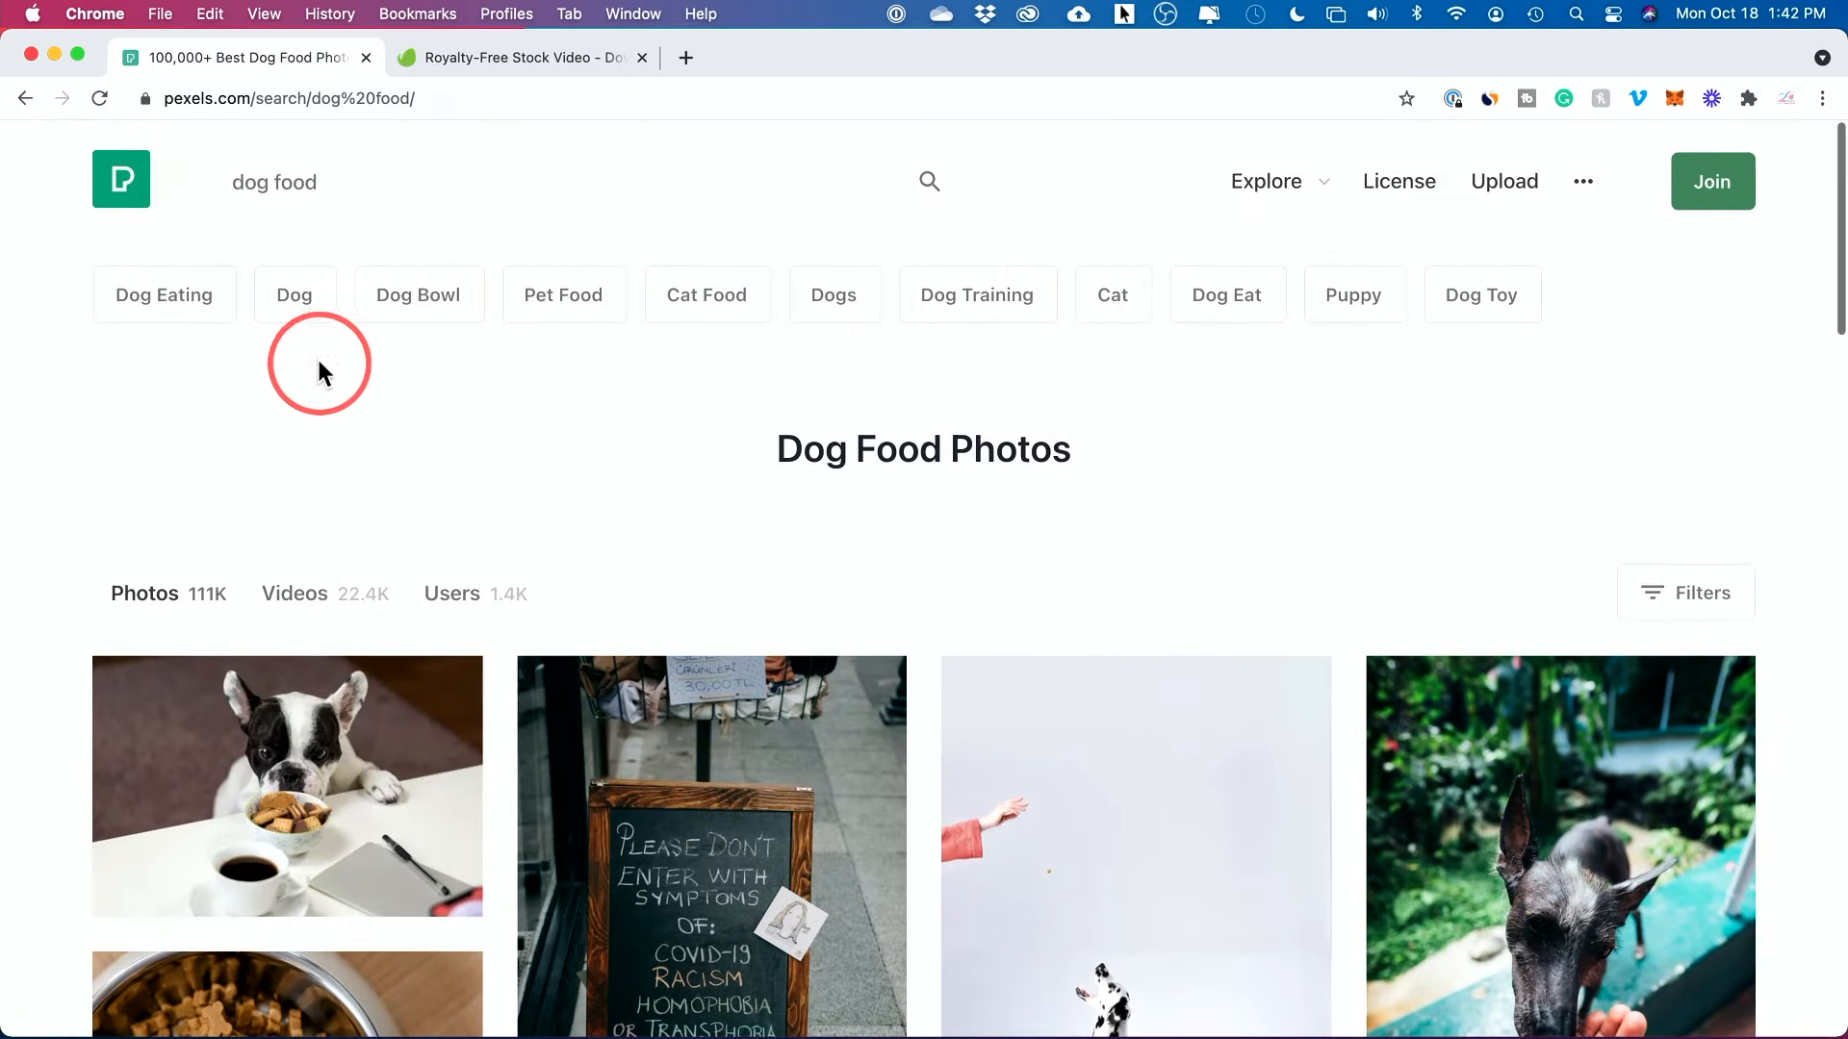
left_click(294, 593)
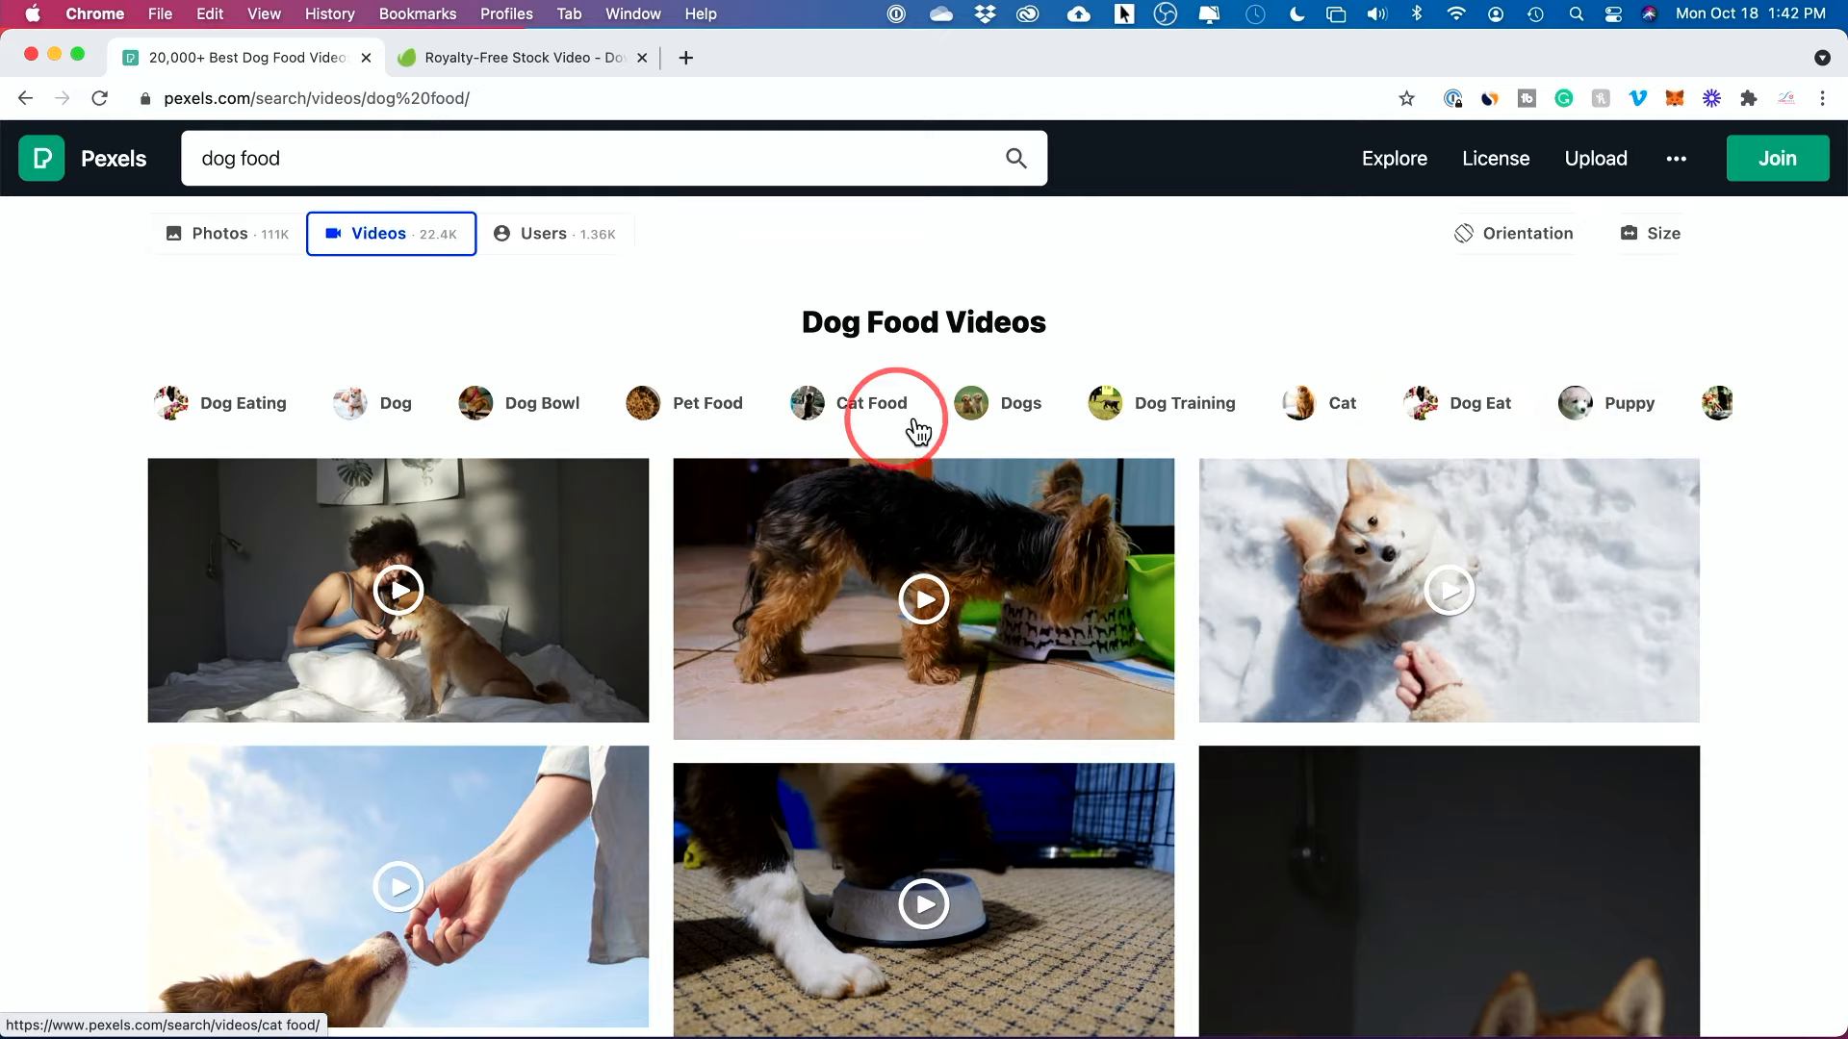
left_click(1449, 589)
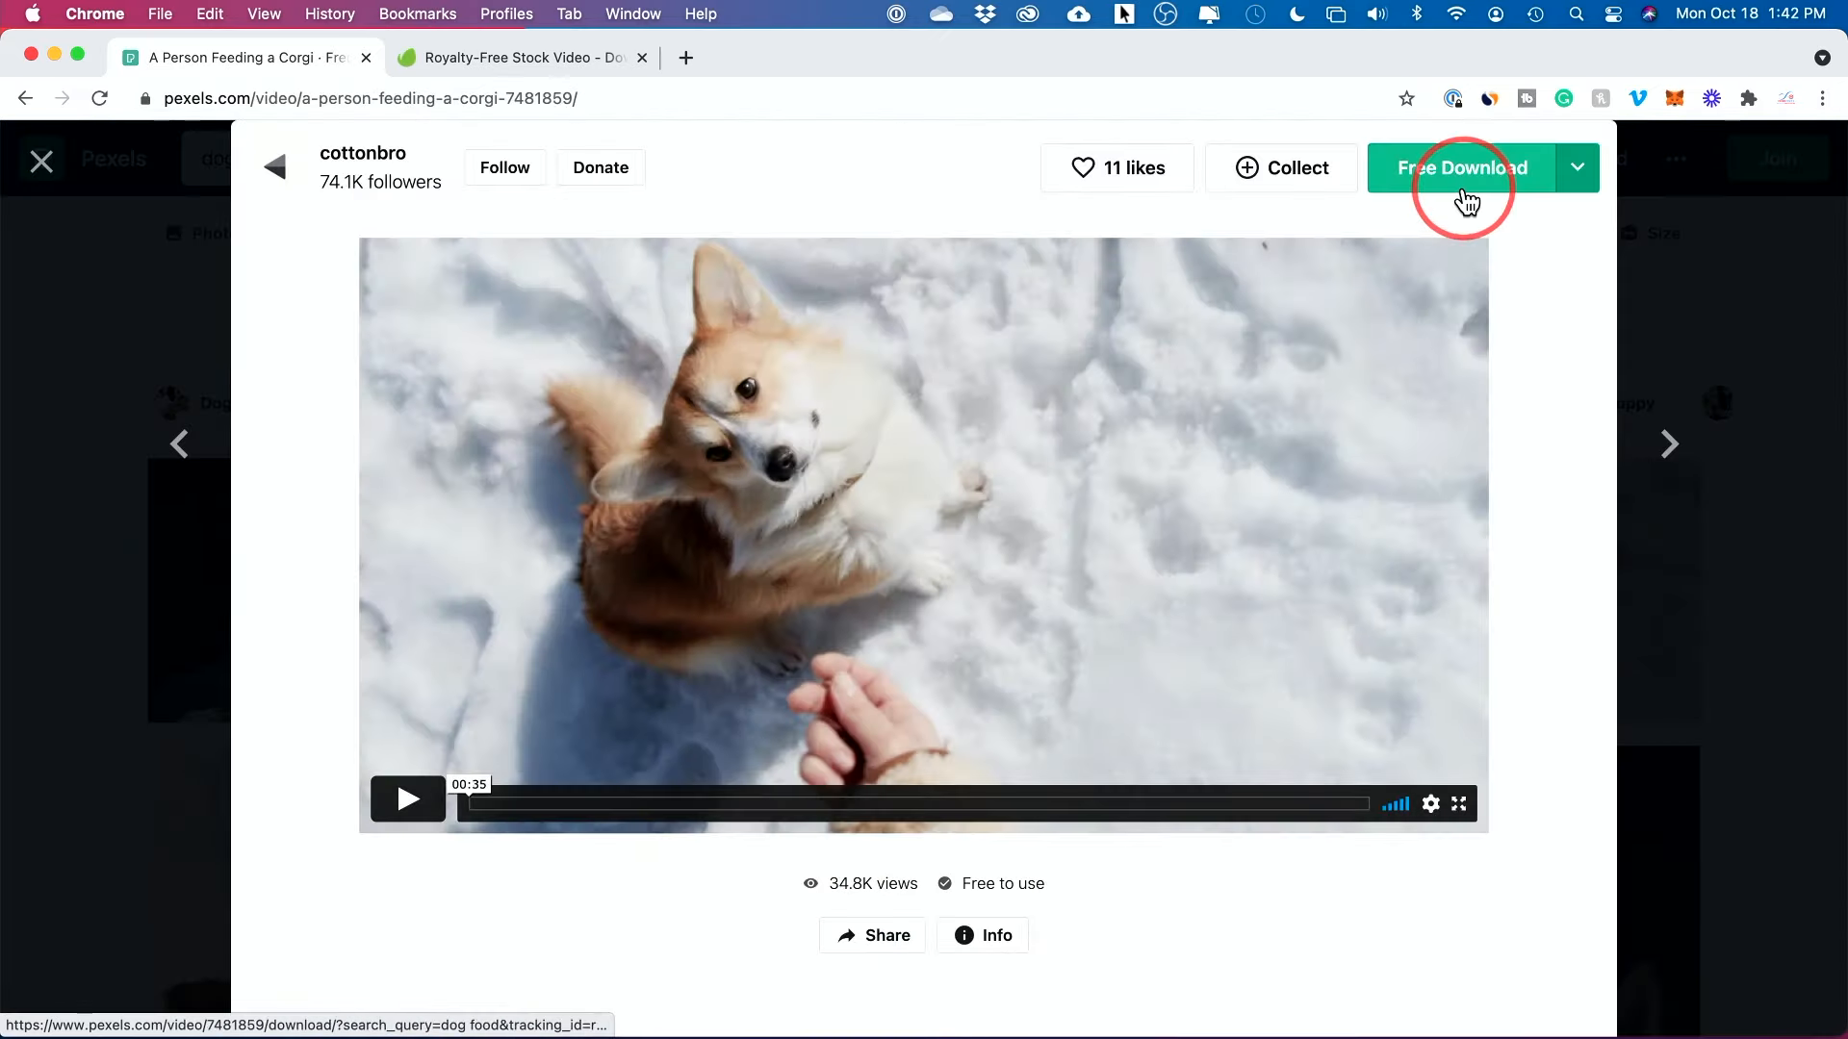
left_click(1577, 167)
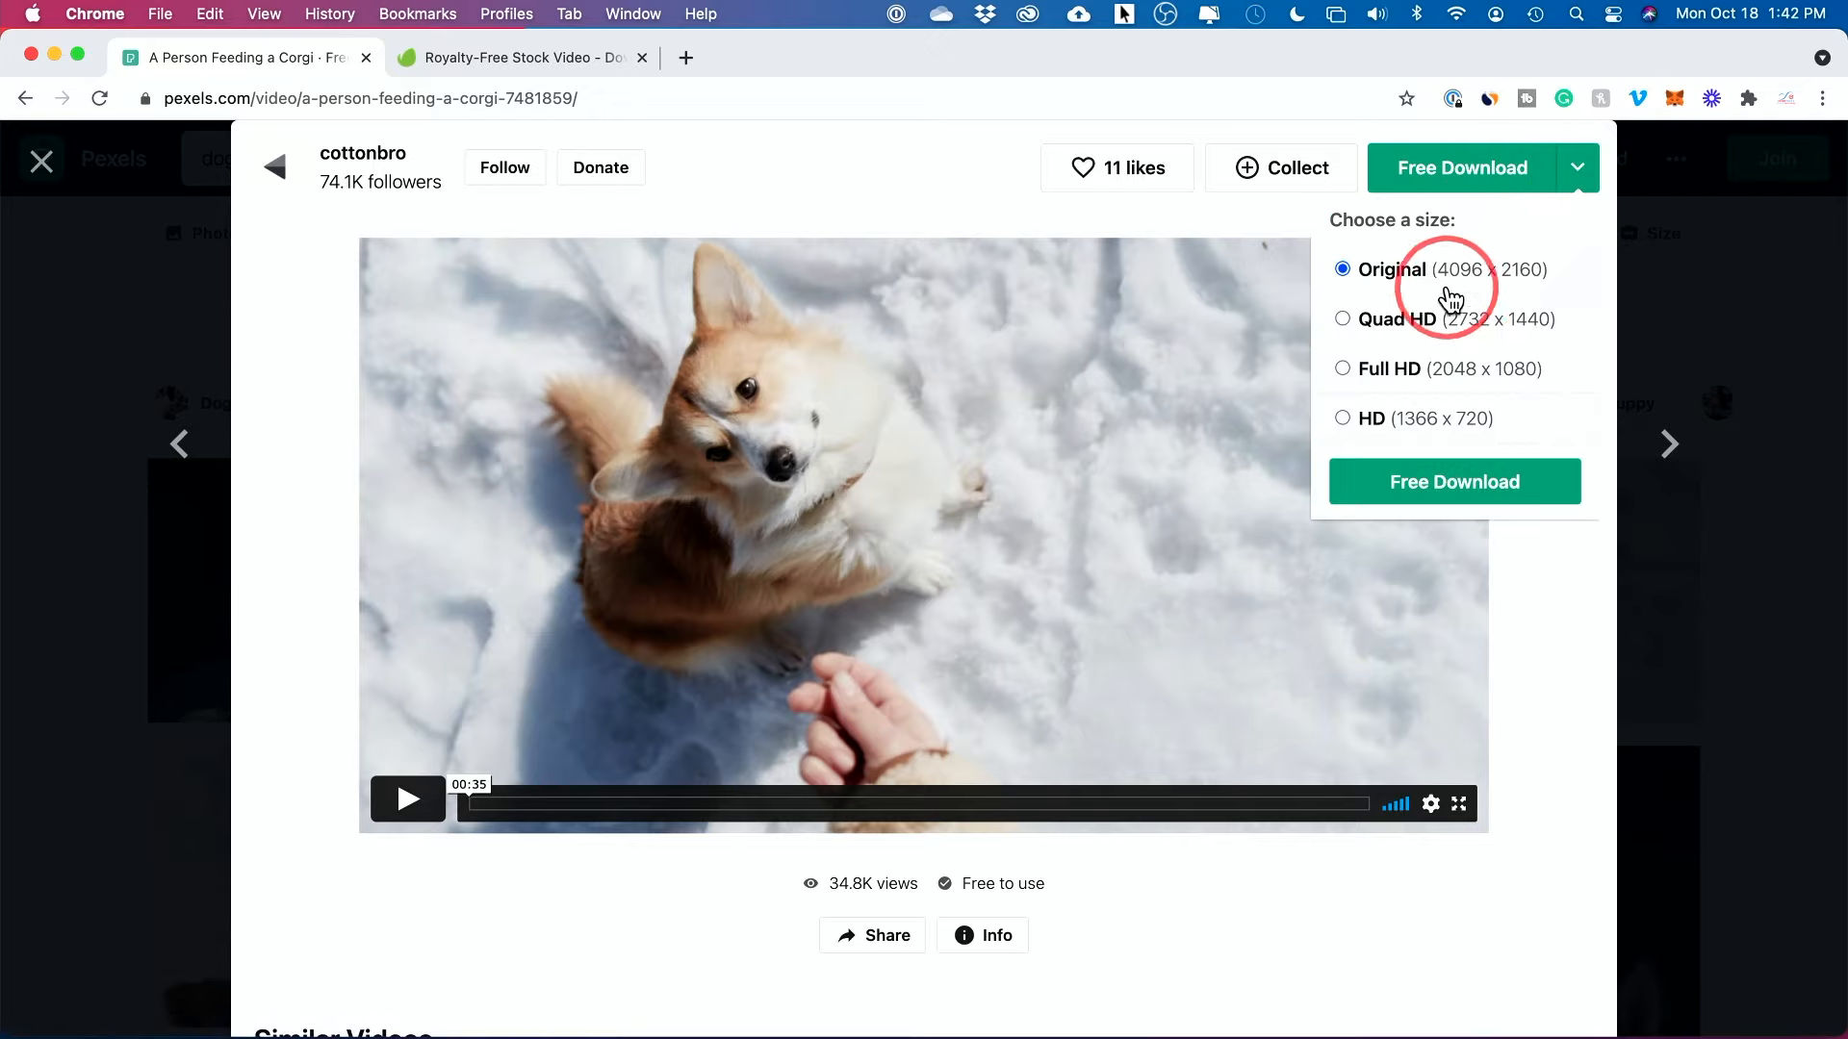
mouse_move(1445, 434)
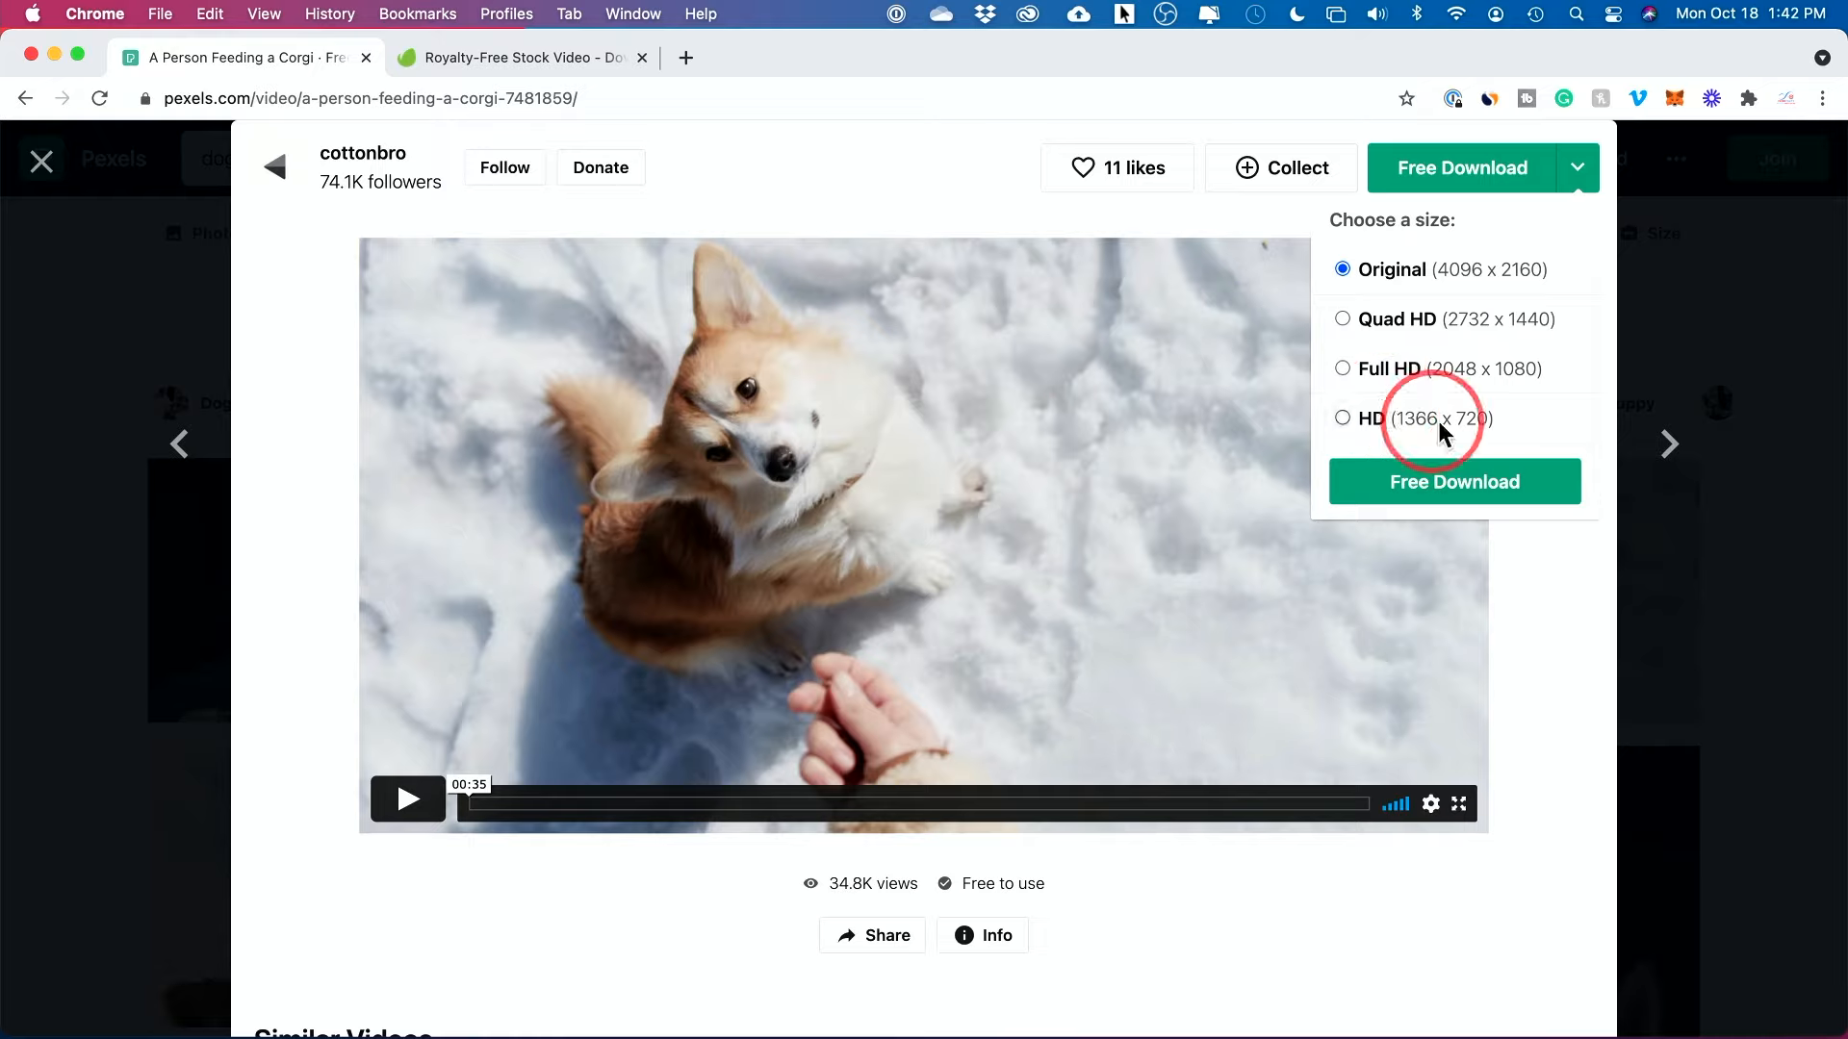
mouse_move(1385, 226)
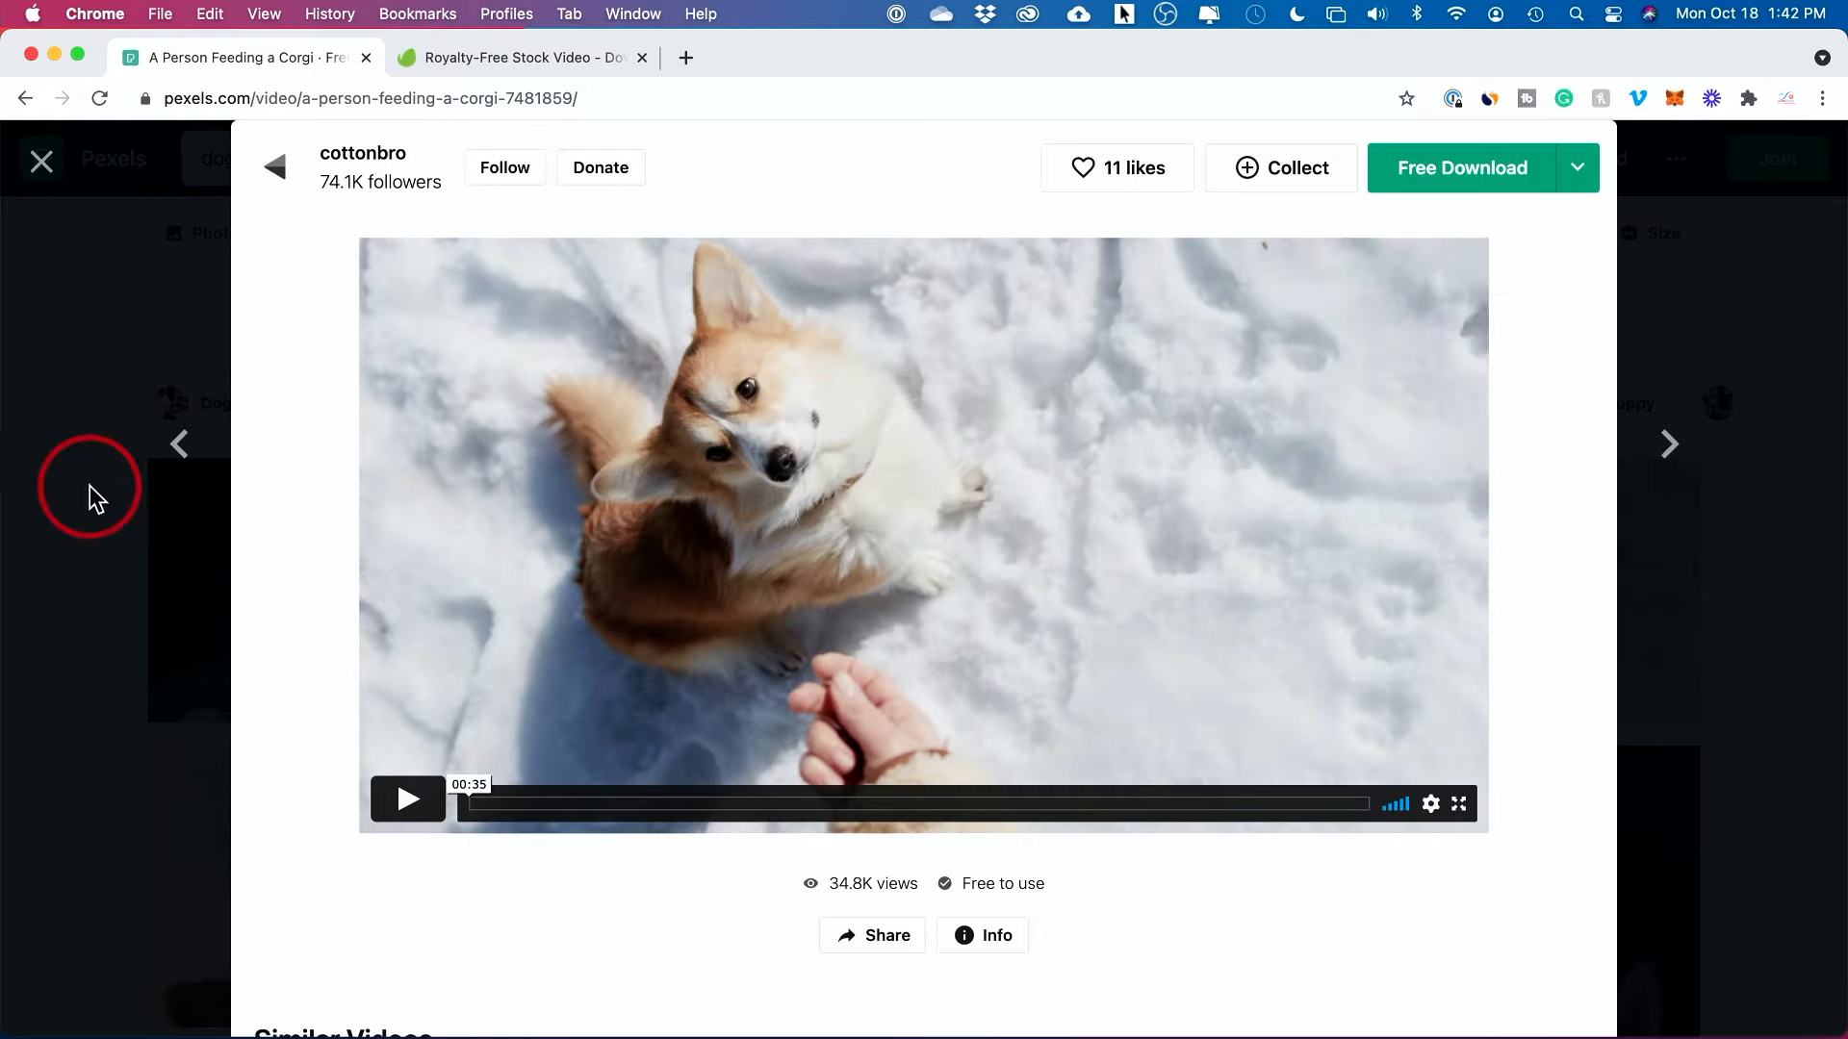
mouse_move(993, 898)
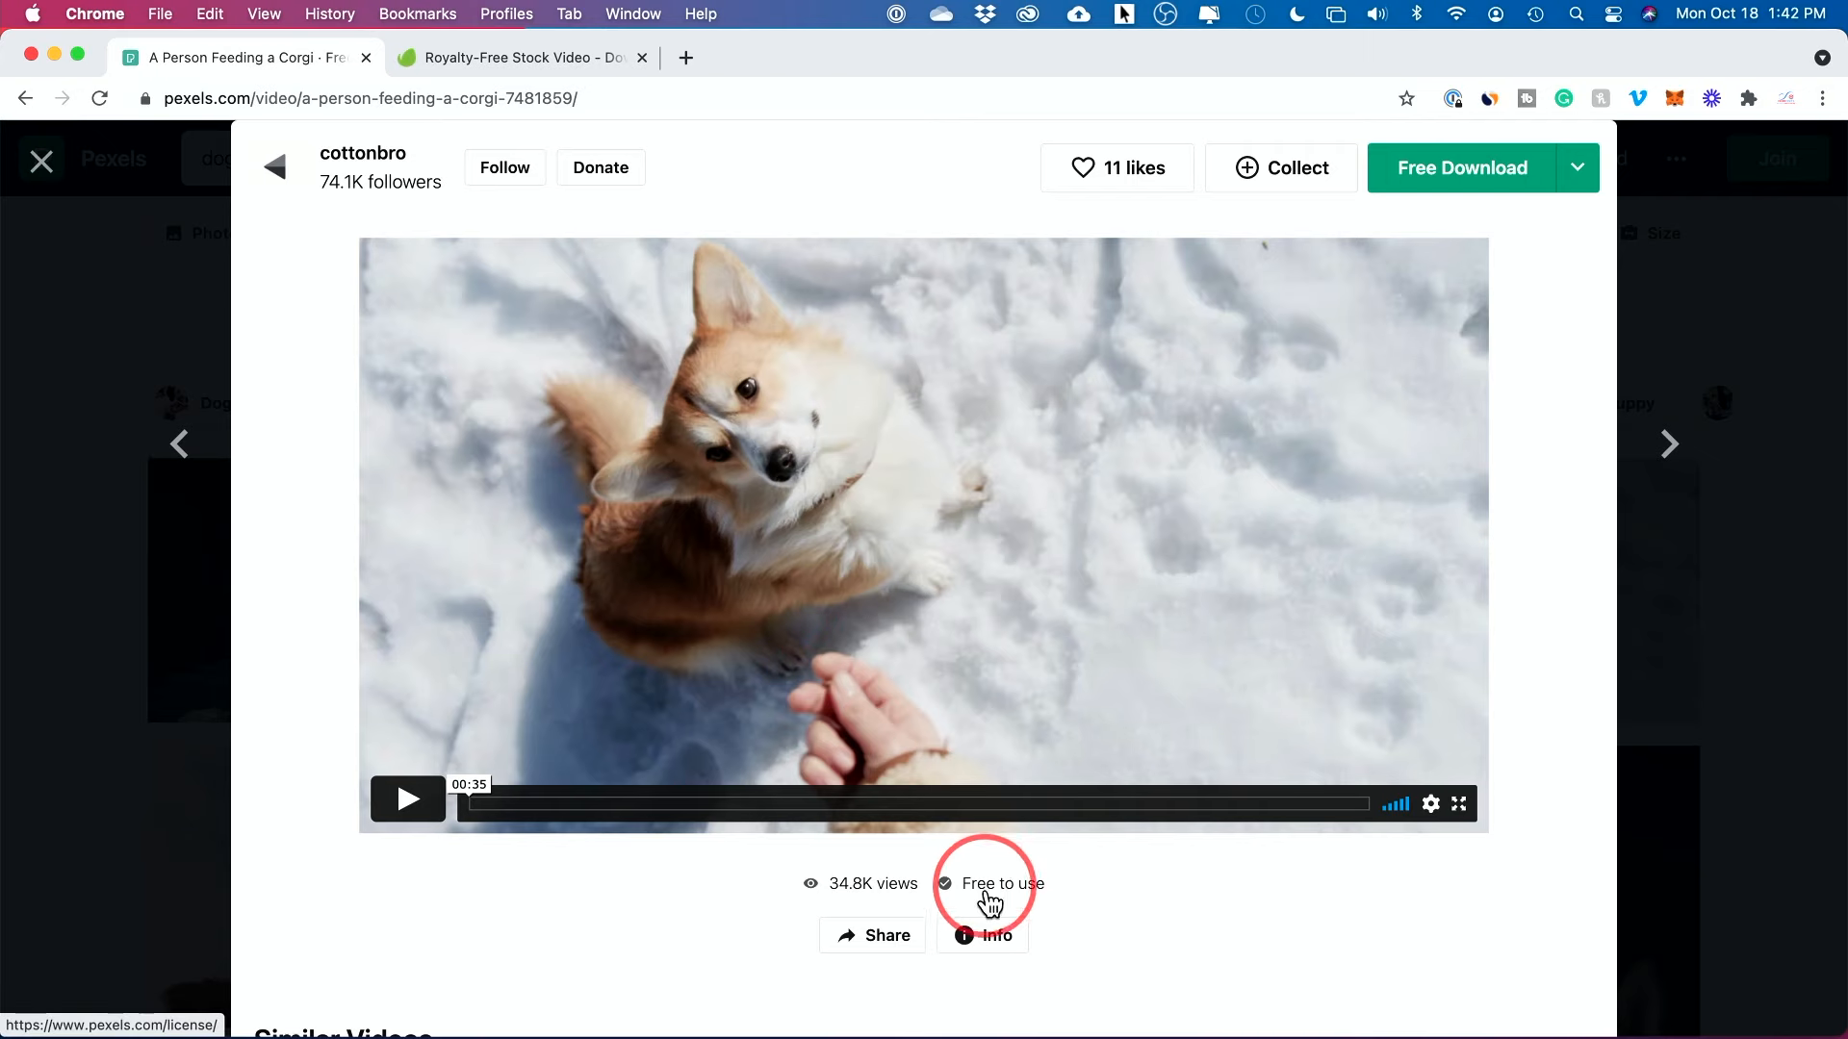
Close the corgi video preview and return to the Pexels home page
left_click(41, 161)
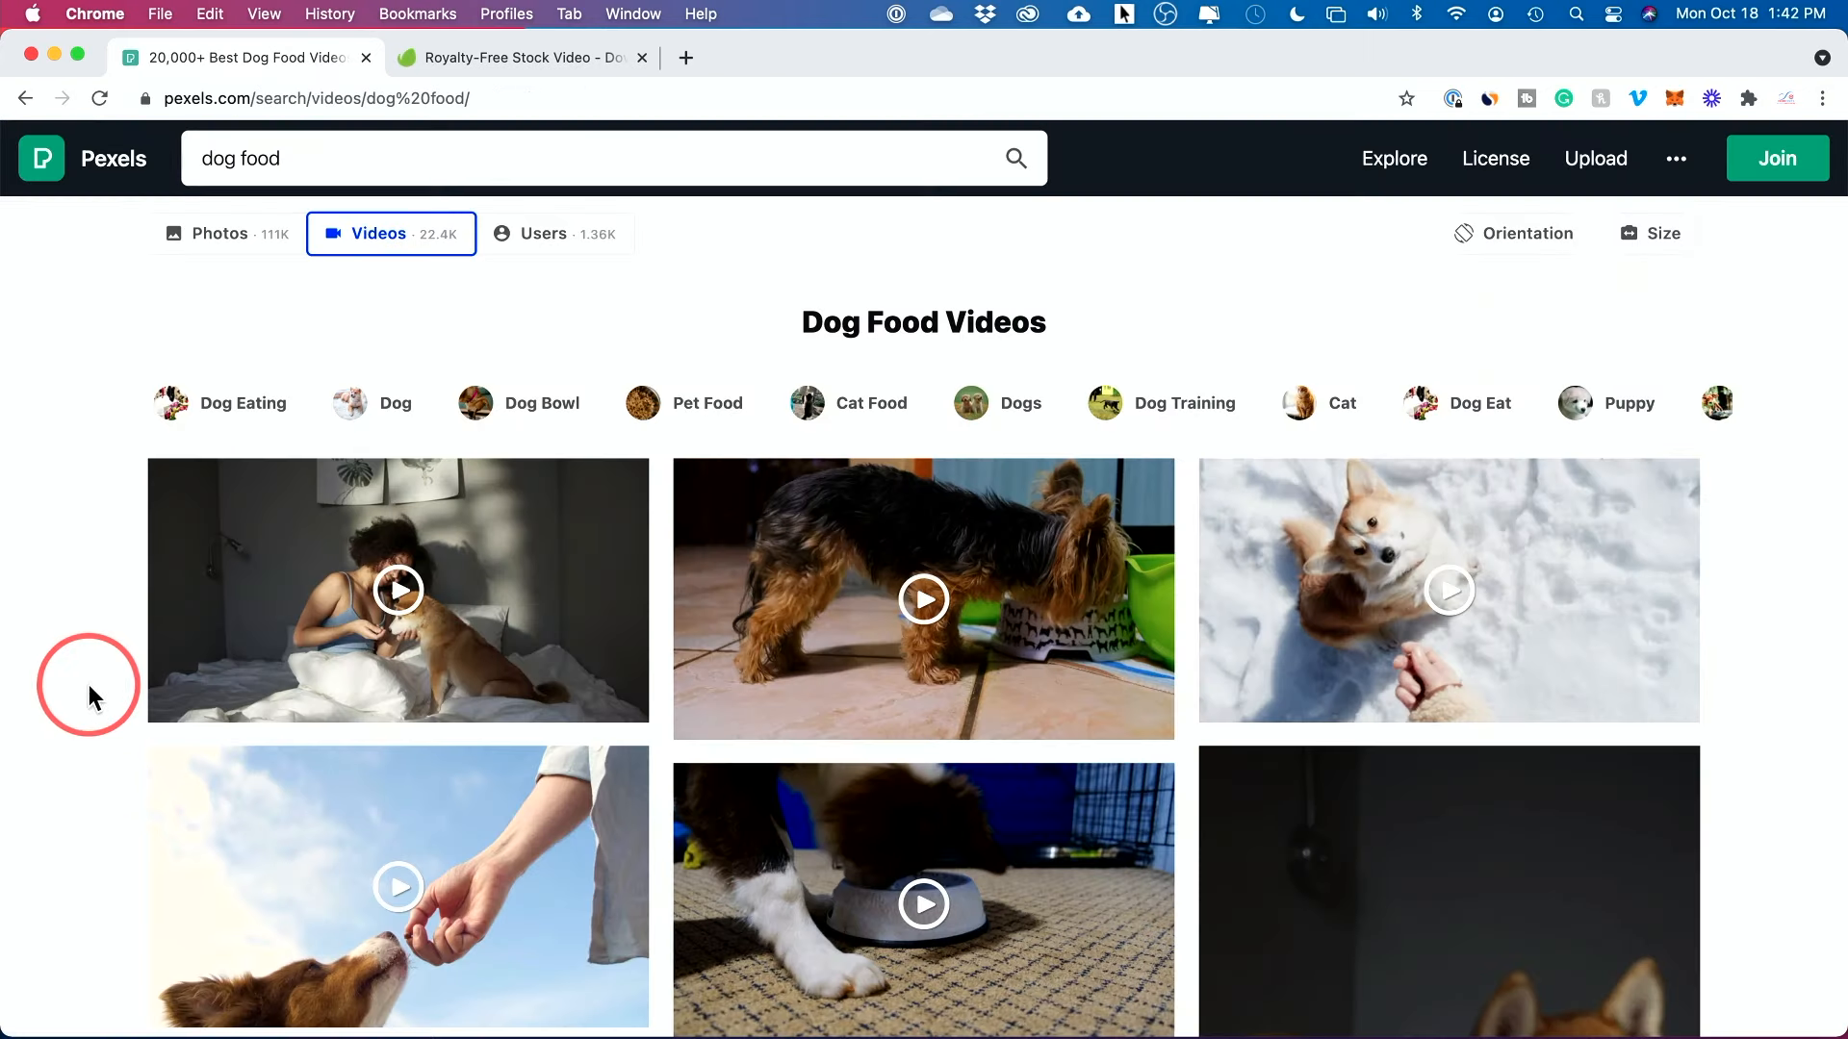
left_click(94, 158)
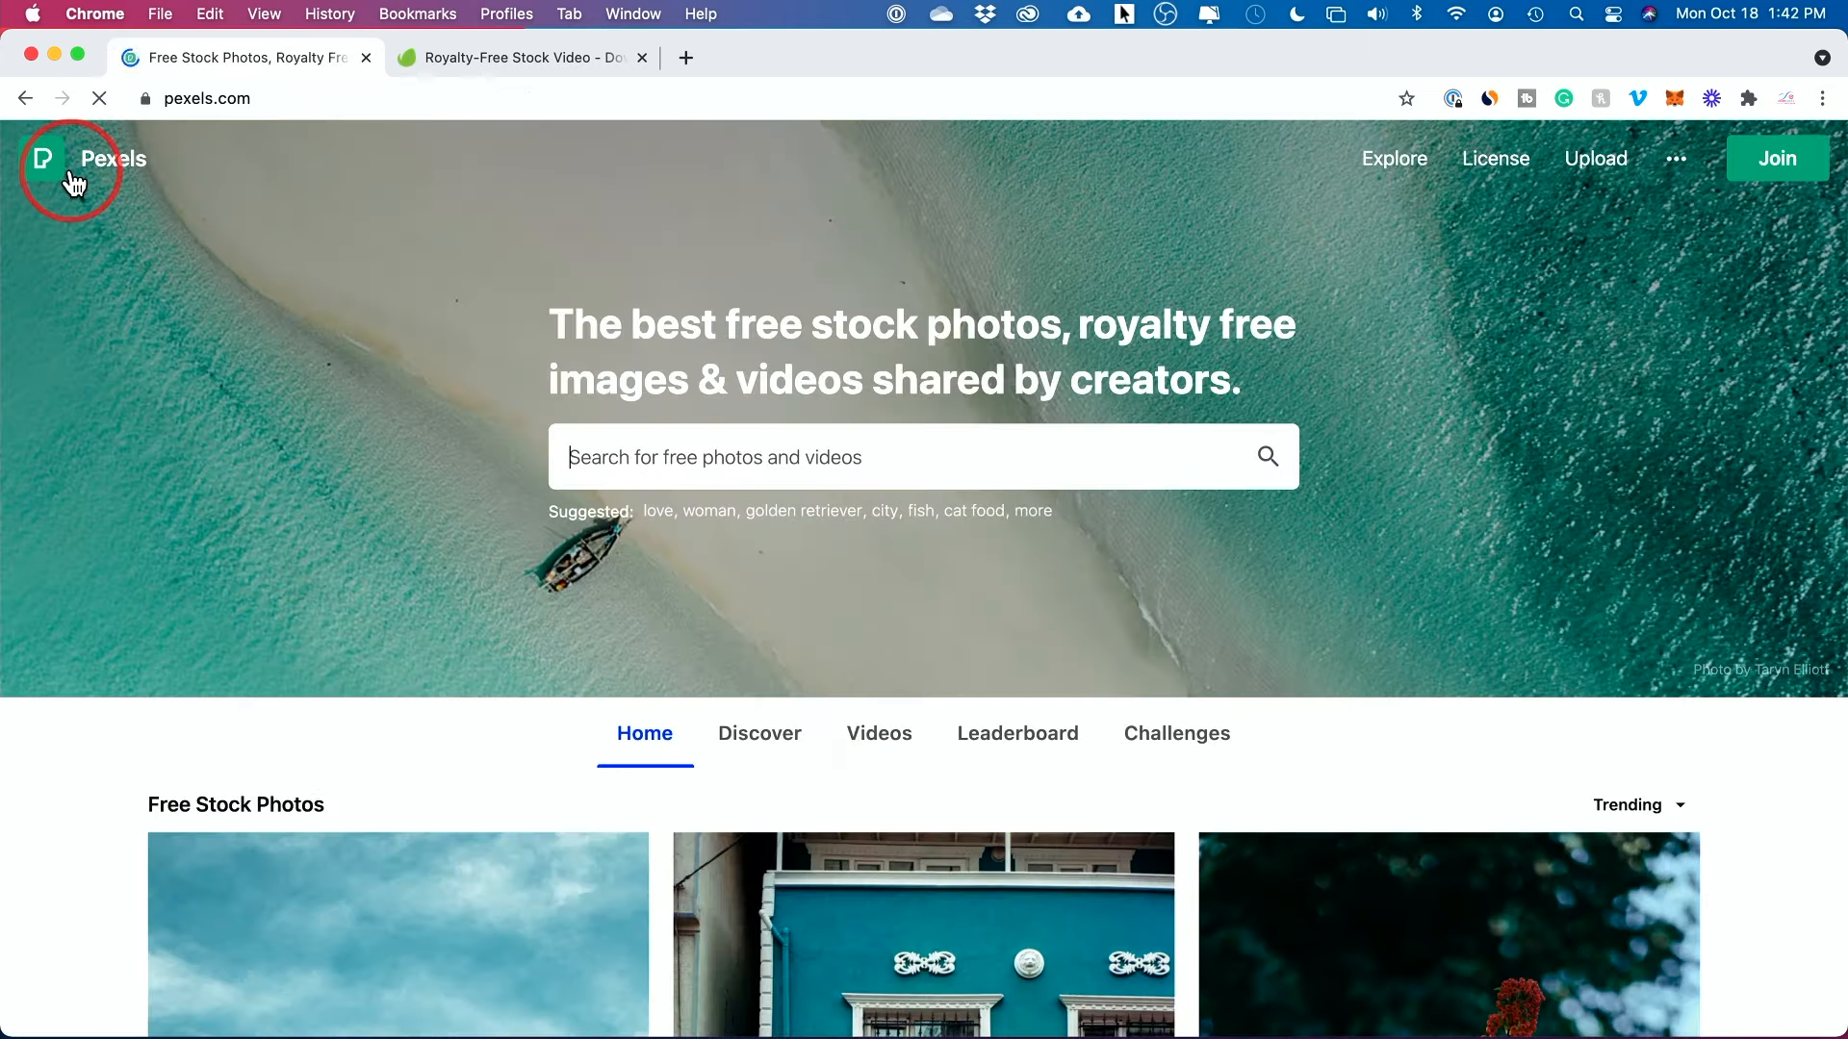
scroll("down", 3)
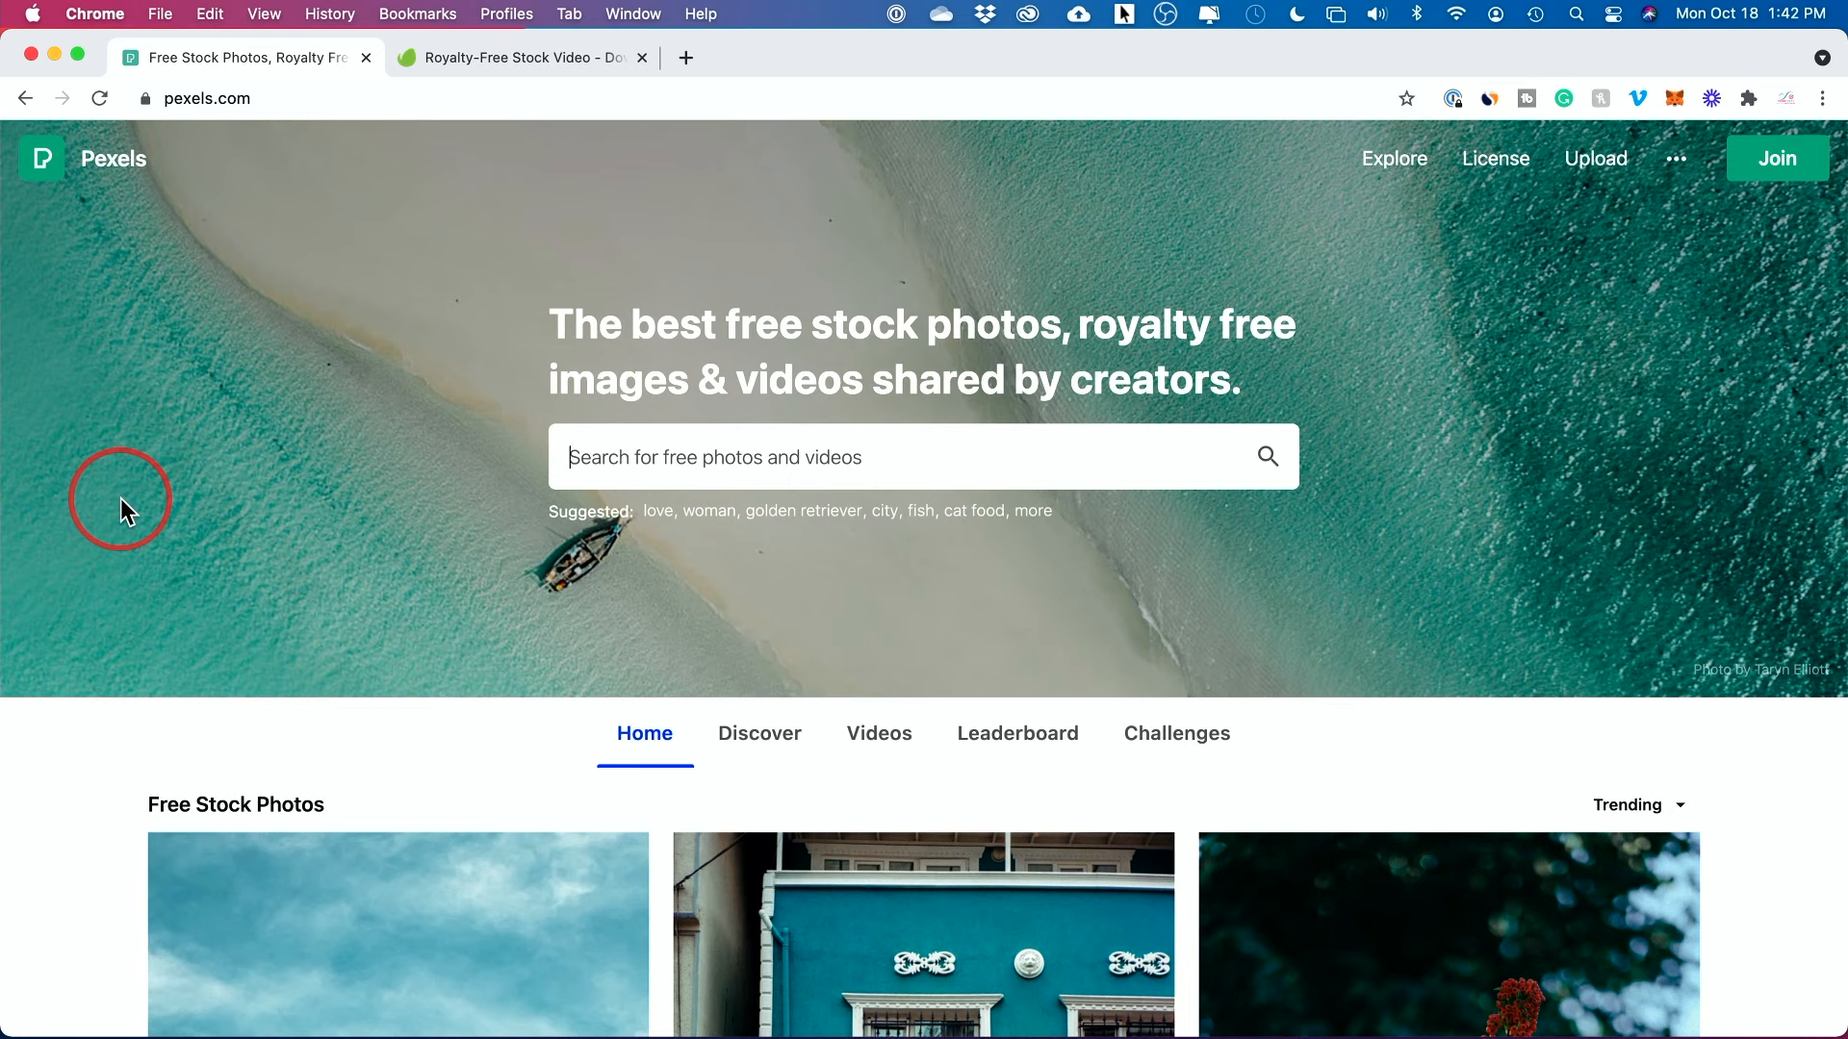
left_click(519, 57)
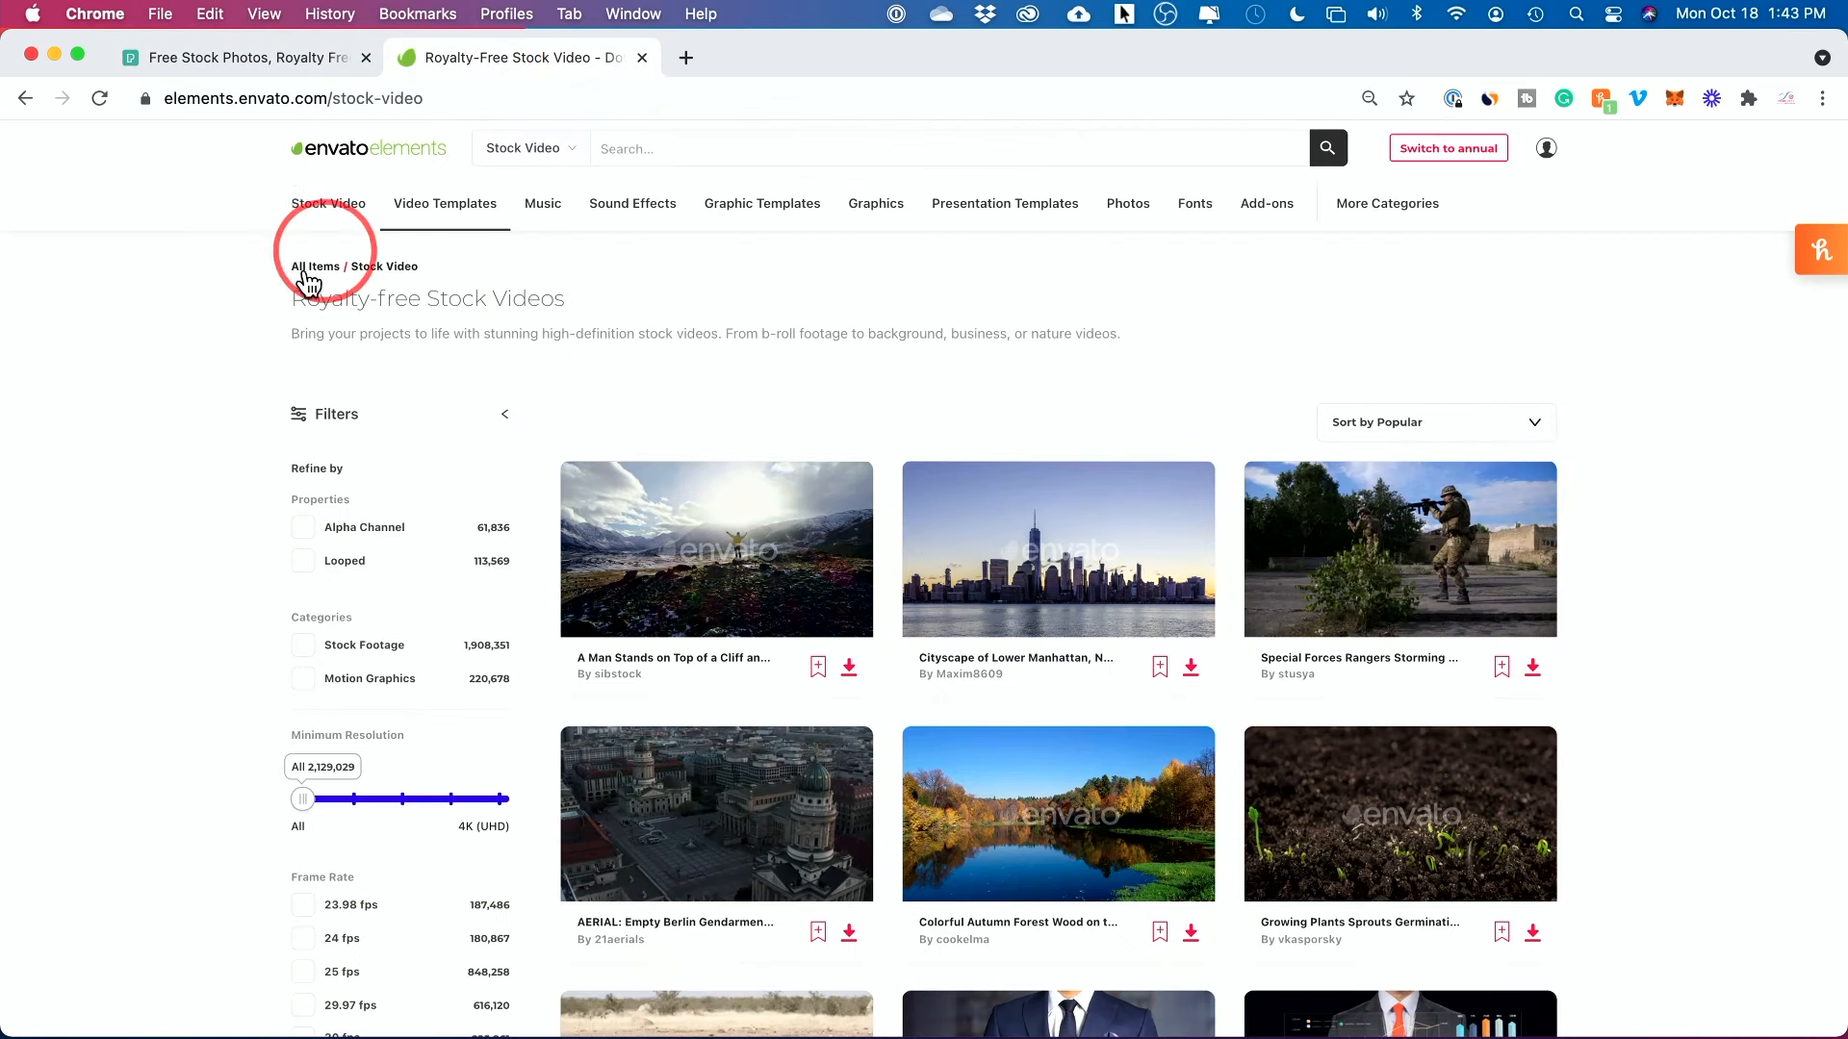
mouse_move(216, 357)
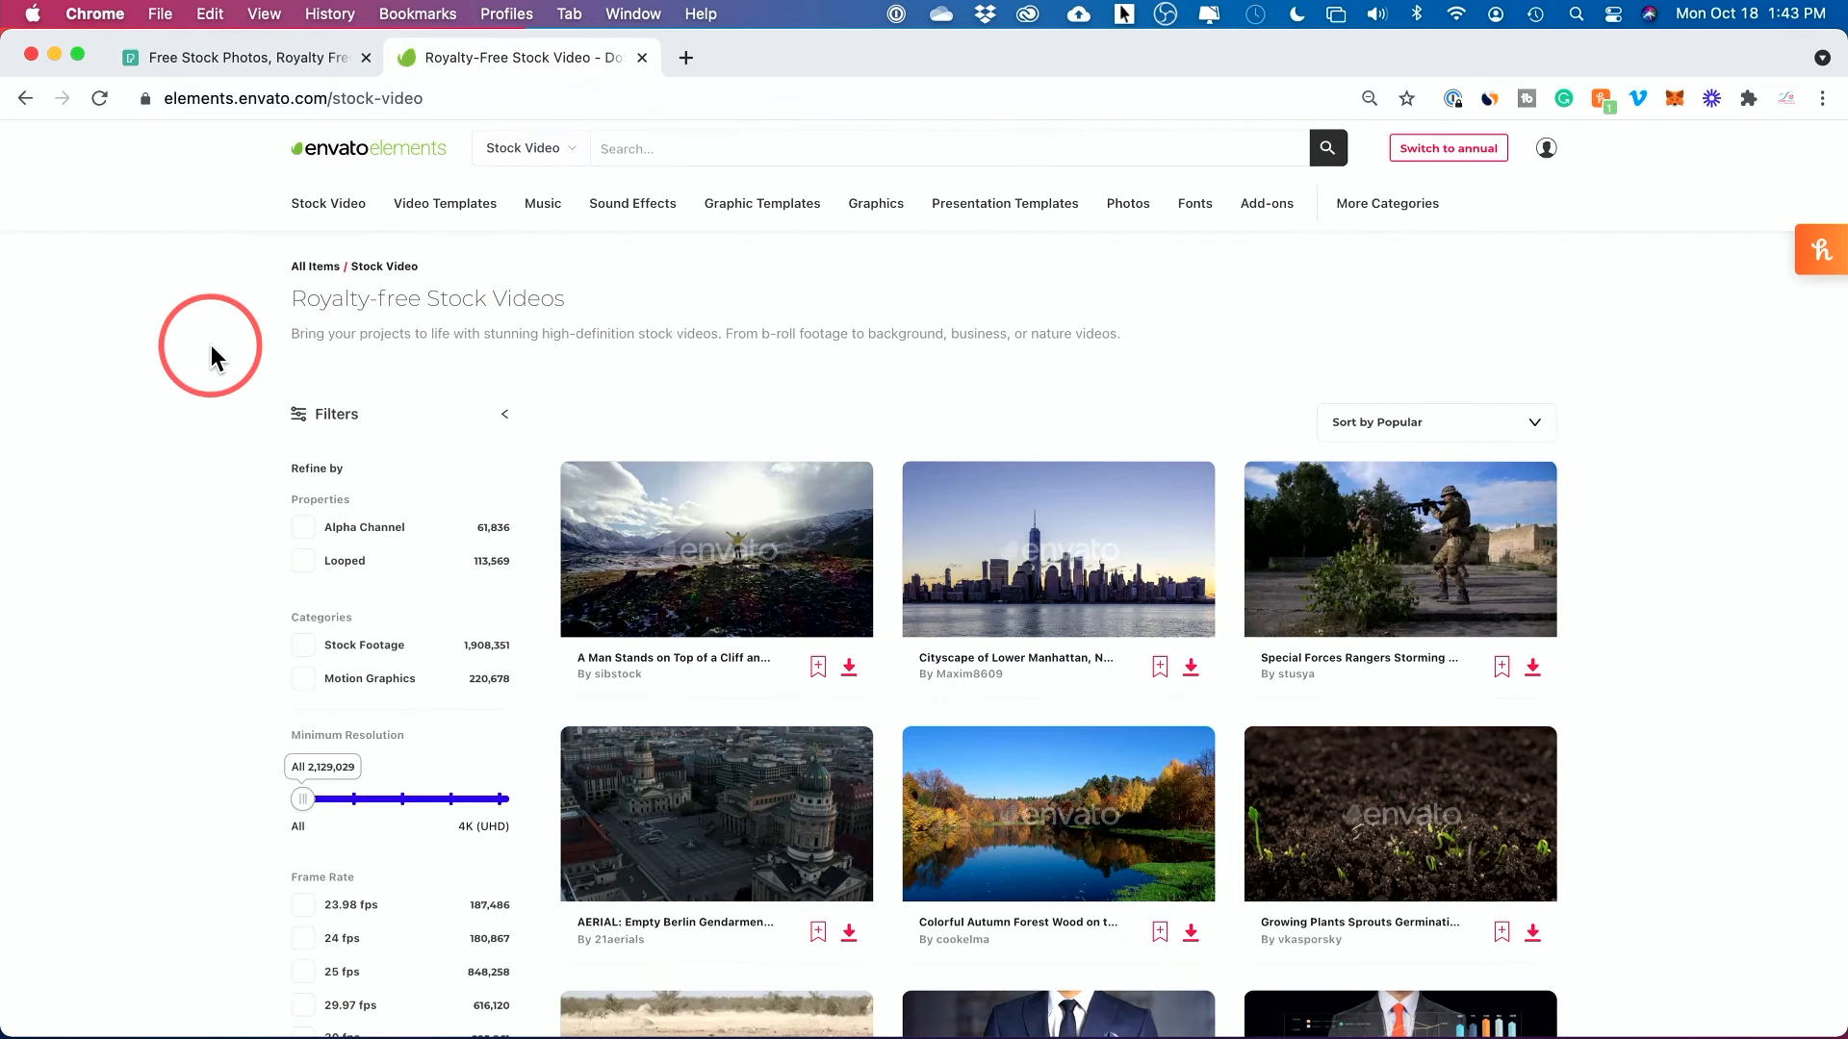
mouse_move(1140, 343)
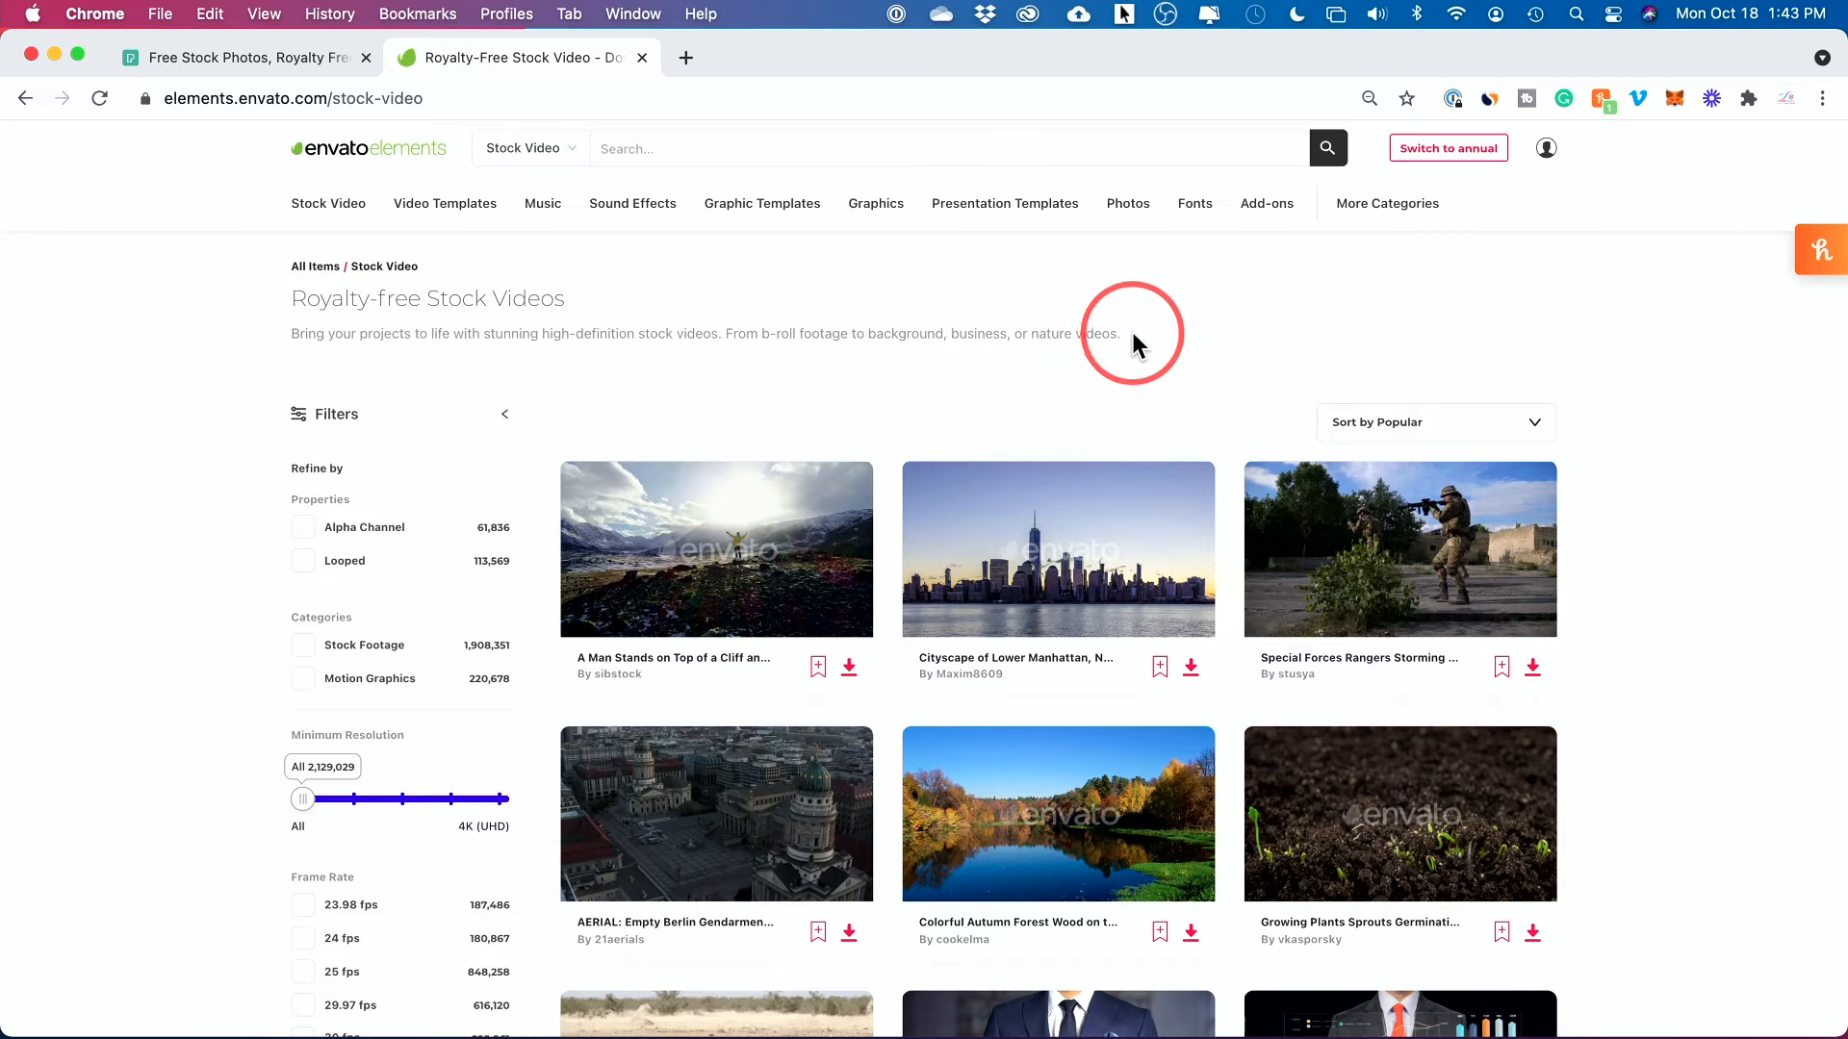
mouse_move(917, 278)
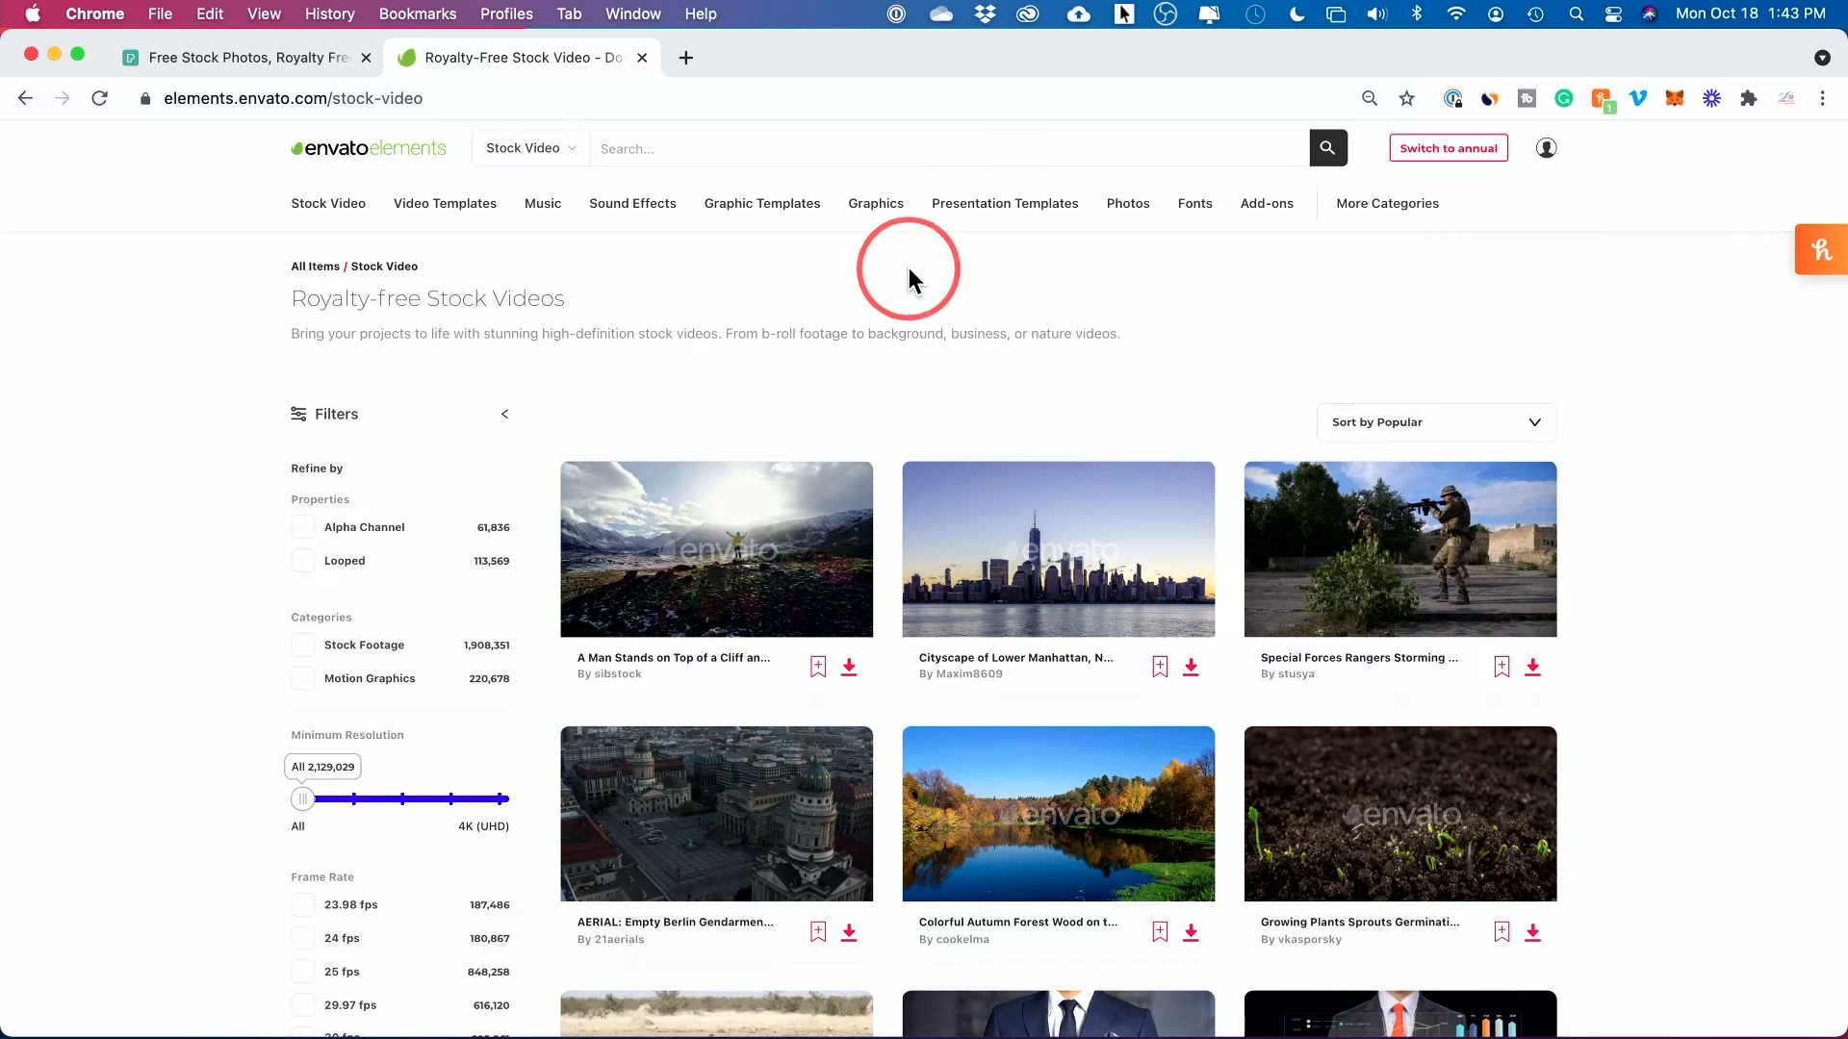
Switch from the Envato Elements stock video catalogue to the Photos catalogue
left_click(541, 203)
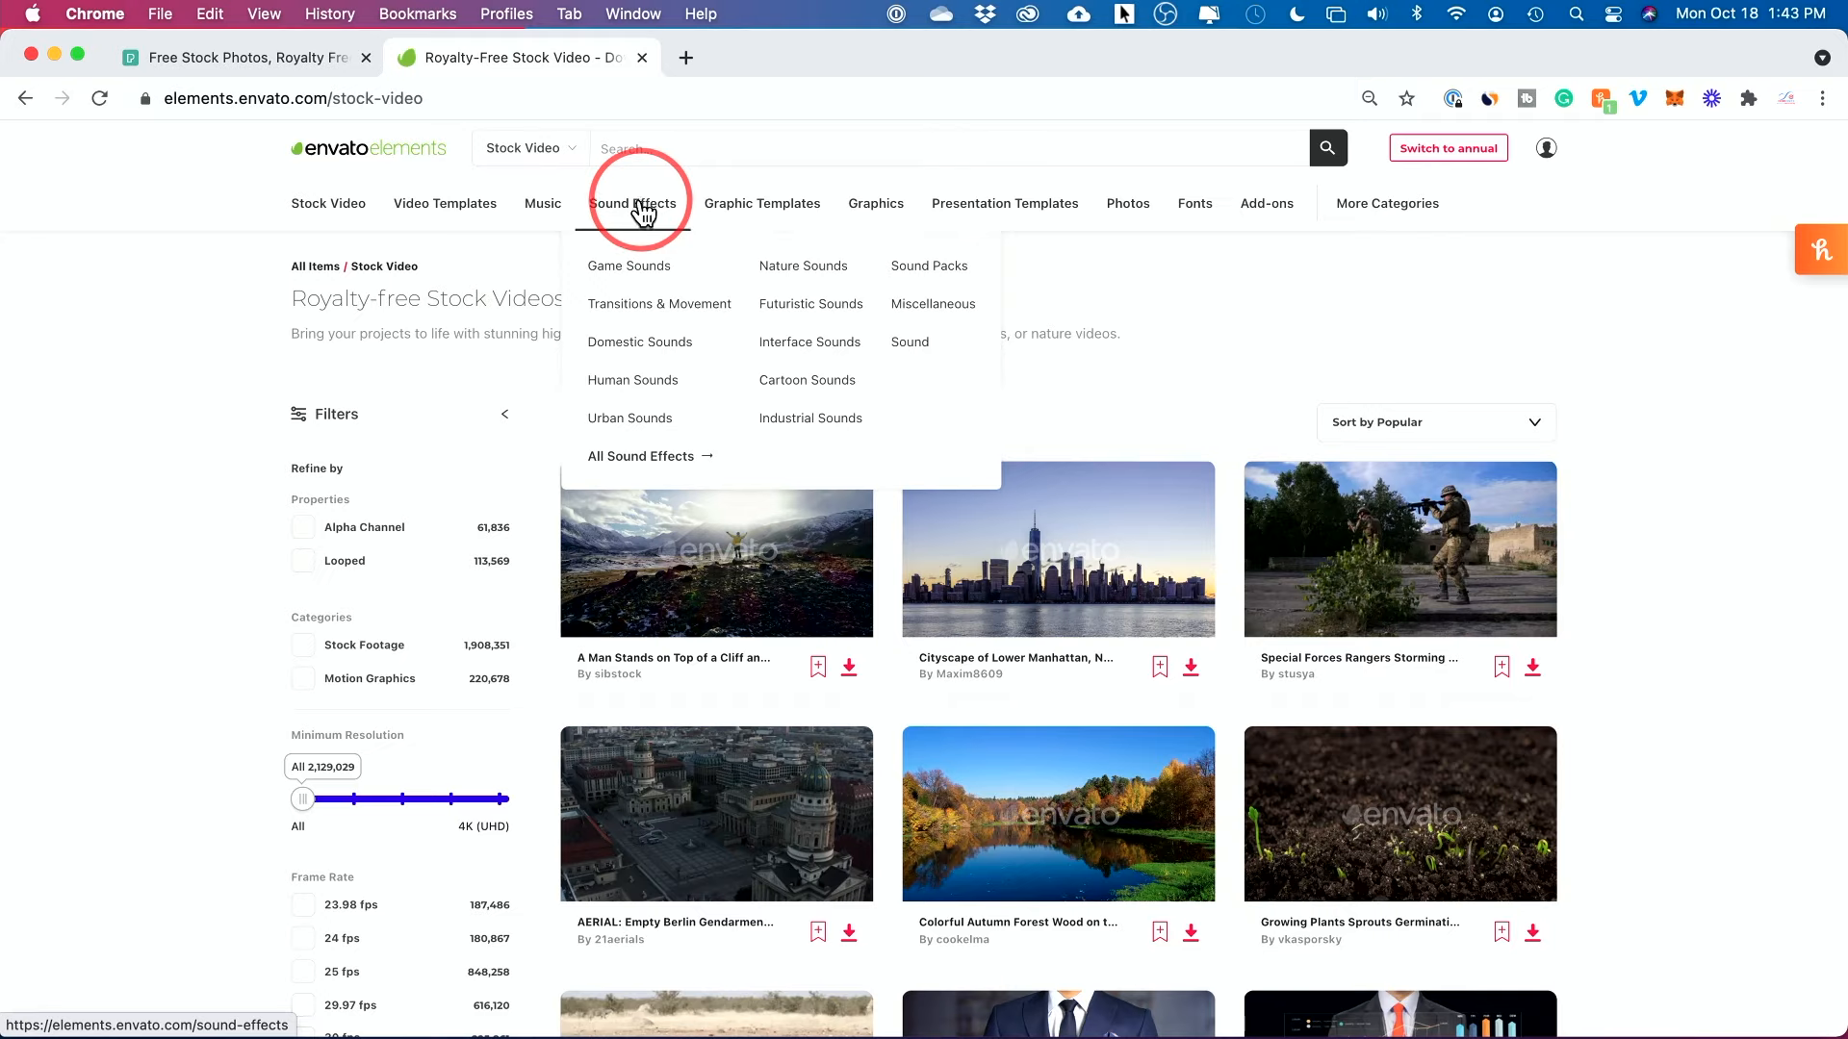
mouse_move(445, 203)
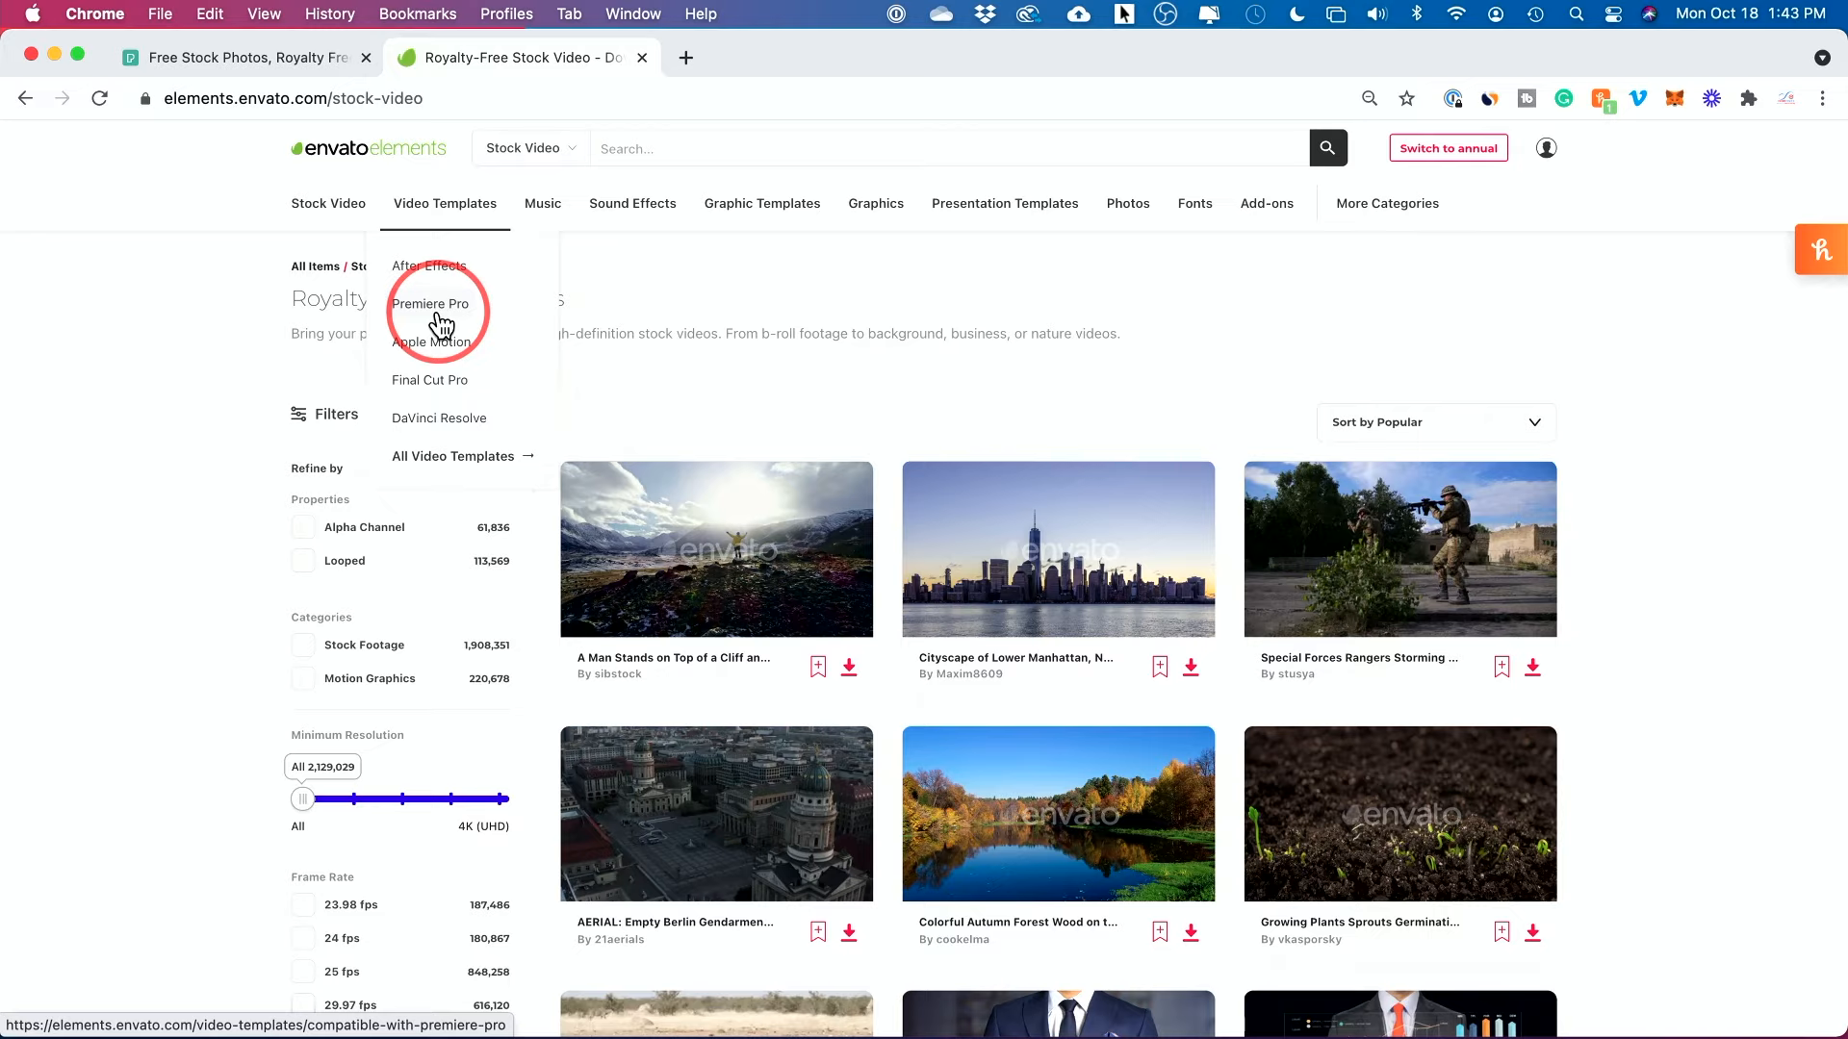
mouse_move(1175, 305)
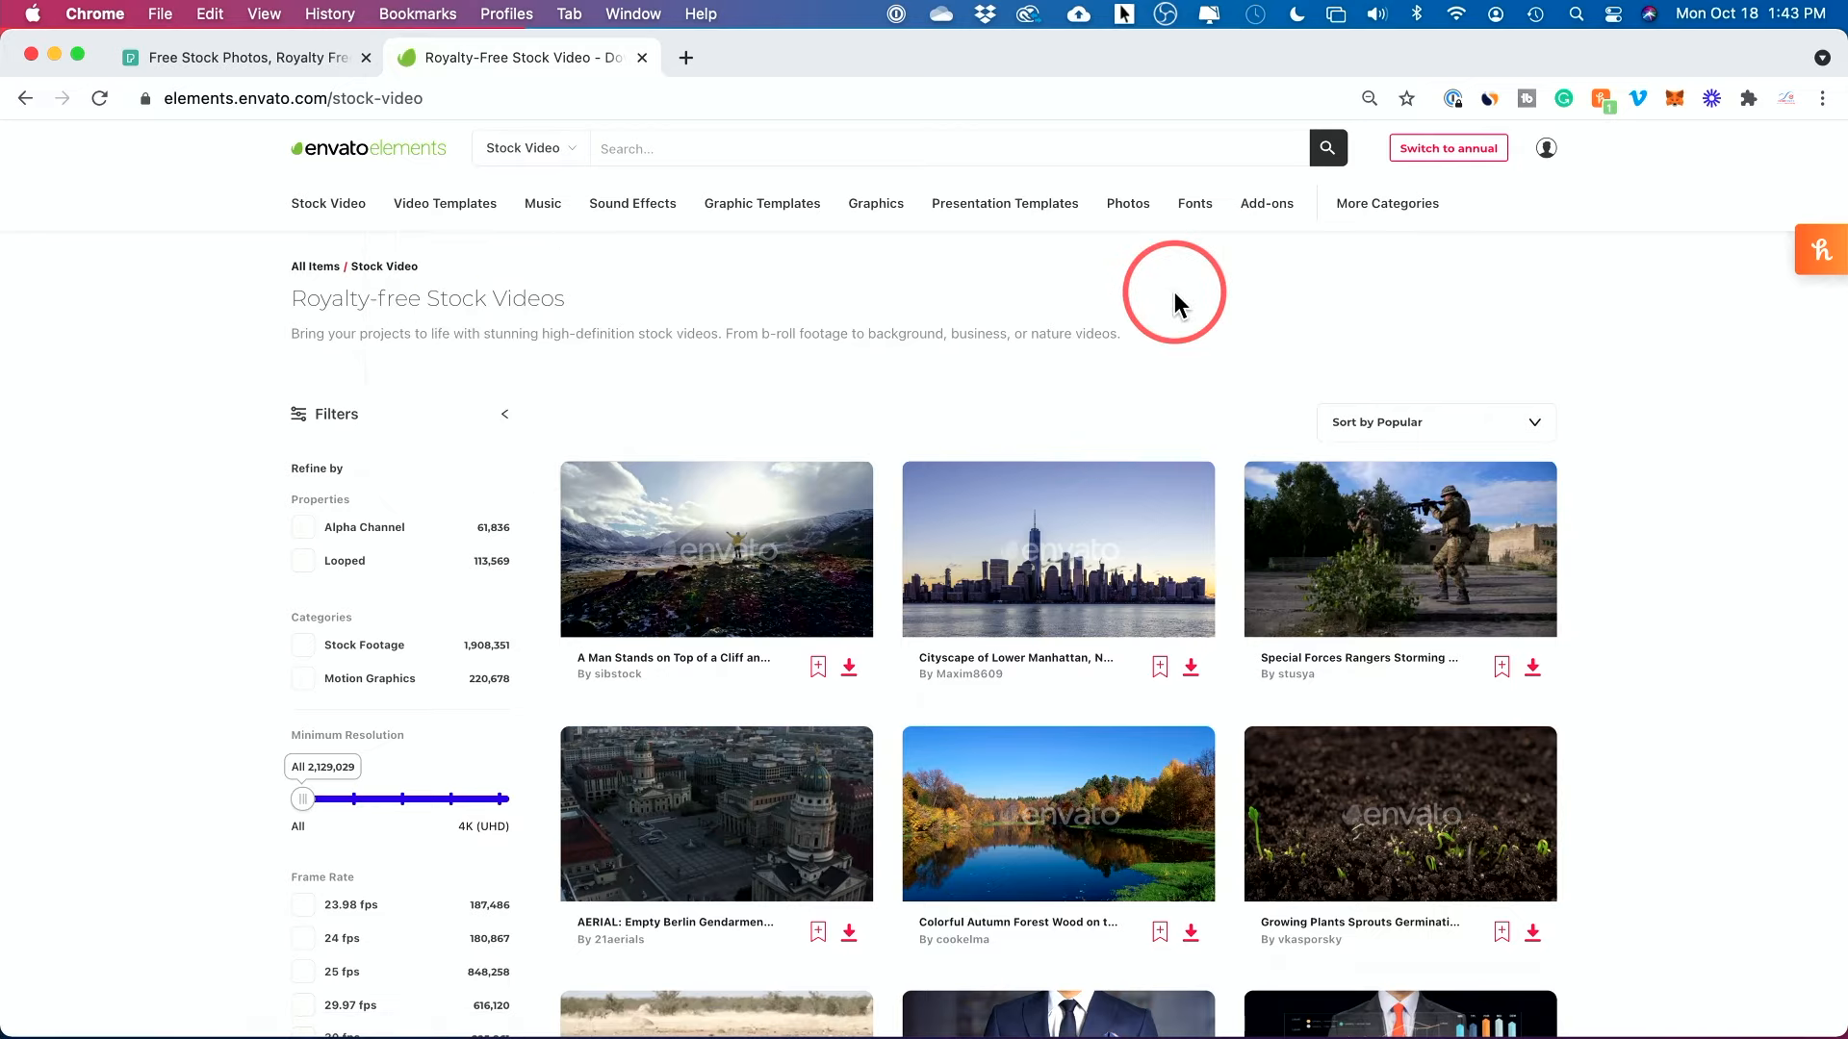
left_click(1126, 203)
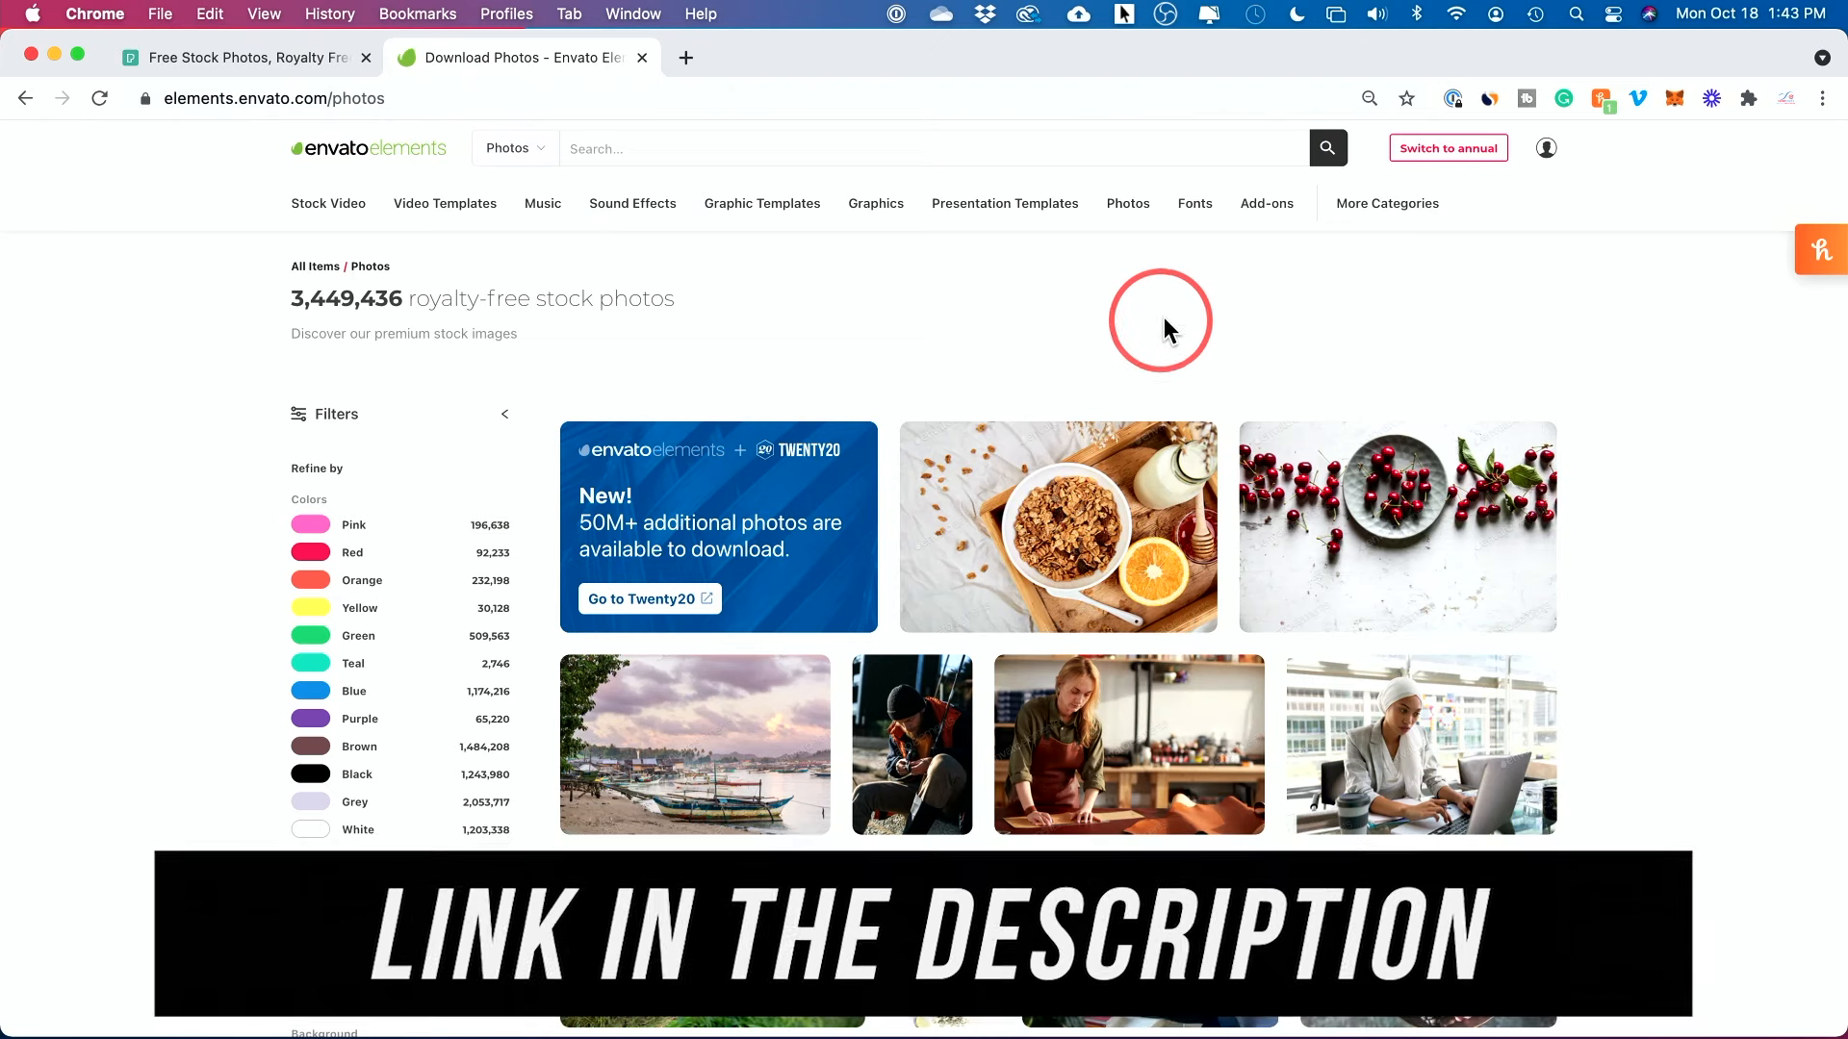
mouse_move(1521, 426)
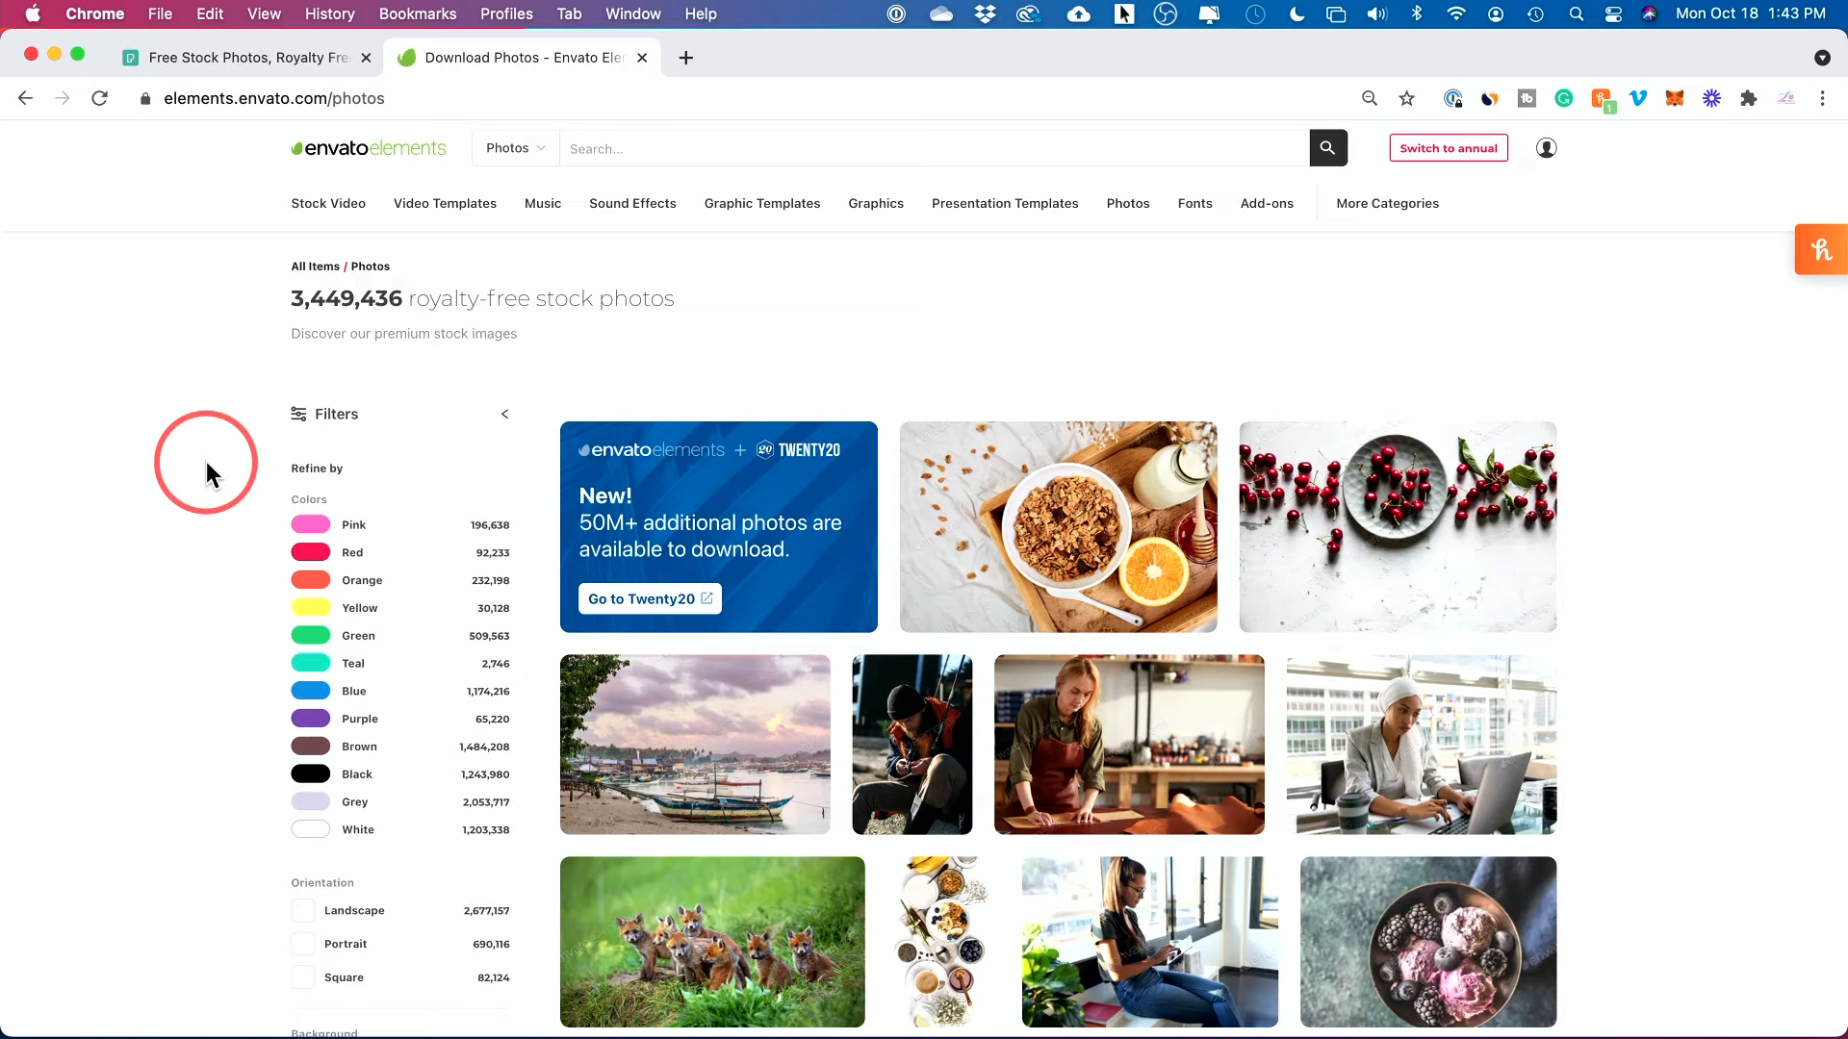
mouse_move(1715, 547)
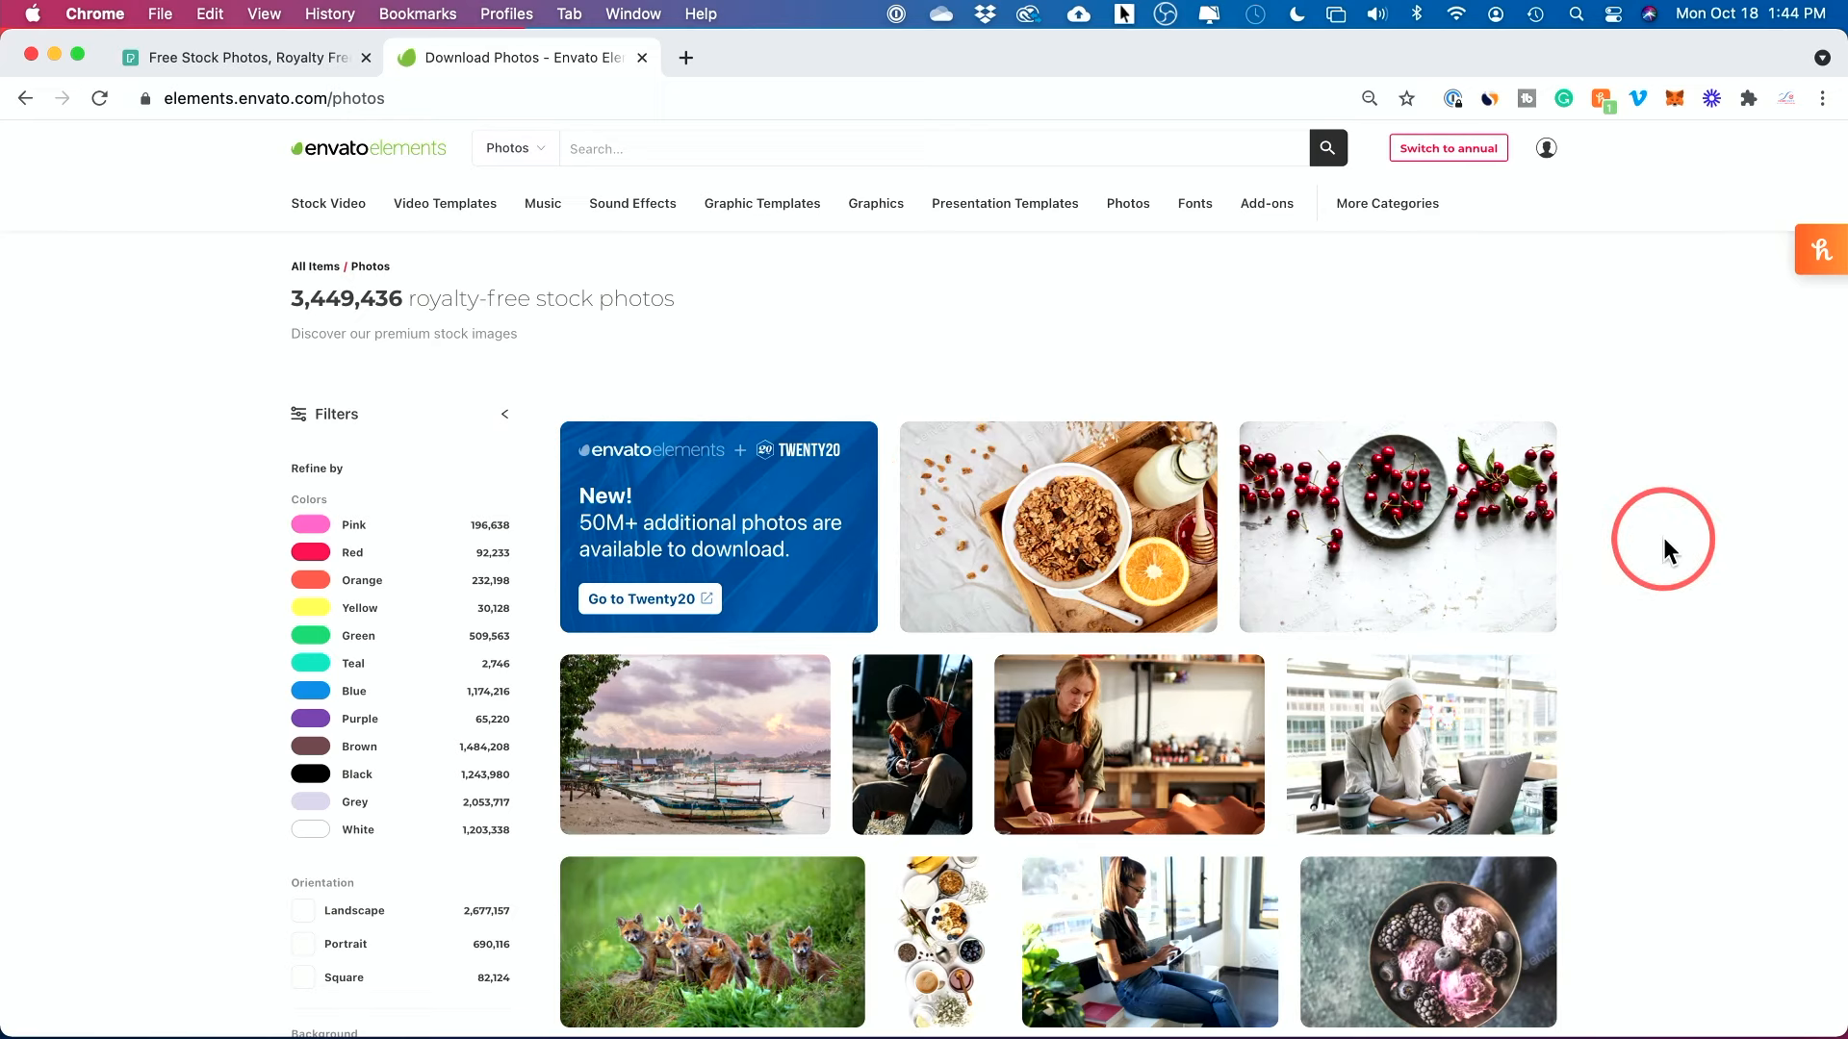
Search photos for 'dog food' and scroll through the roughly 4,197 results
scroll("down", 3)
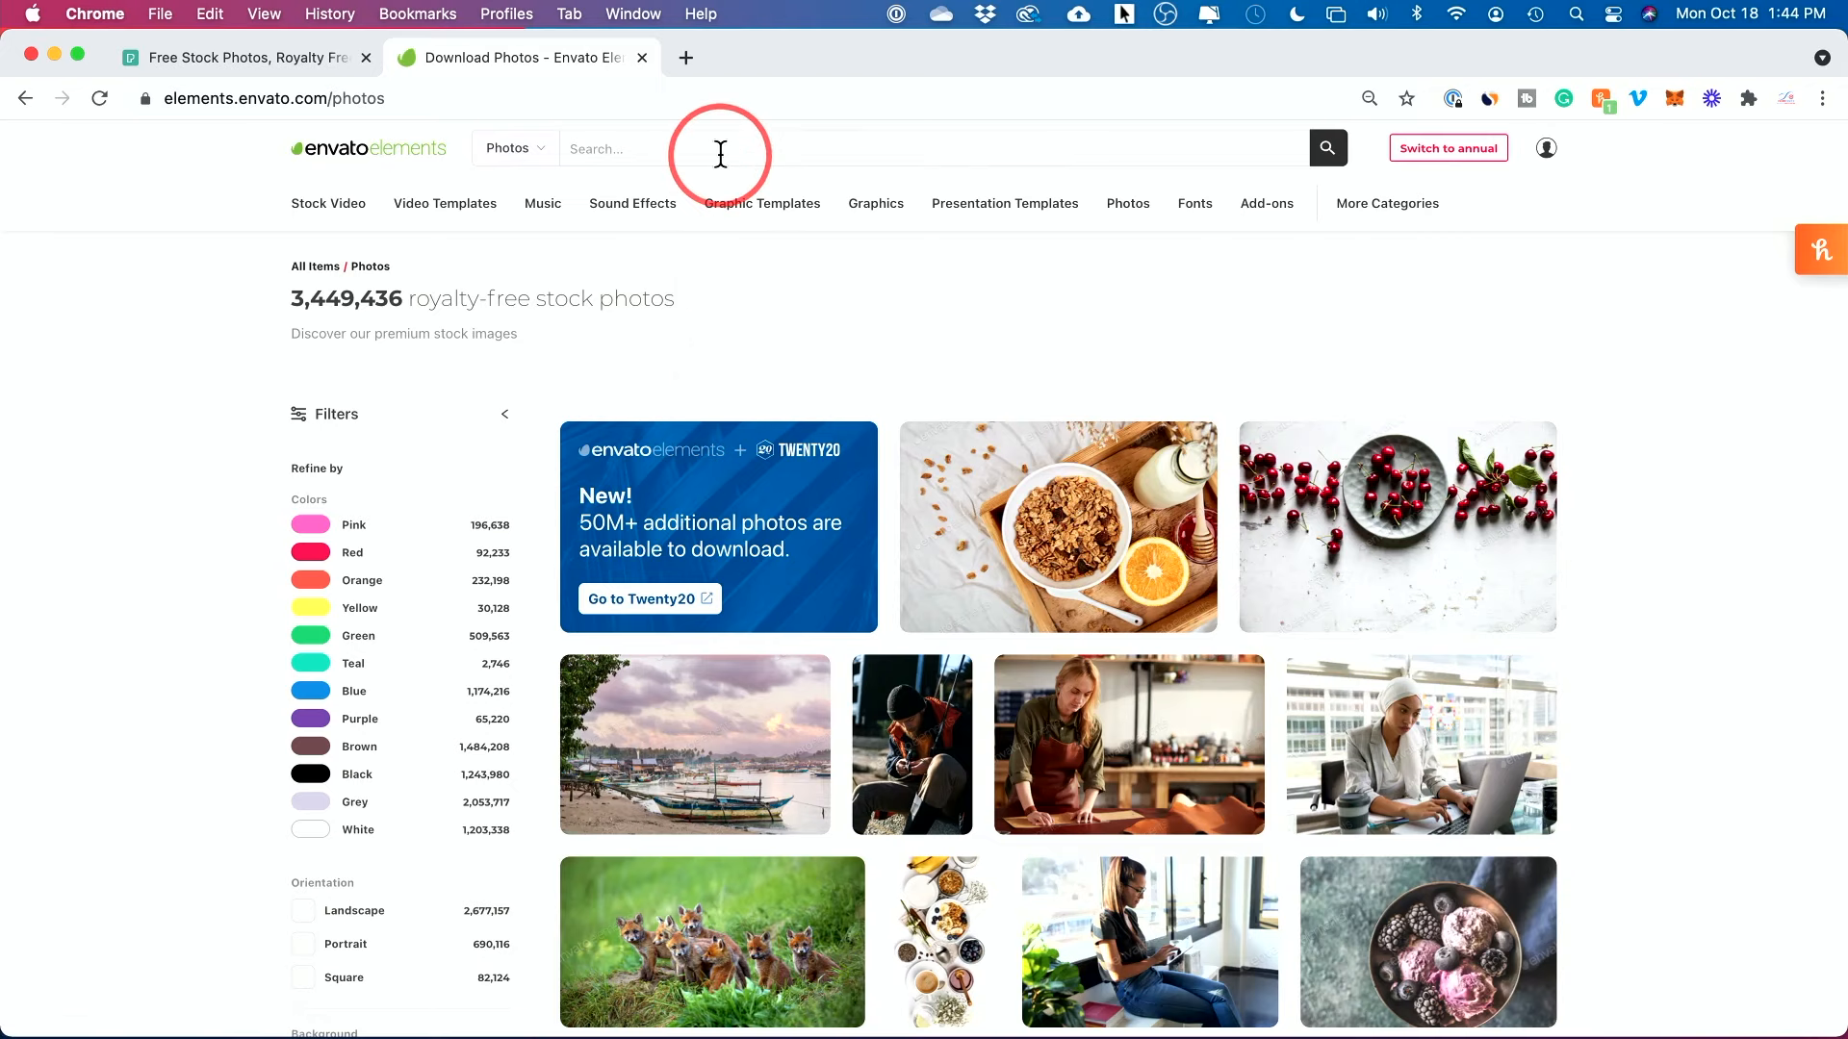
type("d")
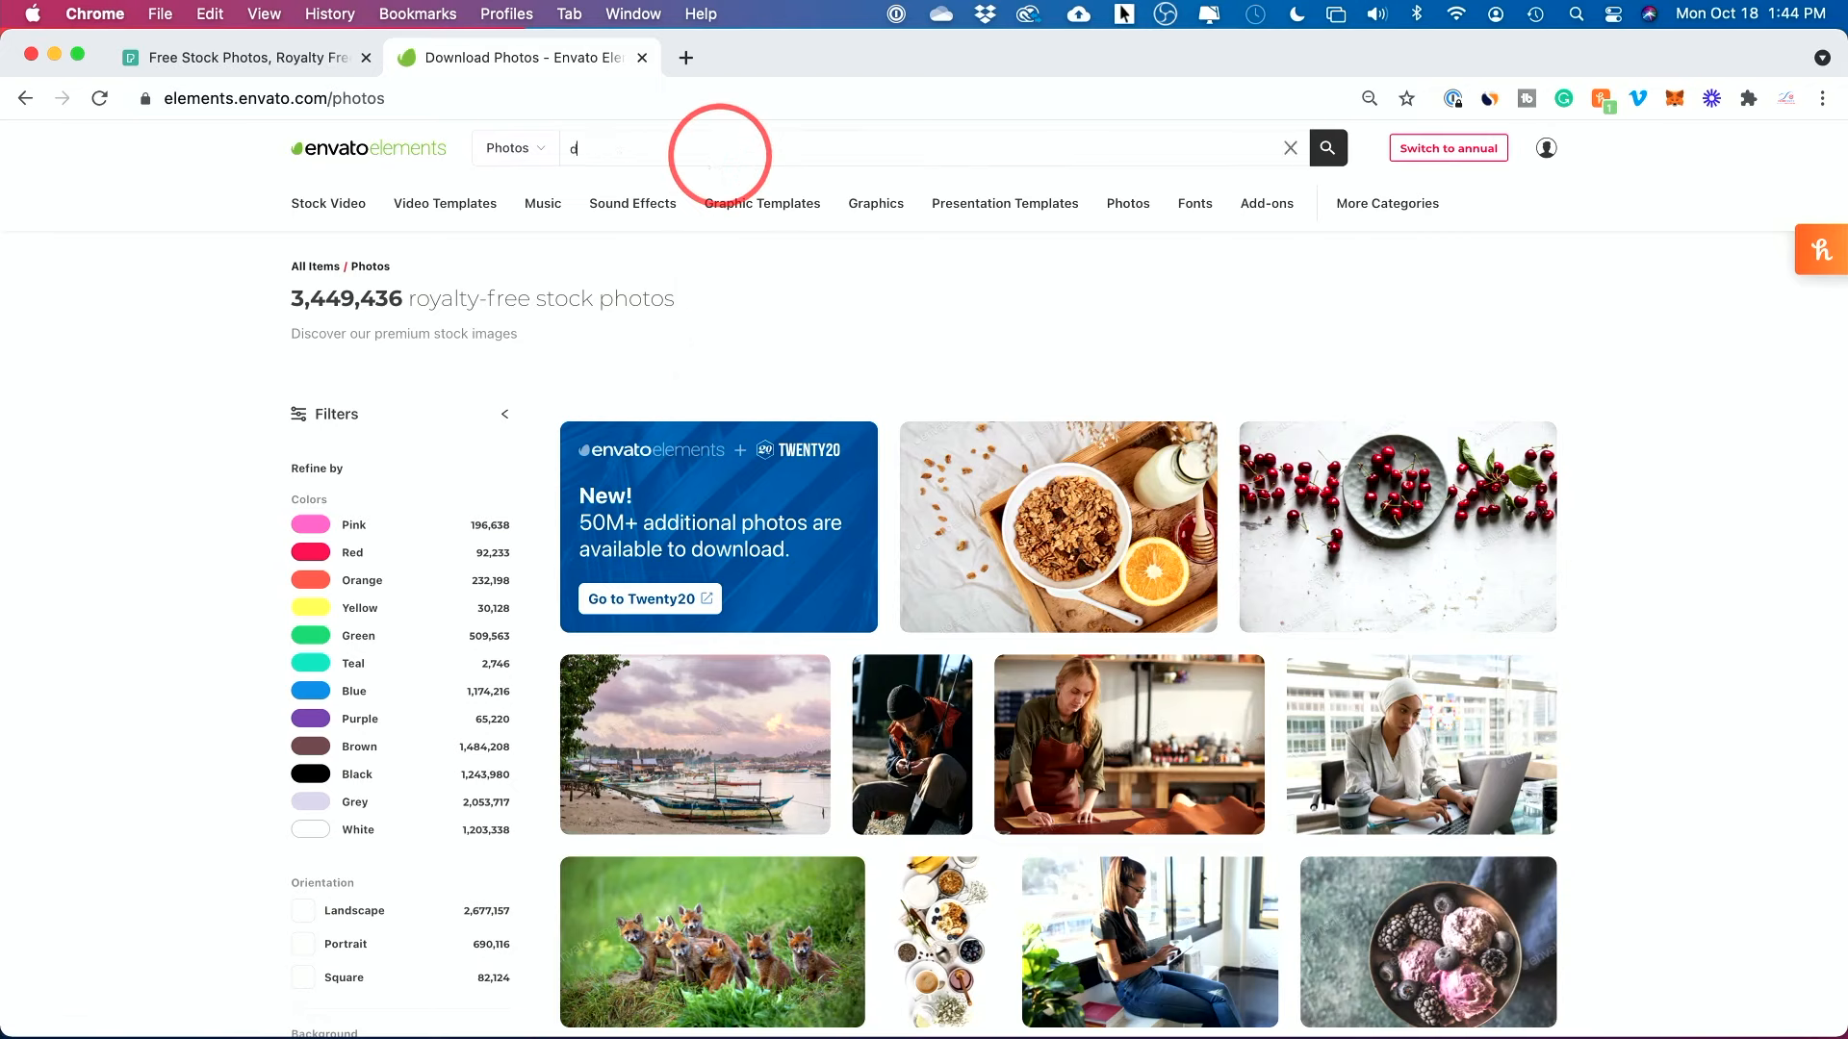
type("og food")
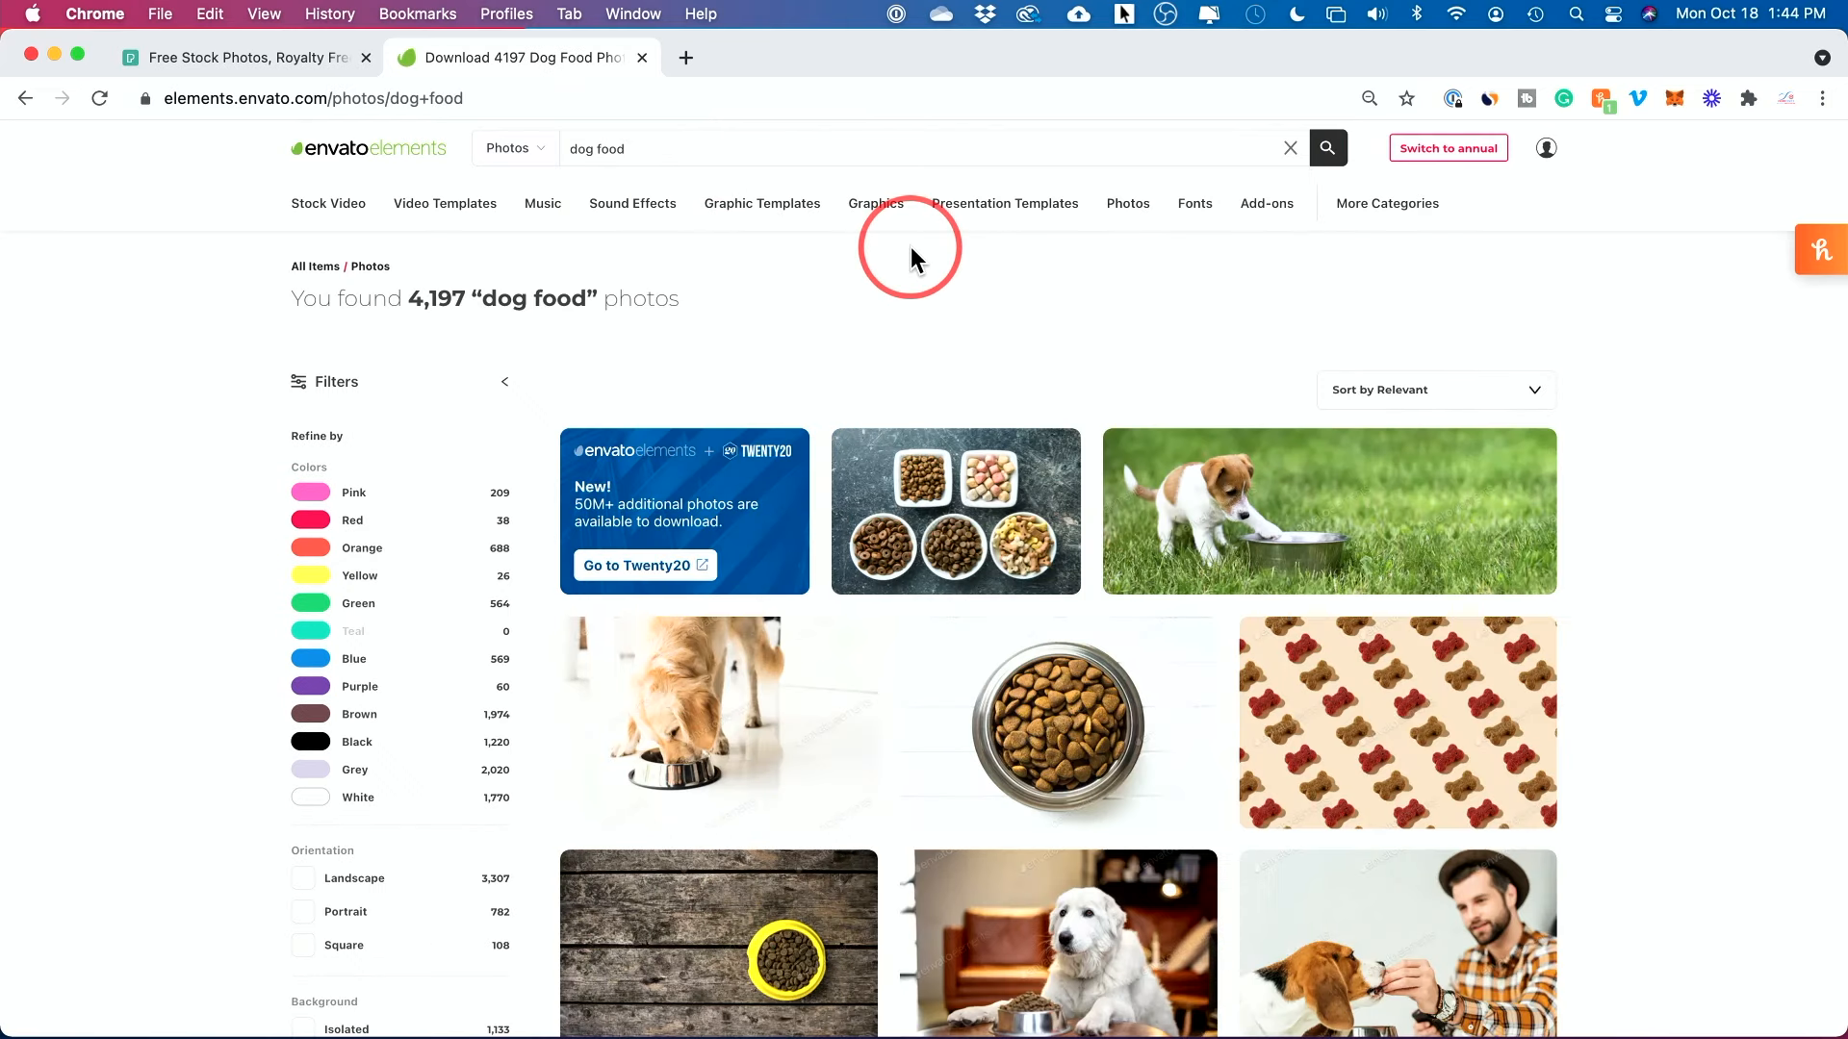
scroll("down", 3)
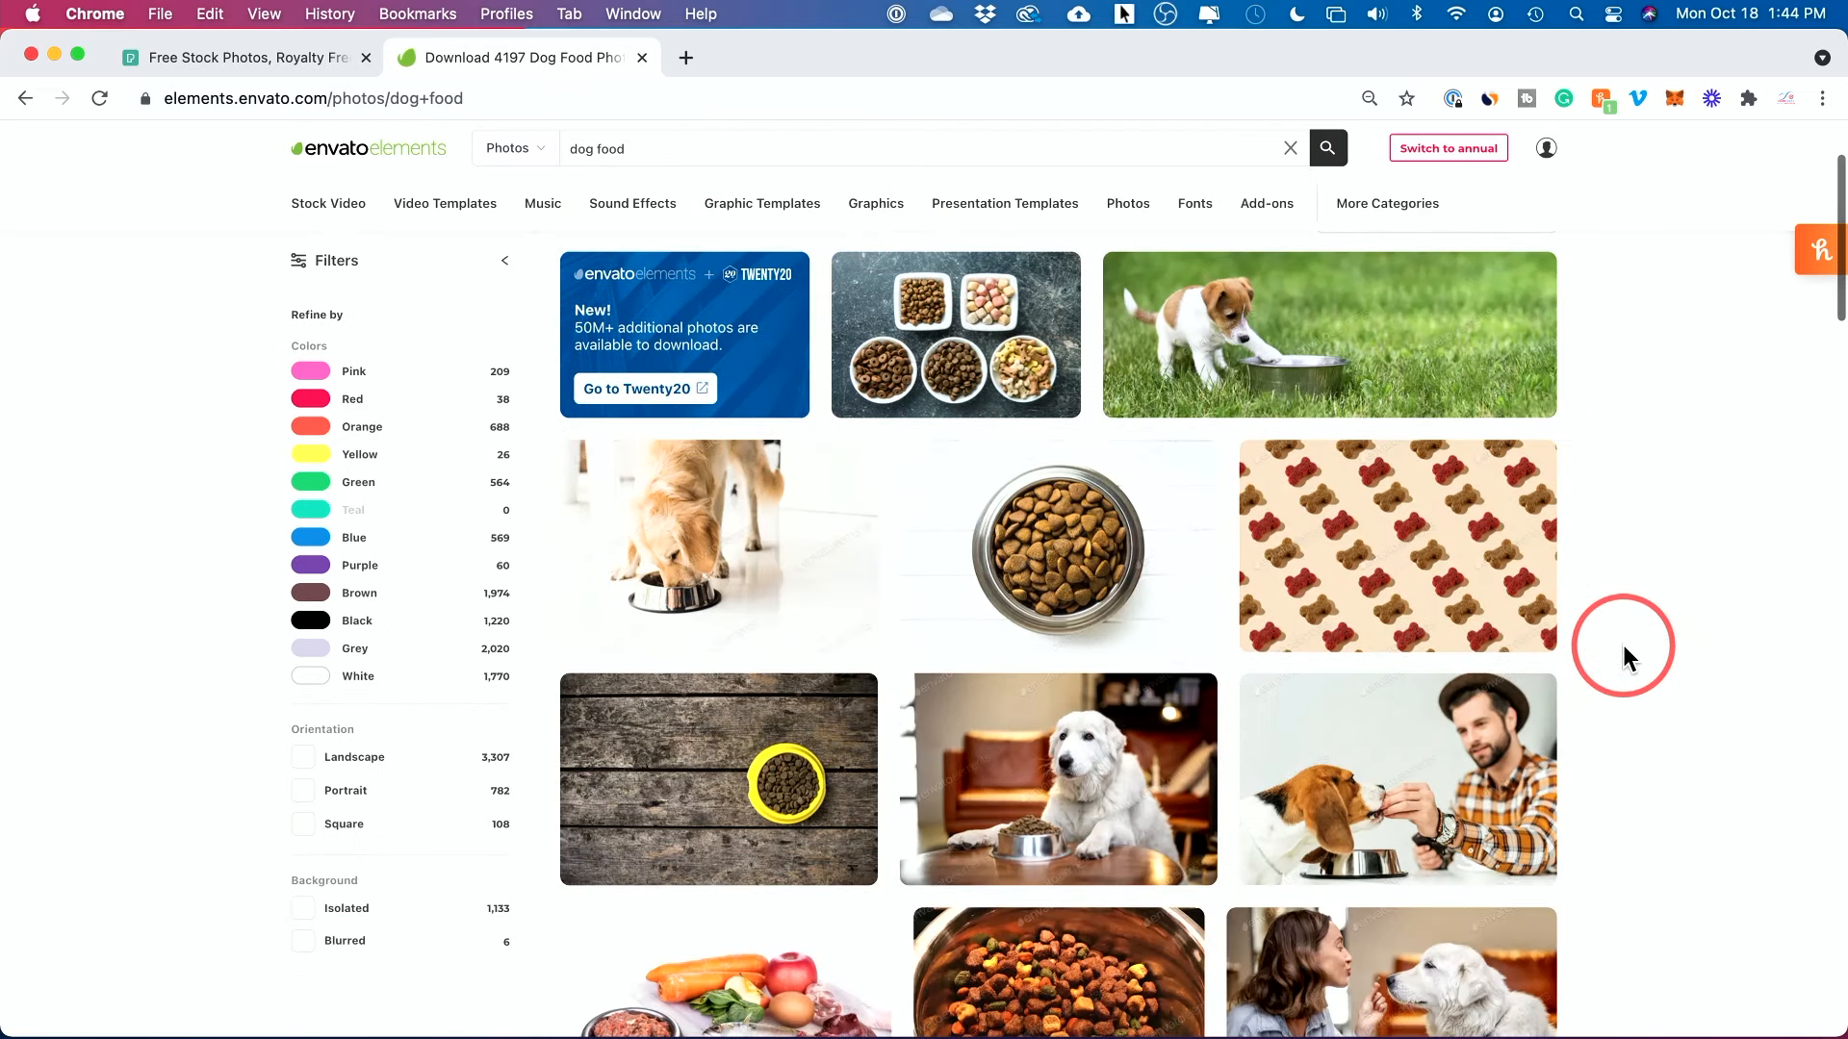
scroll("down", 3)
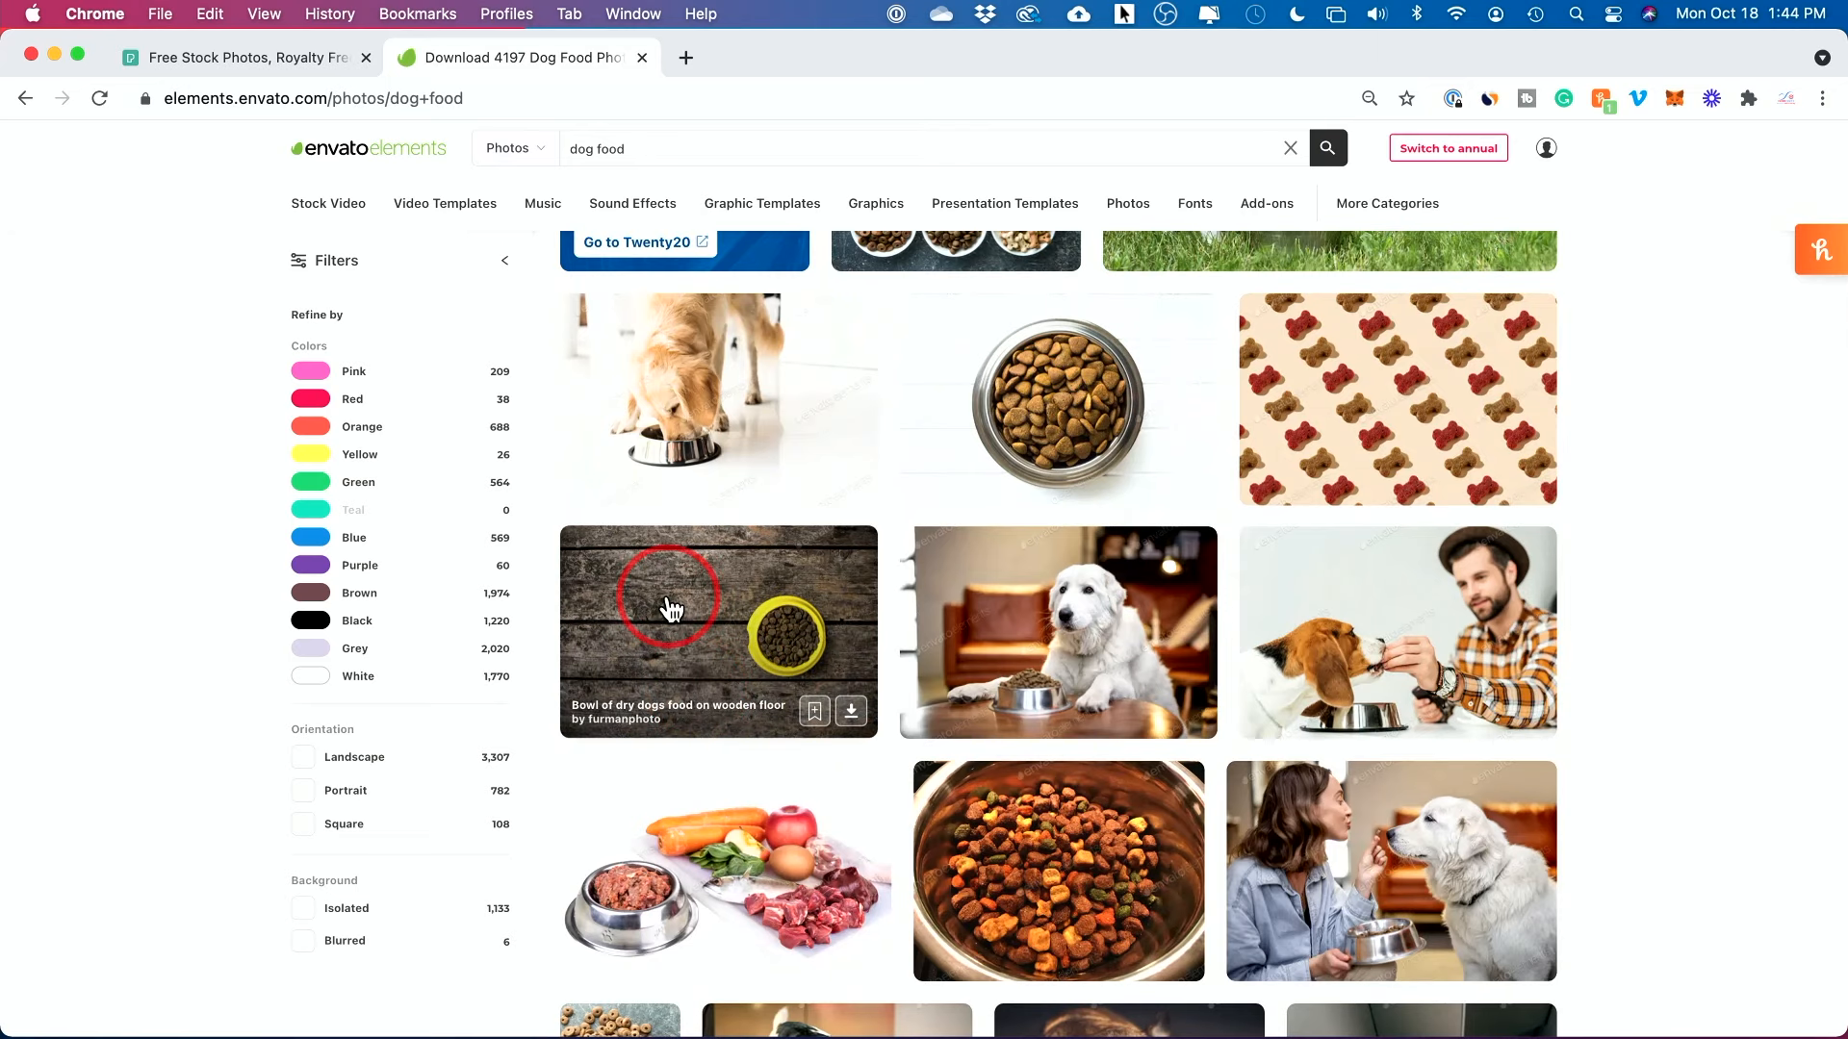
scroll("down", 3)
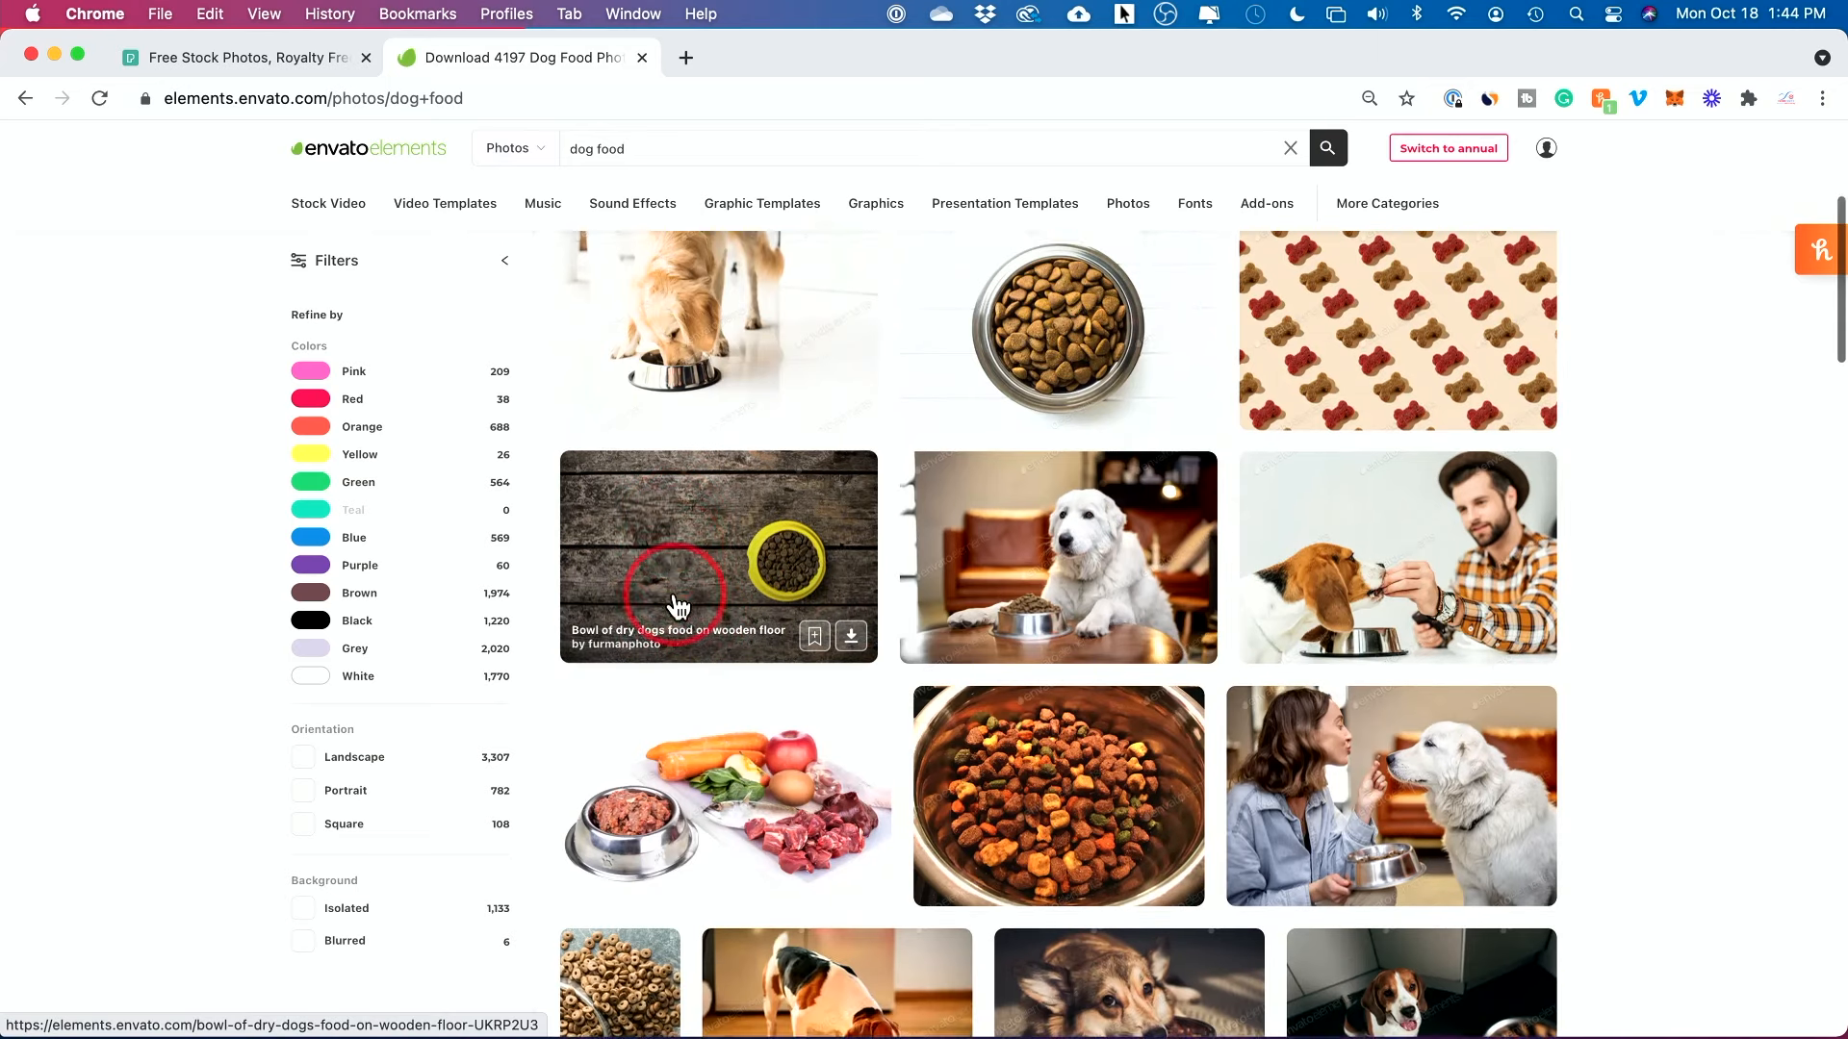
scroll("down", 3)
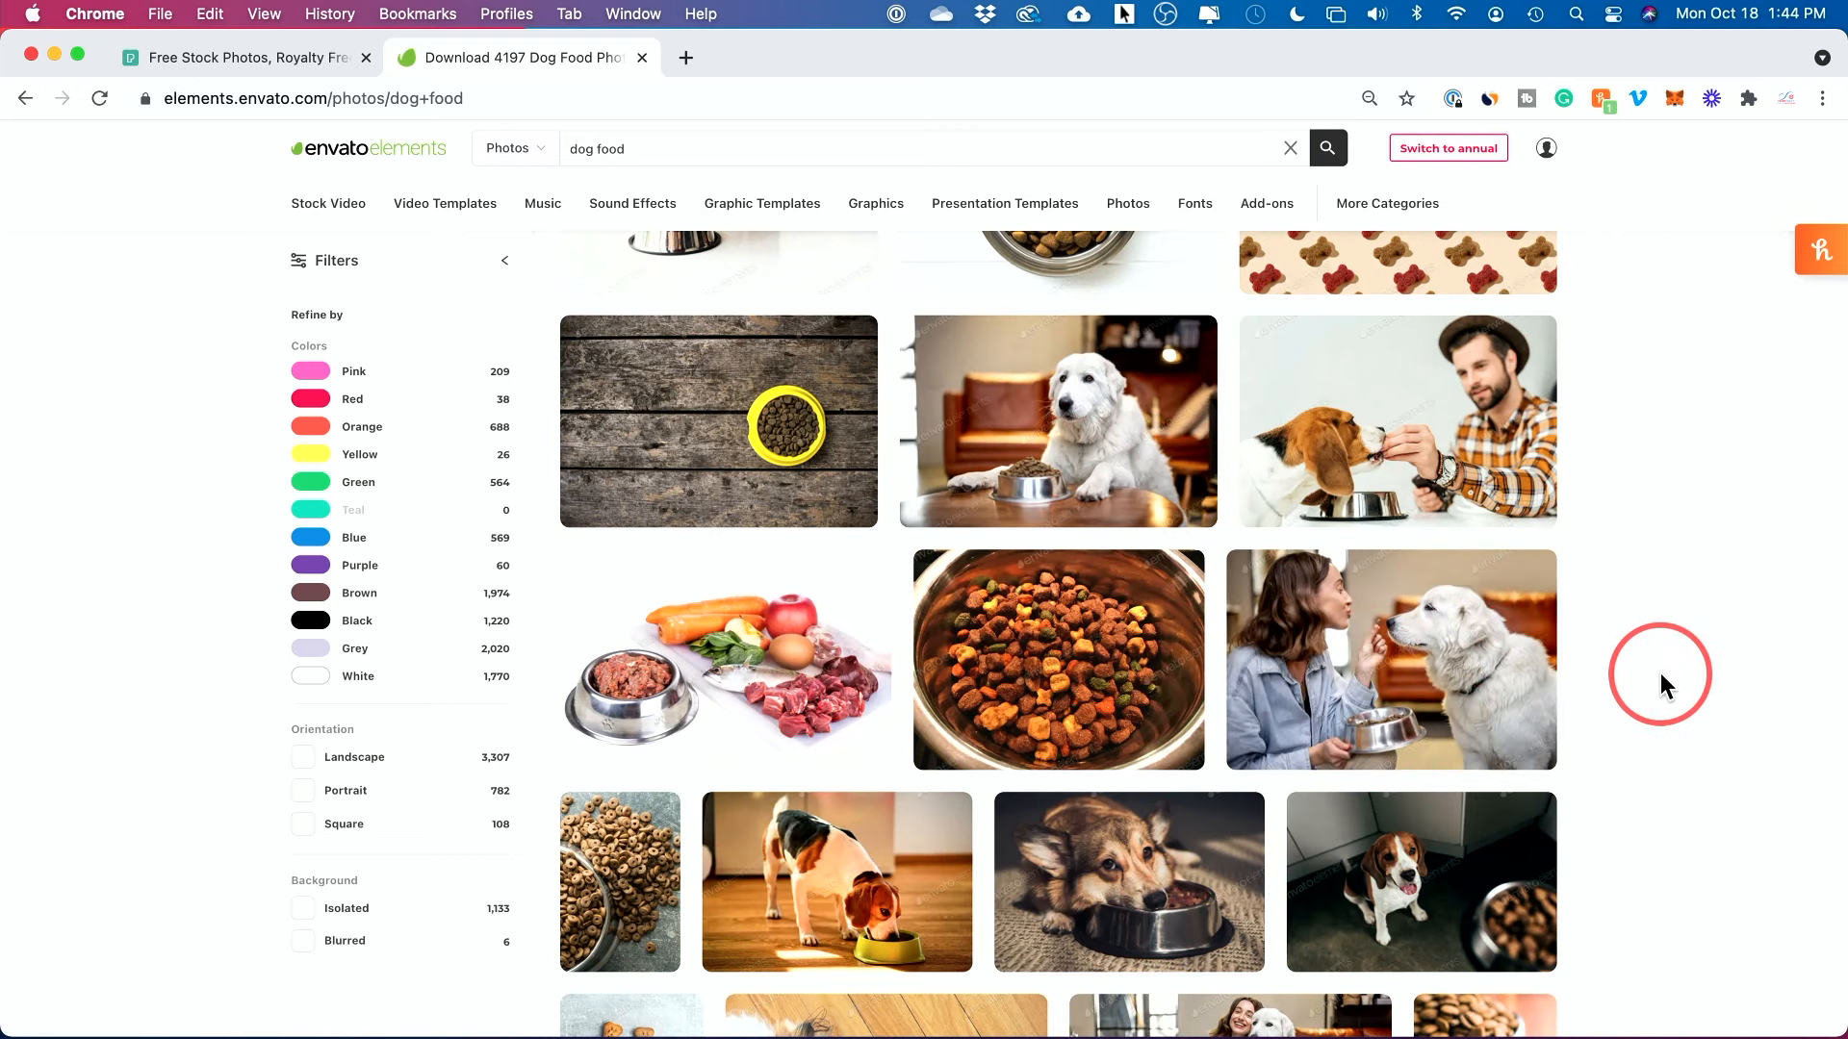
scroll("down", 3)
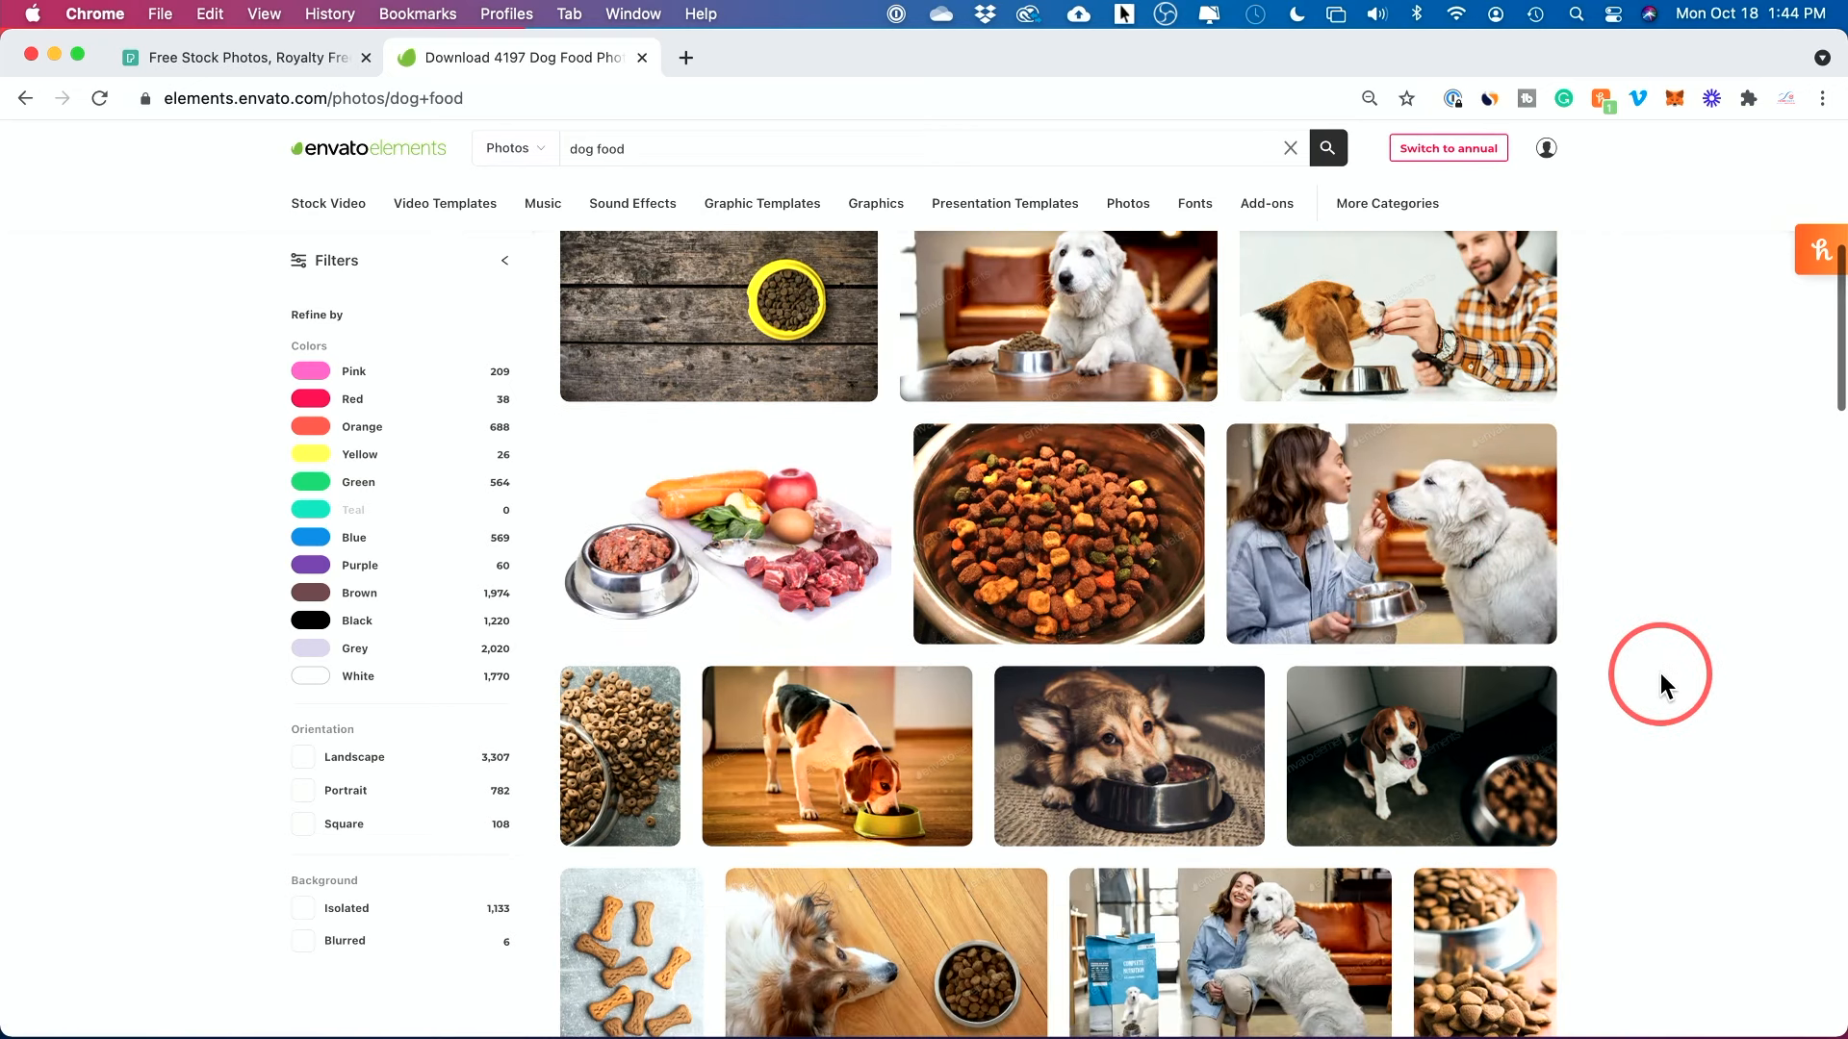
scroll("down", 3)
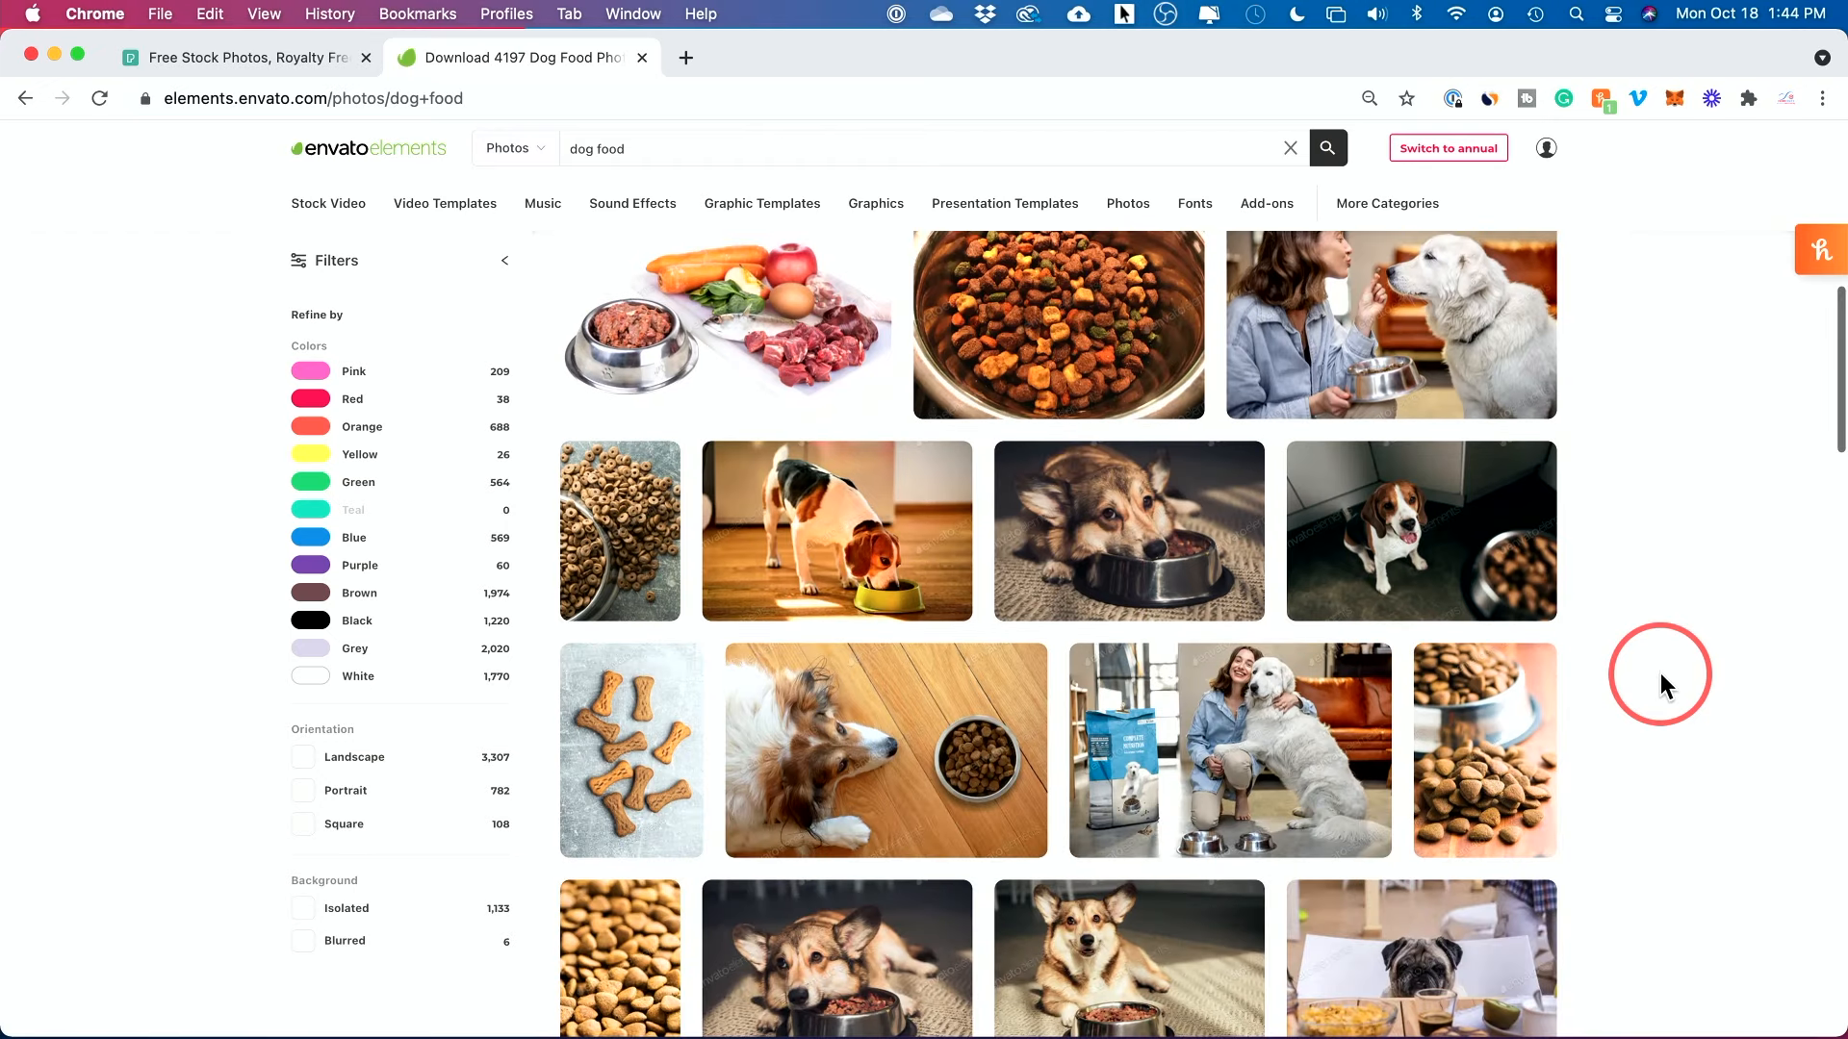
scroll("down", 3)
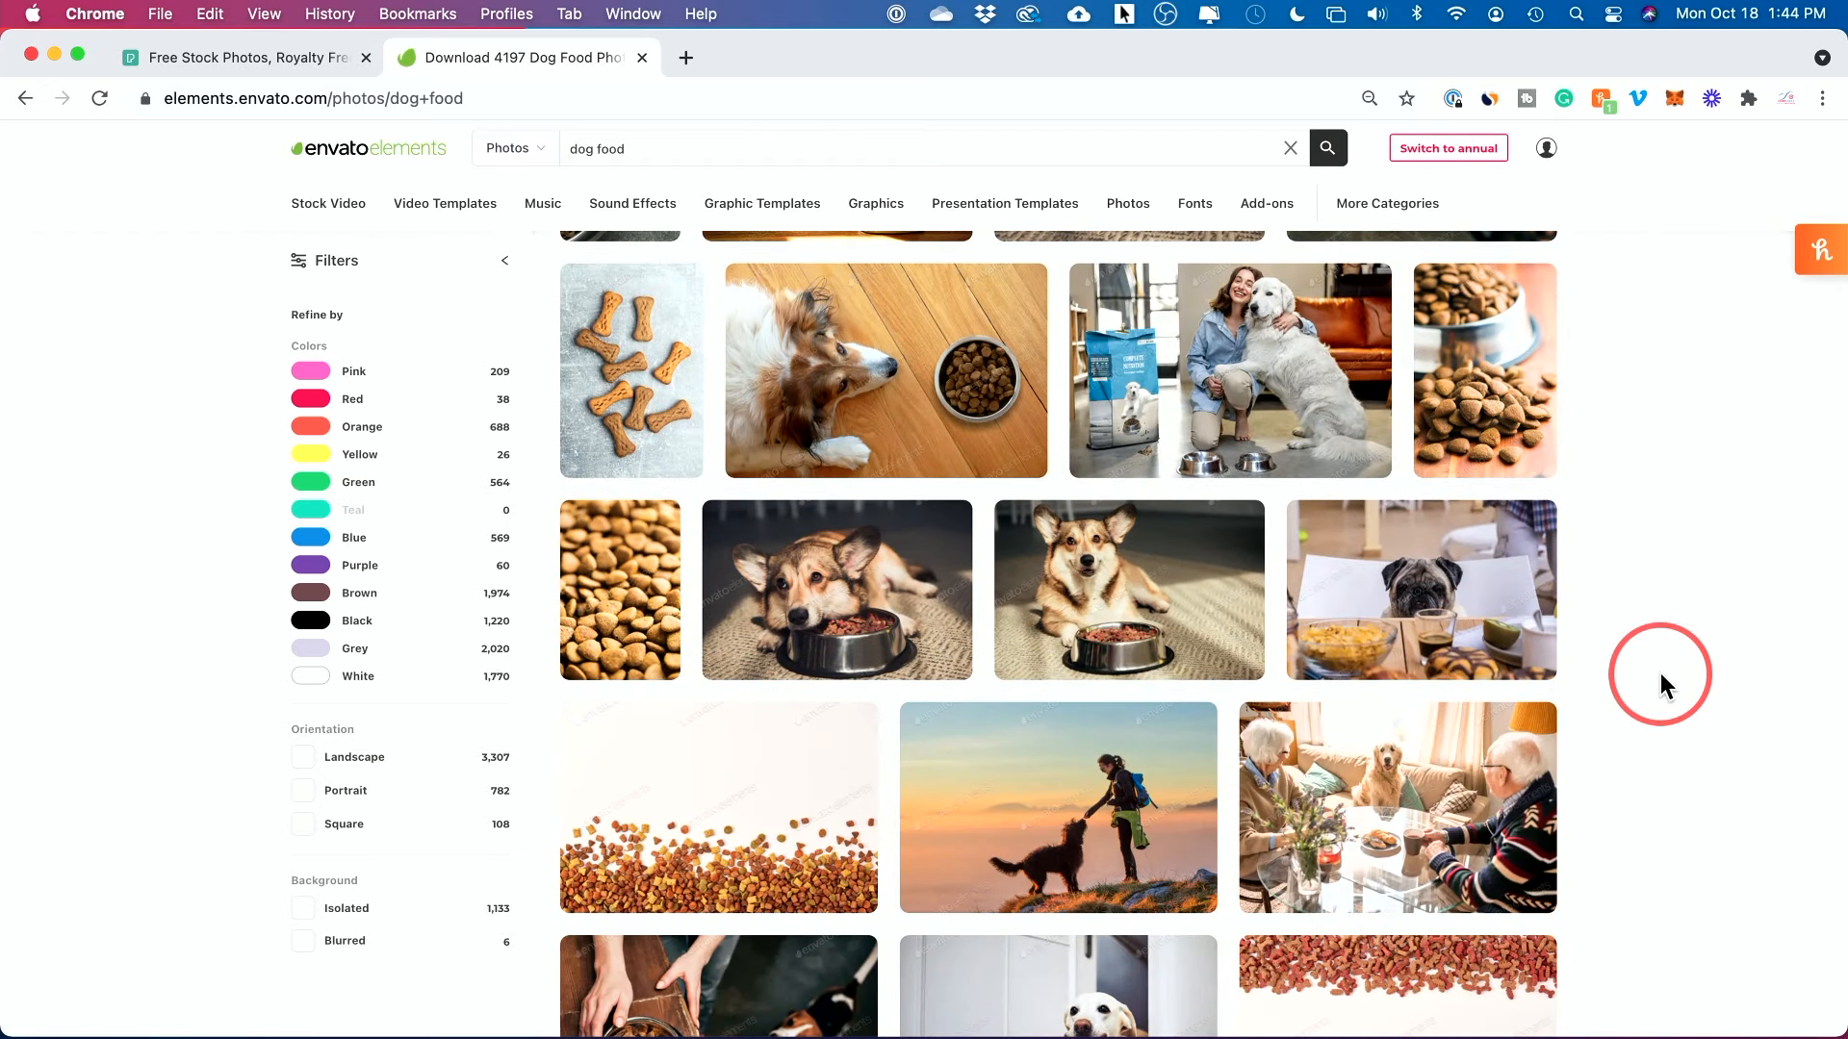
scroll("down", 3)
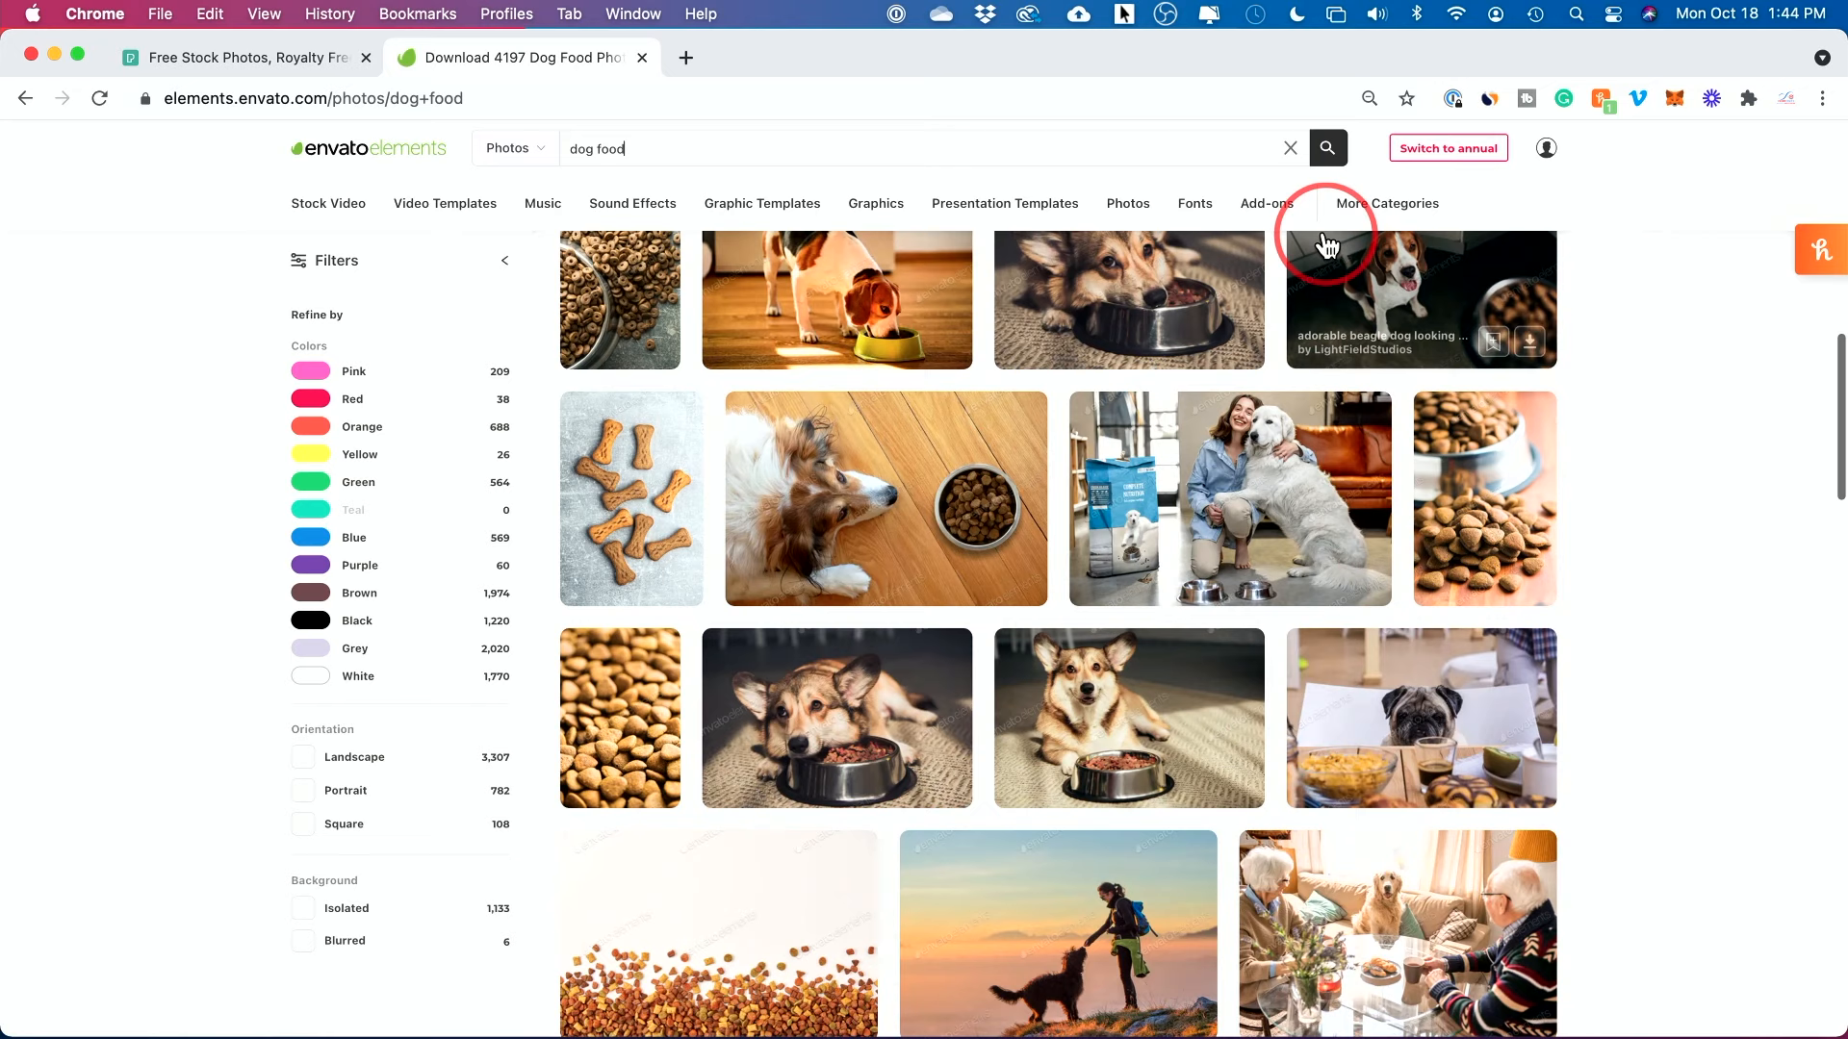
mouse_move(541, 203)
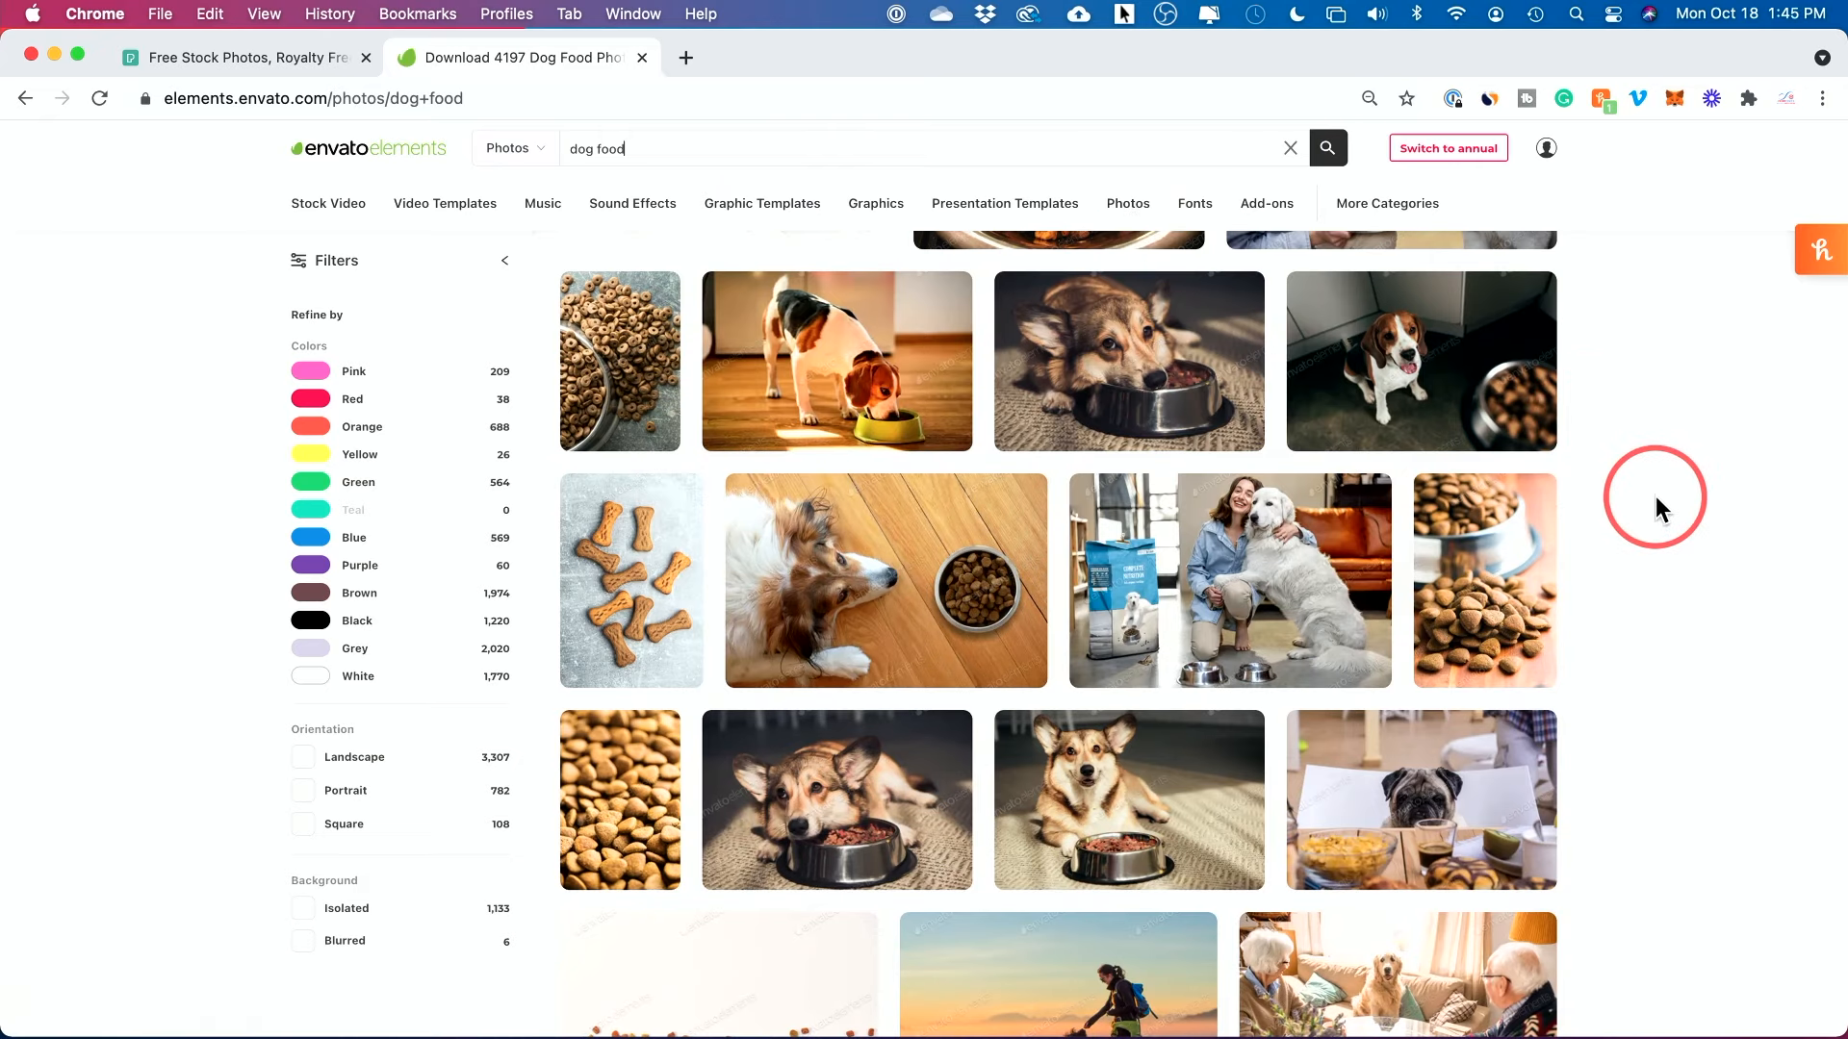
mouse_move(327, 203)
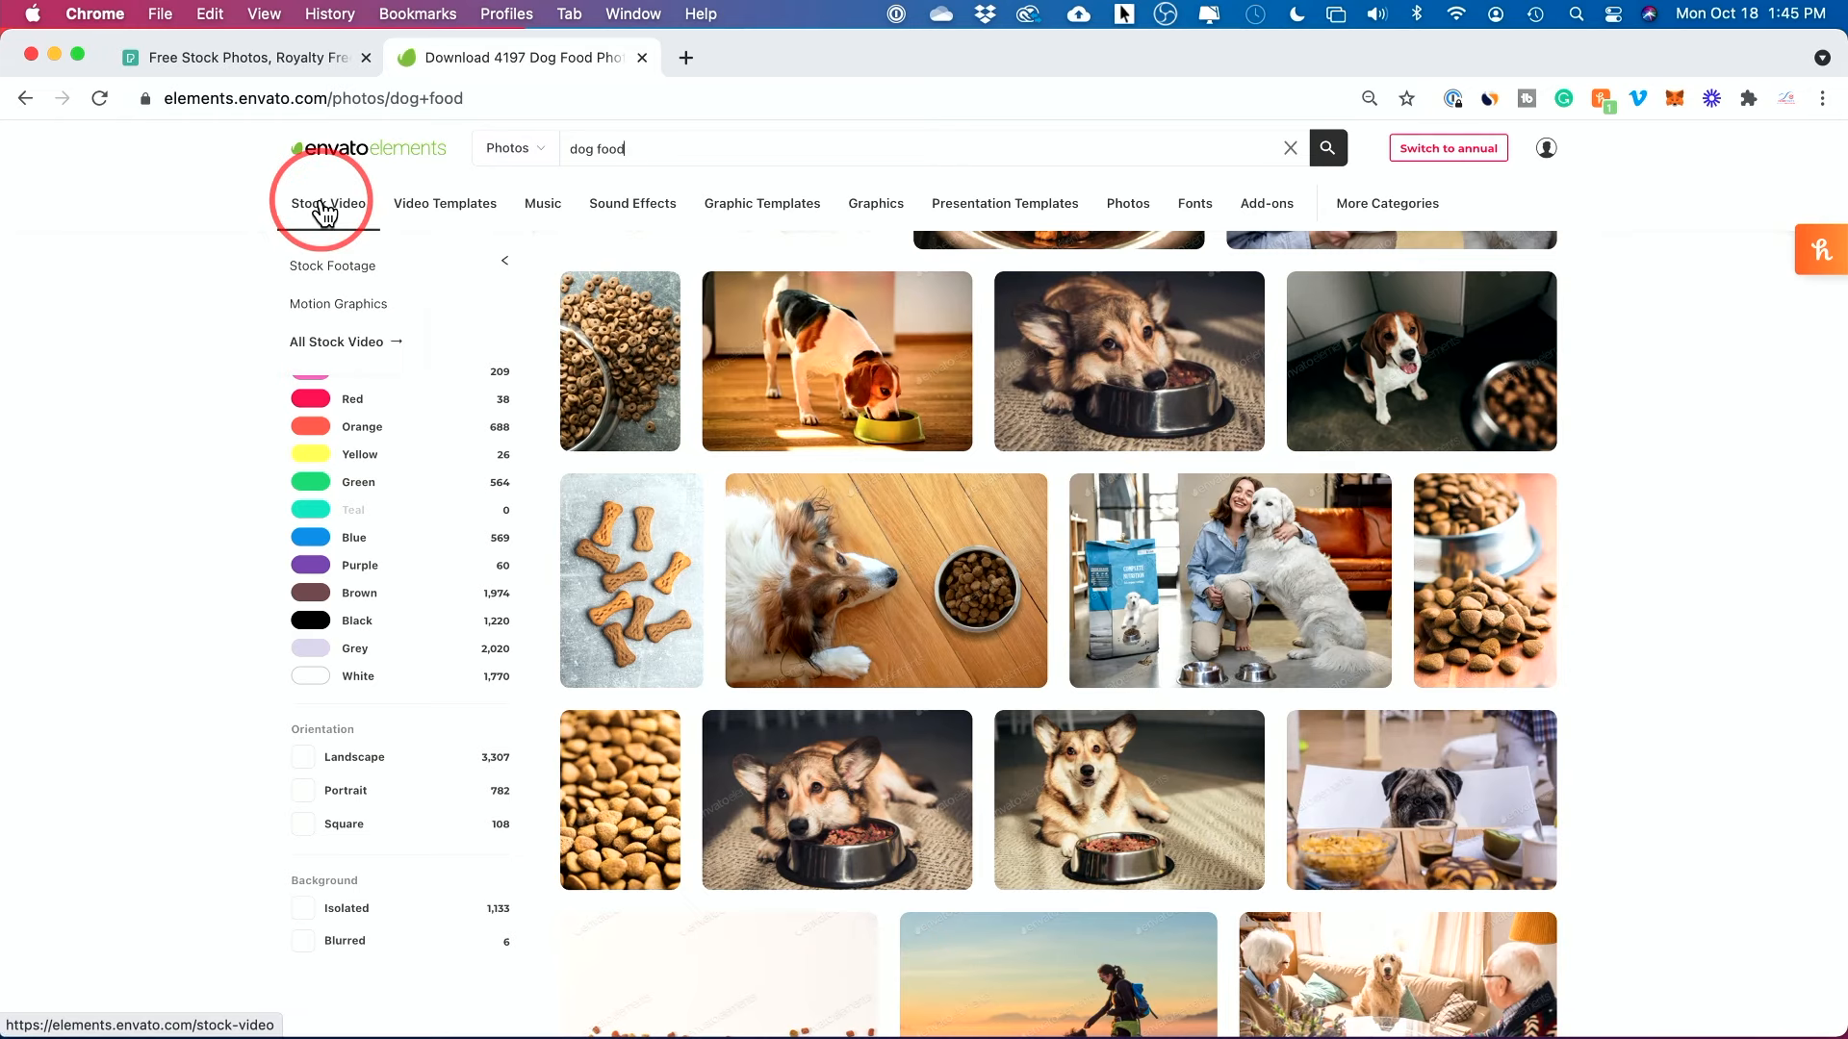
Open Stock Video and scroll down to the Frame Rate filters
left_click(327, 203)
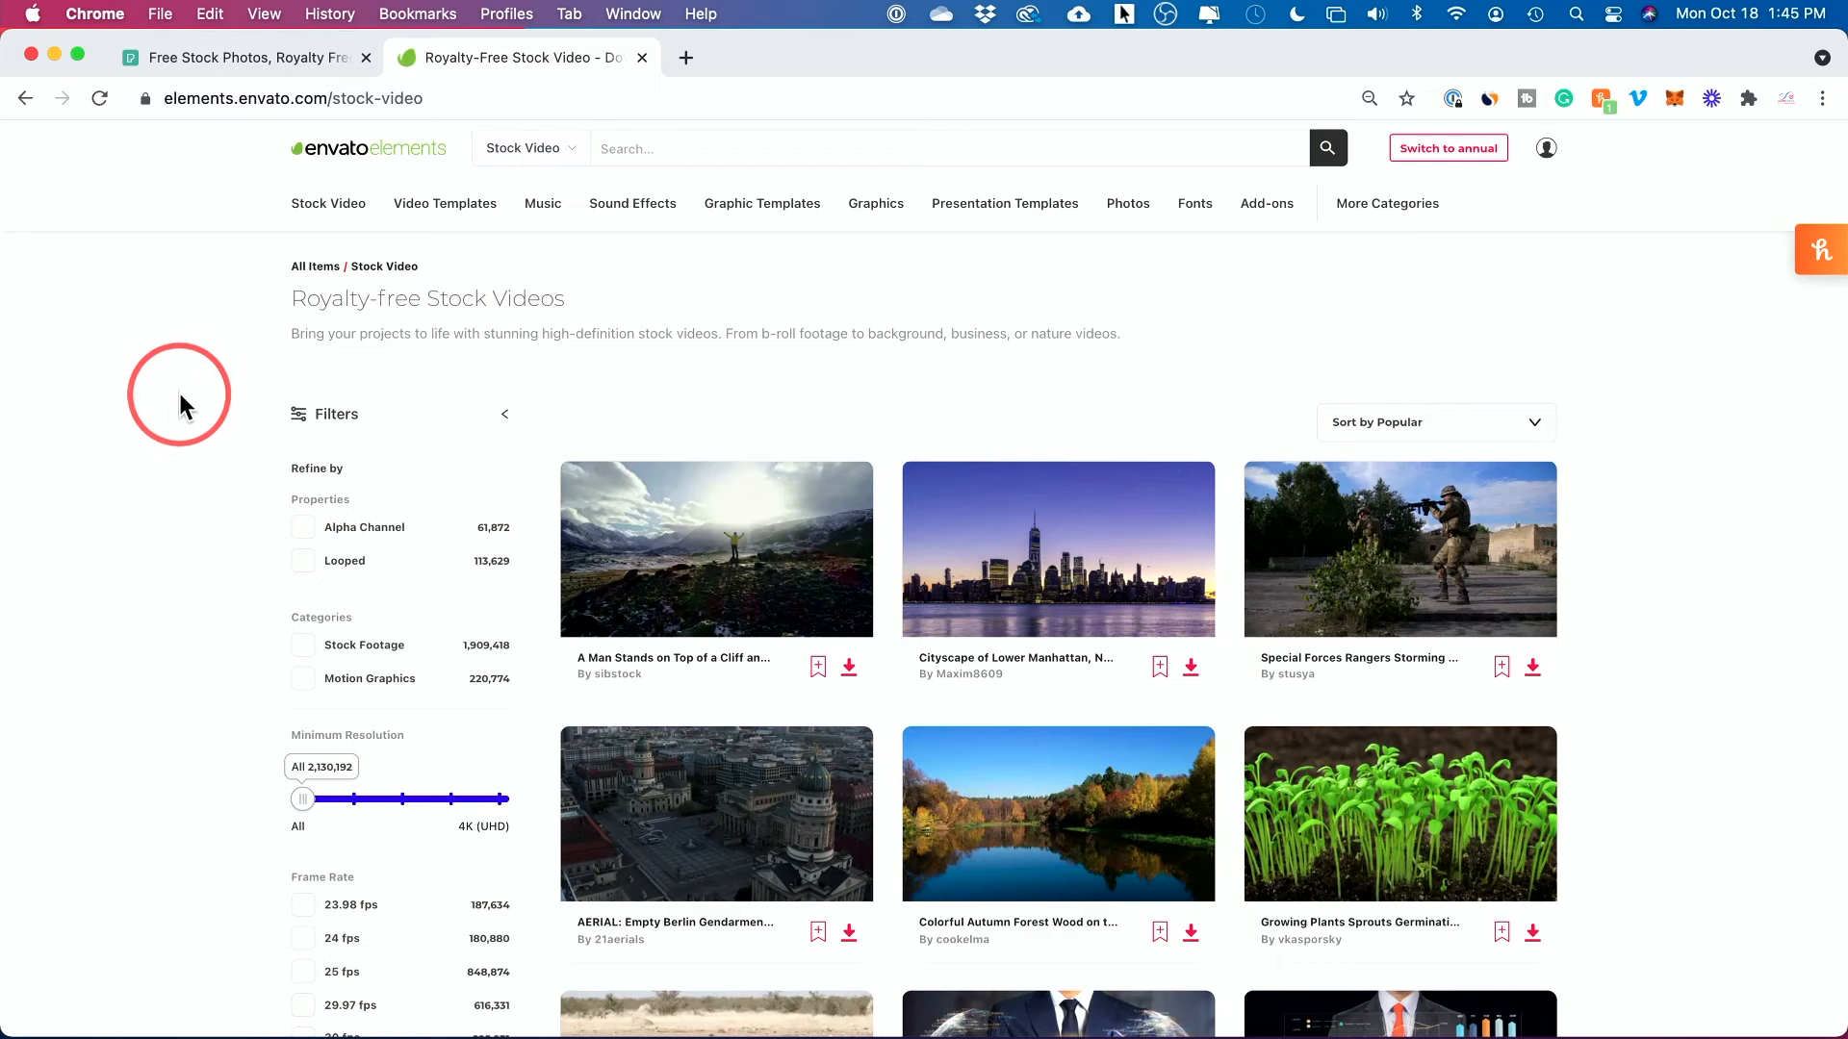
scroll("down", 3)
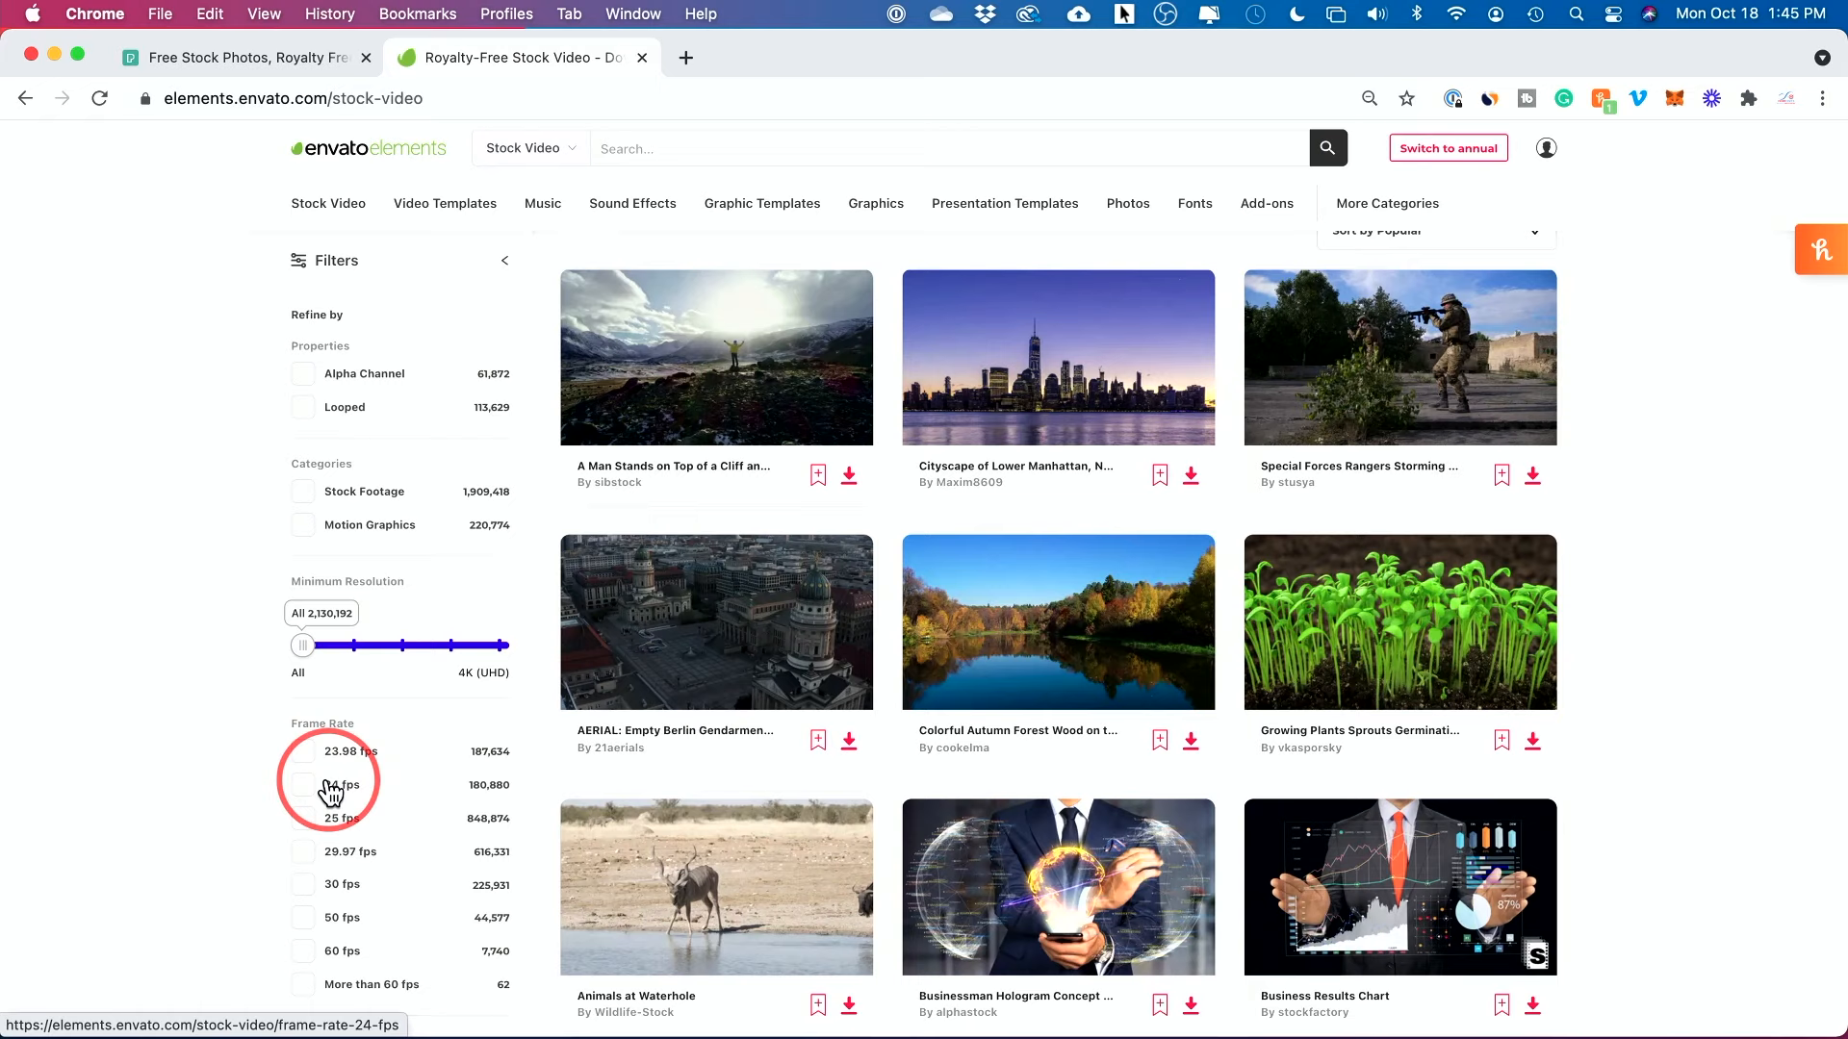
Filter videos to 23.98 fps, play and pause the cliff clip, then go back
left_click(334, 756)
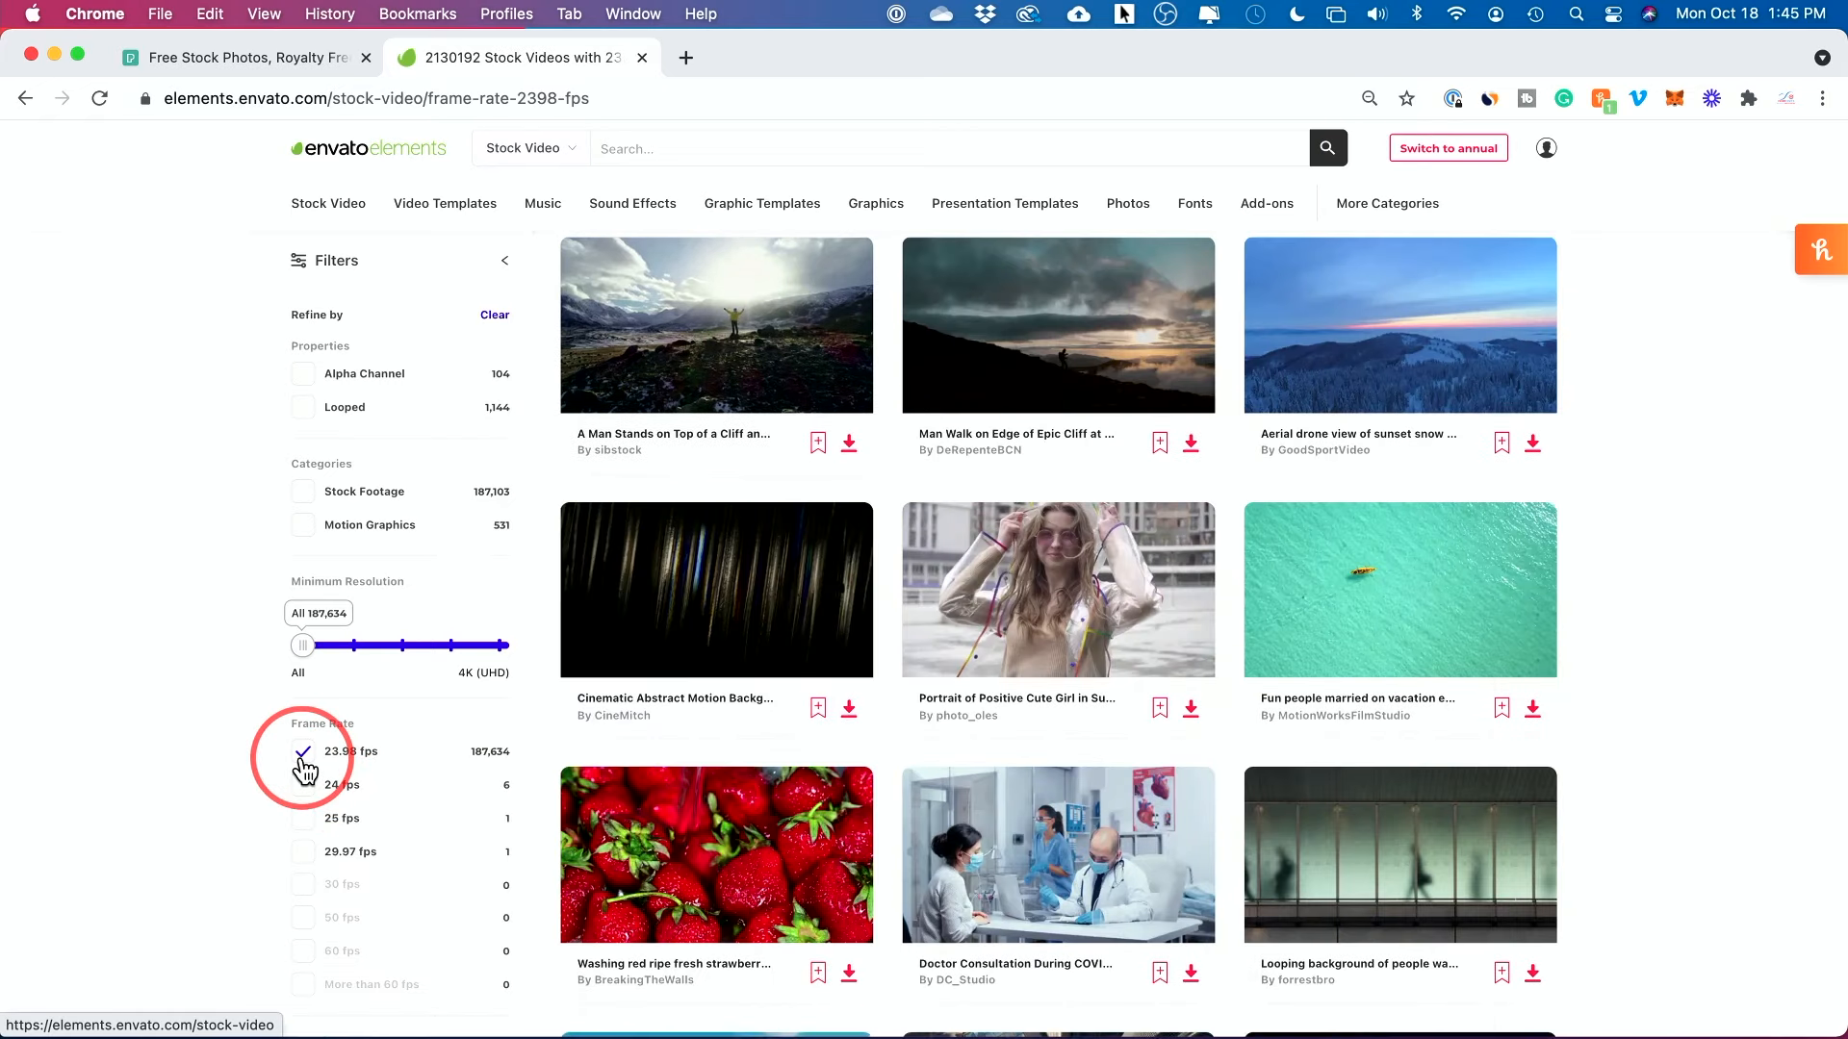
left_click(303, 751)
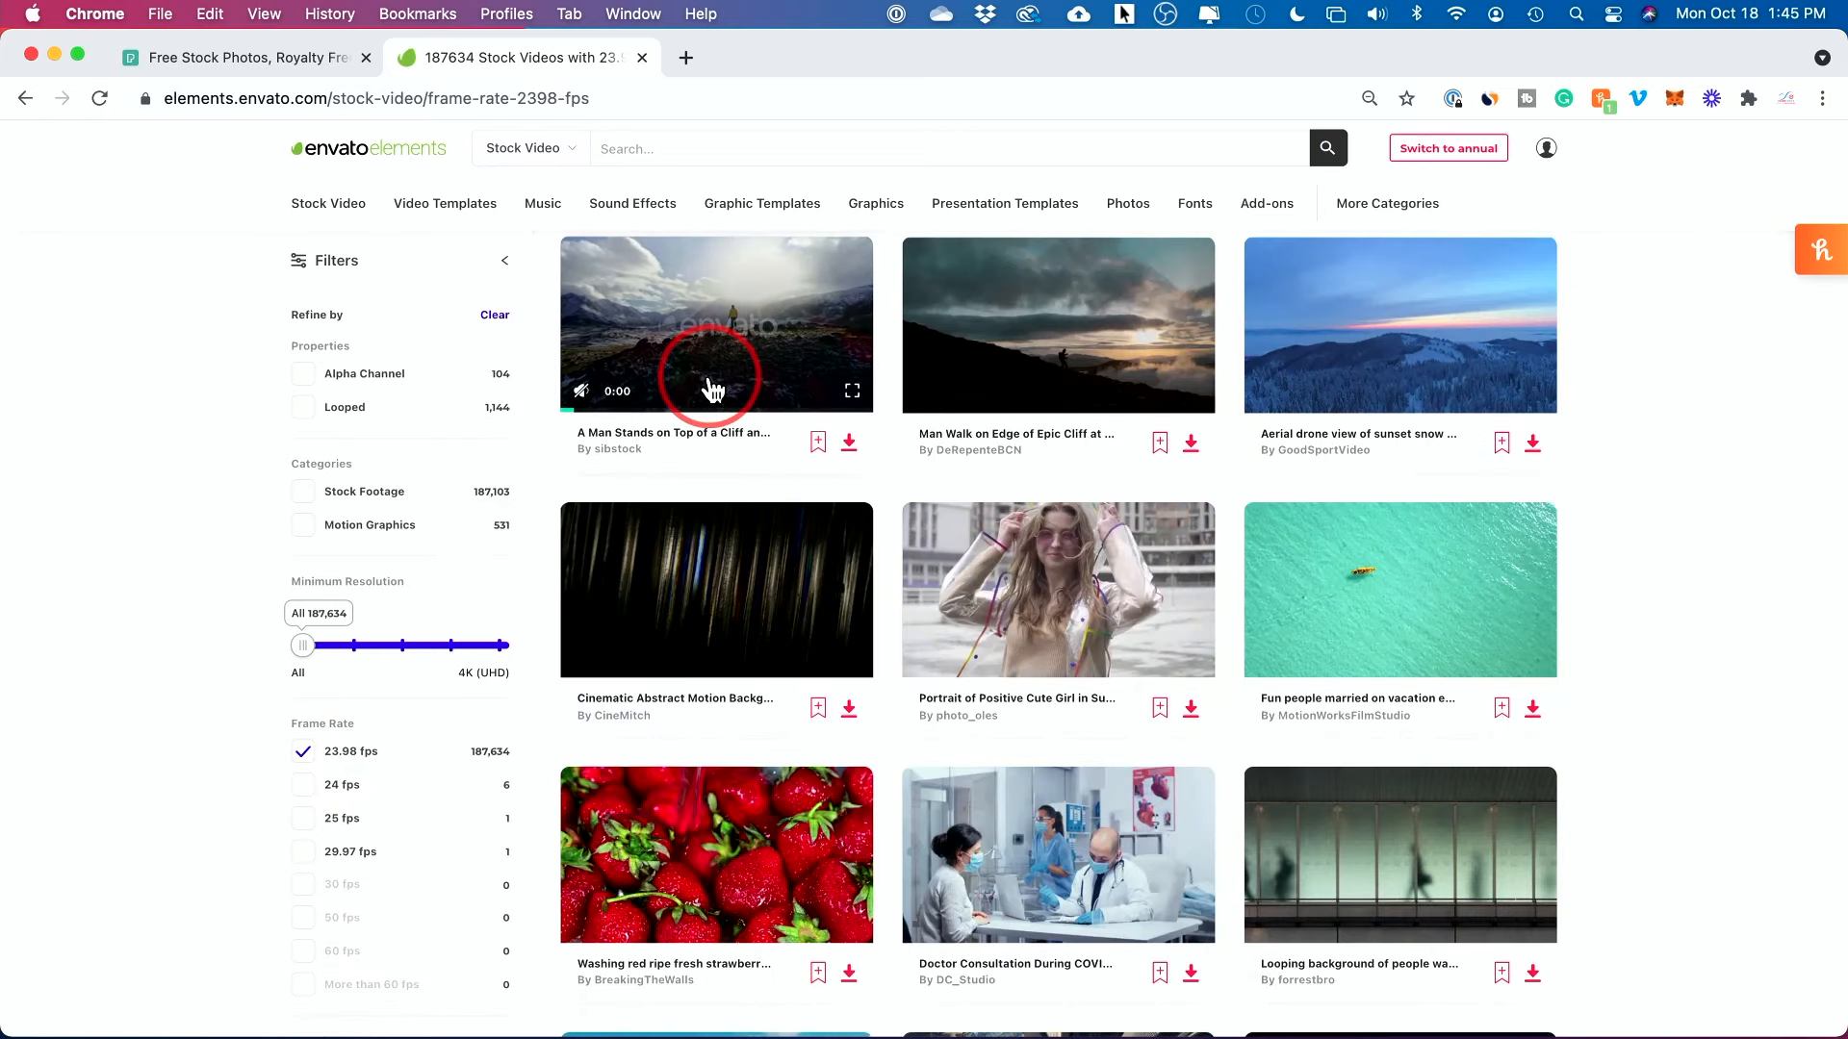
left_click(715, 326)
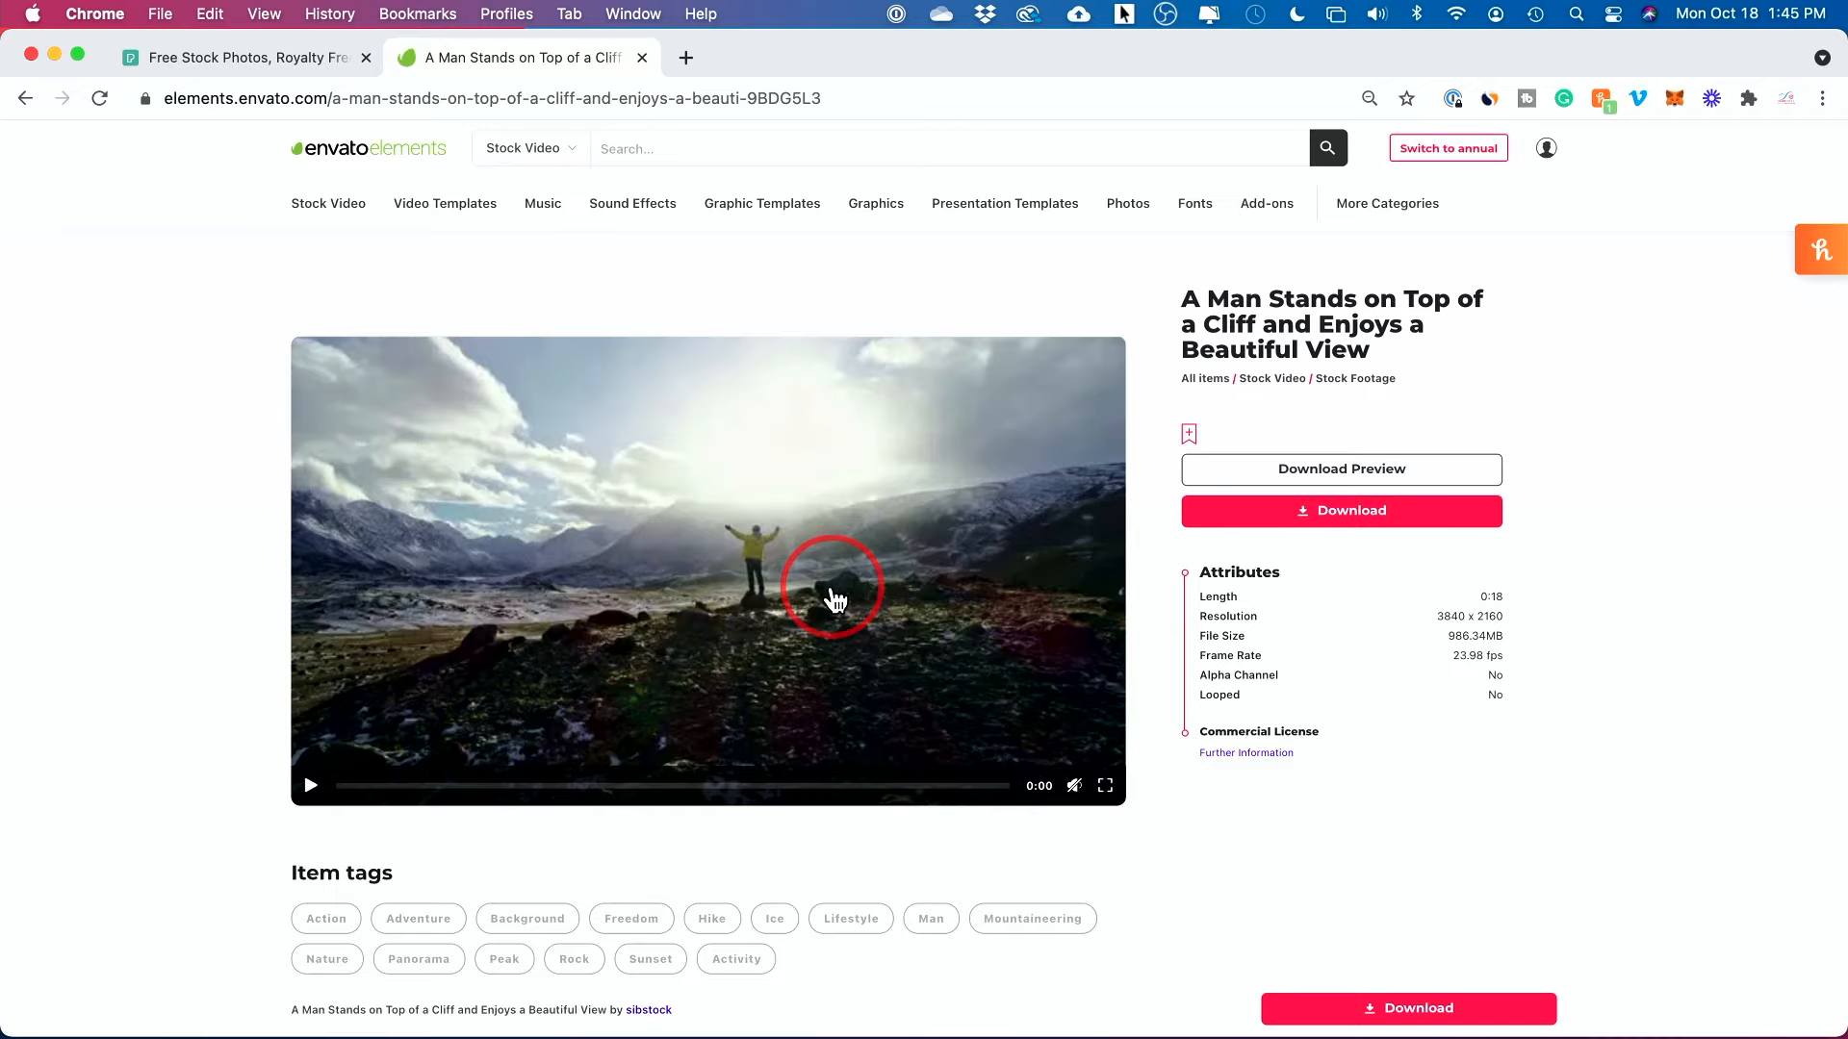
mouse_move(436, 802)
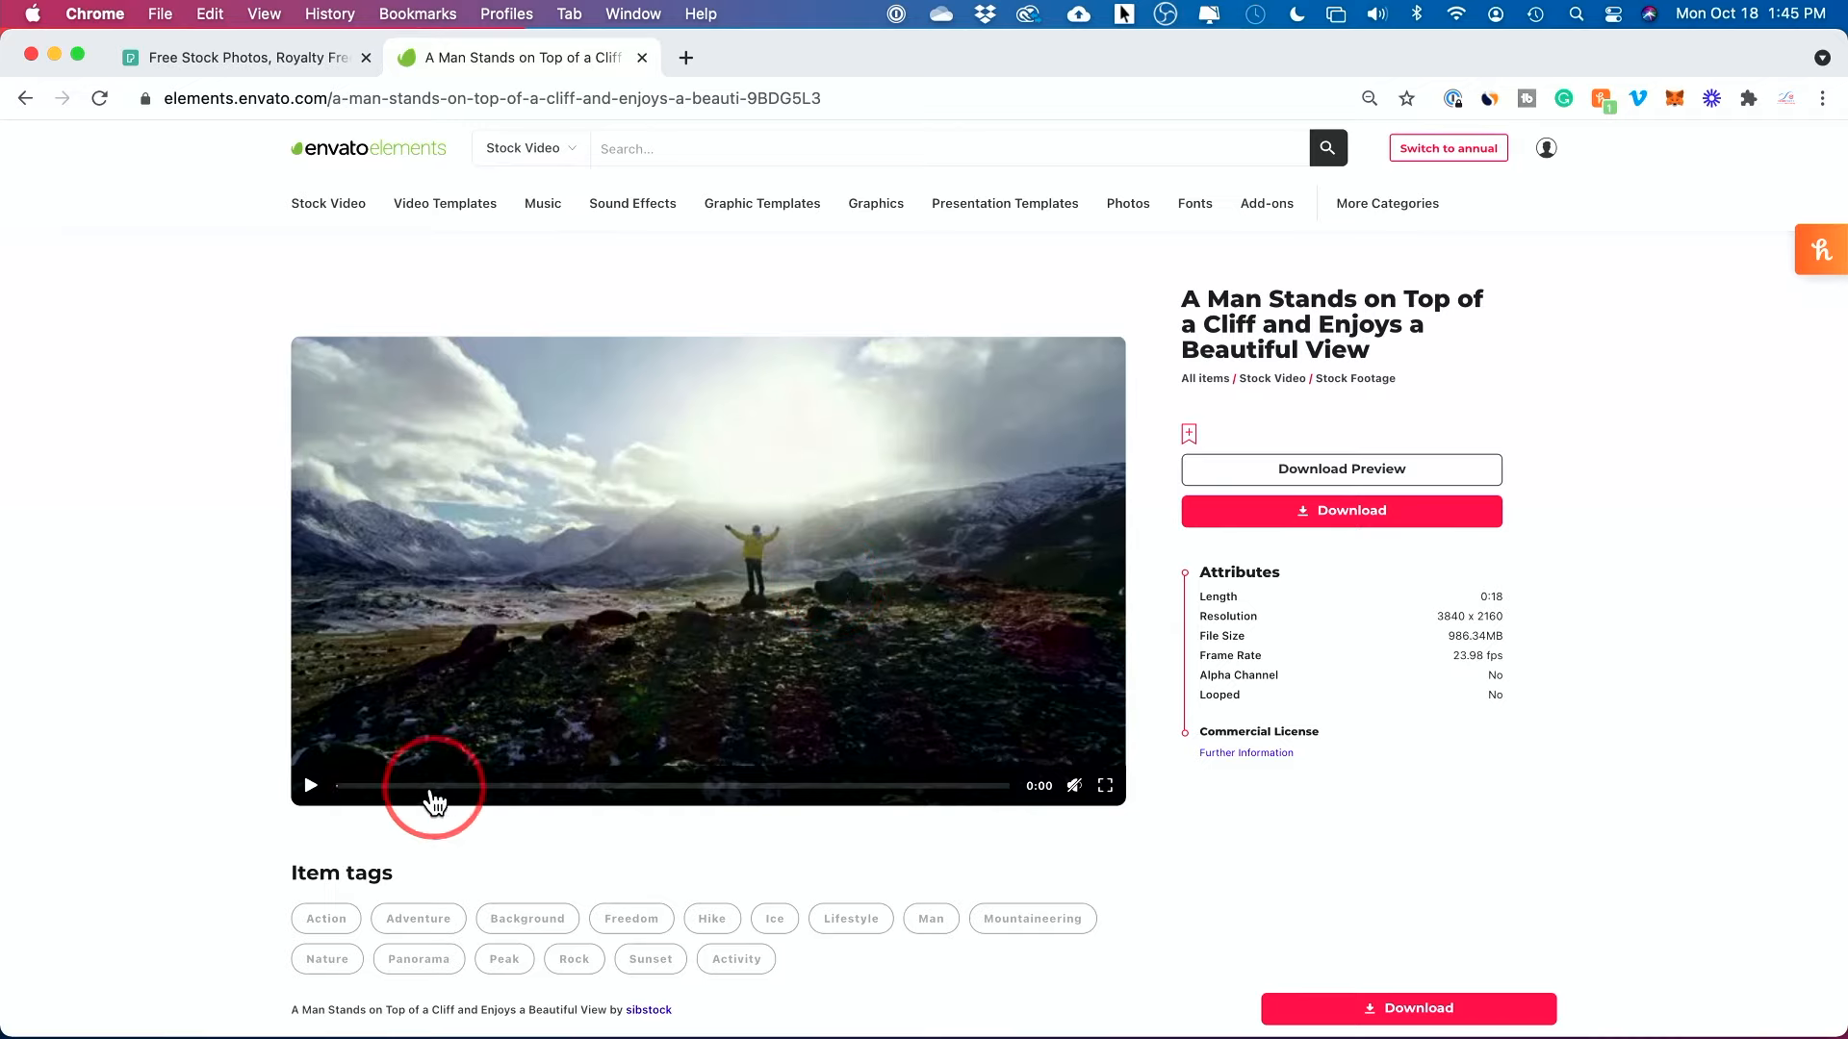
left_click(310, 785)
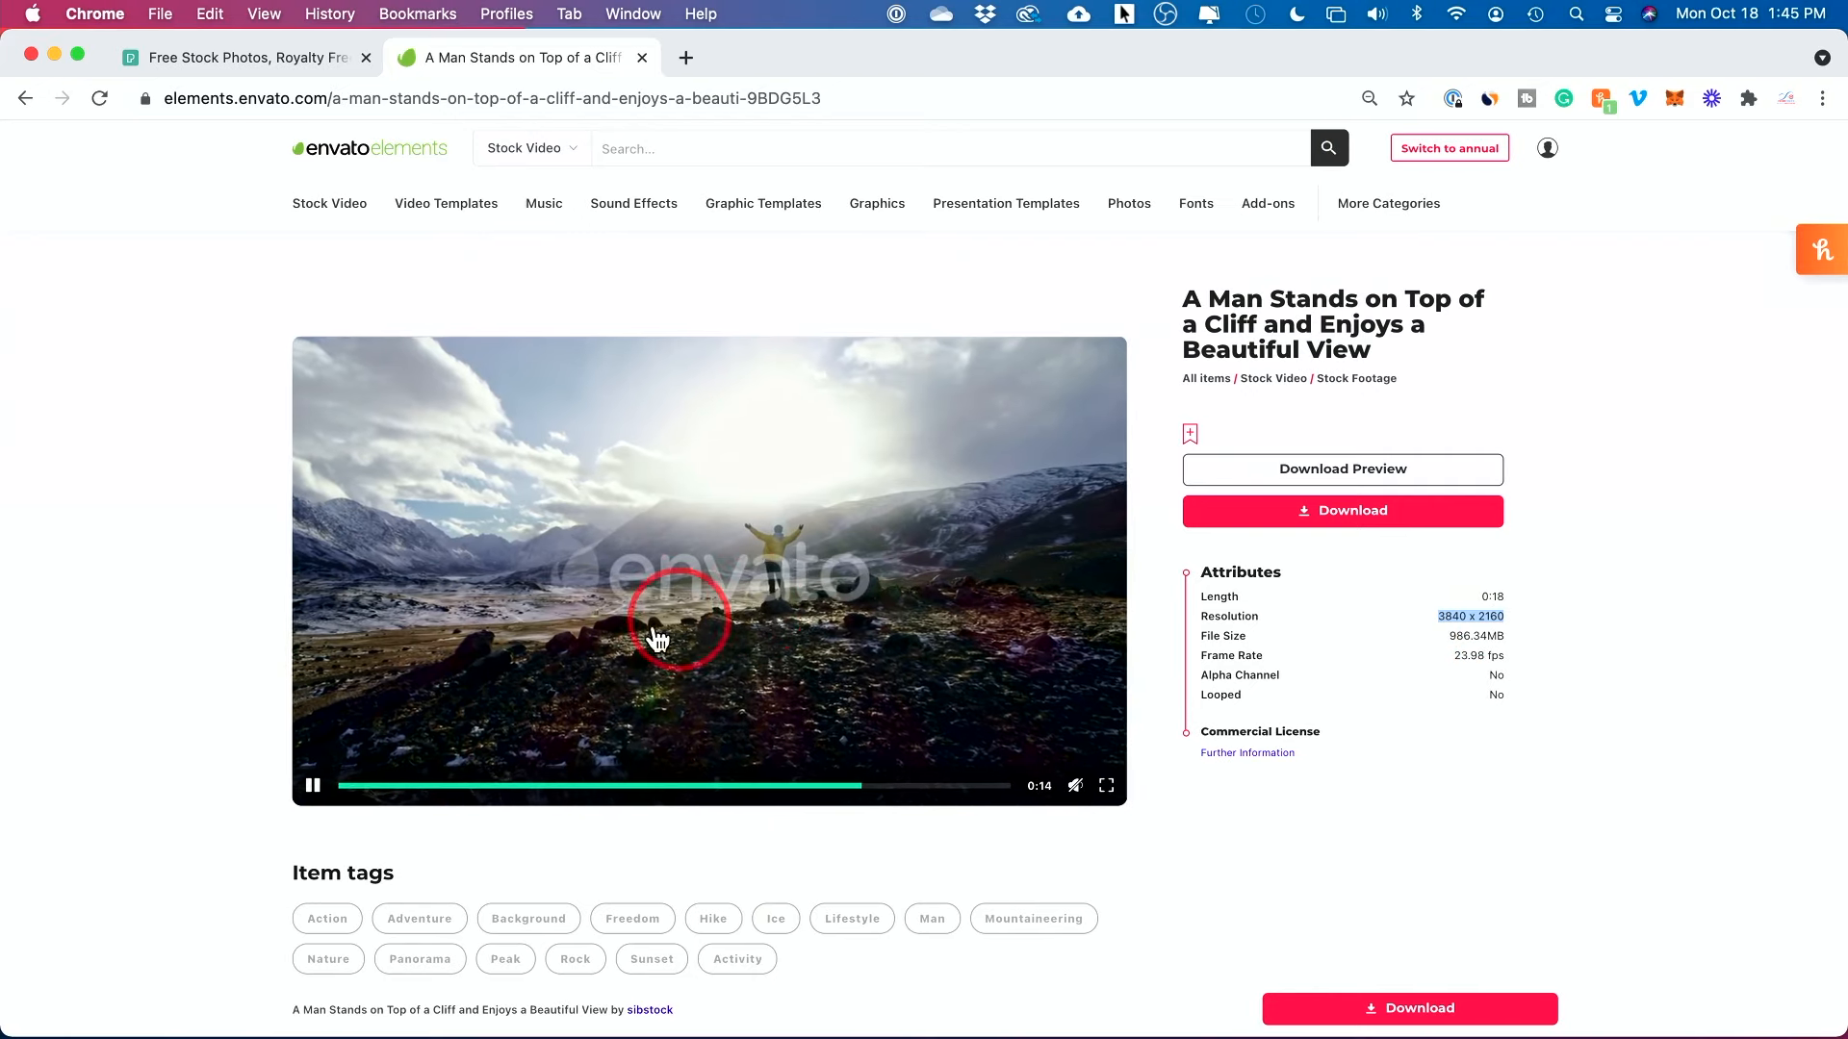
left_click(314, 785)
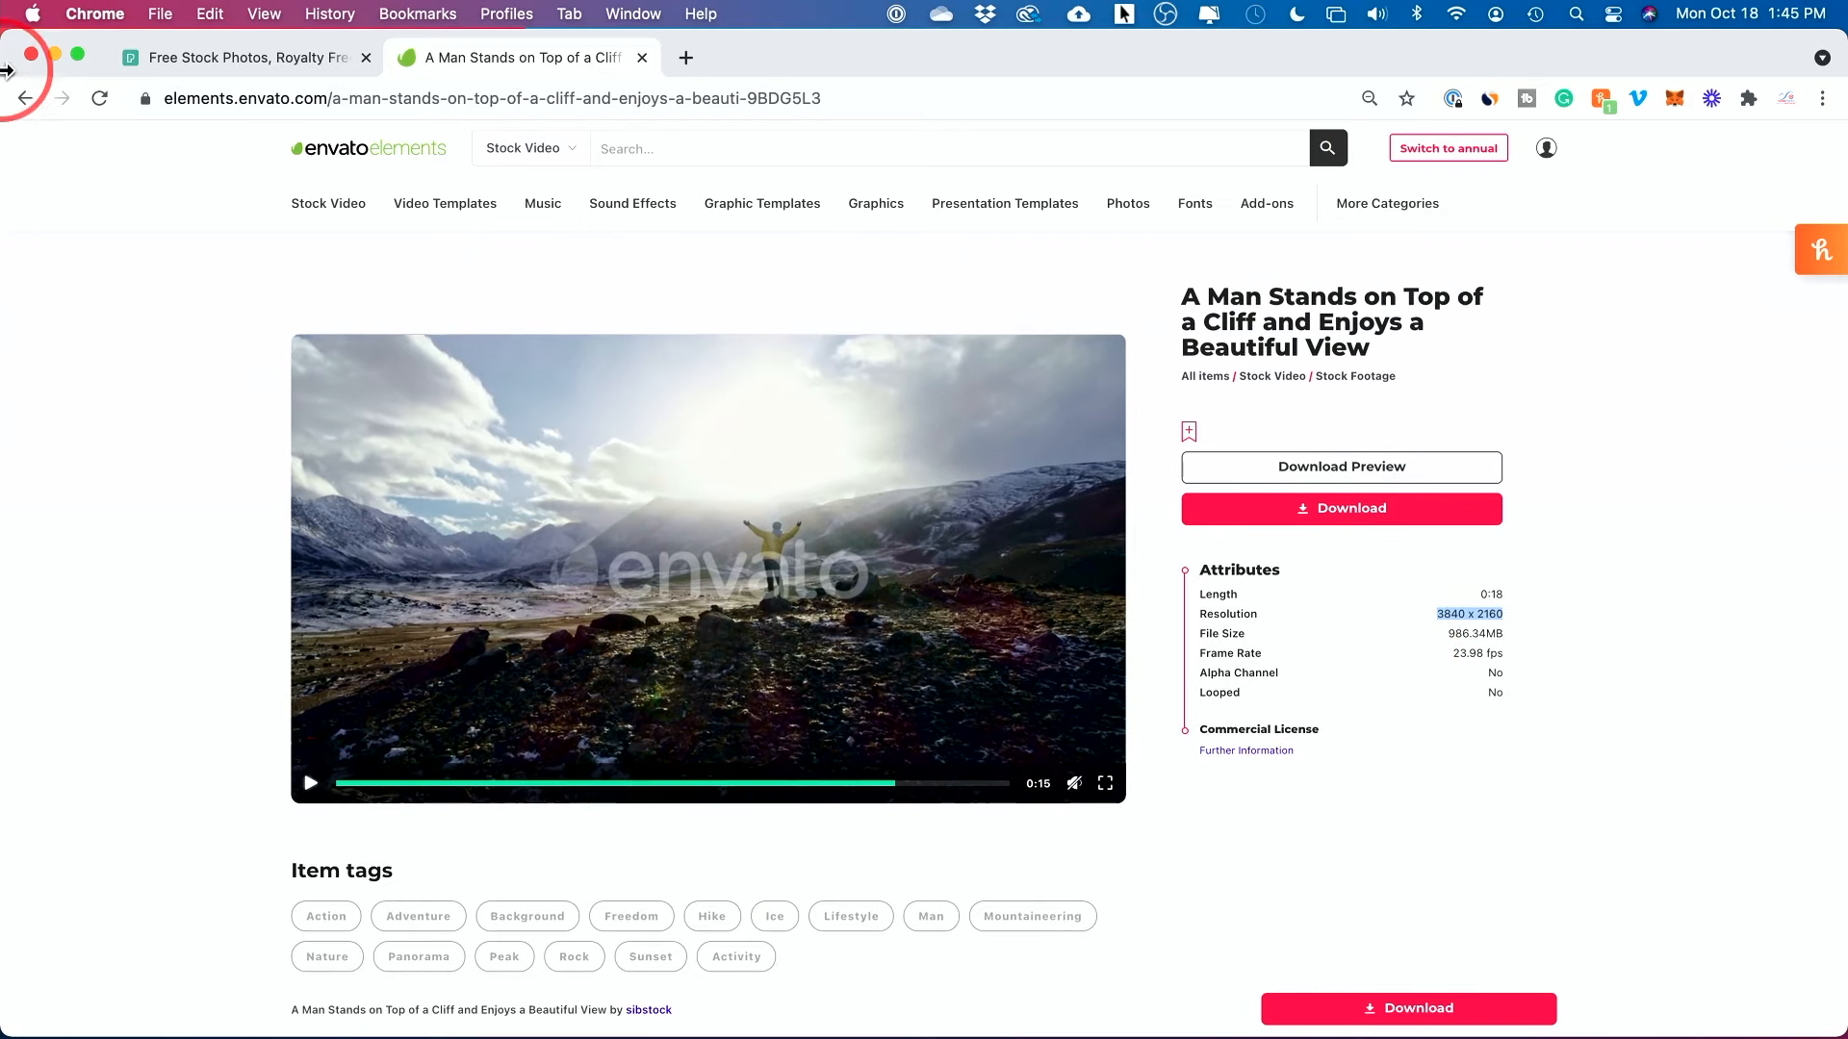
left_click(1476, 652)
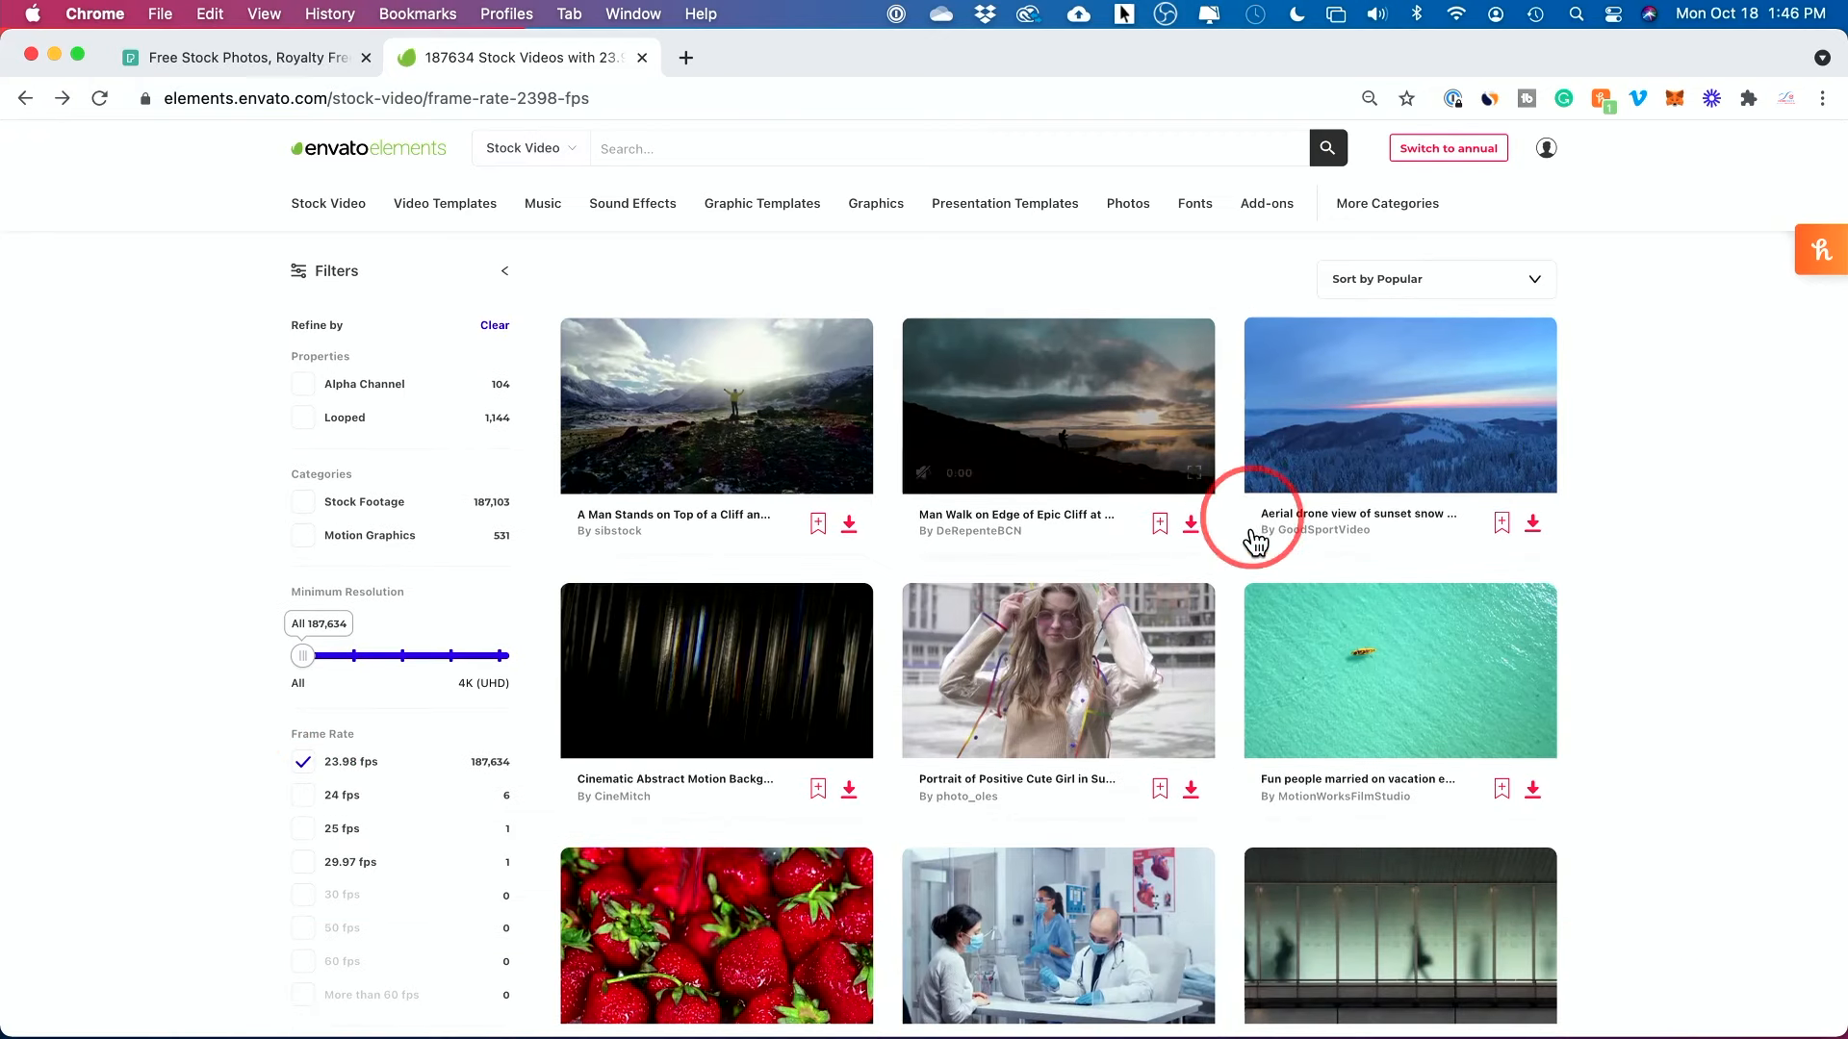
scroll("down", 3)
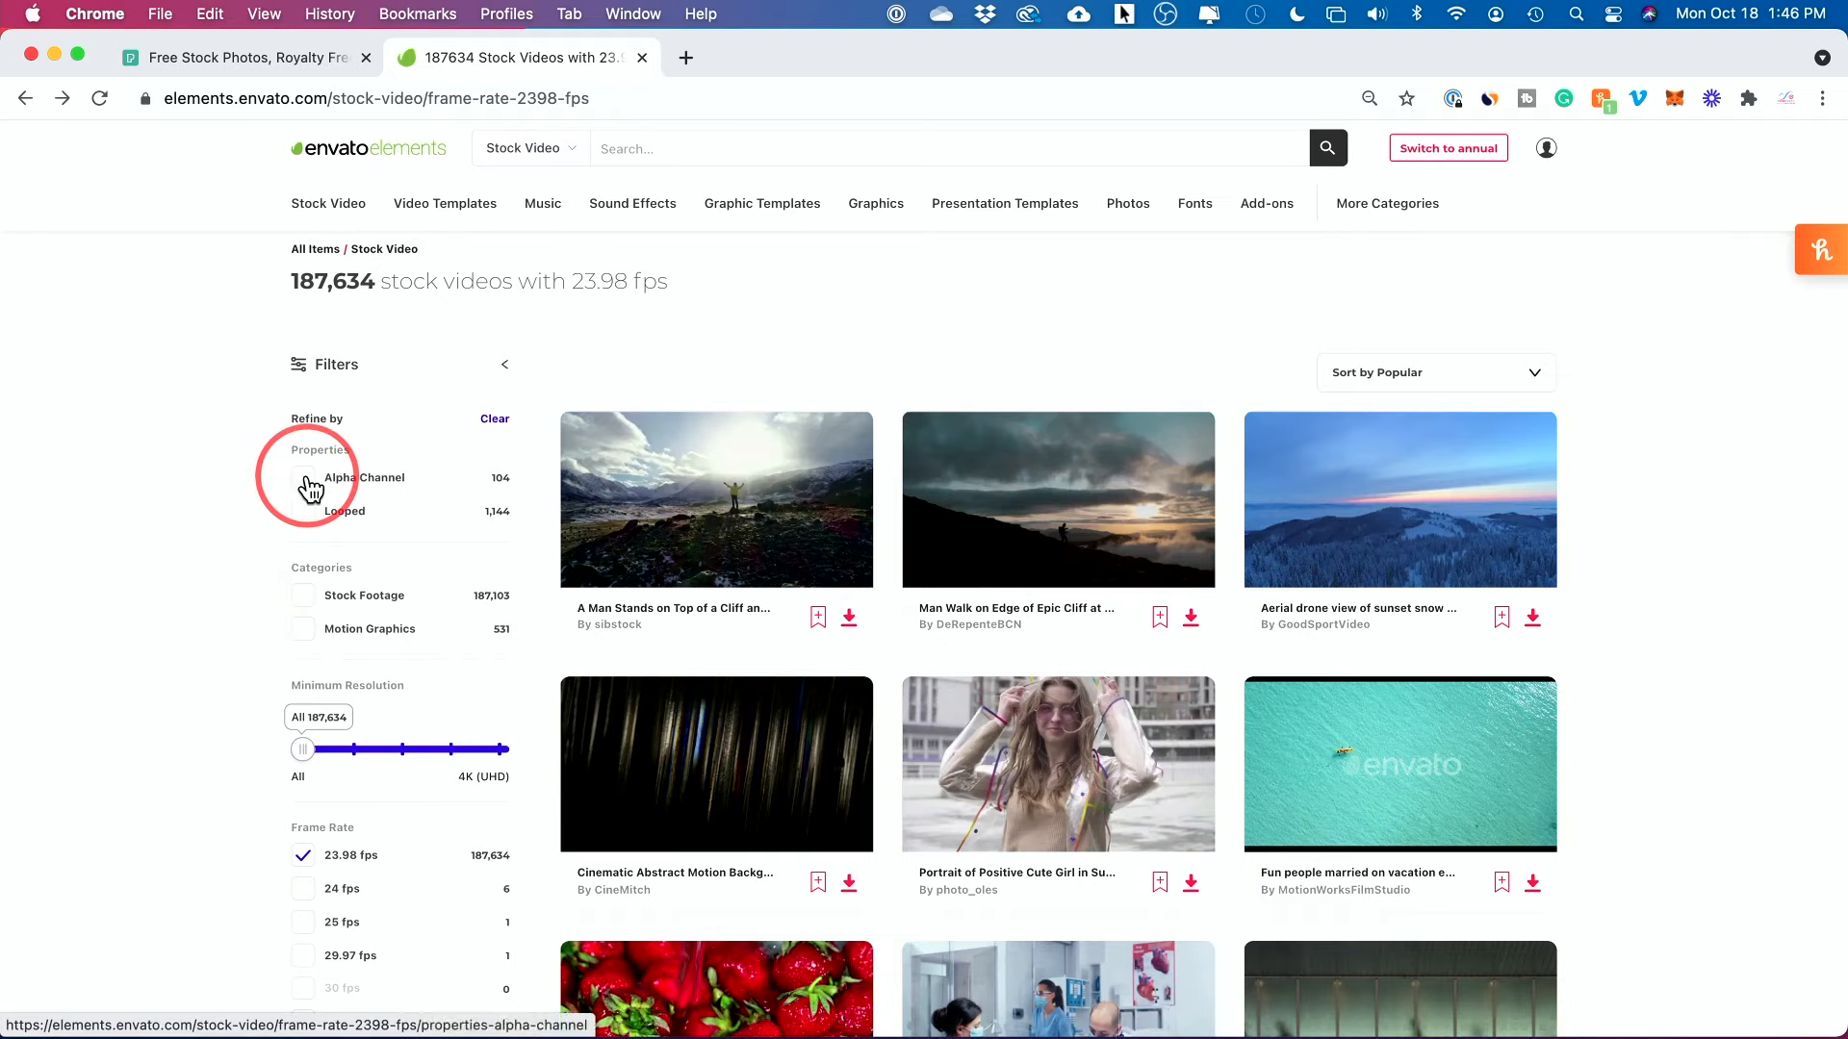
left_click(304, 477)
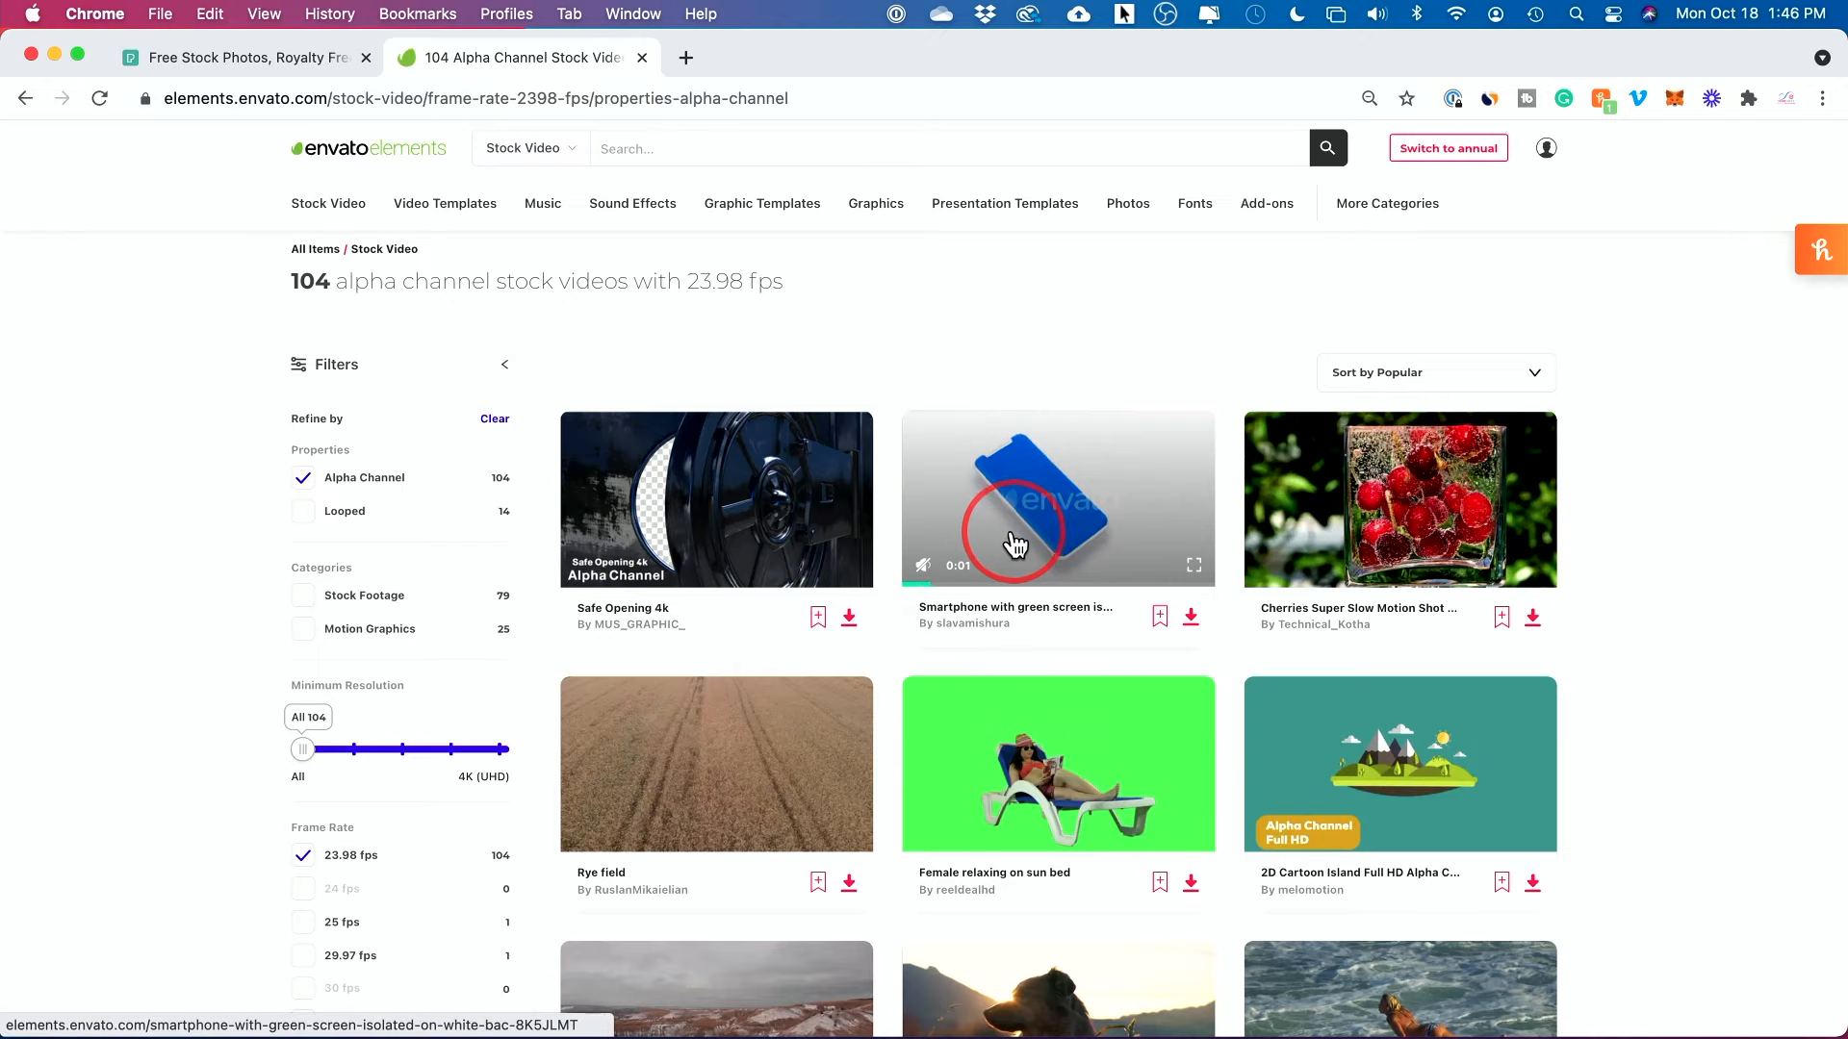
scroll("down", 3)
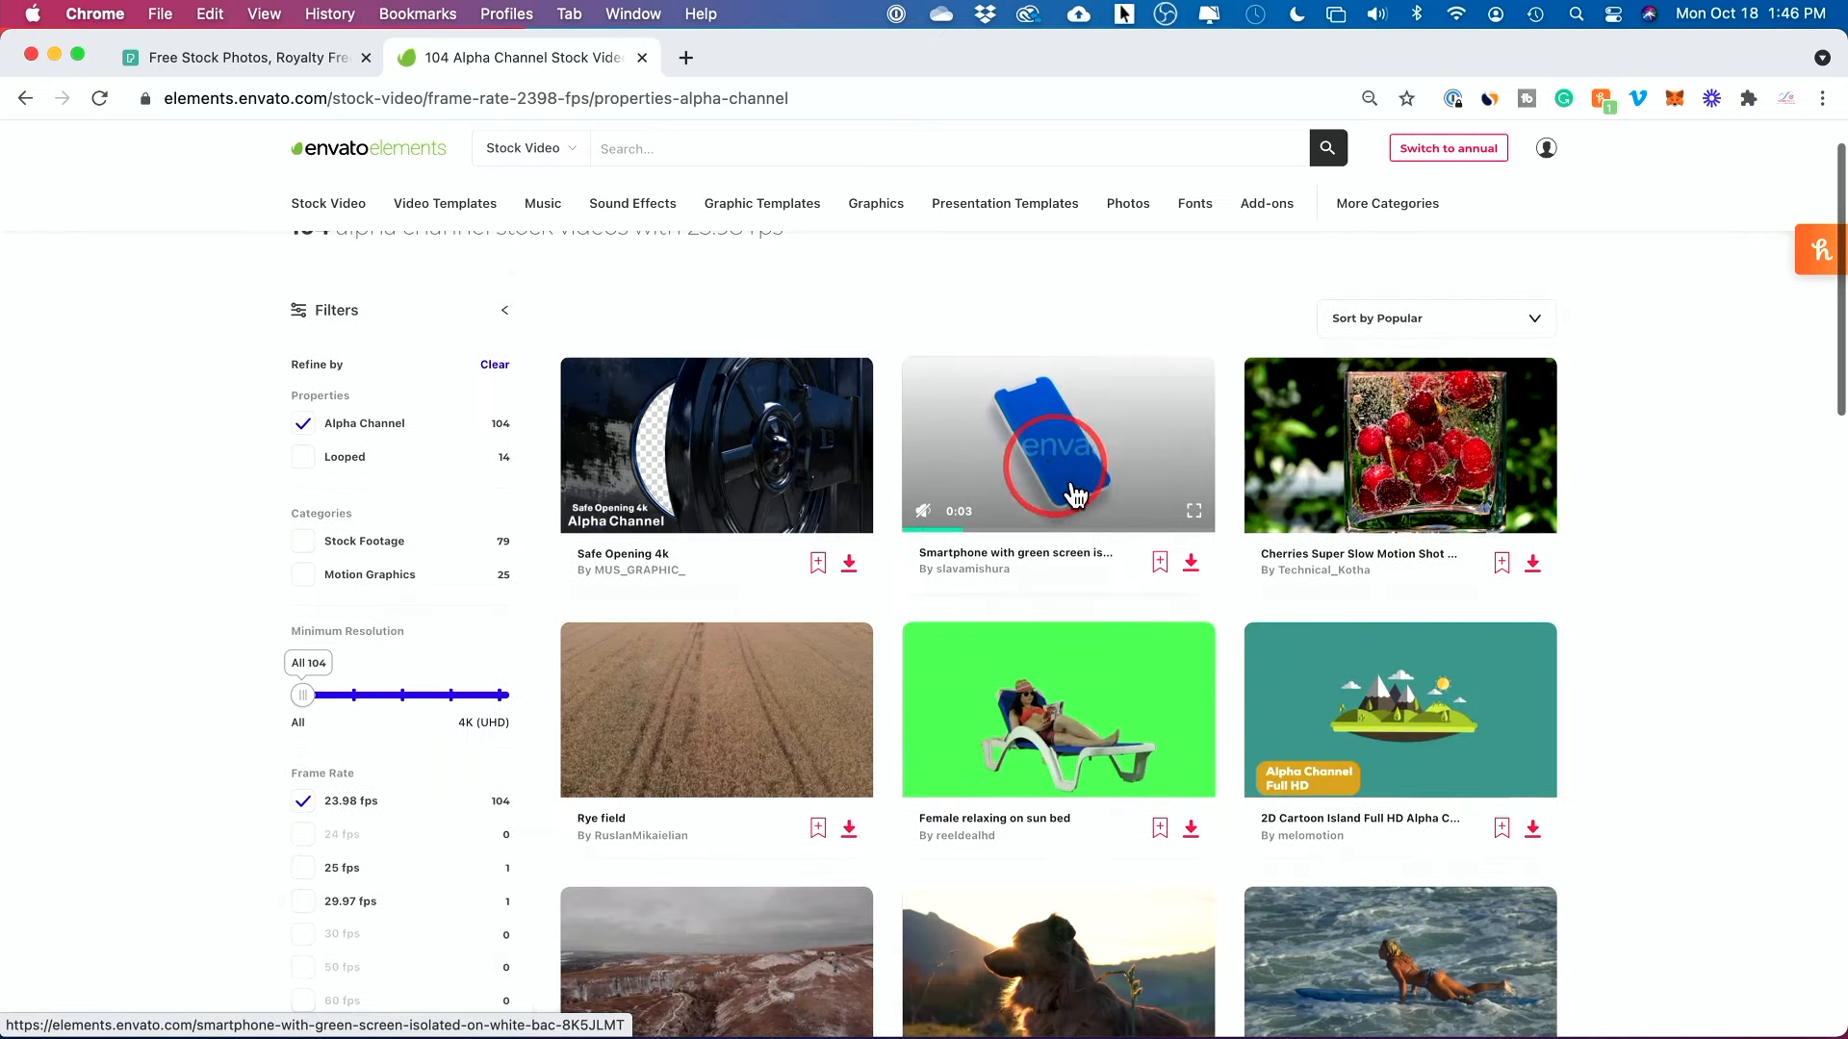
scroll("down", 3)
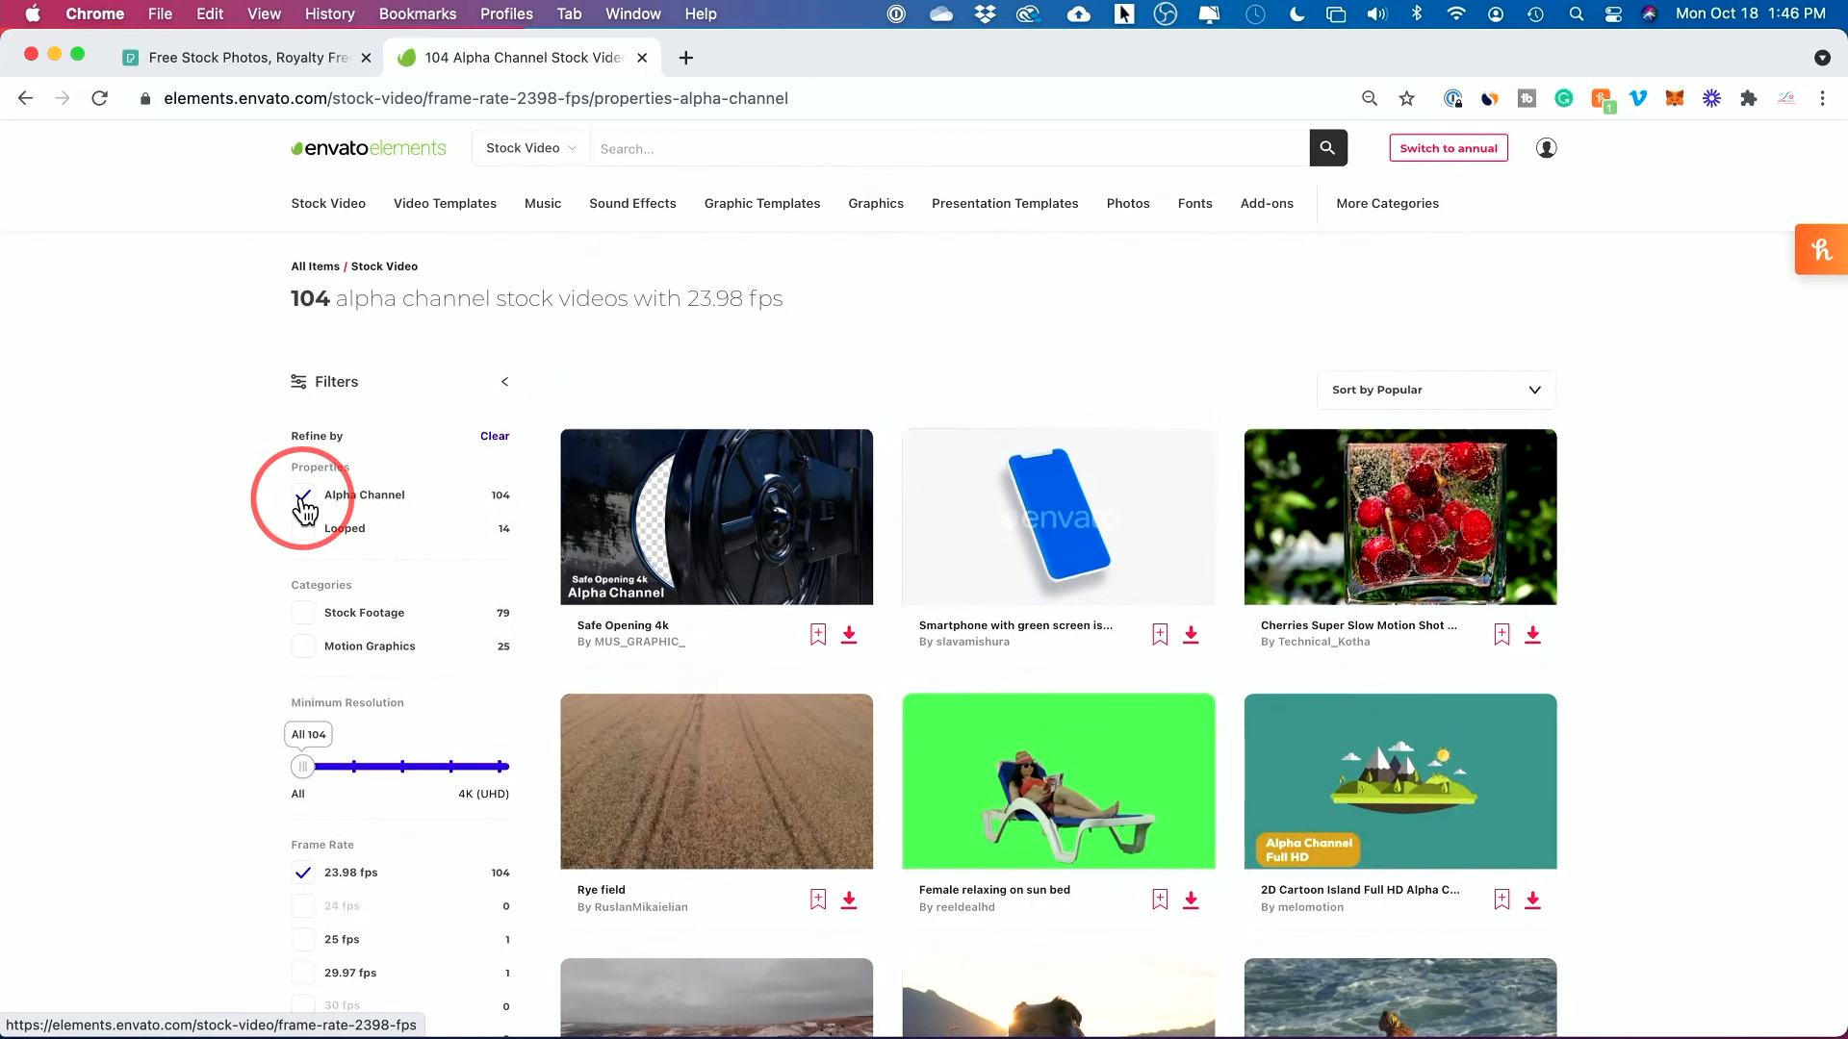
left_click(301, 495)
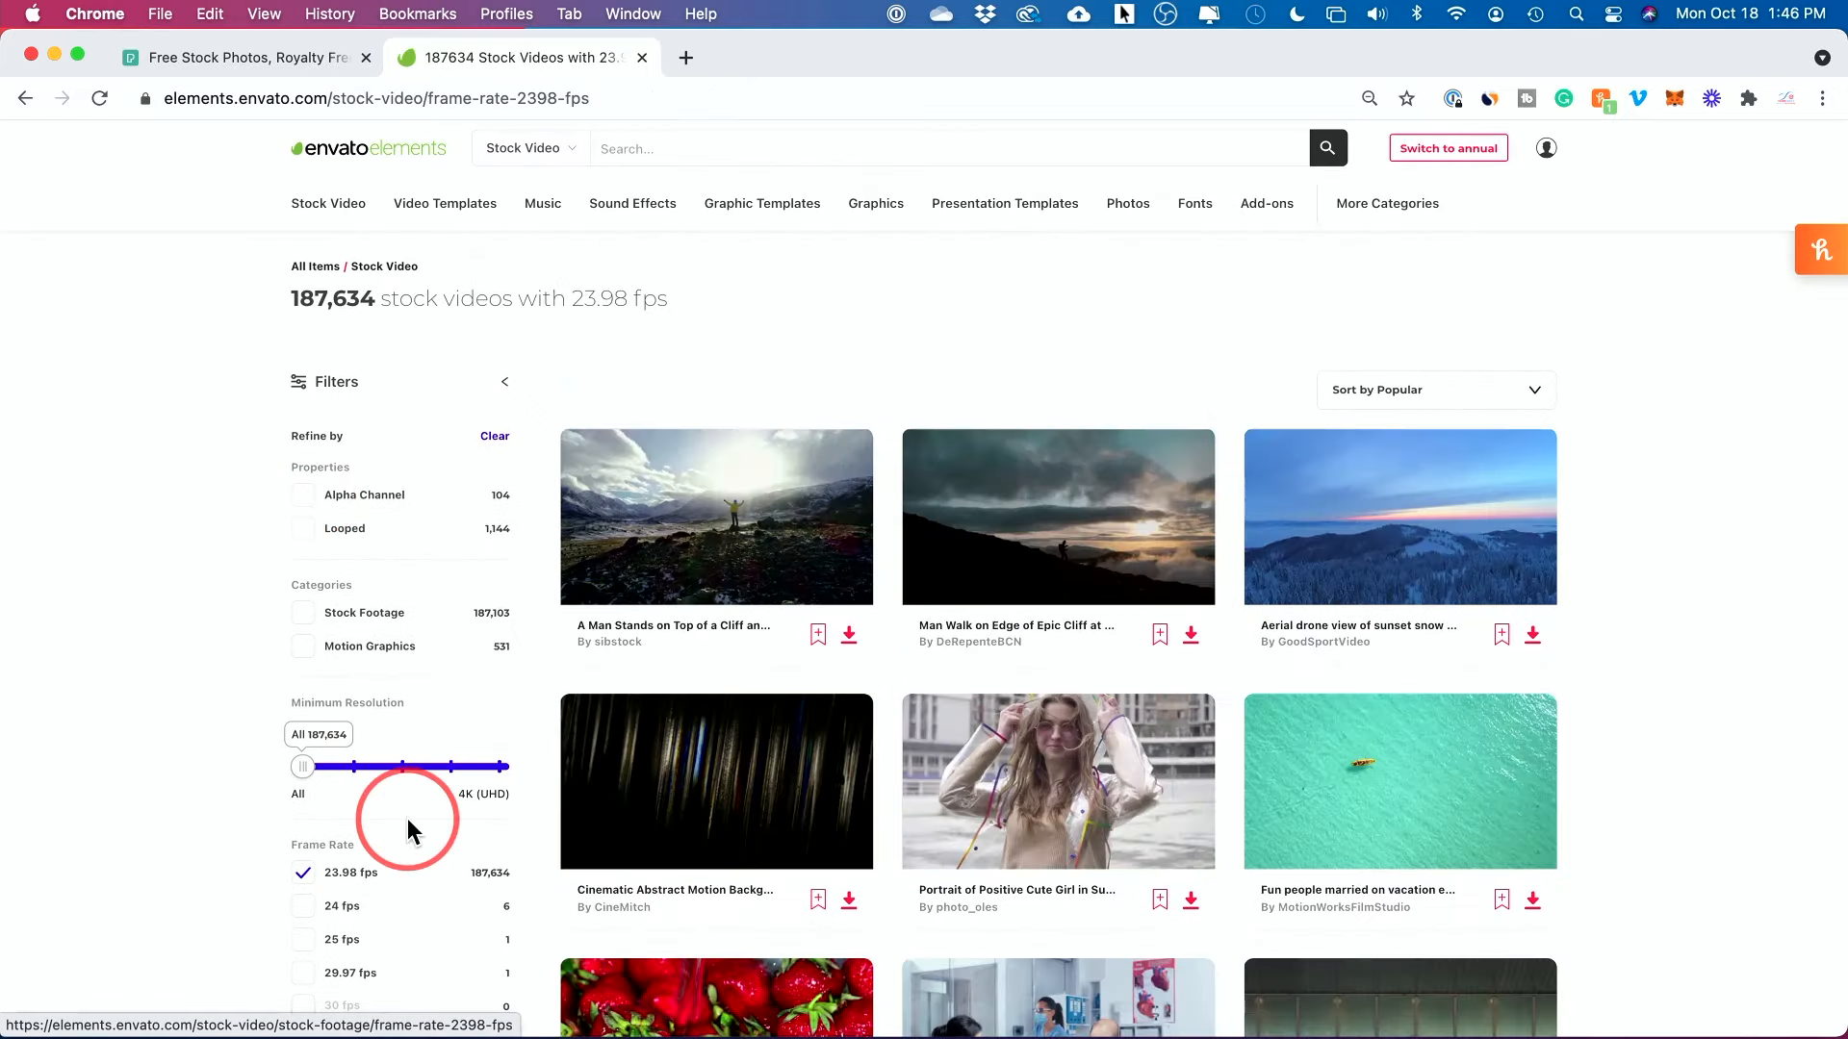
Set the Minimum Resolution slider to 1080p (Full HD), leaving 187,514 videos
left_click_drag(303, 767, 395, 767)
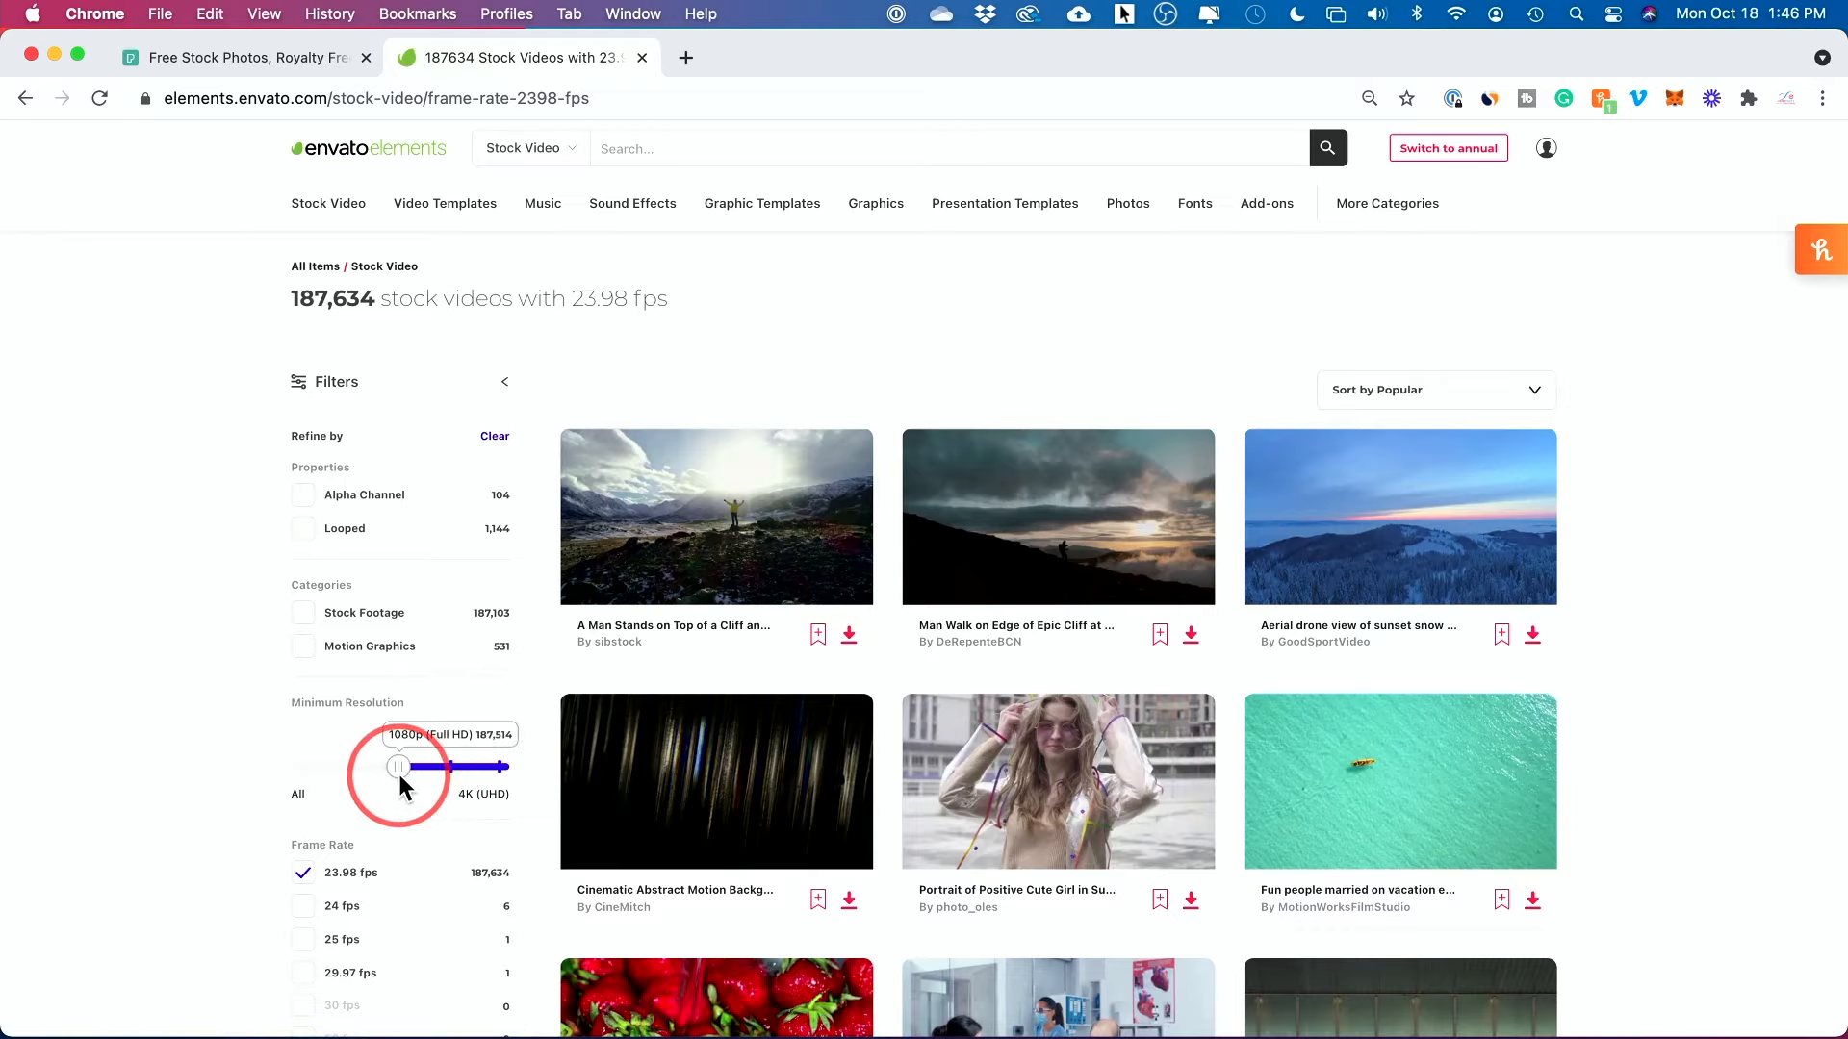
left_click_drag(395, 766, 396, 790)
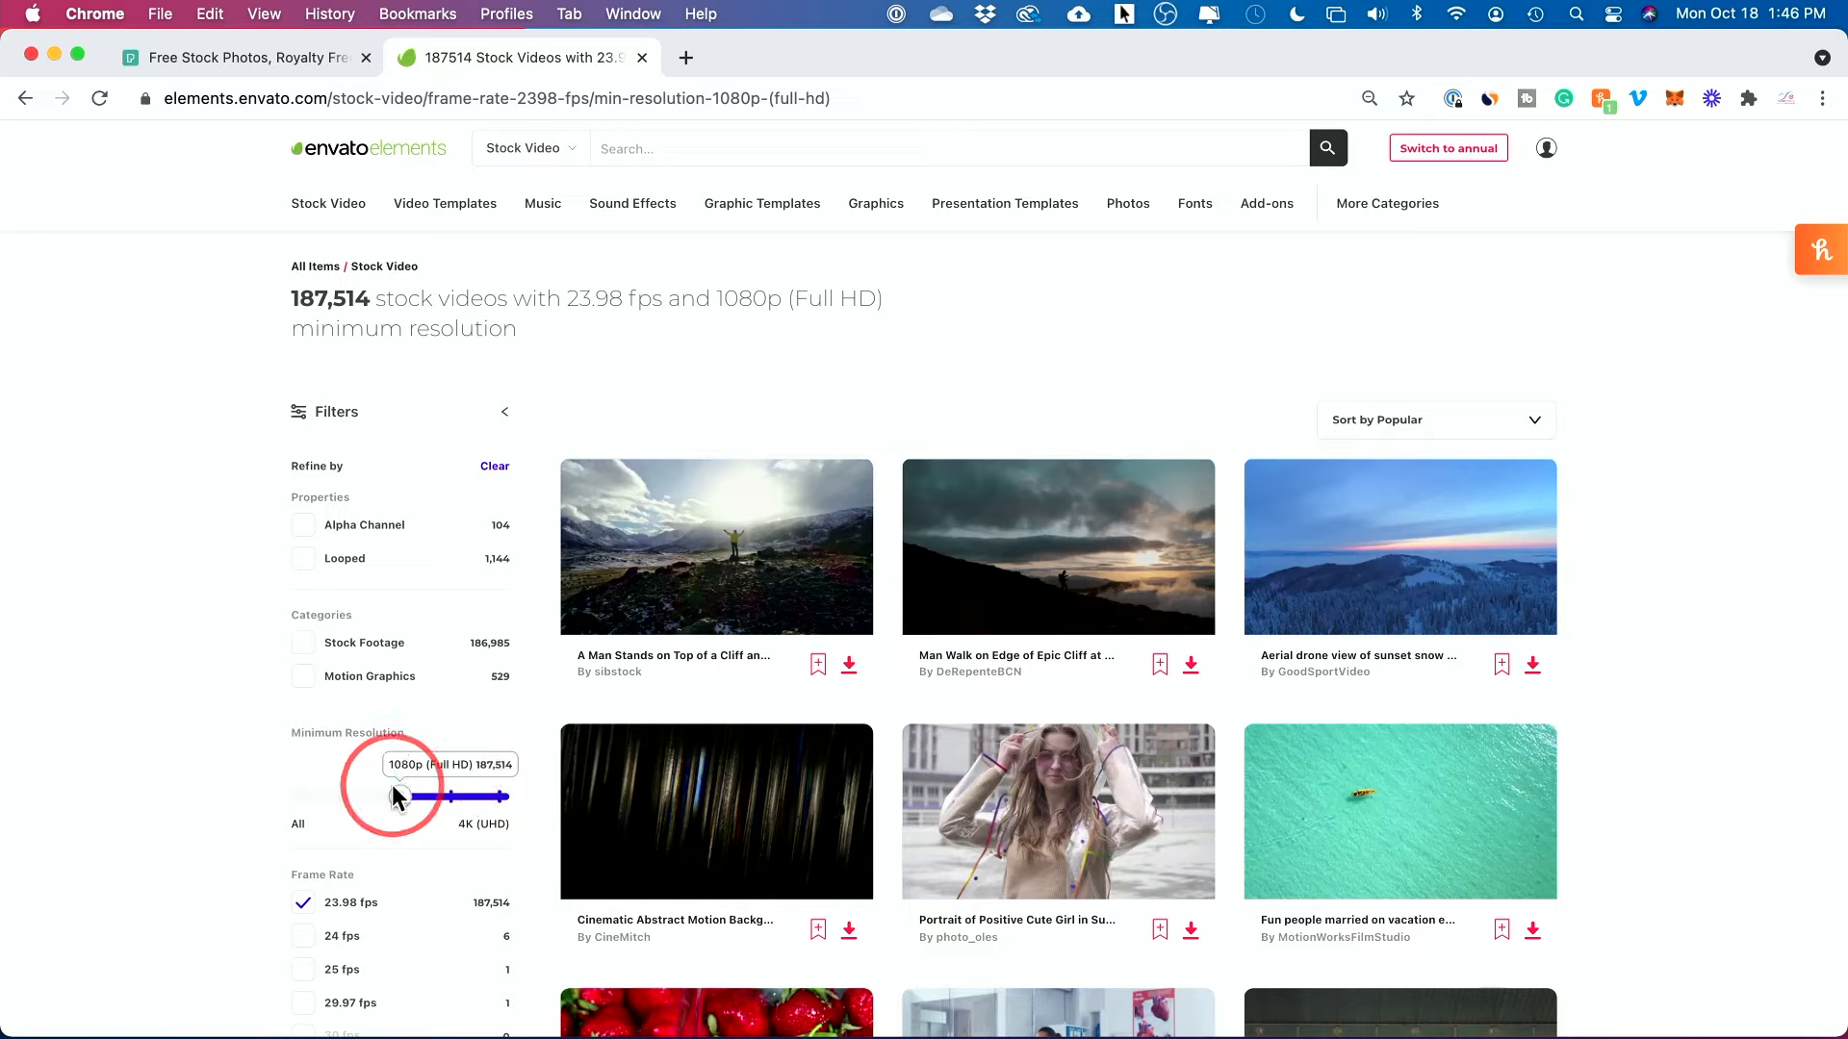
mouse_move(1055, 560)
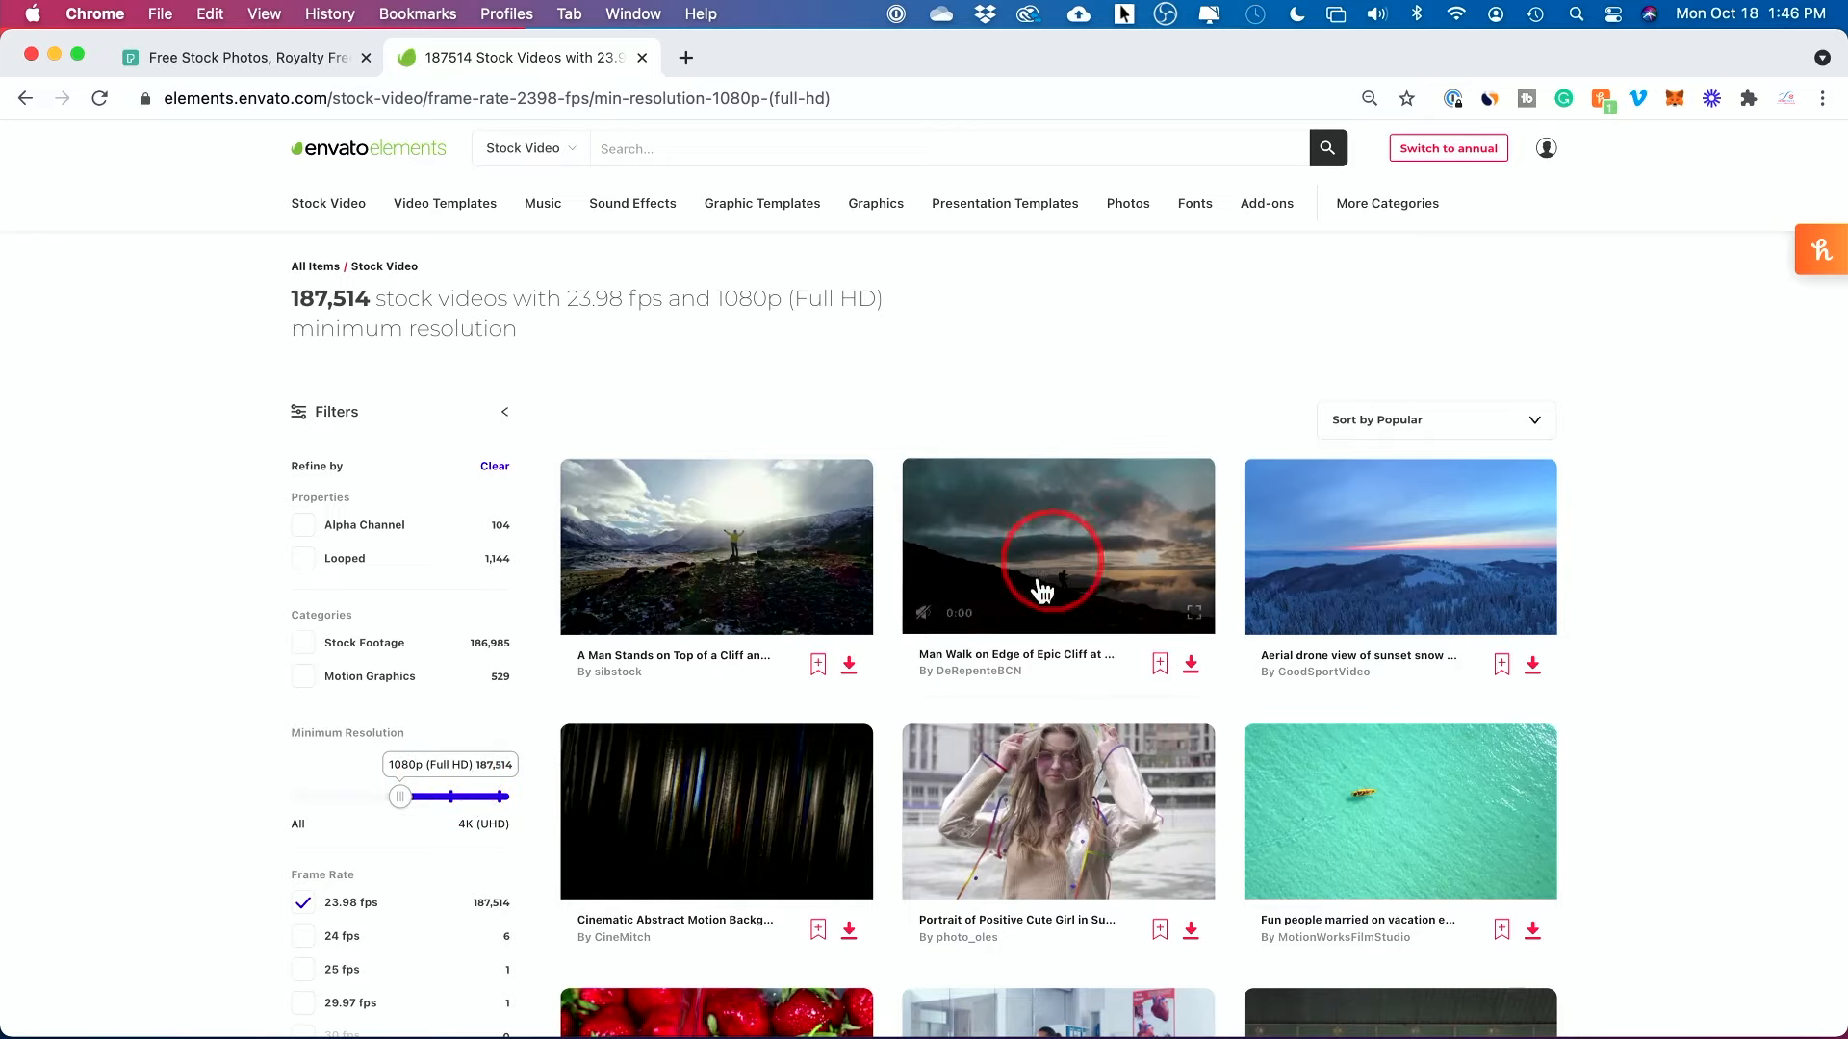
mouse_move(603, 338)
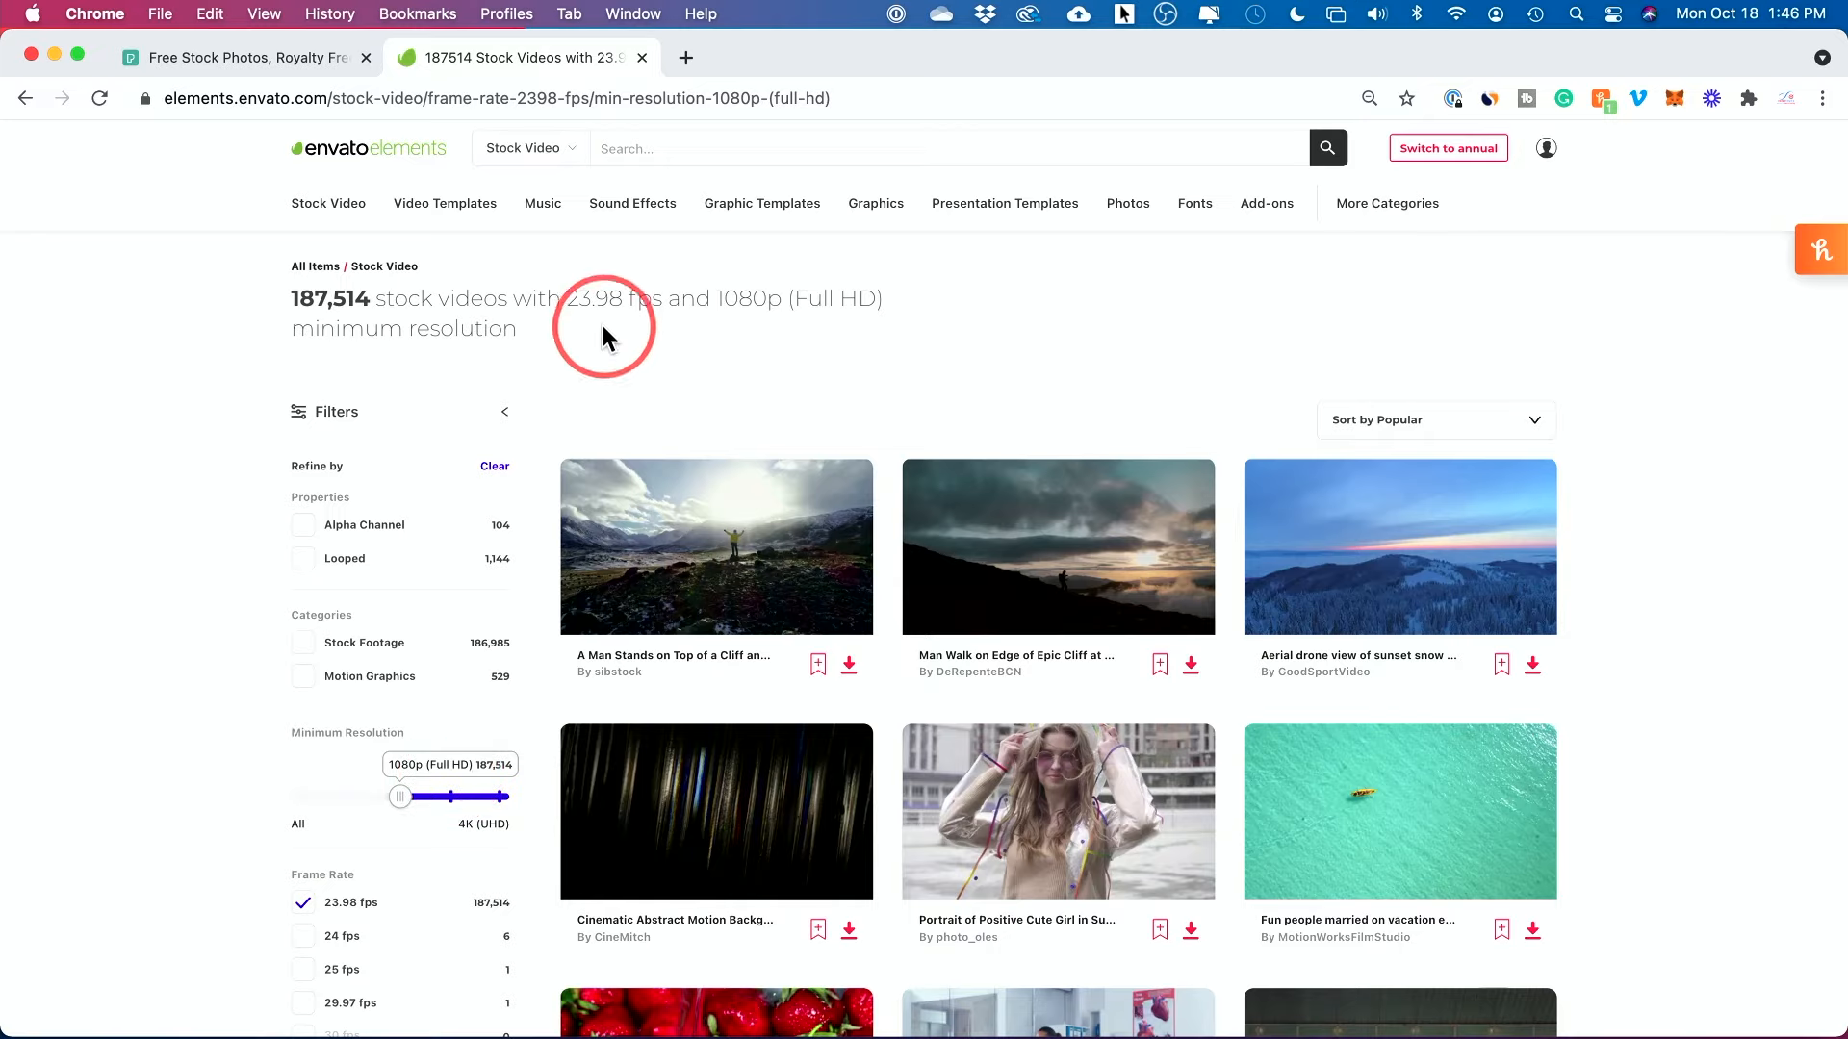
scroll("down", 3)
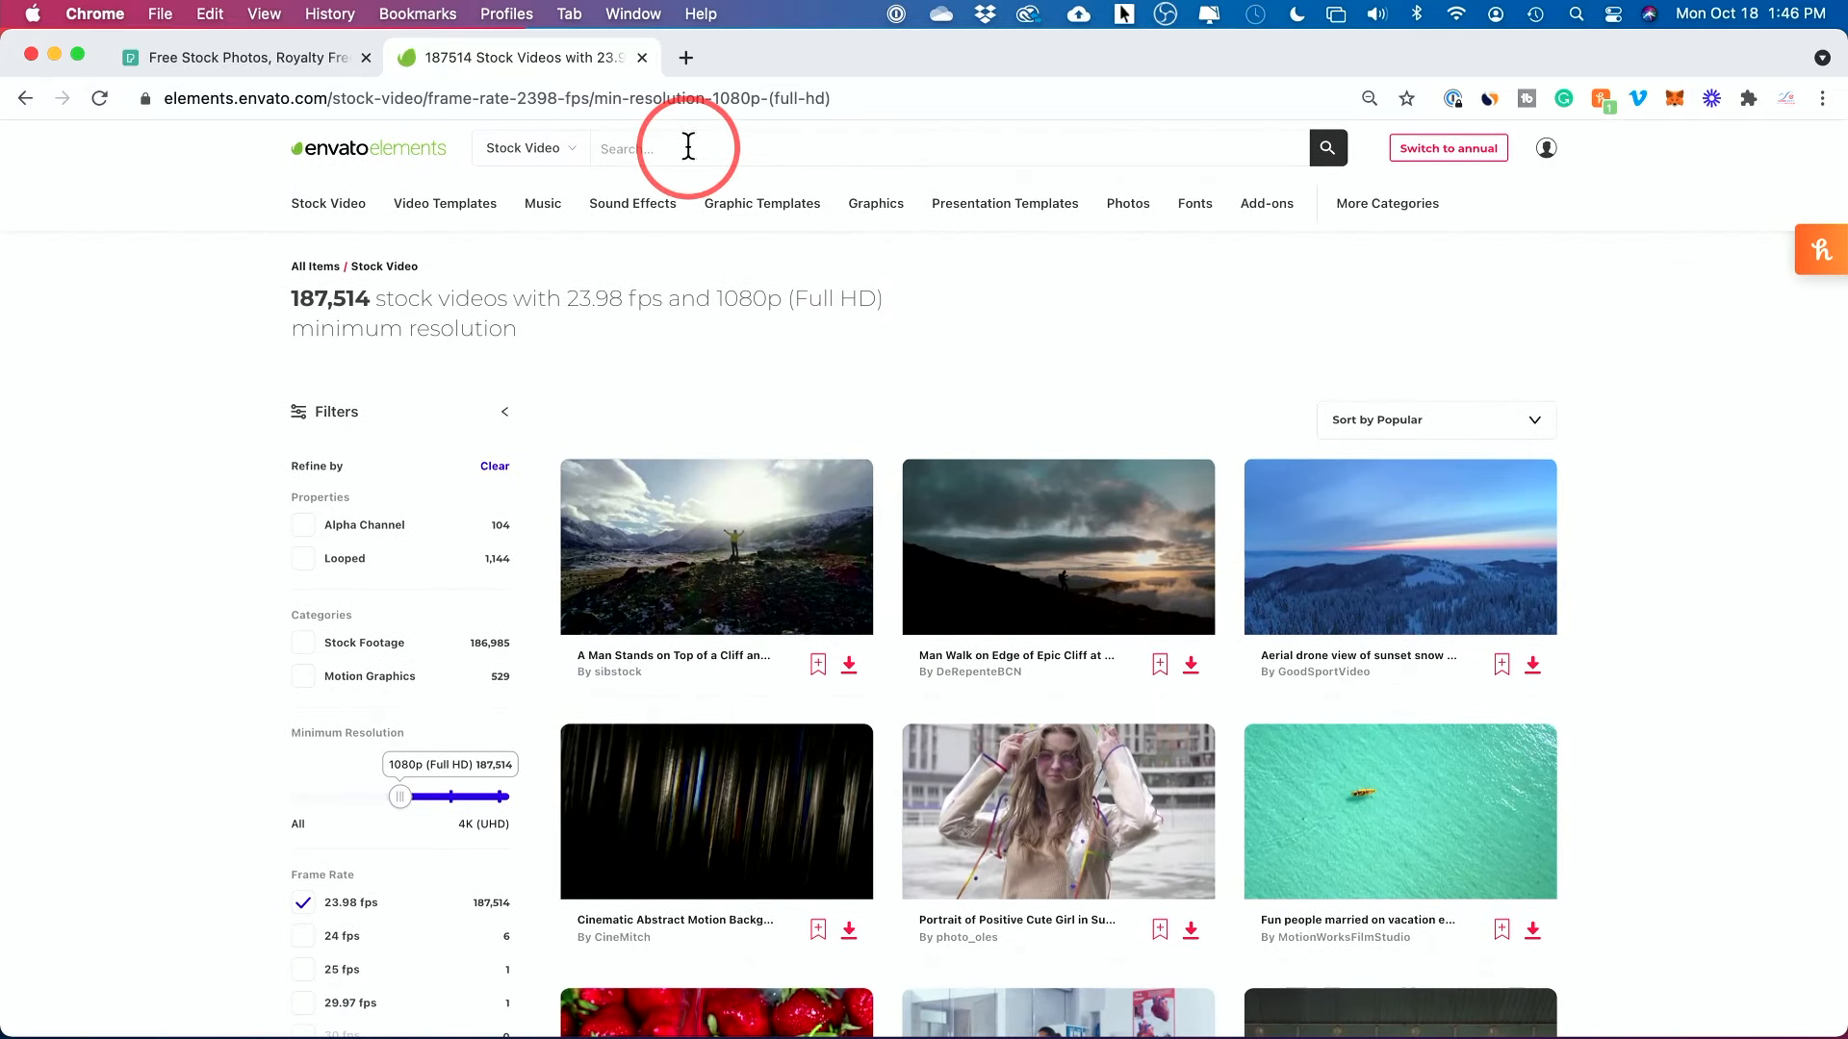
Search the filtered videos for 'dog', browse the 553 results, then open Photos
type("dog")
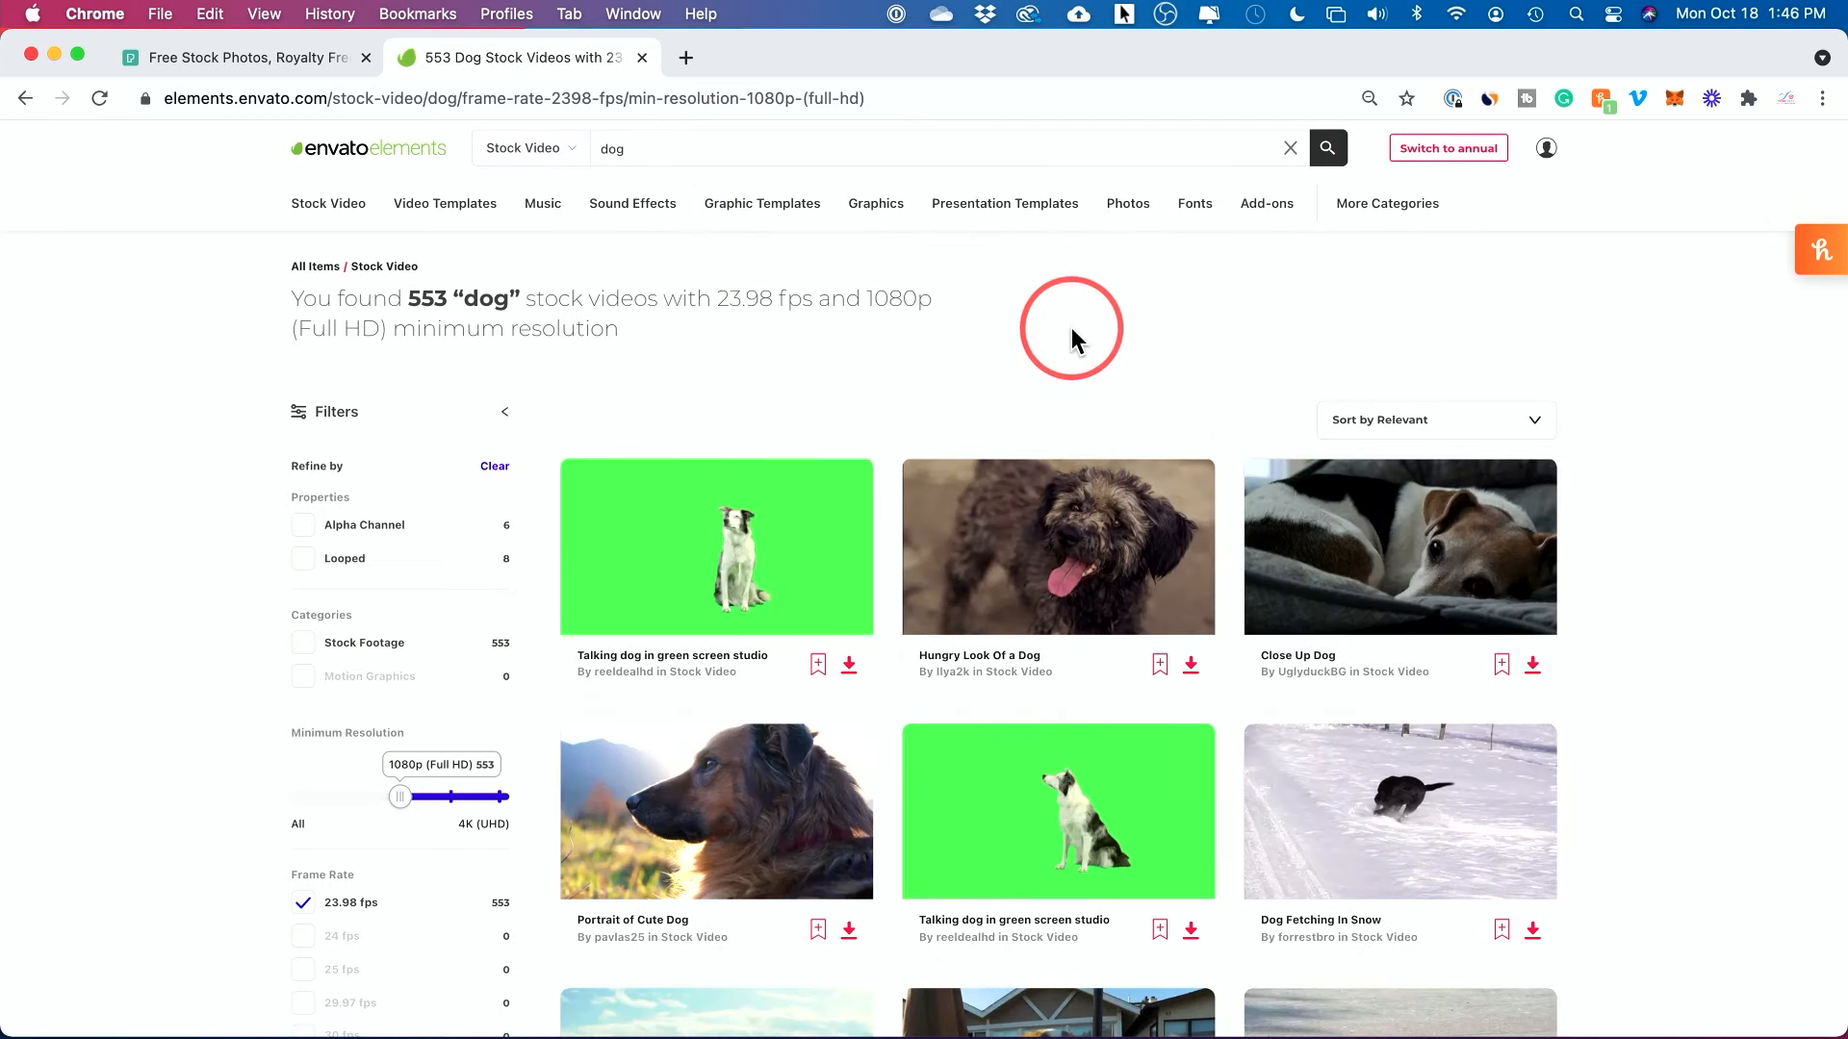
scroll("down", 3)
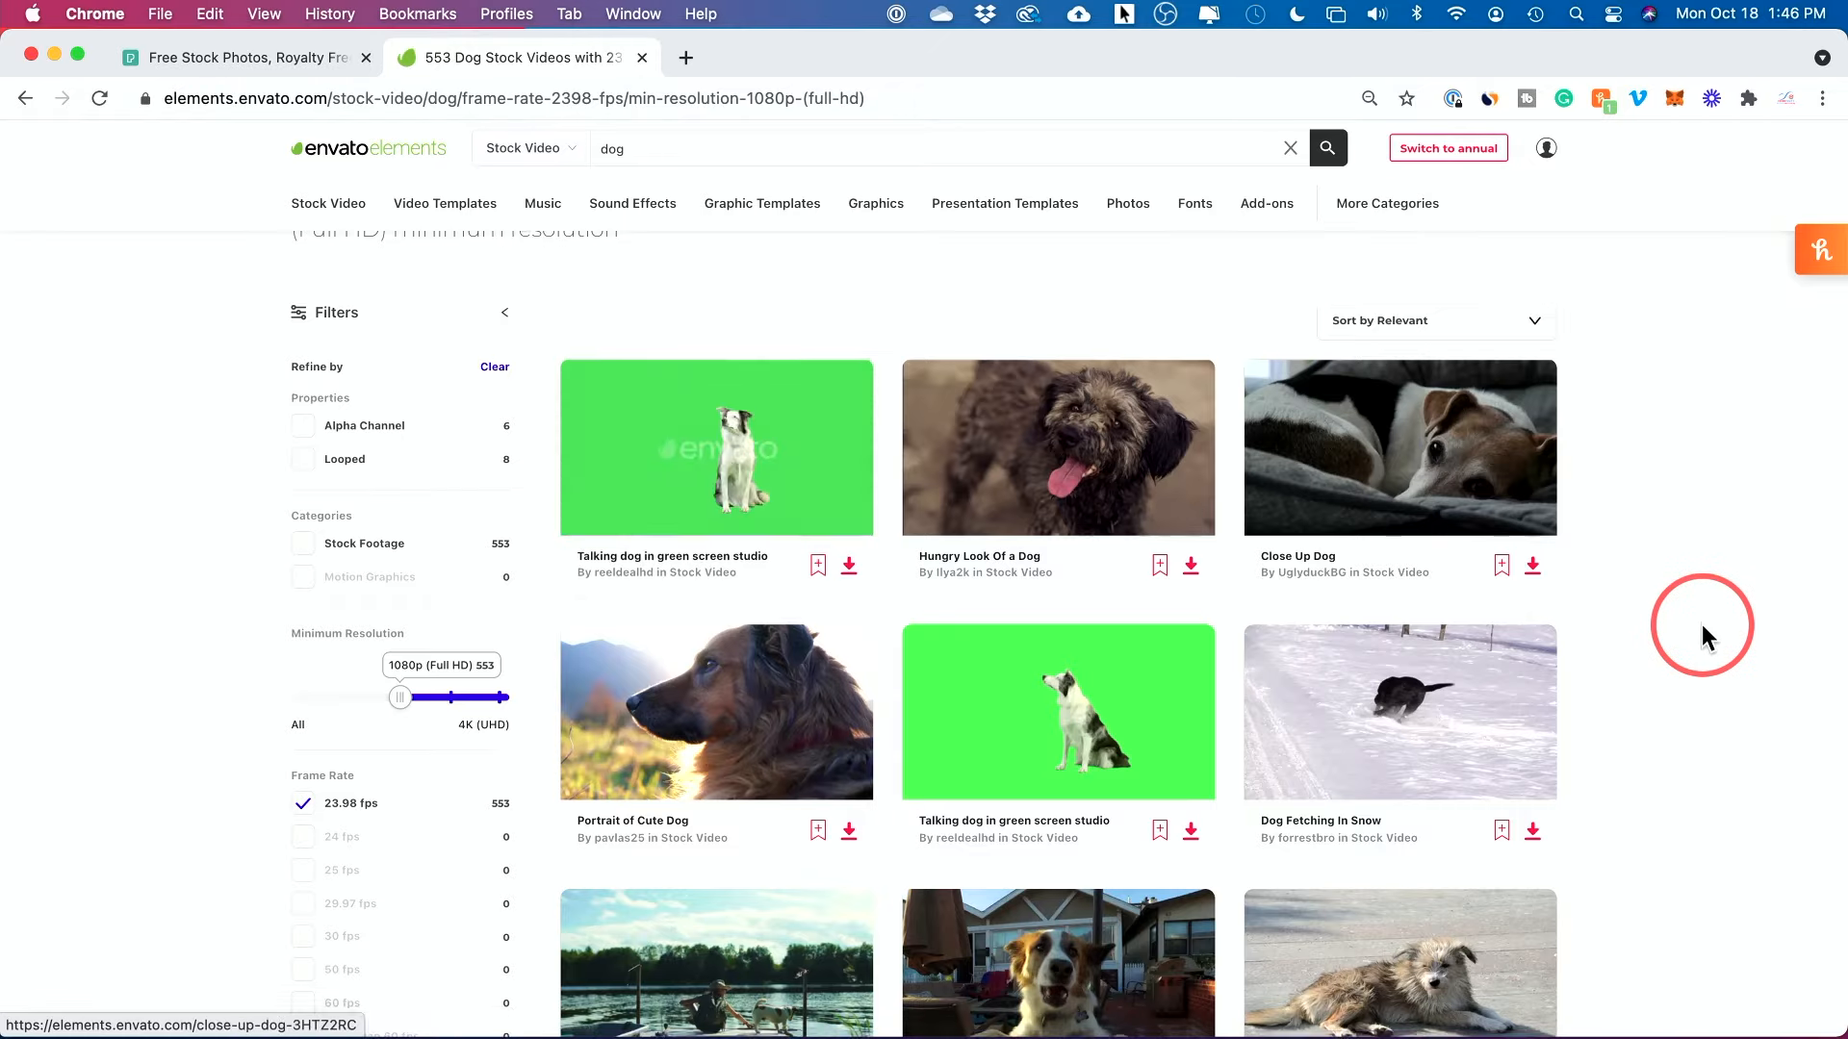
scroll("down", 3)
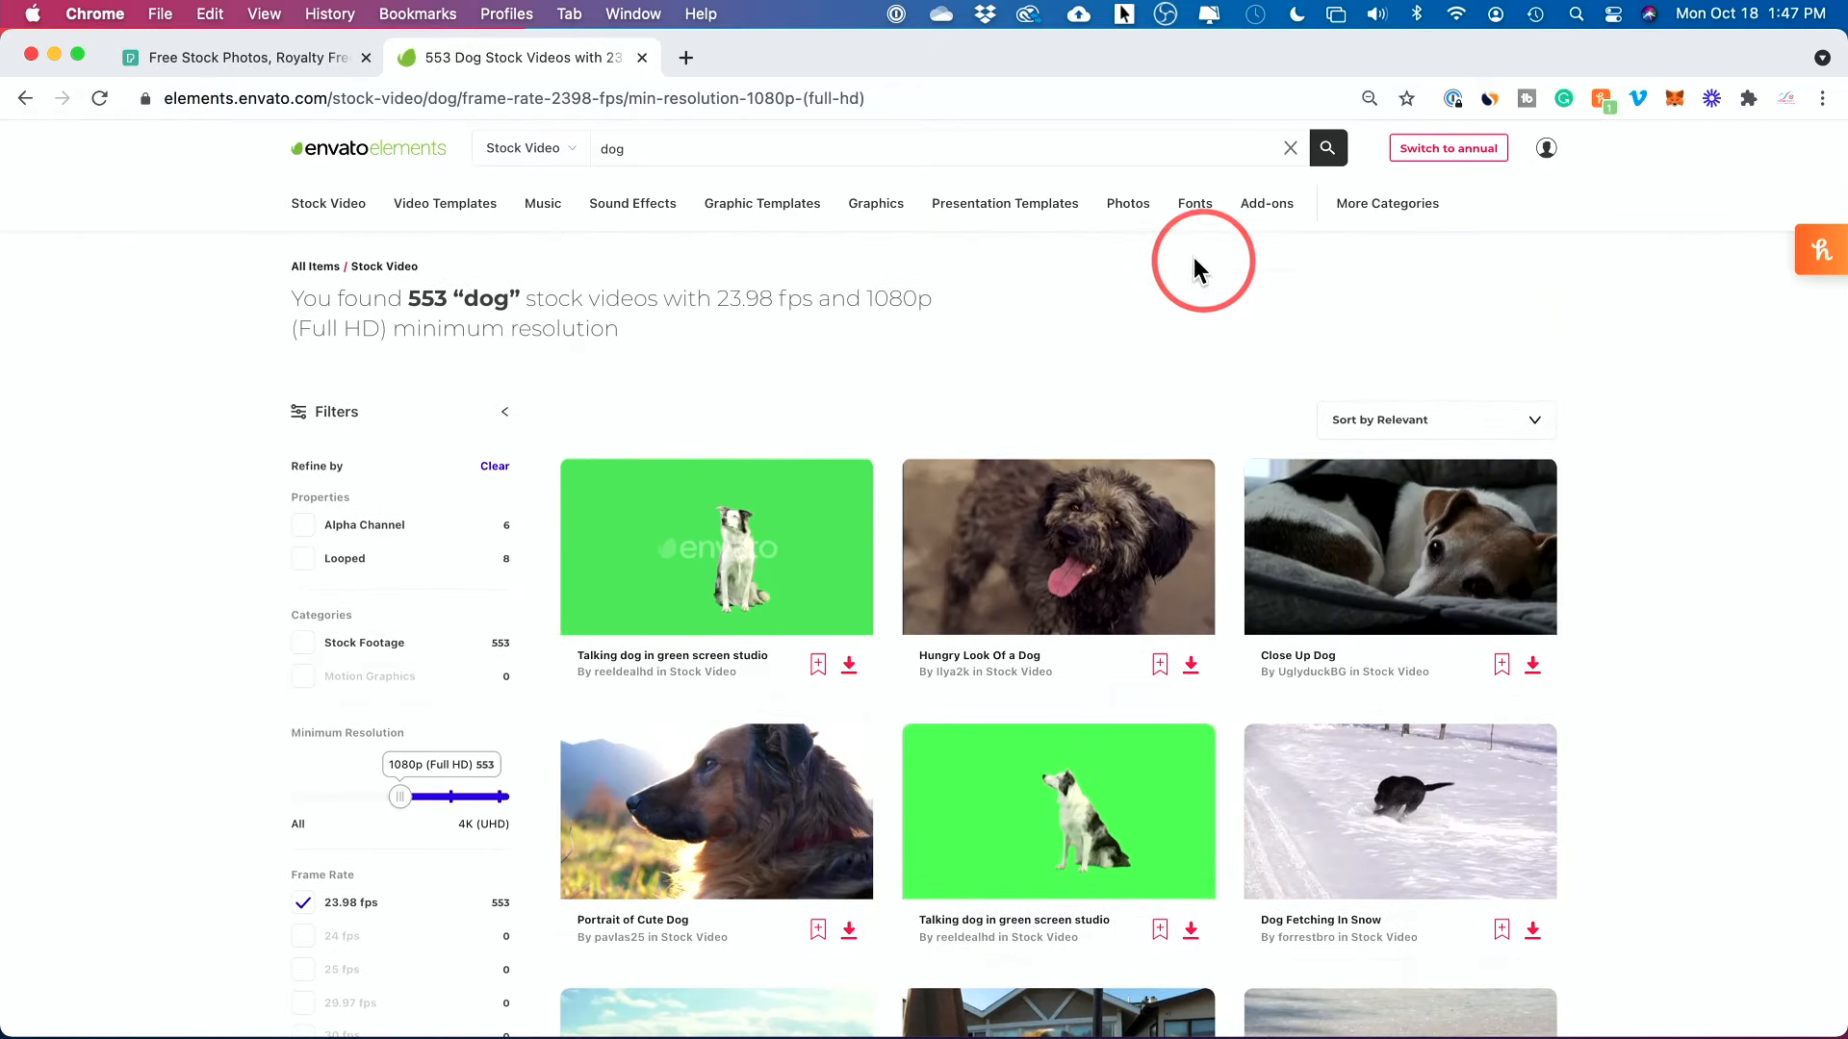
left_click(1127, 203)
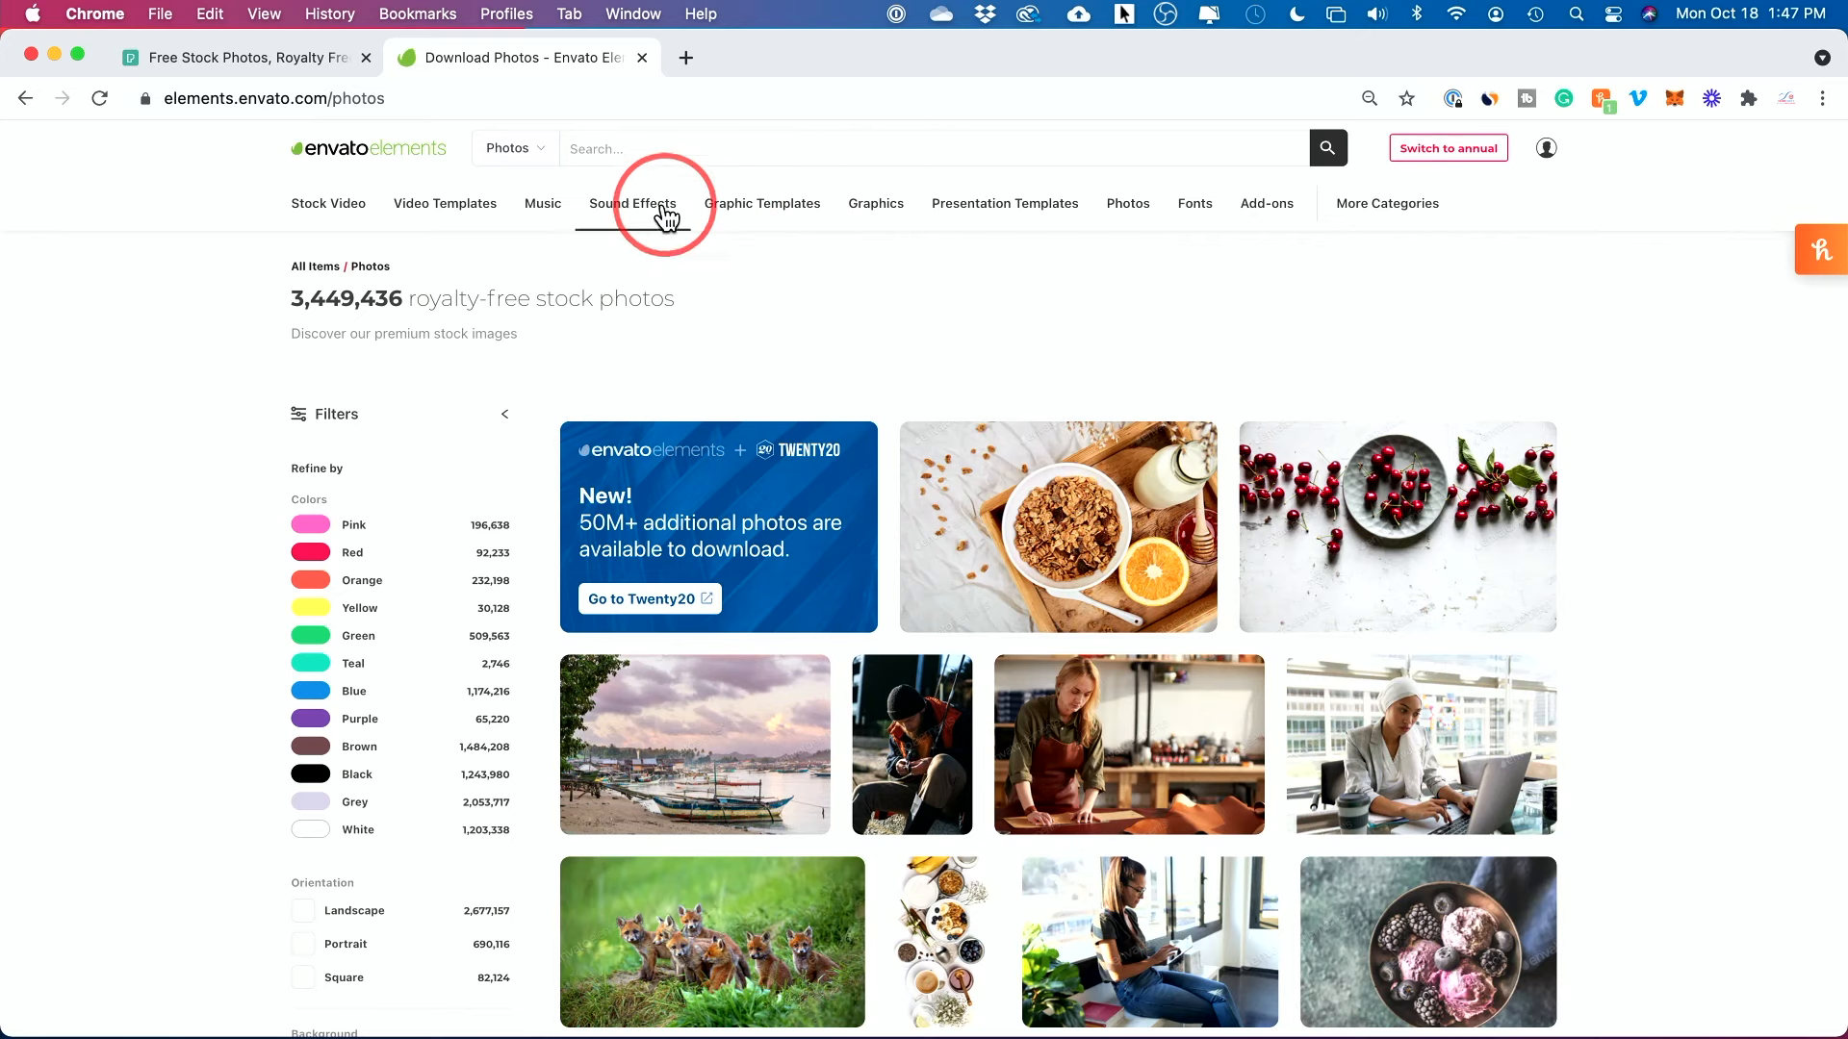
Browse the Music and Sound Effects catalogues, then open the Graphics catalogue of 67,691 items
left_click(542, 203)
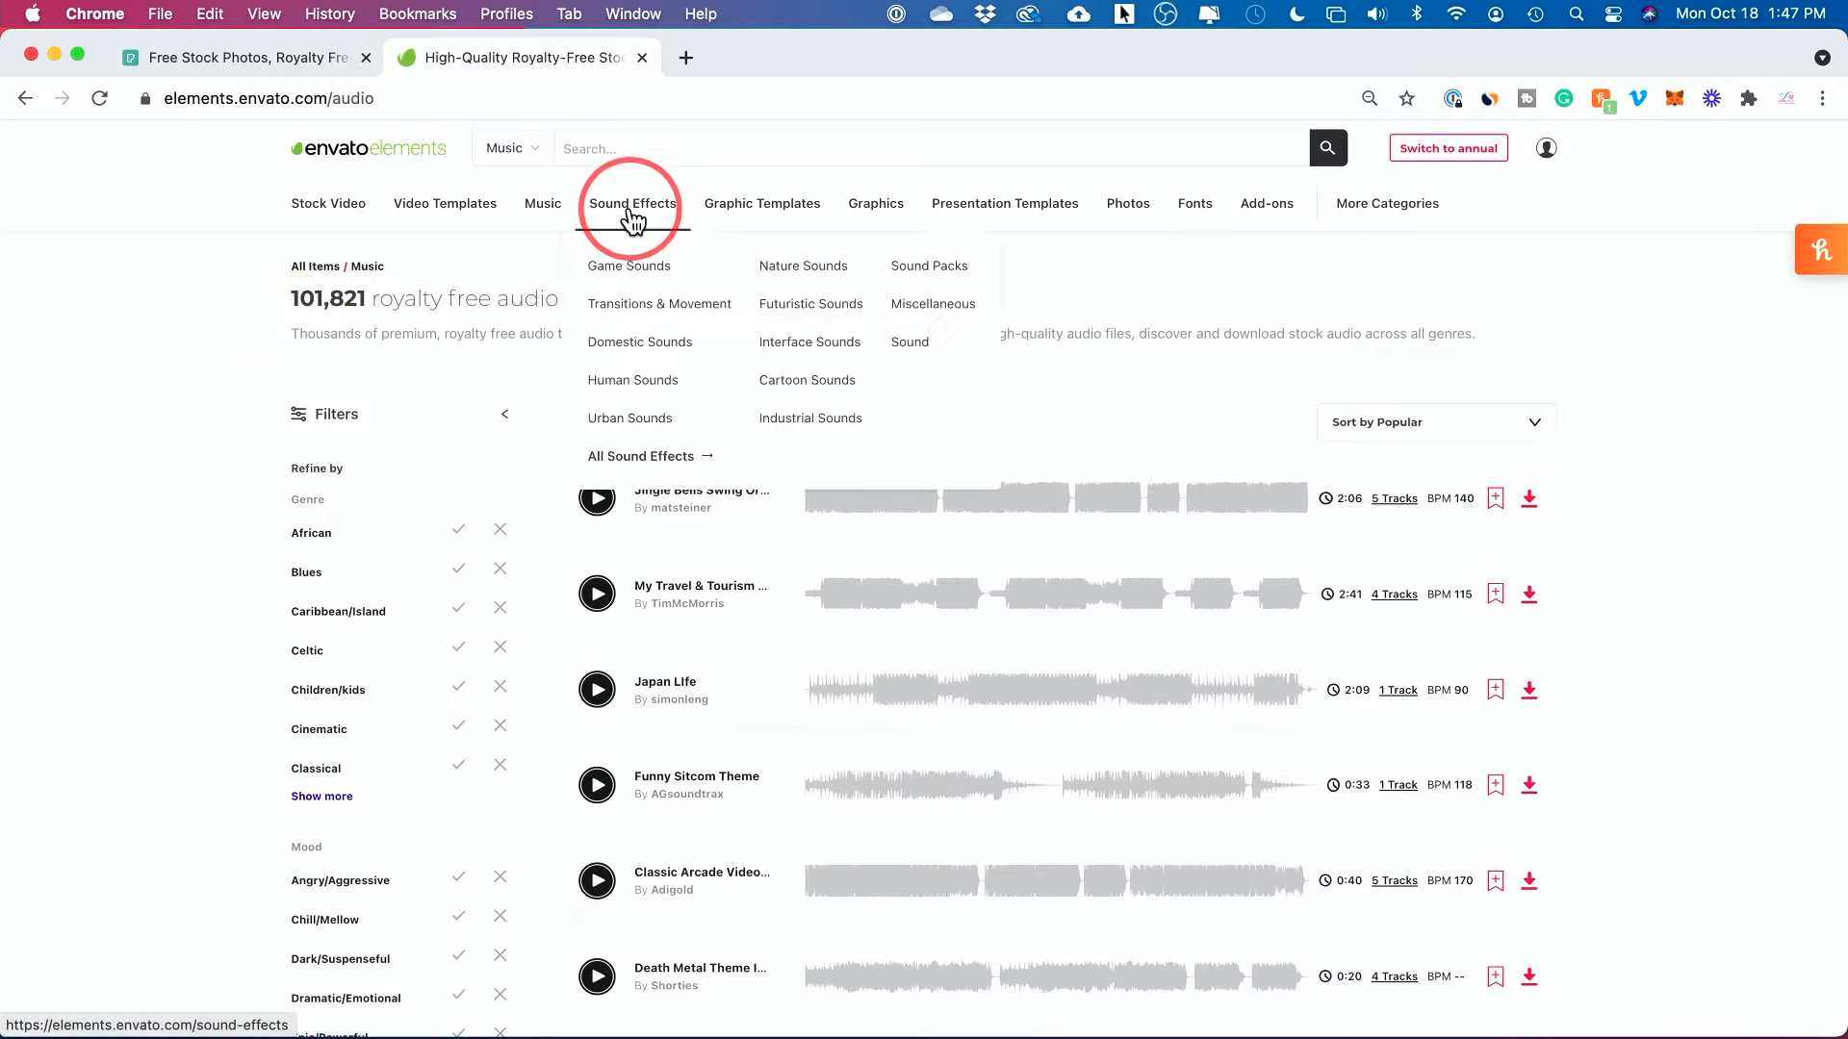
left_click(631, 203)
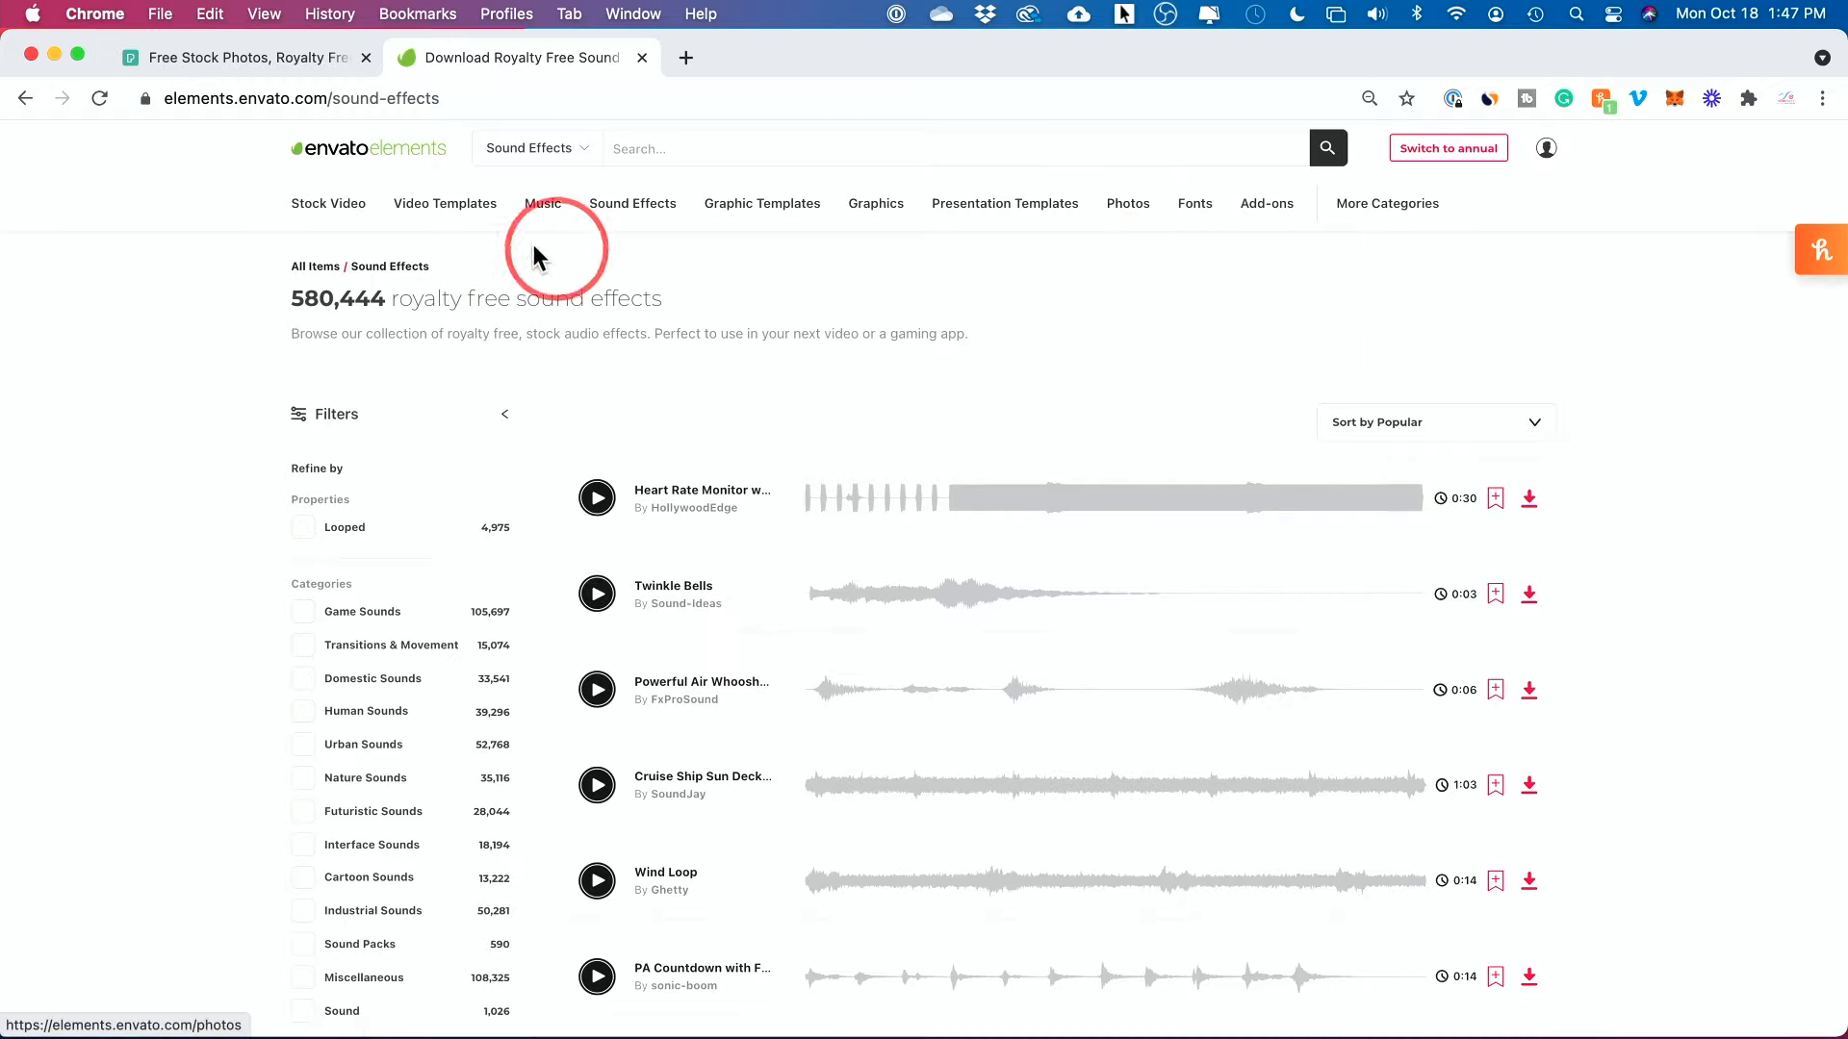
mouse_move(334, 98)
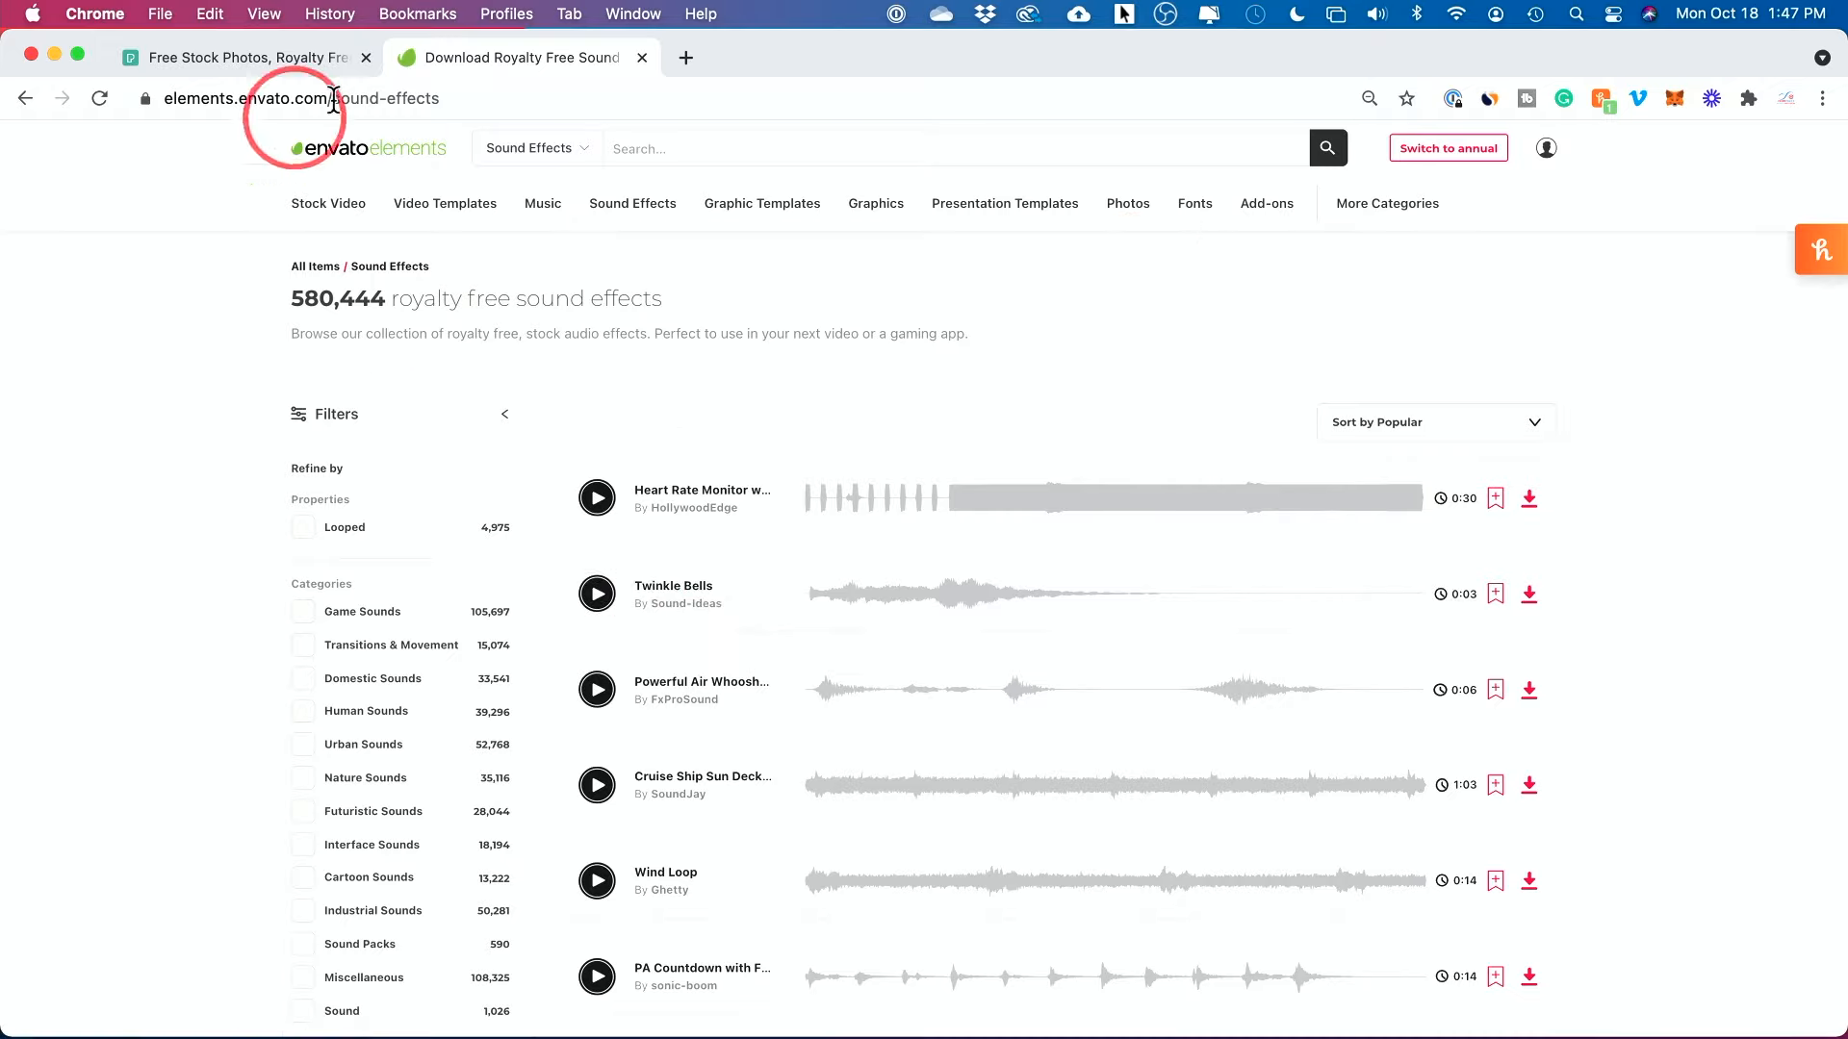
mouse_move(1193, 203)
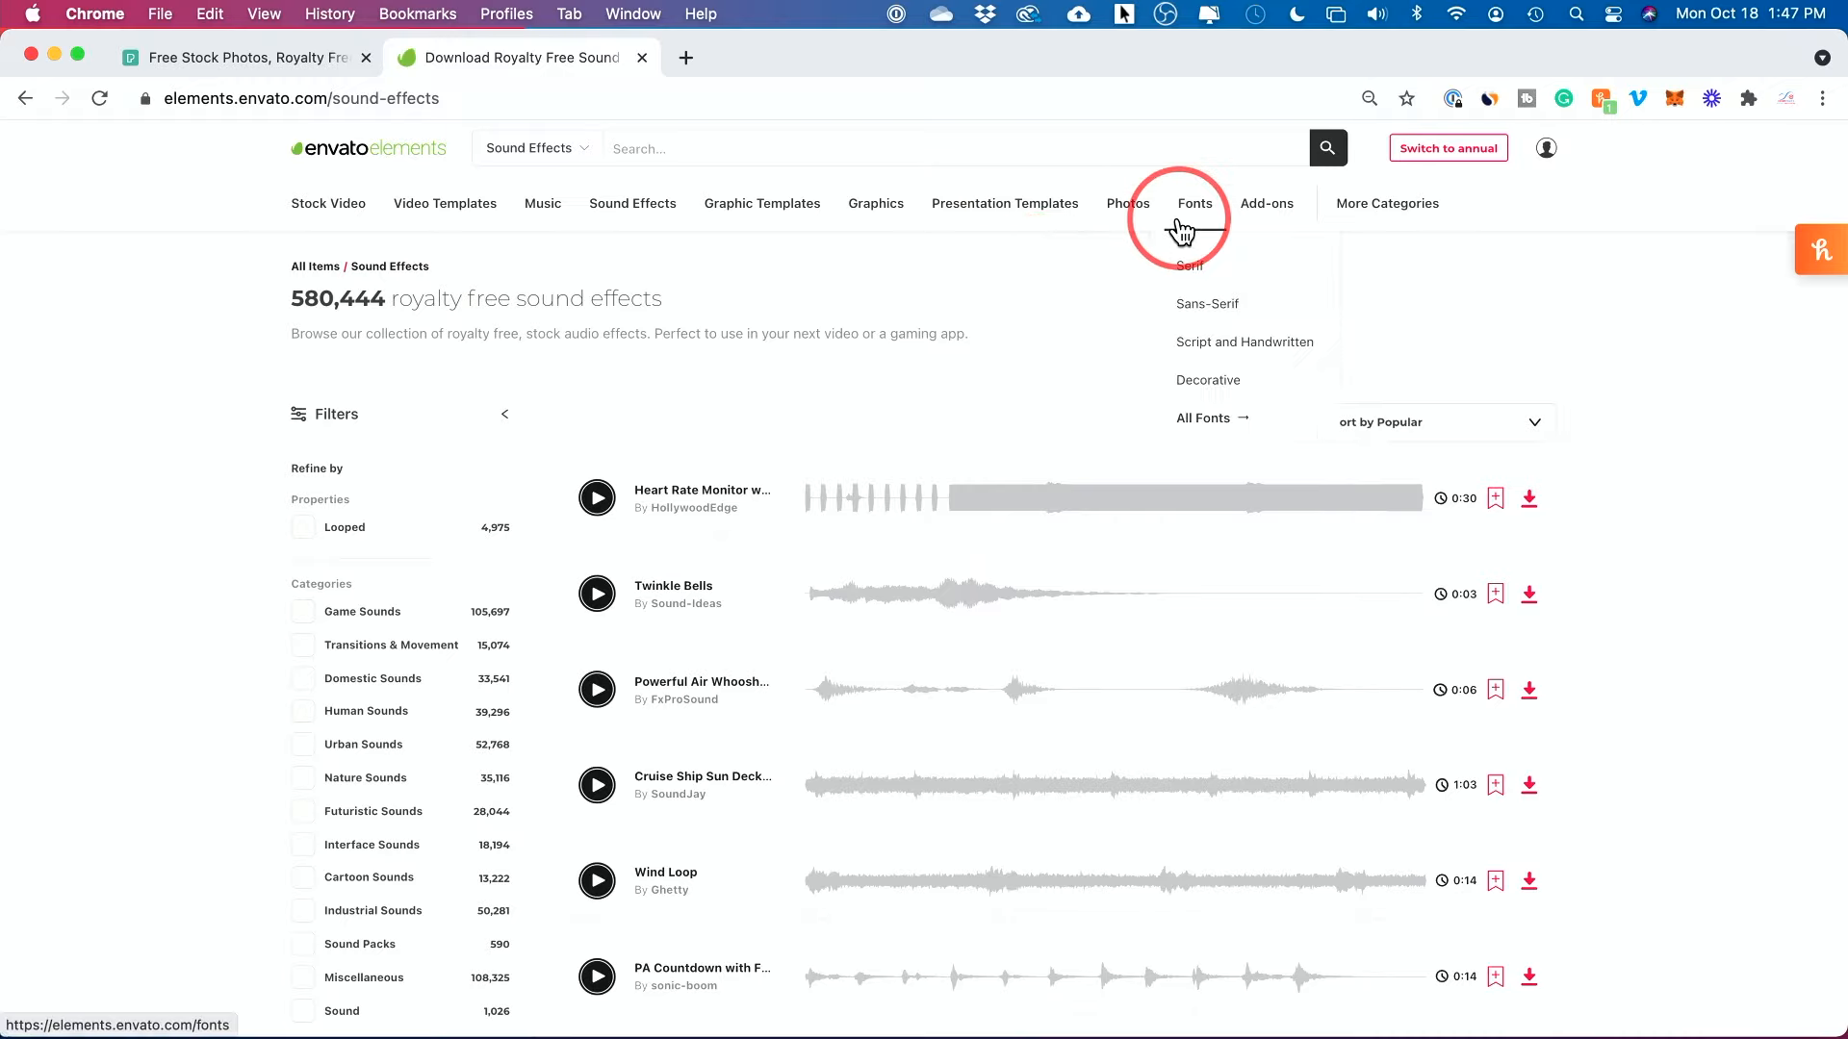
mouse_move(718, 501)
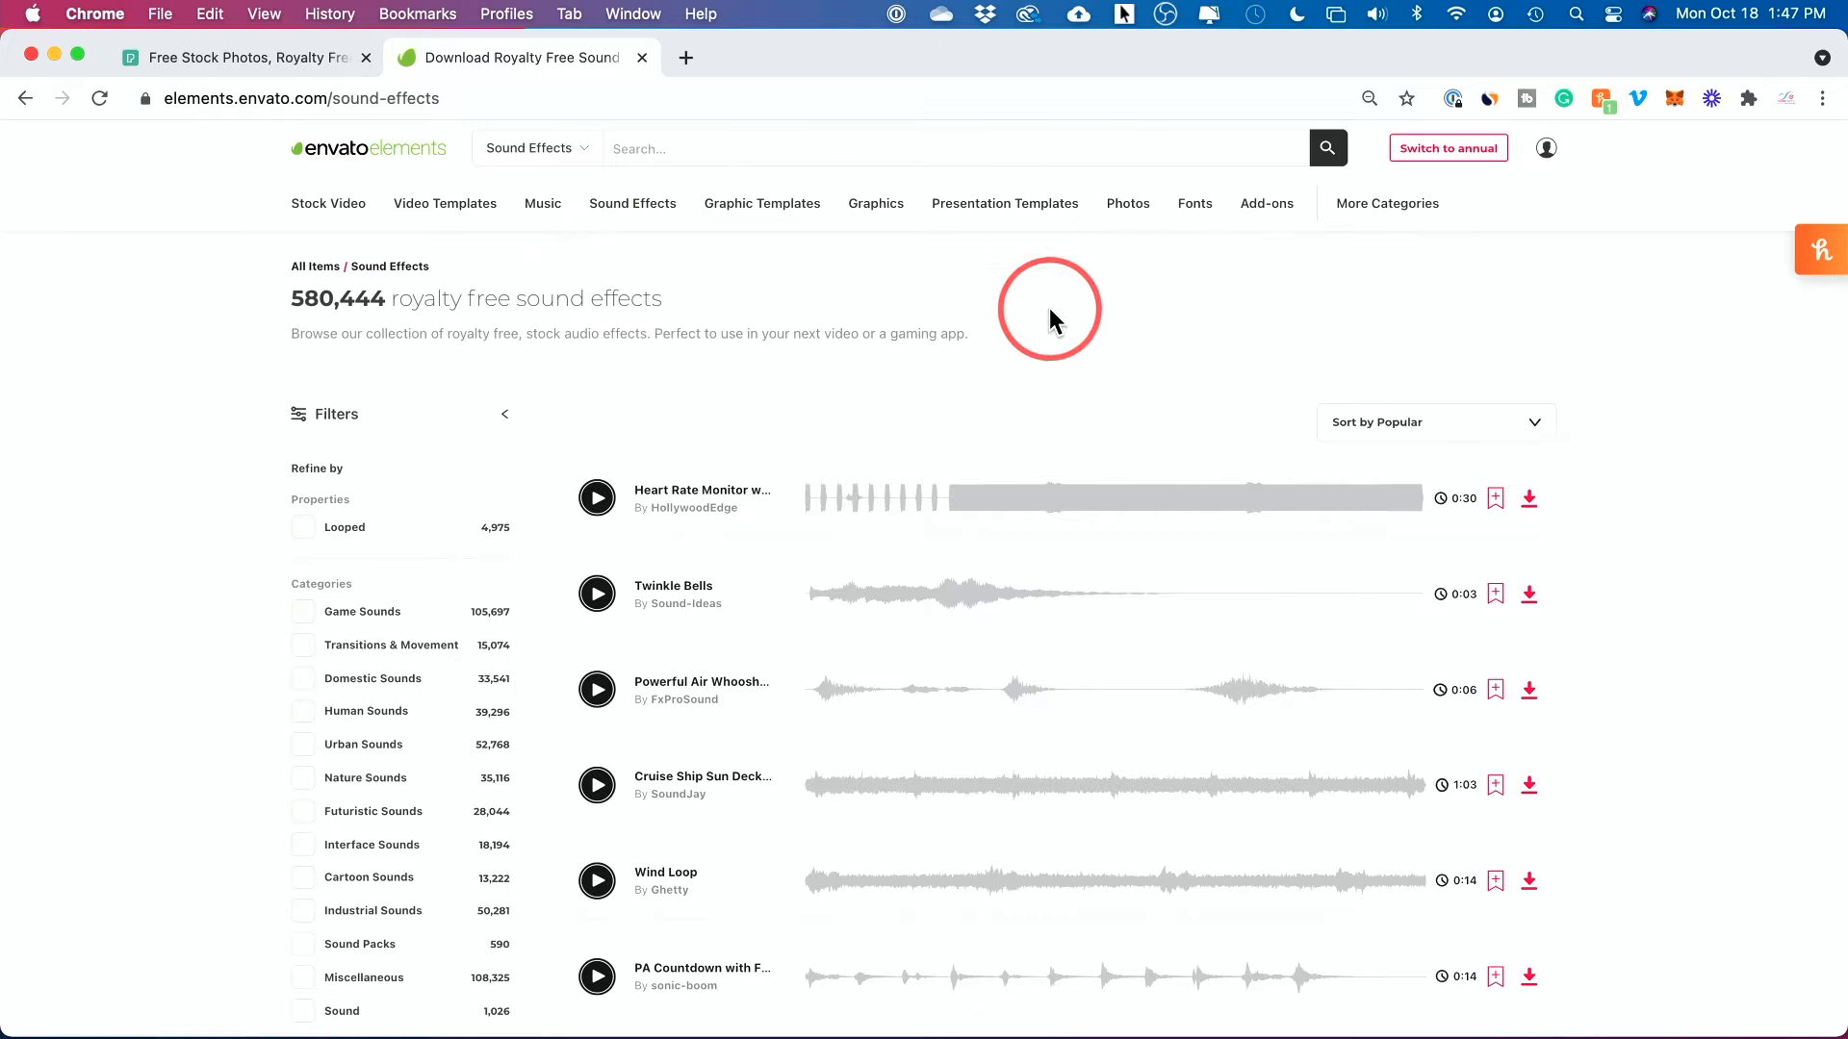
left_click(874, 203)
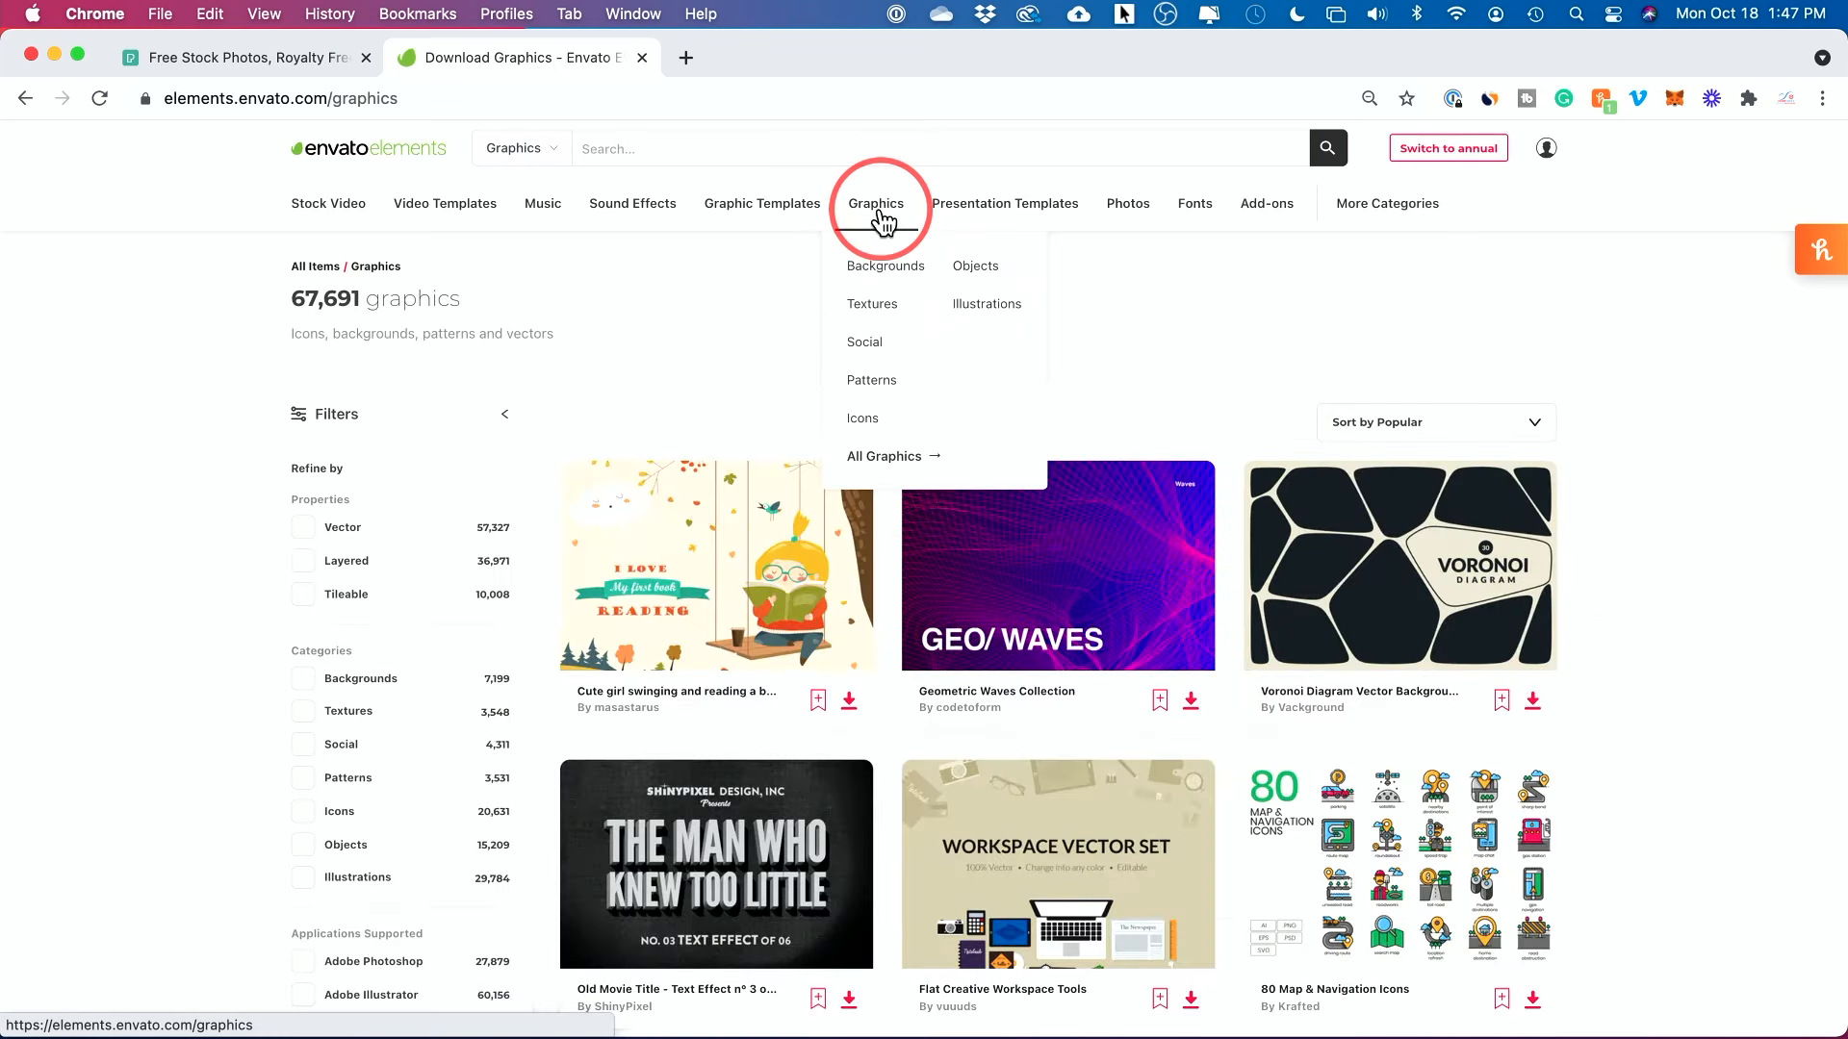
Filter graphics to the Social category and scroll through the social media banners and kits
left_click(864, 342)
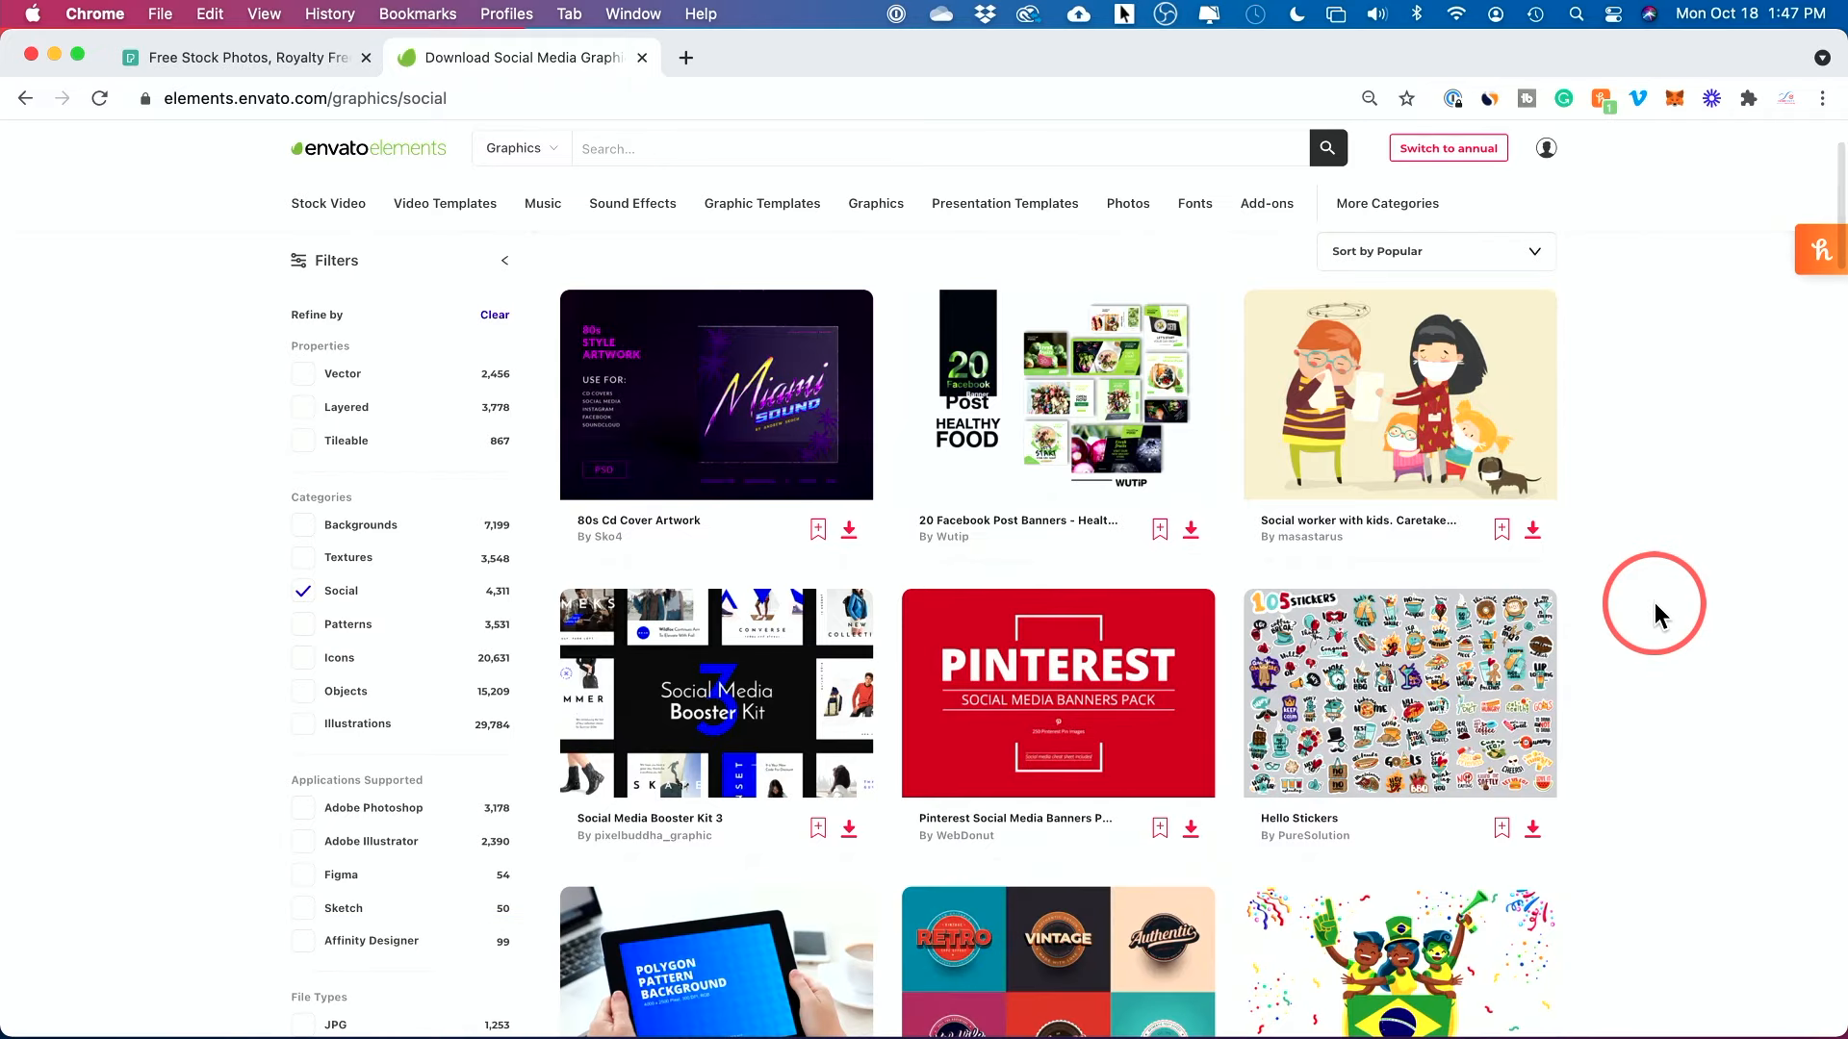
scroll("down", 3)
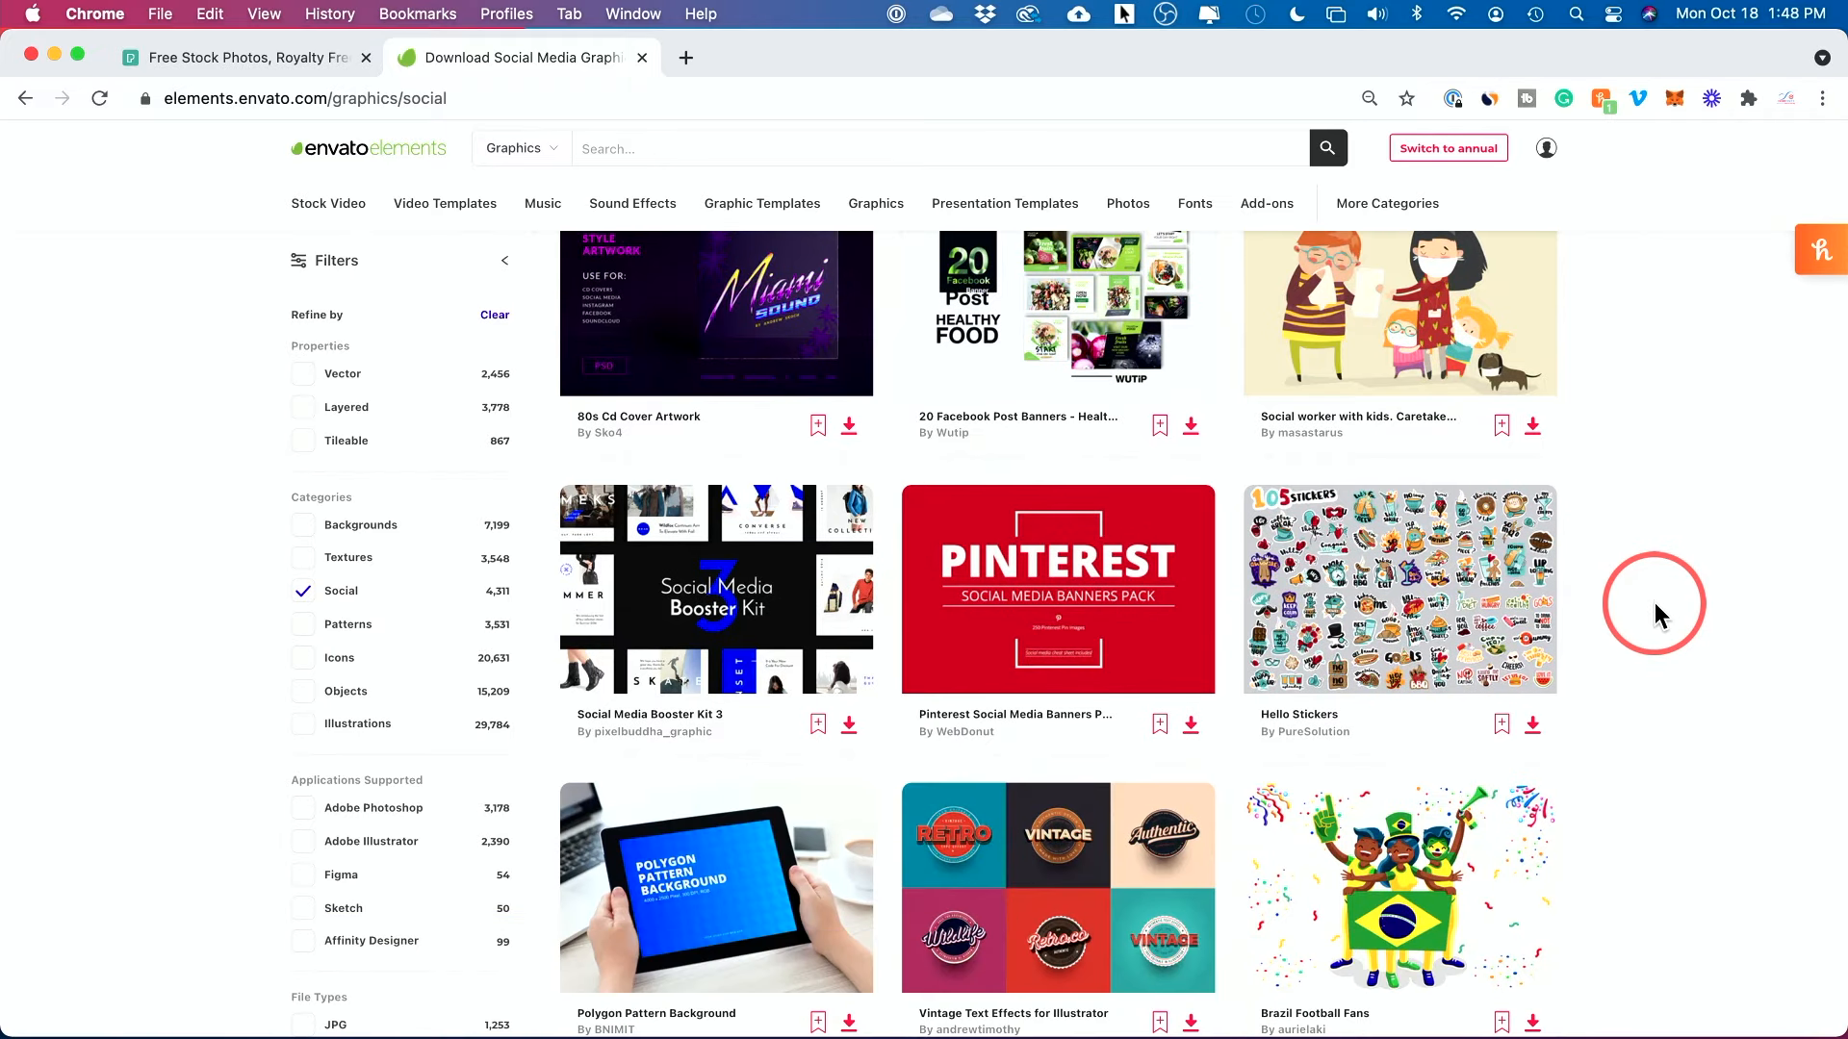